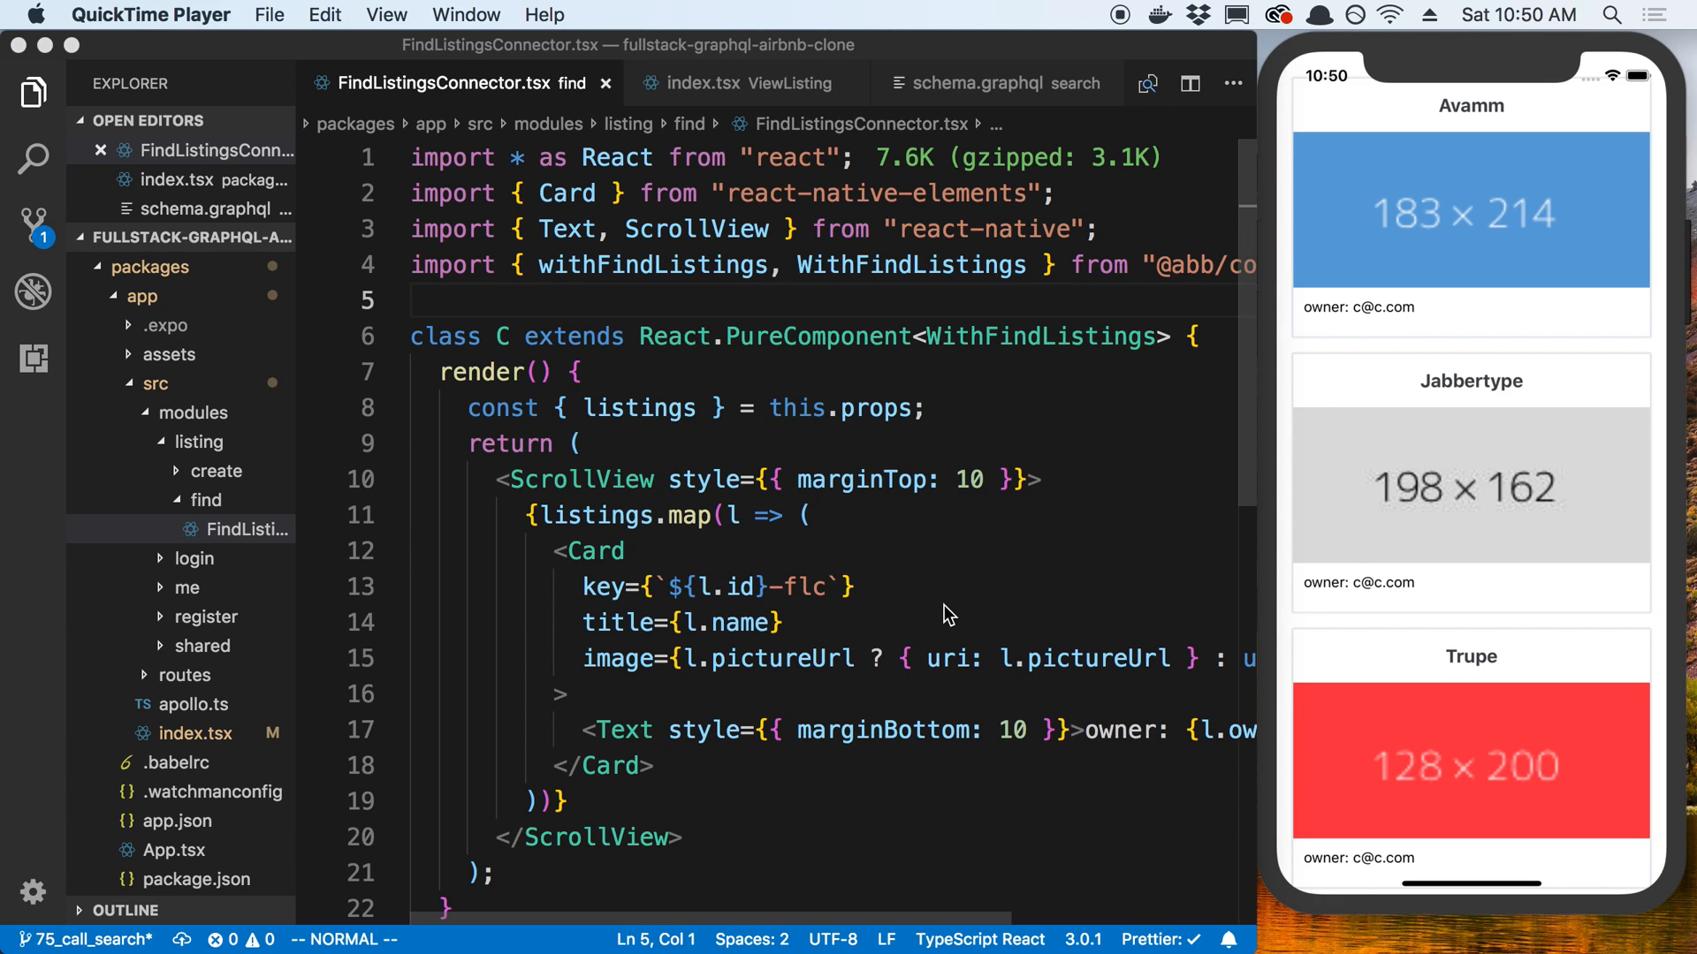
pyautogui.moveTo(931, 621)
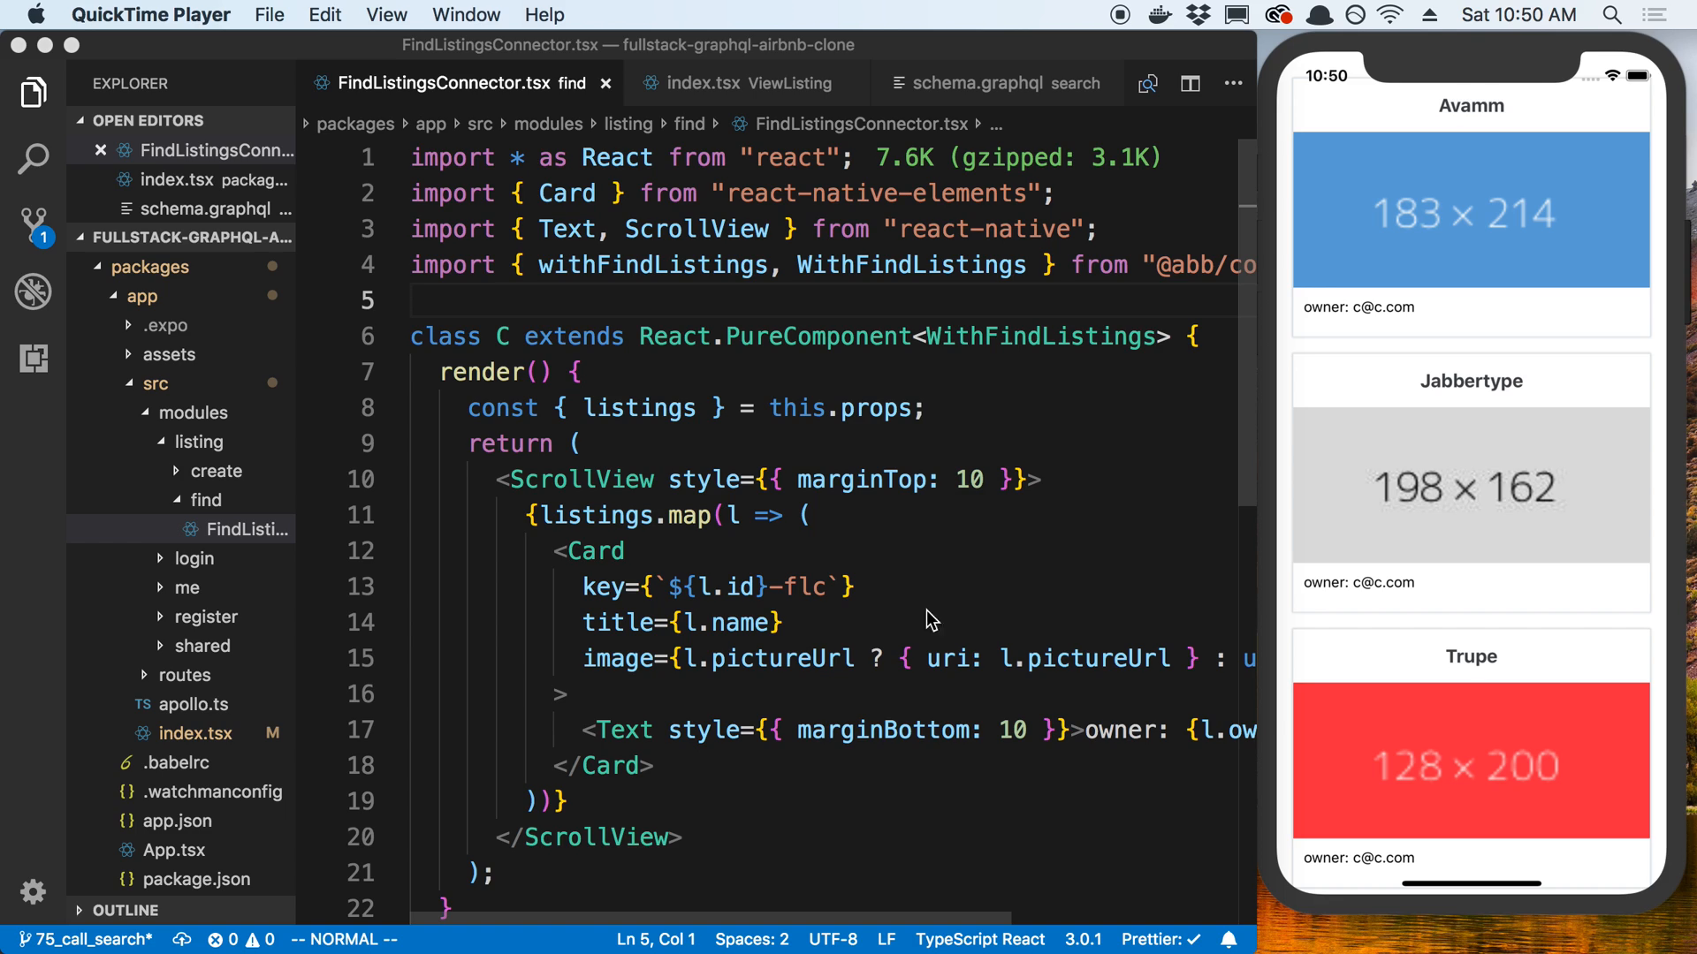
pyautogui.moveTo(1381, 541)
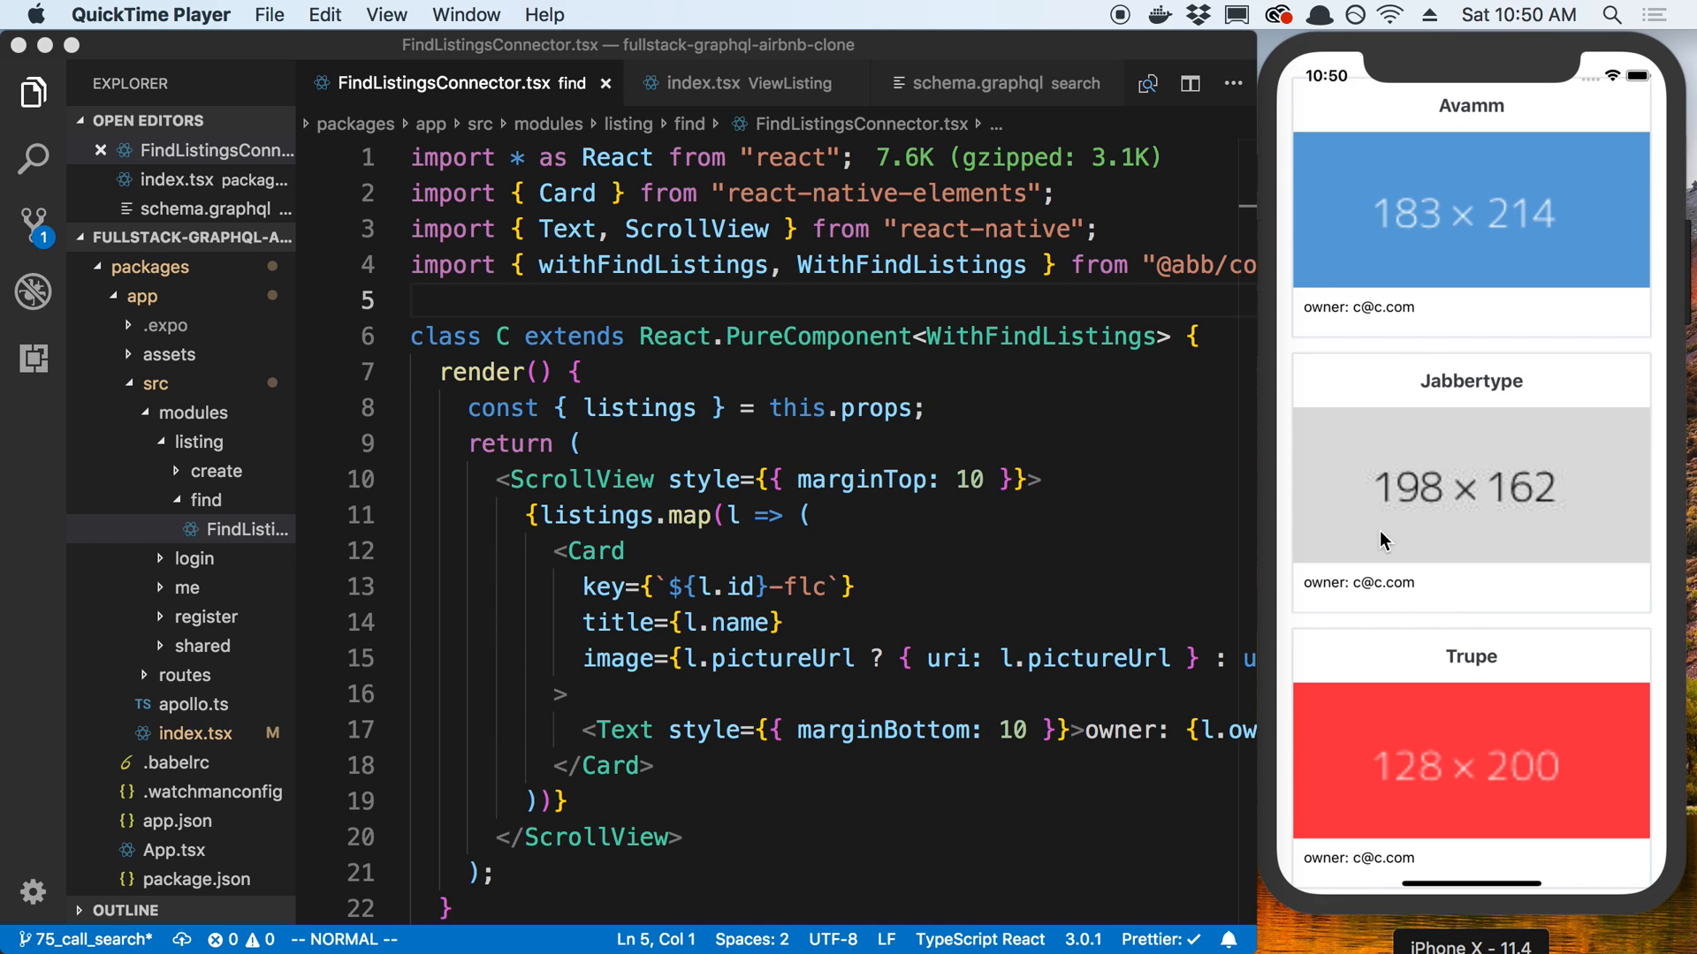
pyautogui.moveTo(1397, 461)
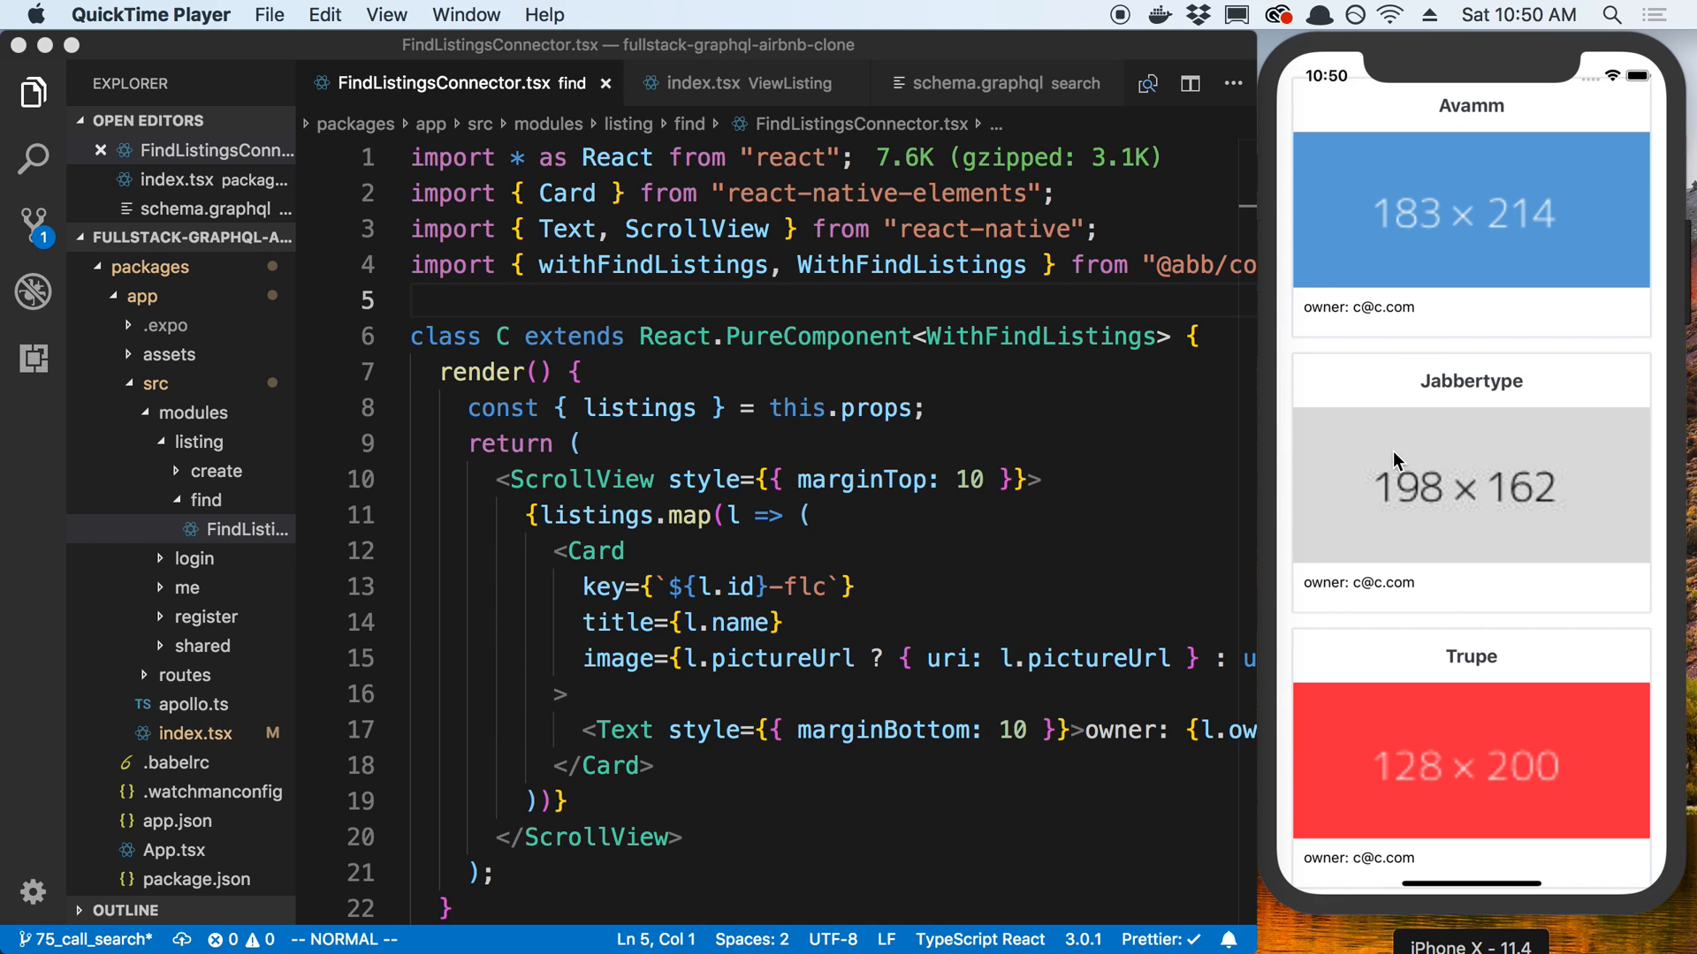
pyautogui.moveTo(1379, 315)
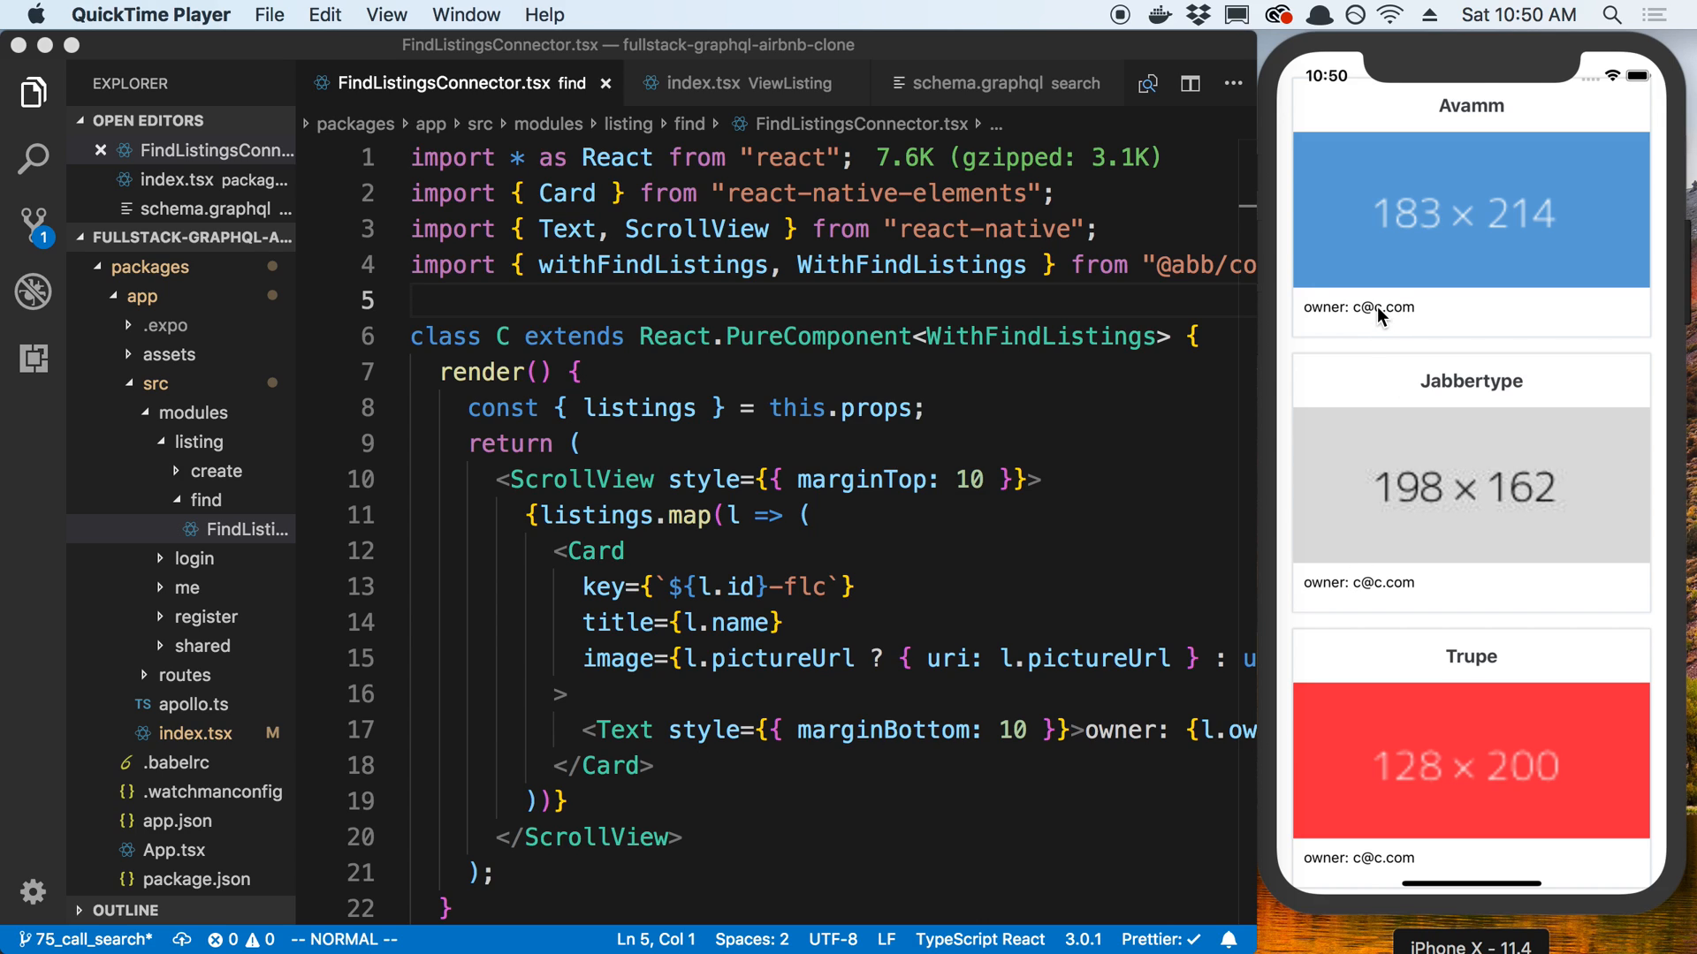
pyautogui.moveTo(1382, 577)
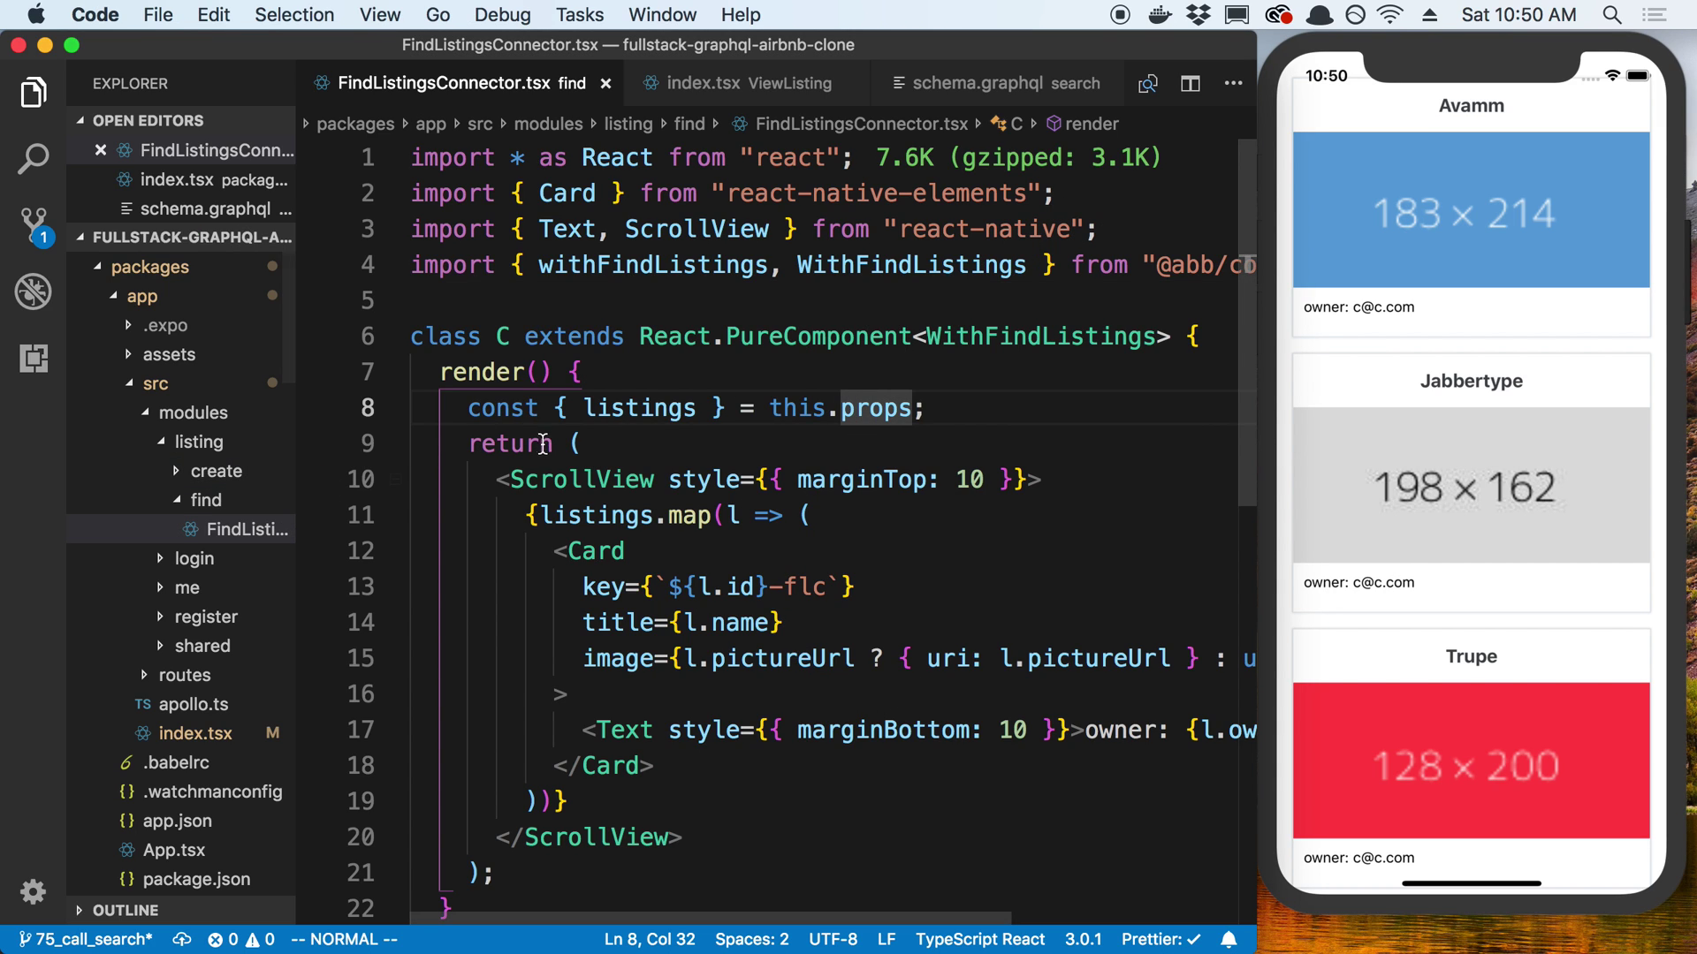
# Create a SearchListings folder under controller/src/modules containing an empty index.tsx.
pyautogui.scroll(-3)
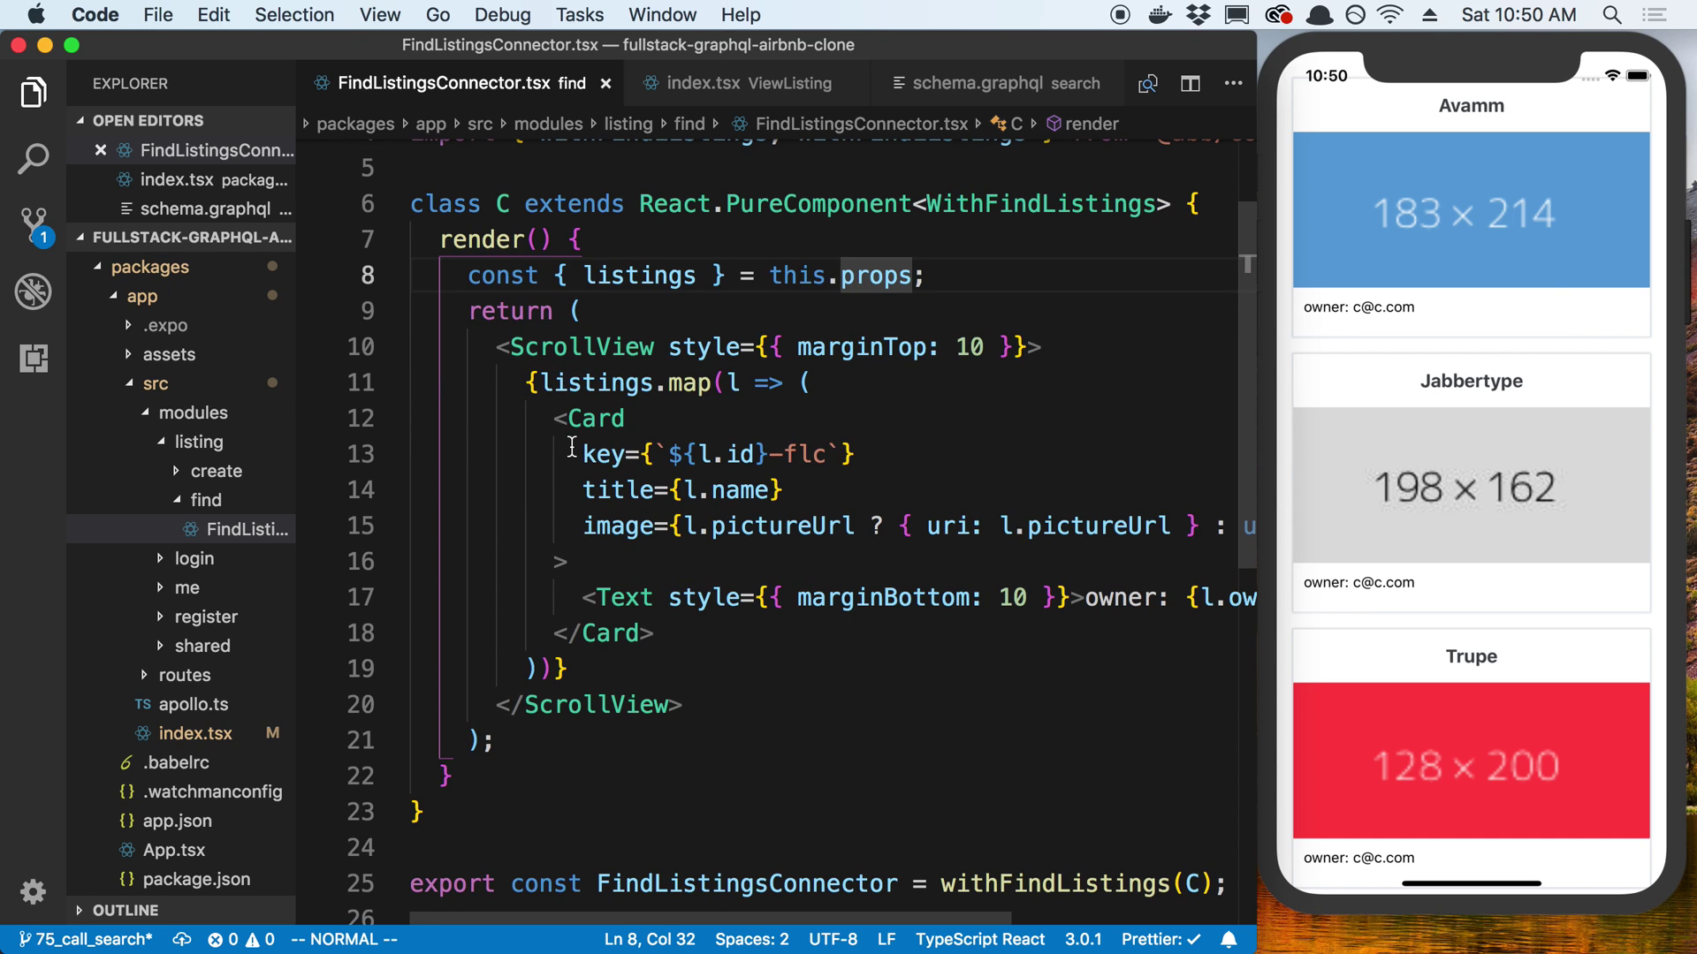
pyautogui.moveTo(1533, 366)
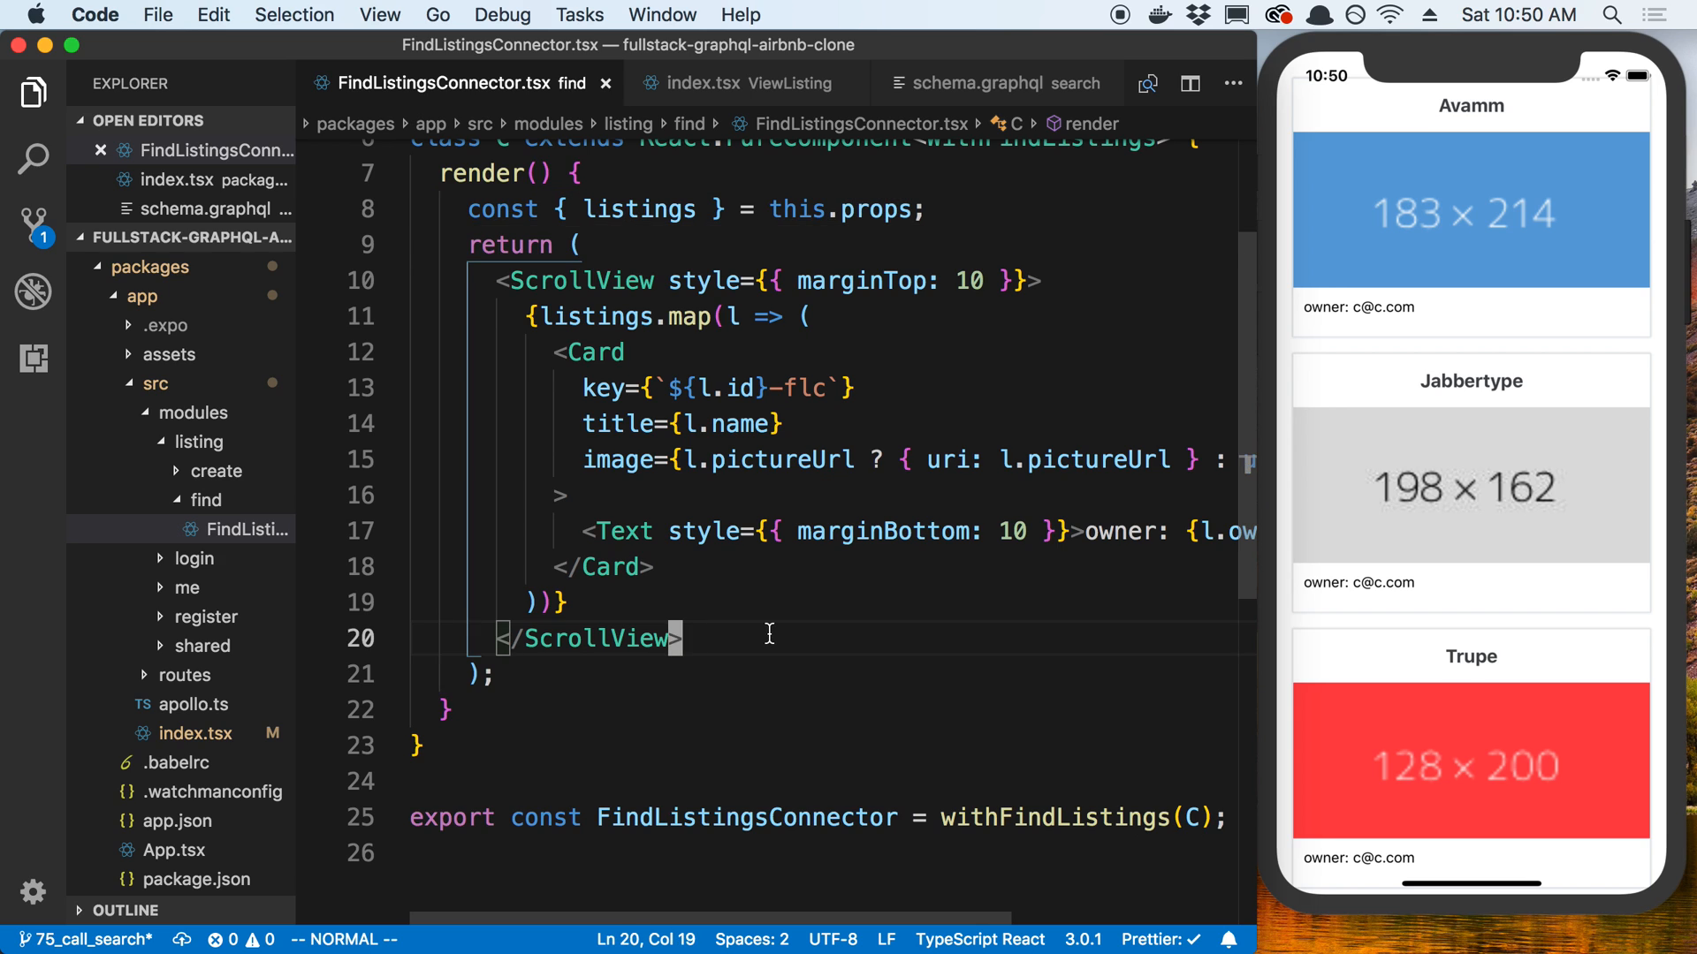
pyautogui.scroll(-3)
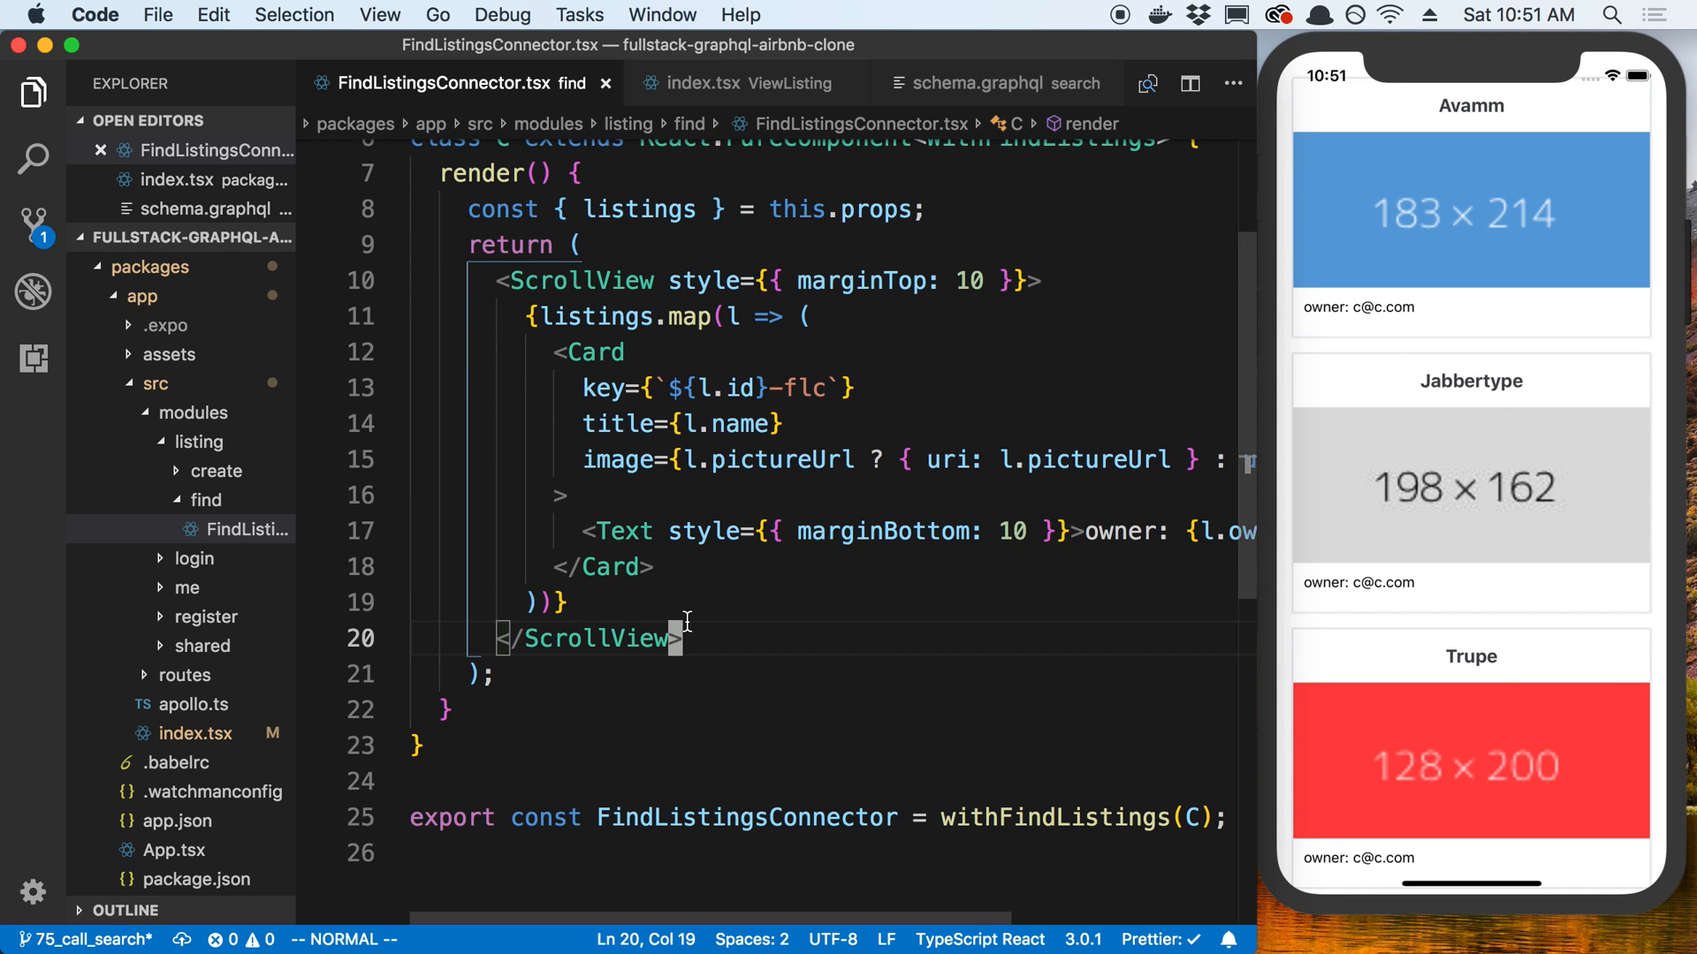
pyautogui.moveTo(692, 616)
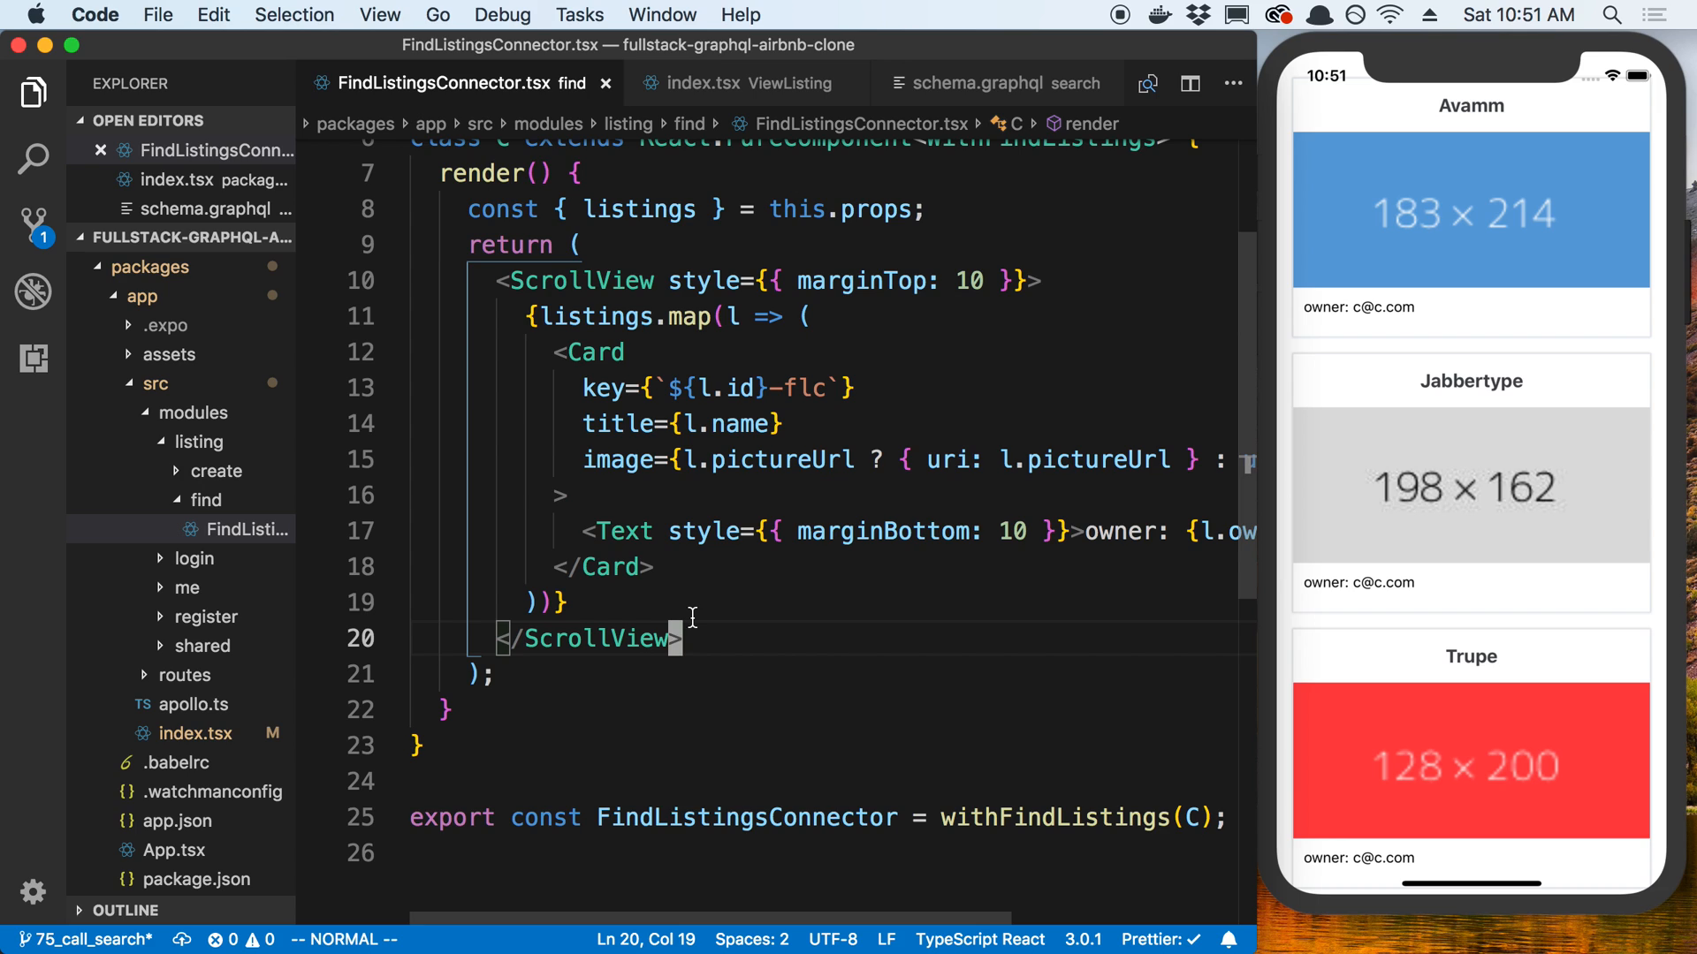
pyautogui.moveTo(667, 387)
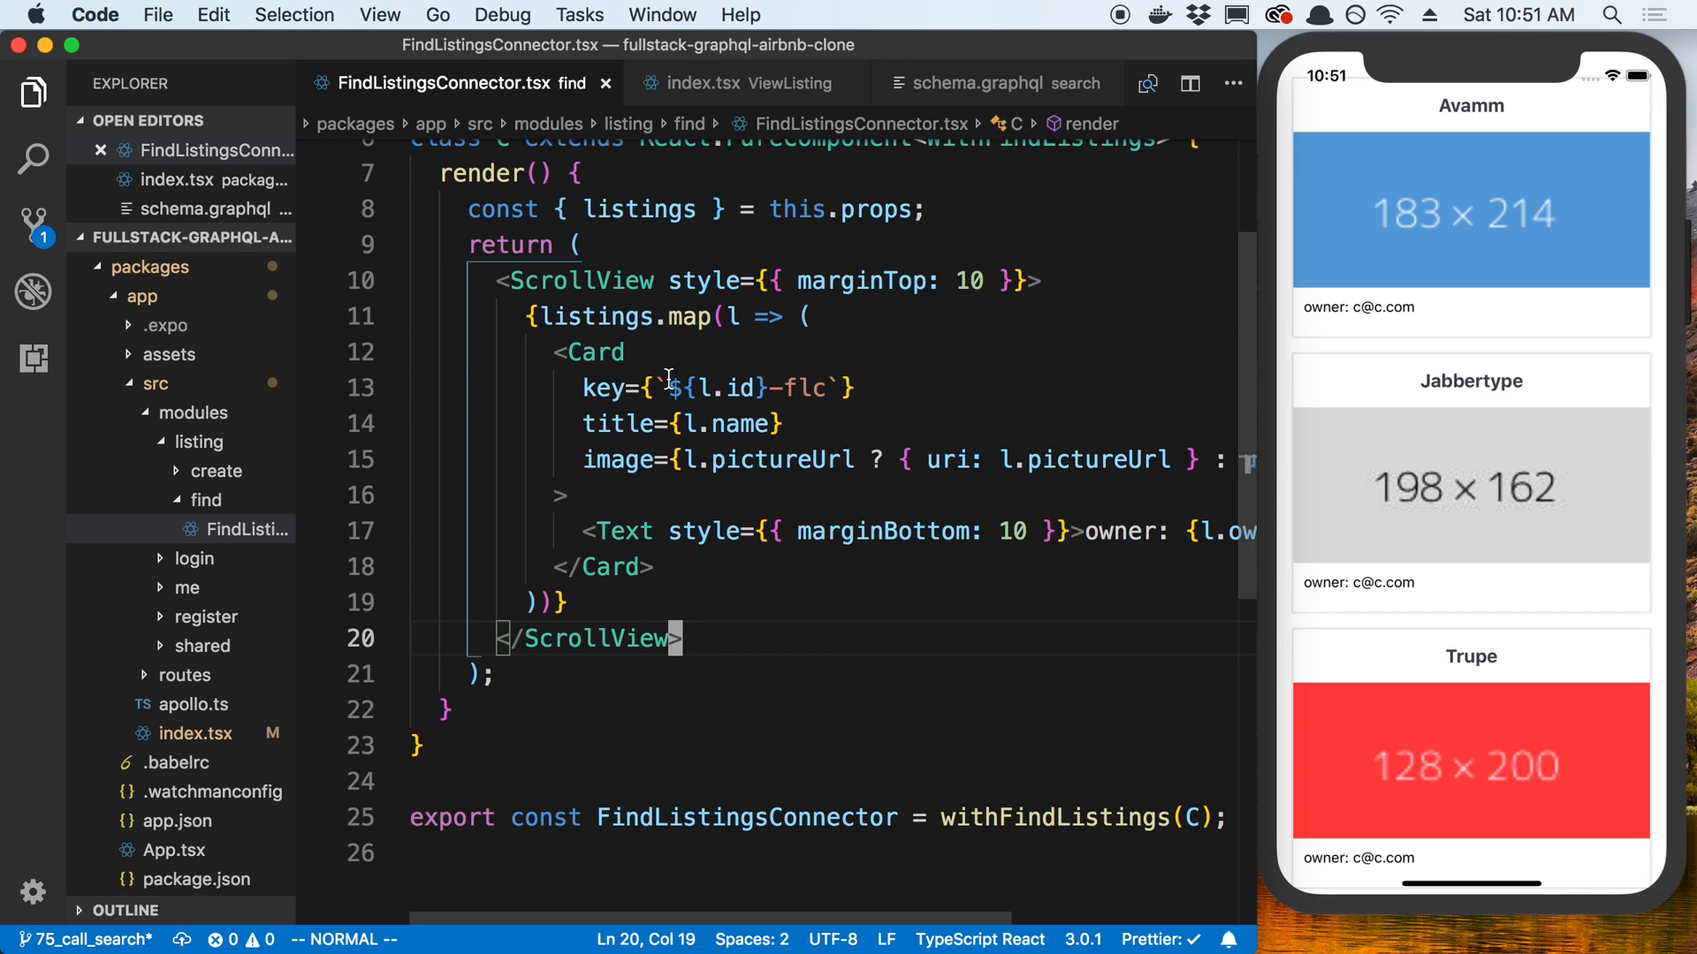
pyautogui.moveTo(241, 542)
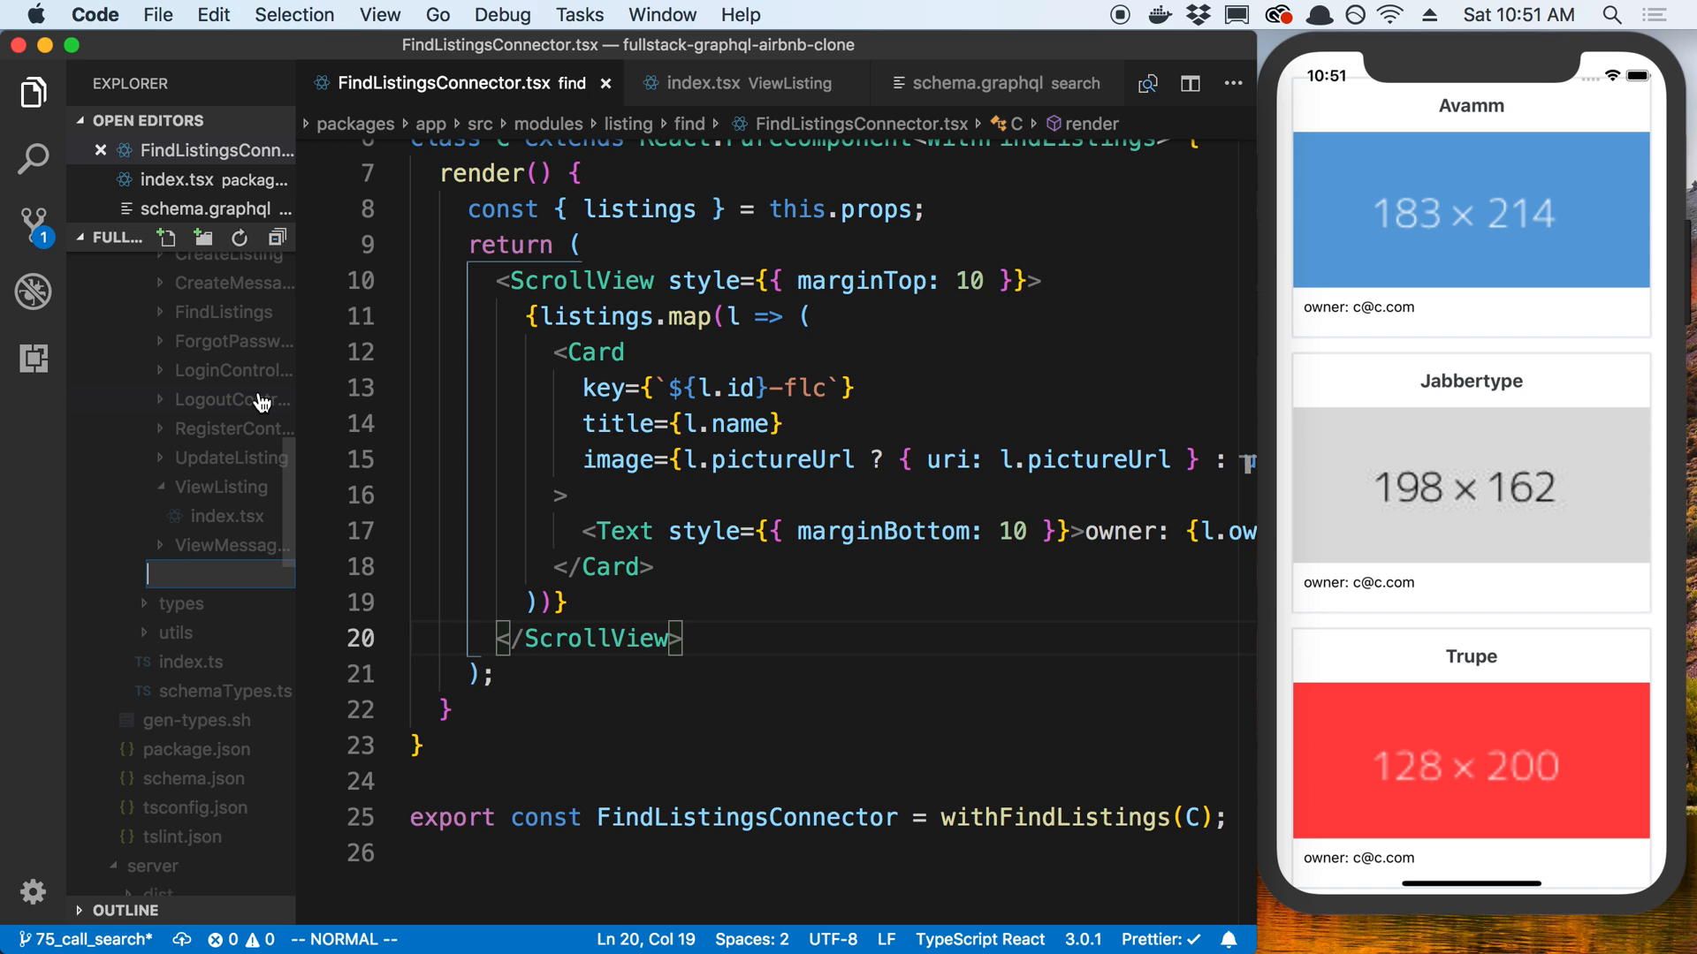
pyautogui.write('SearchListings')
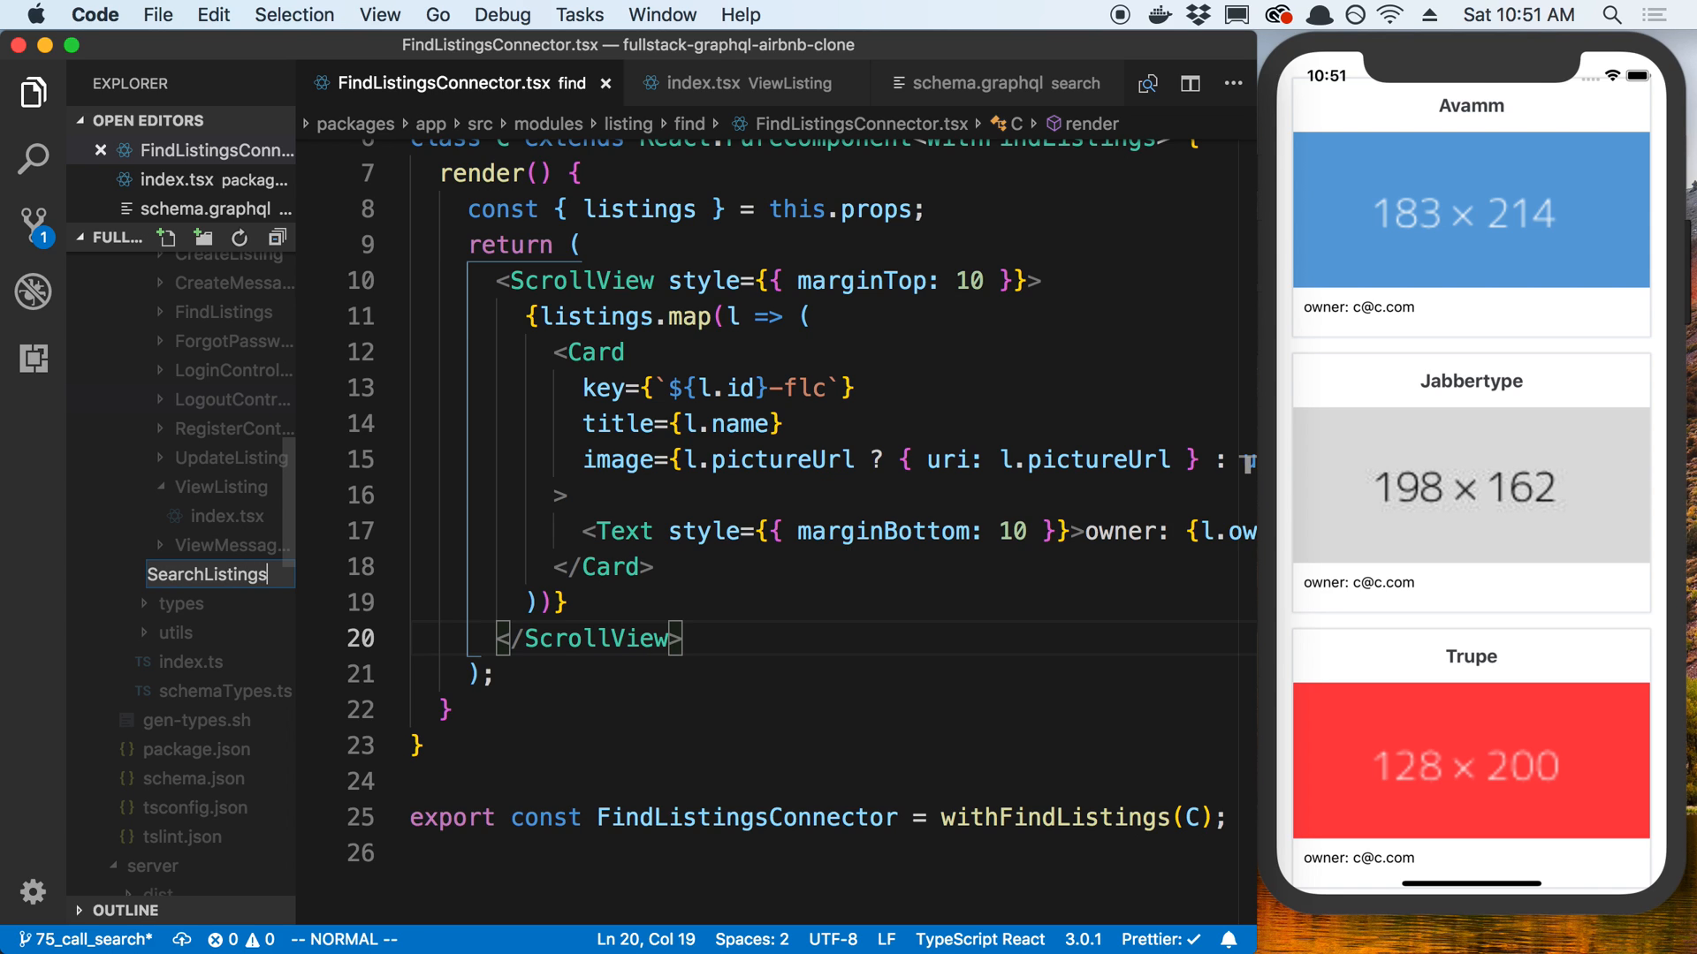
pyautogui.rightClick(234, 574)
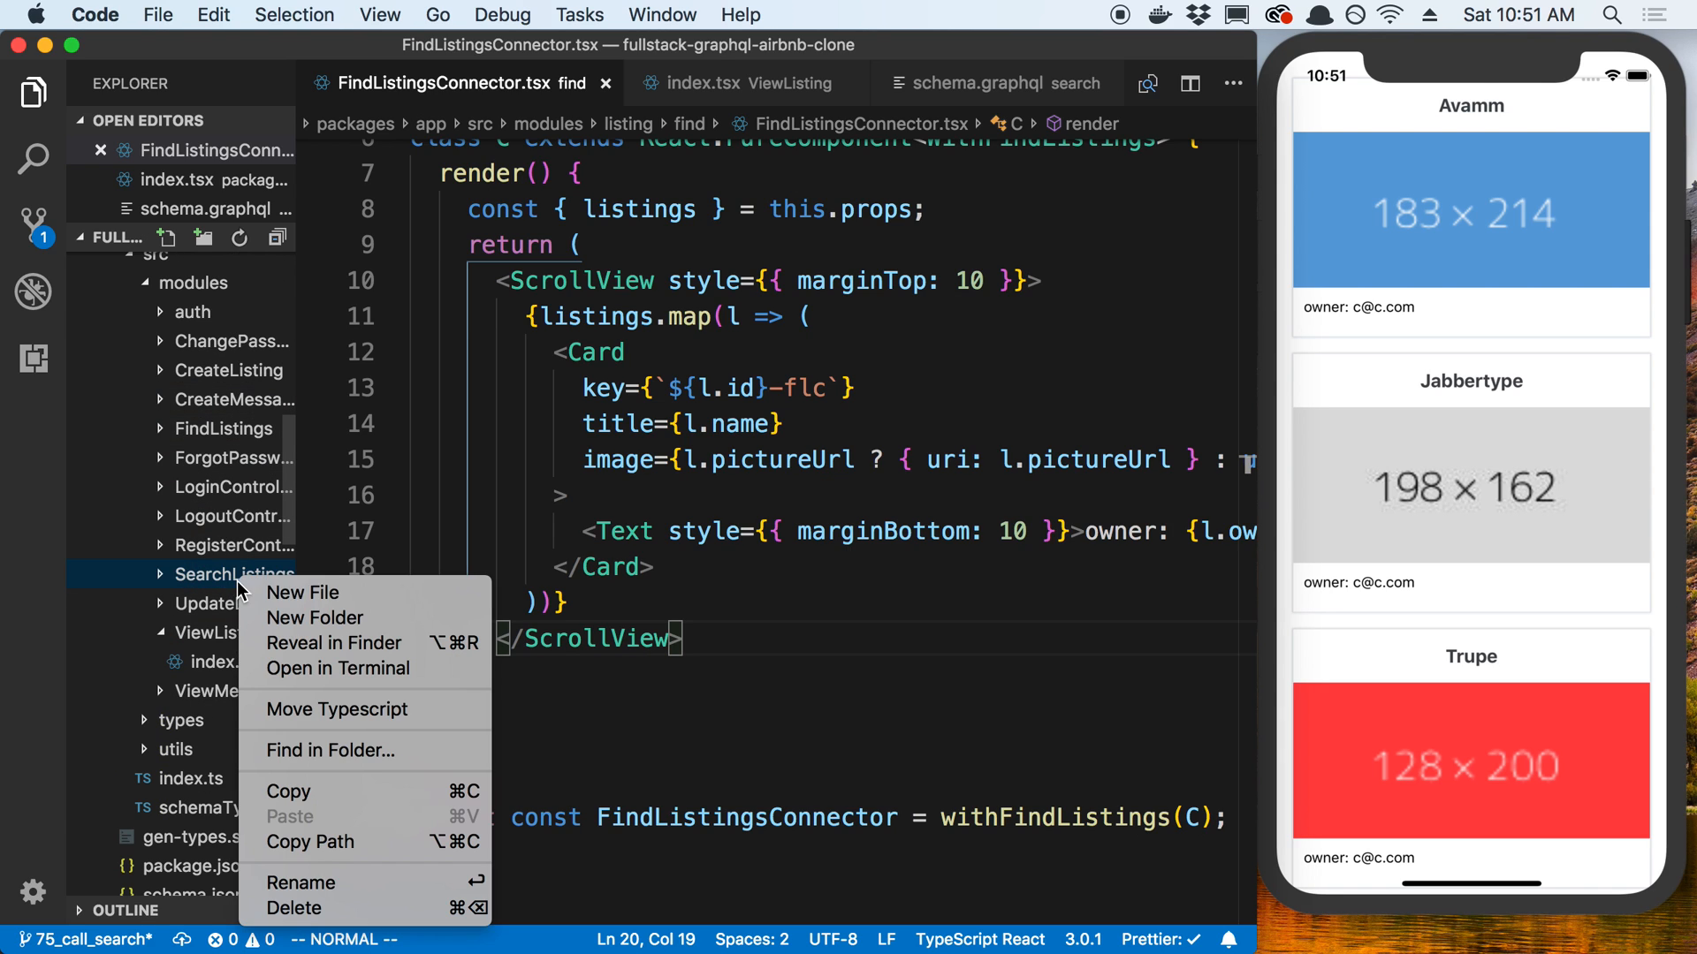
pyautogui.click(302, 592)
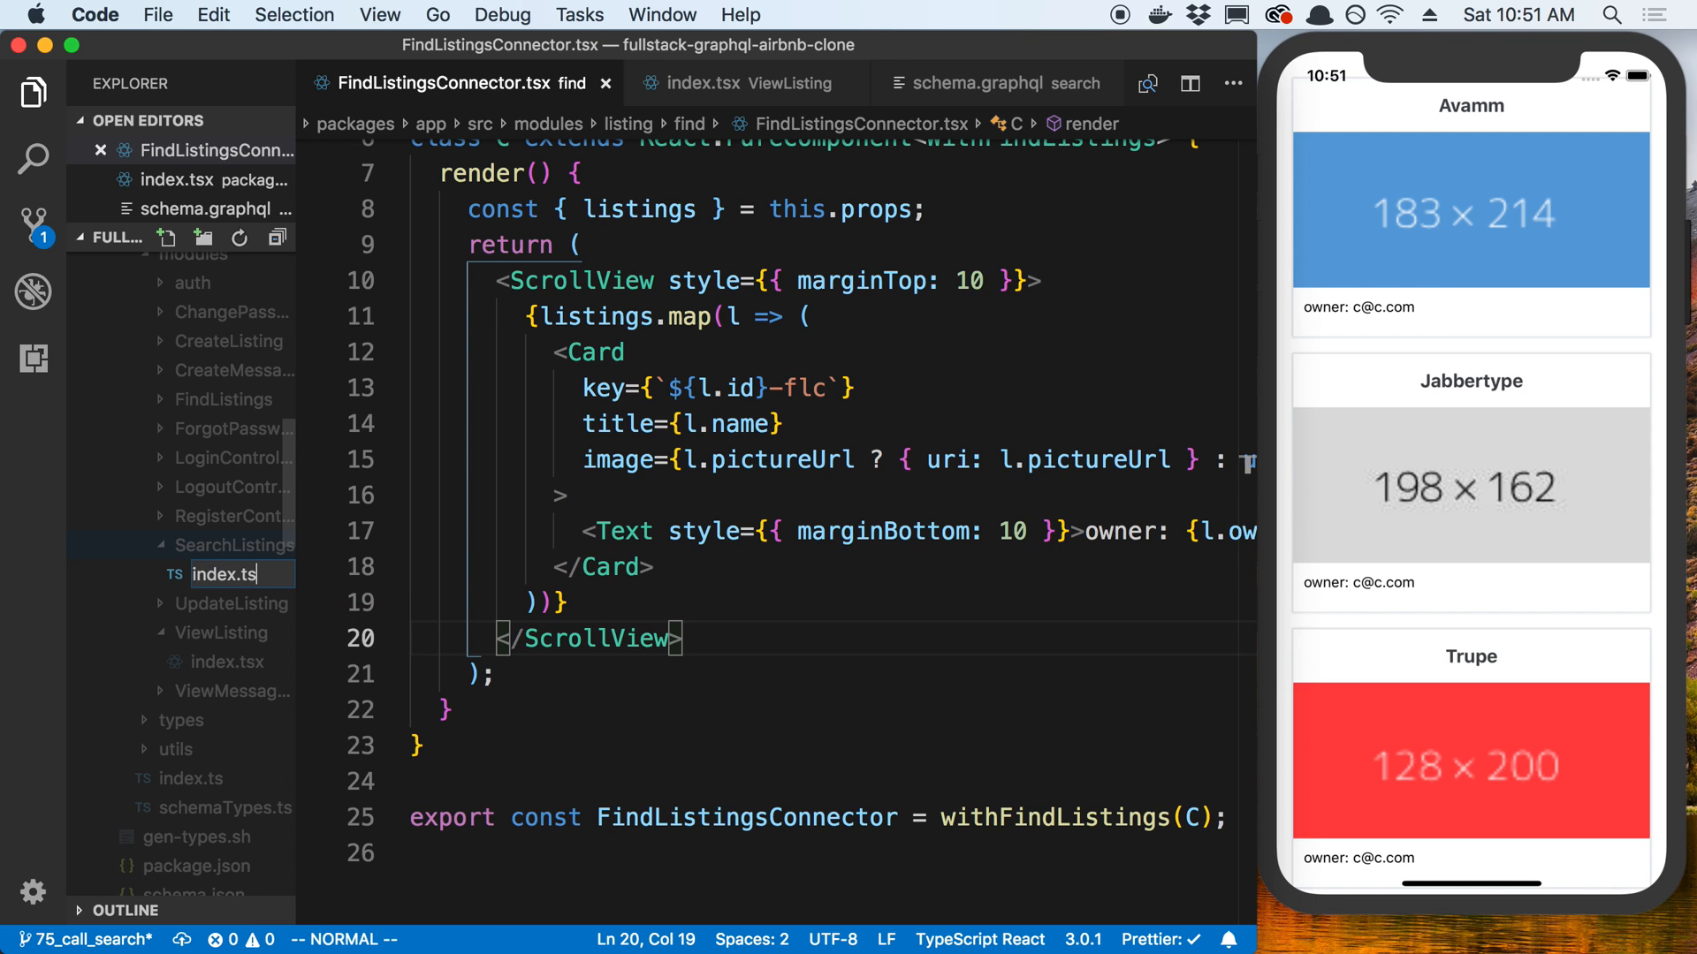
pyautogui.click(227, 589)
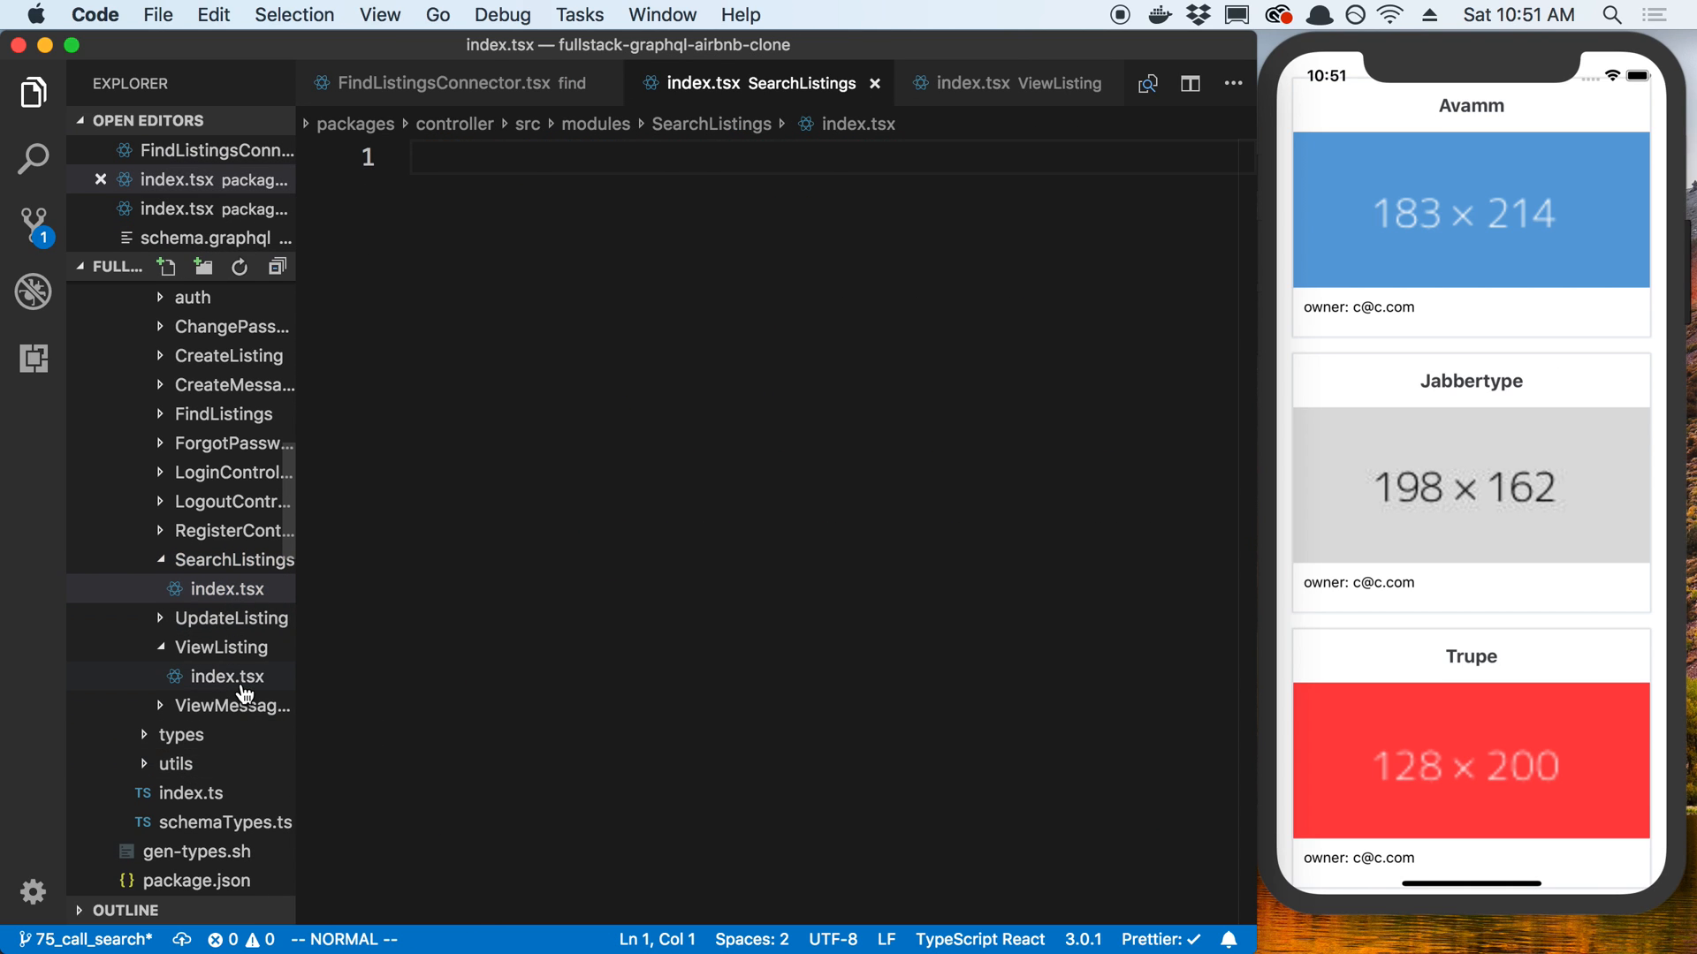
# Reuse the ViewListing query code and rename the query to searchListings.
pyautogui.click(228, 676)
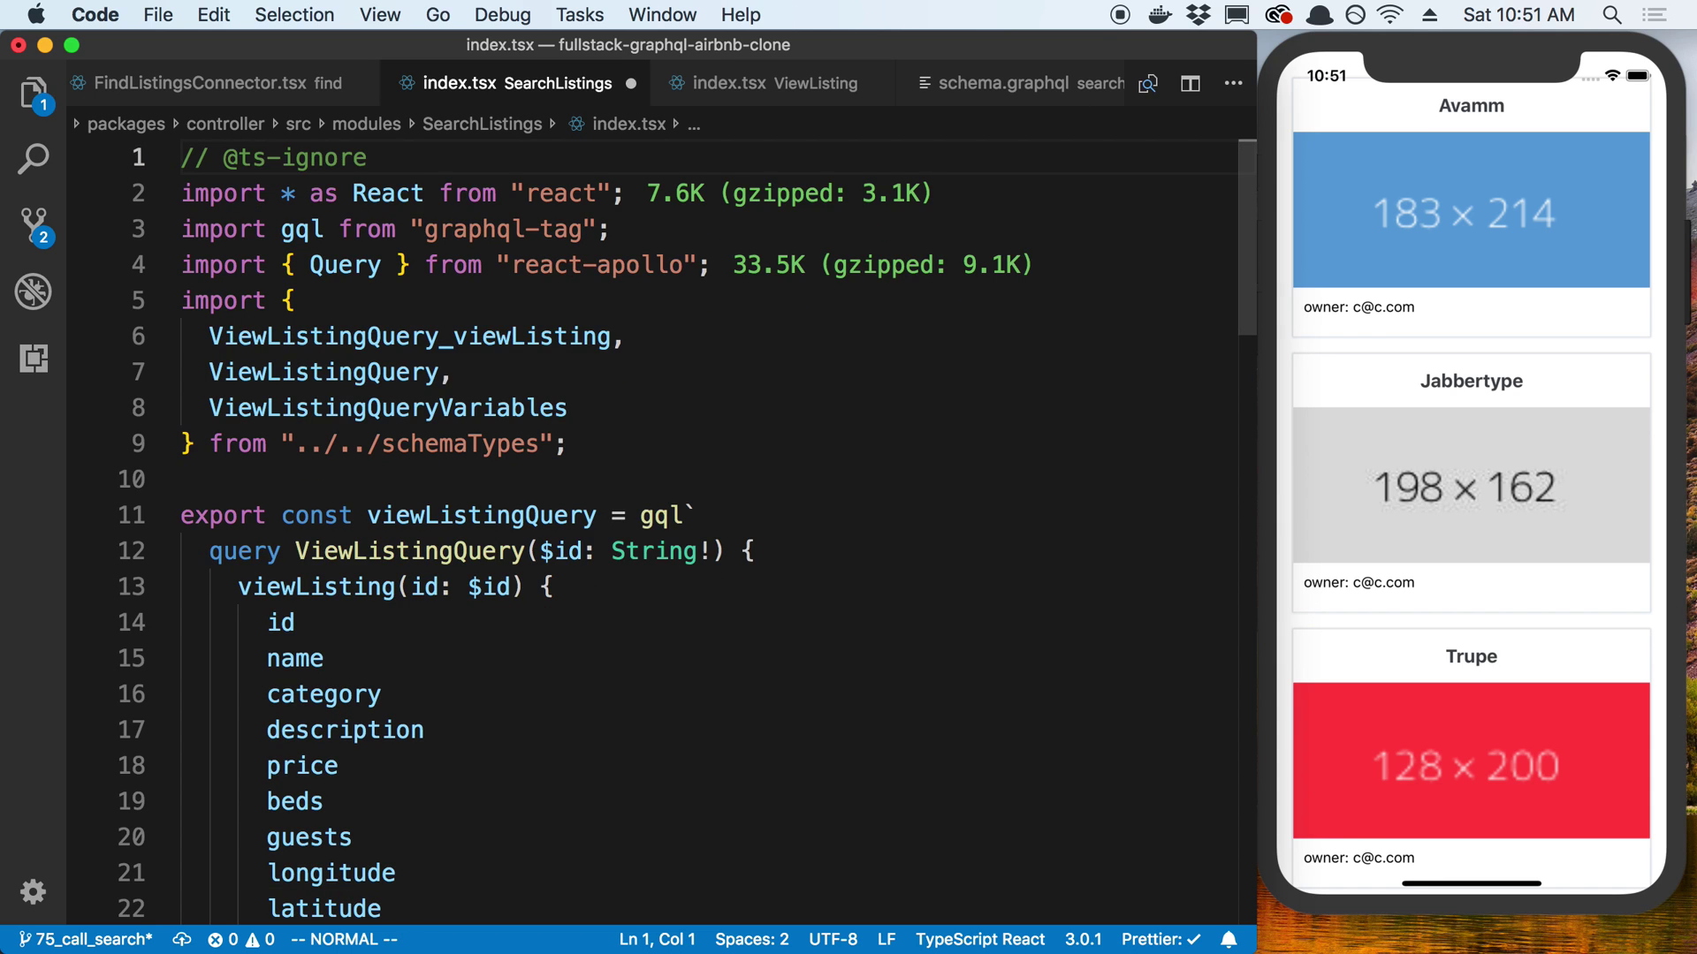
pyautogui.scroll(-3)
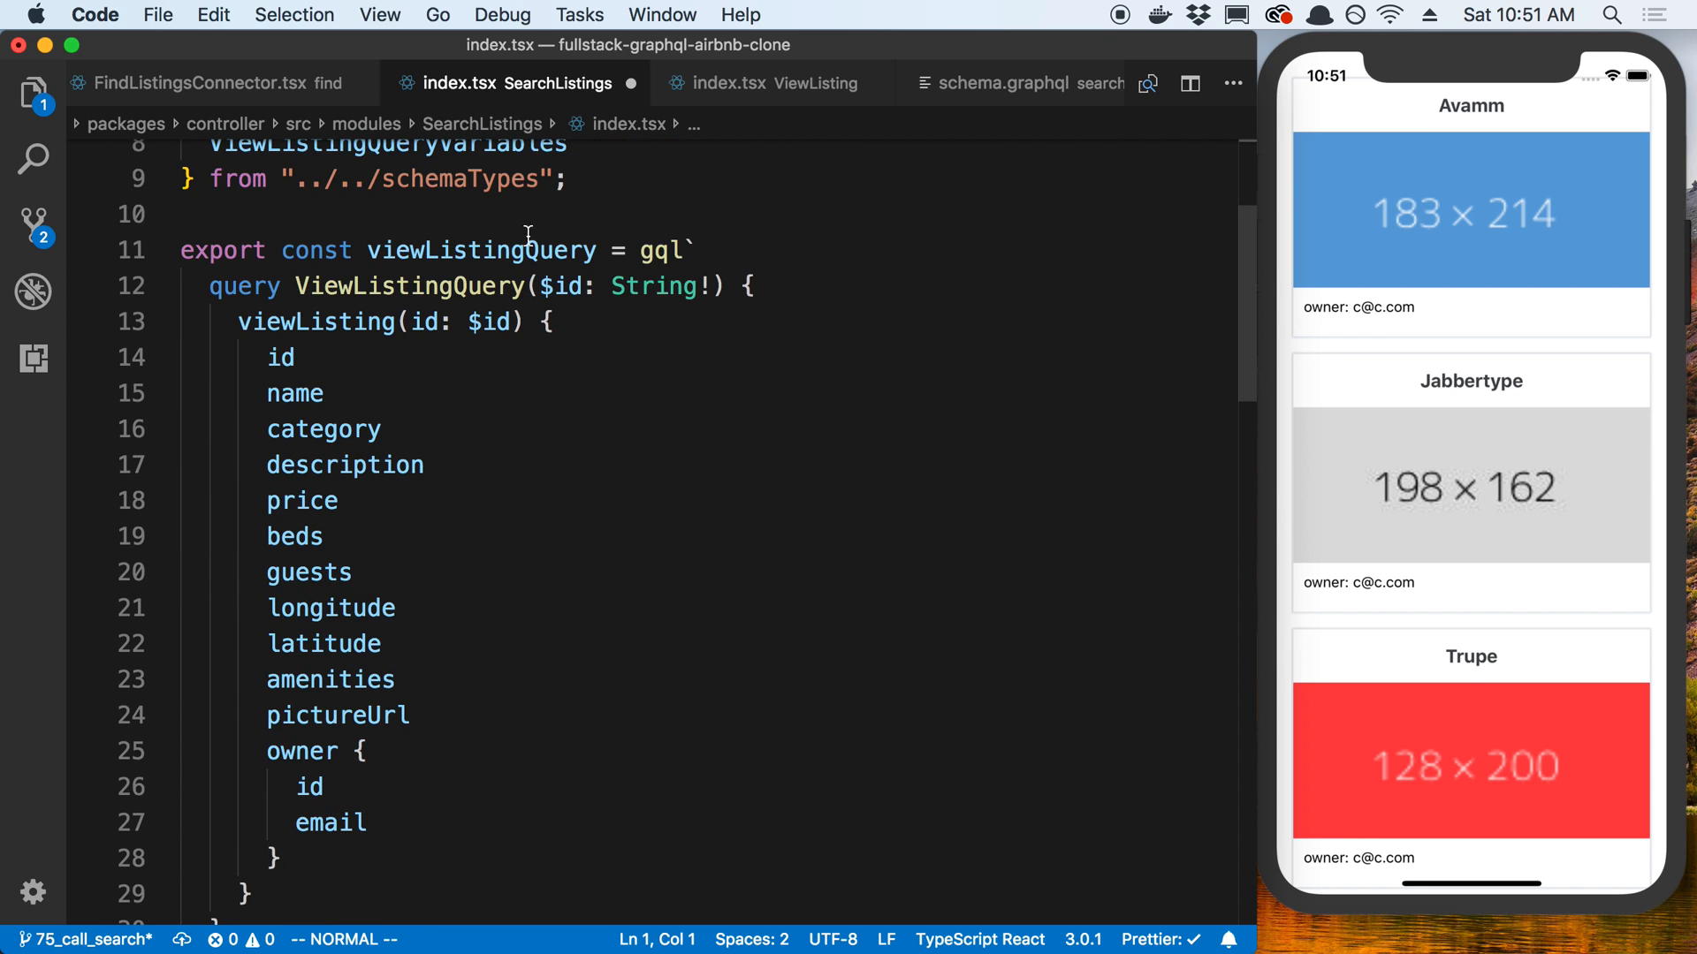
pyautogui.doubleClick(480, 250)
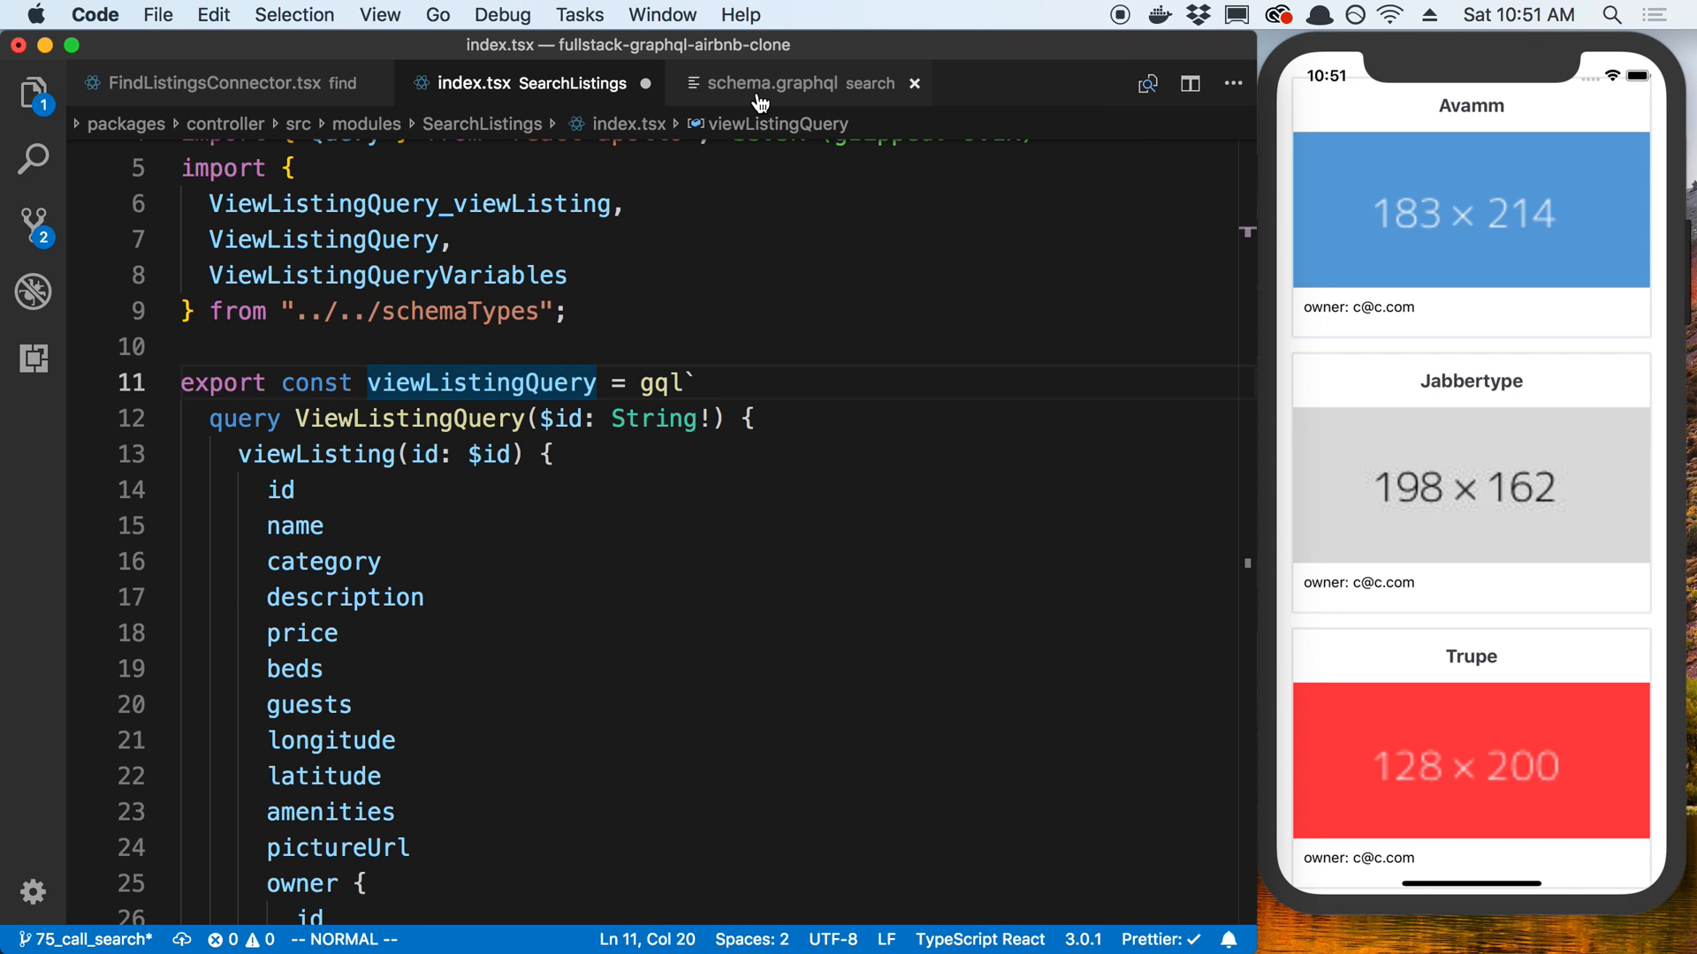
pyautogui.click(790, 83)
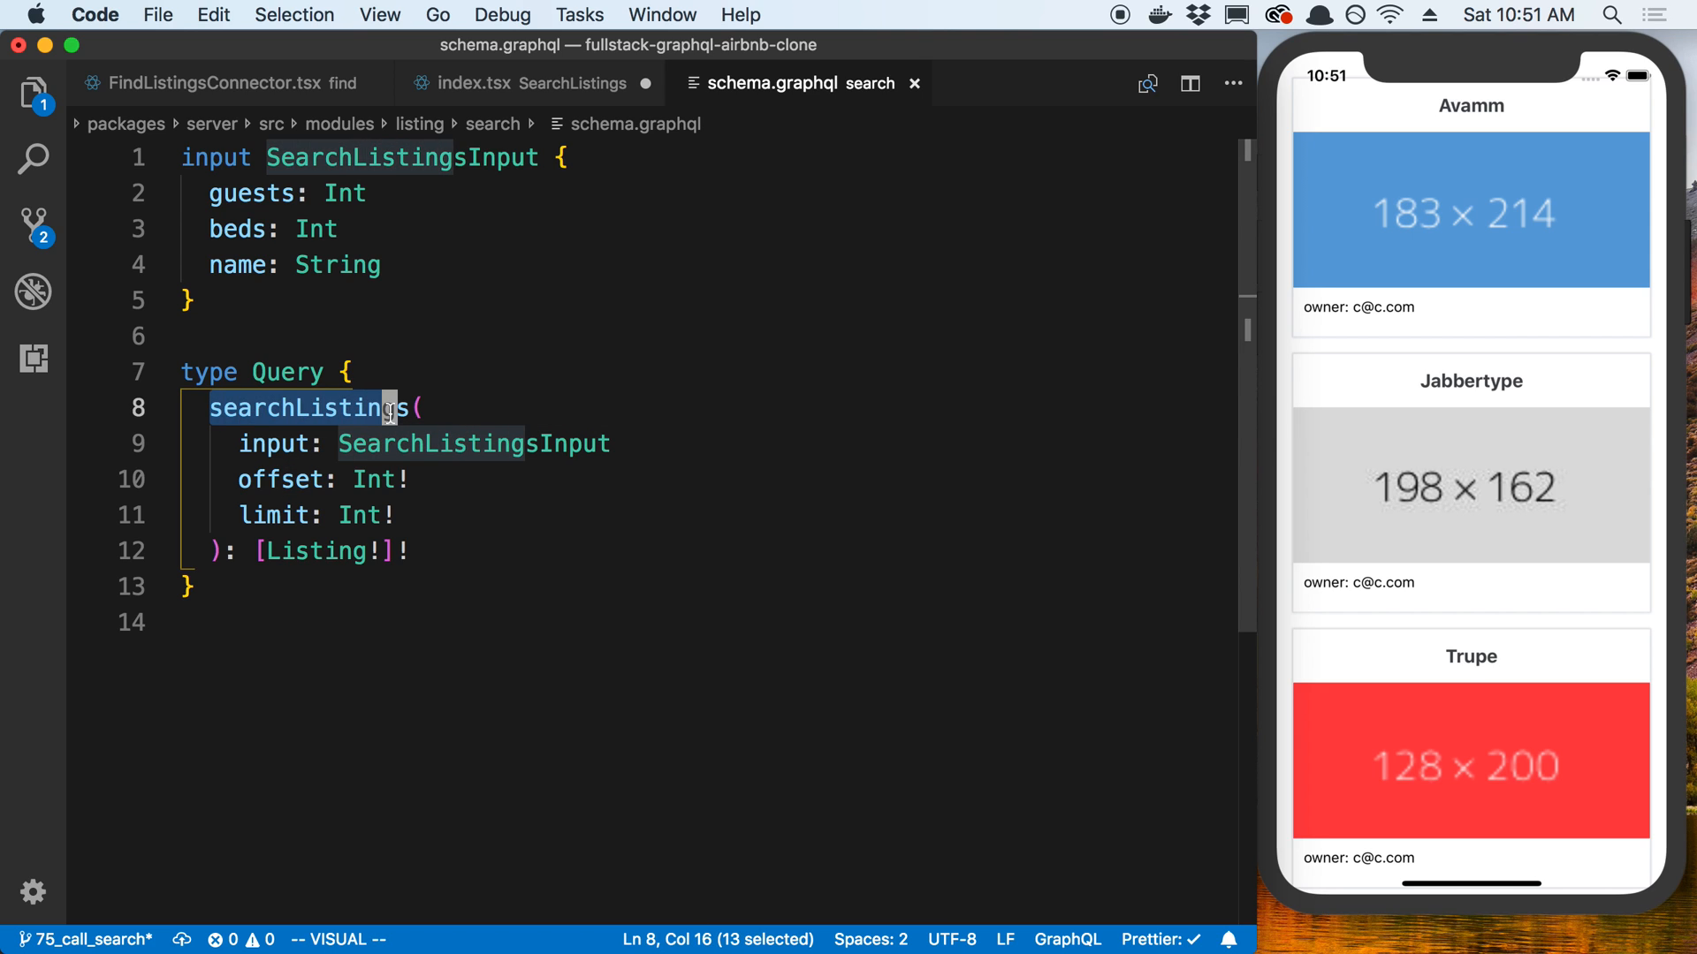
pyautogui.click(519, 83)
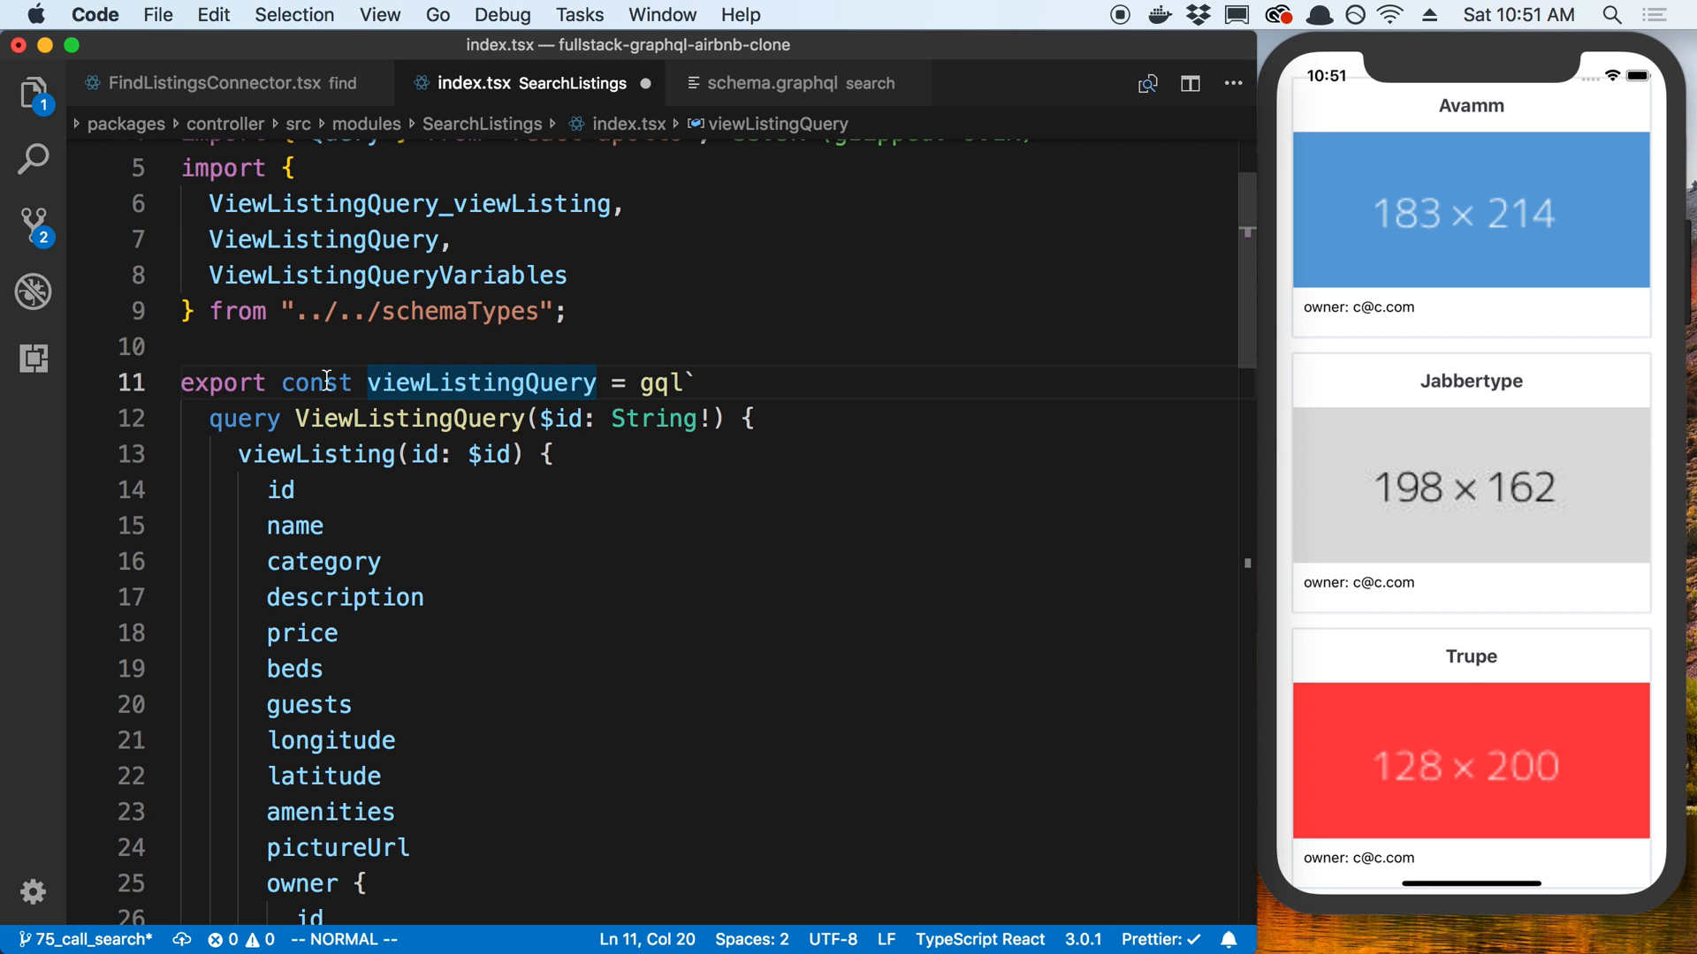
pyautogui.write('searchListings')
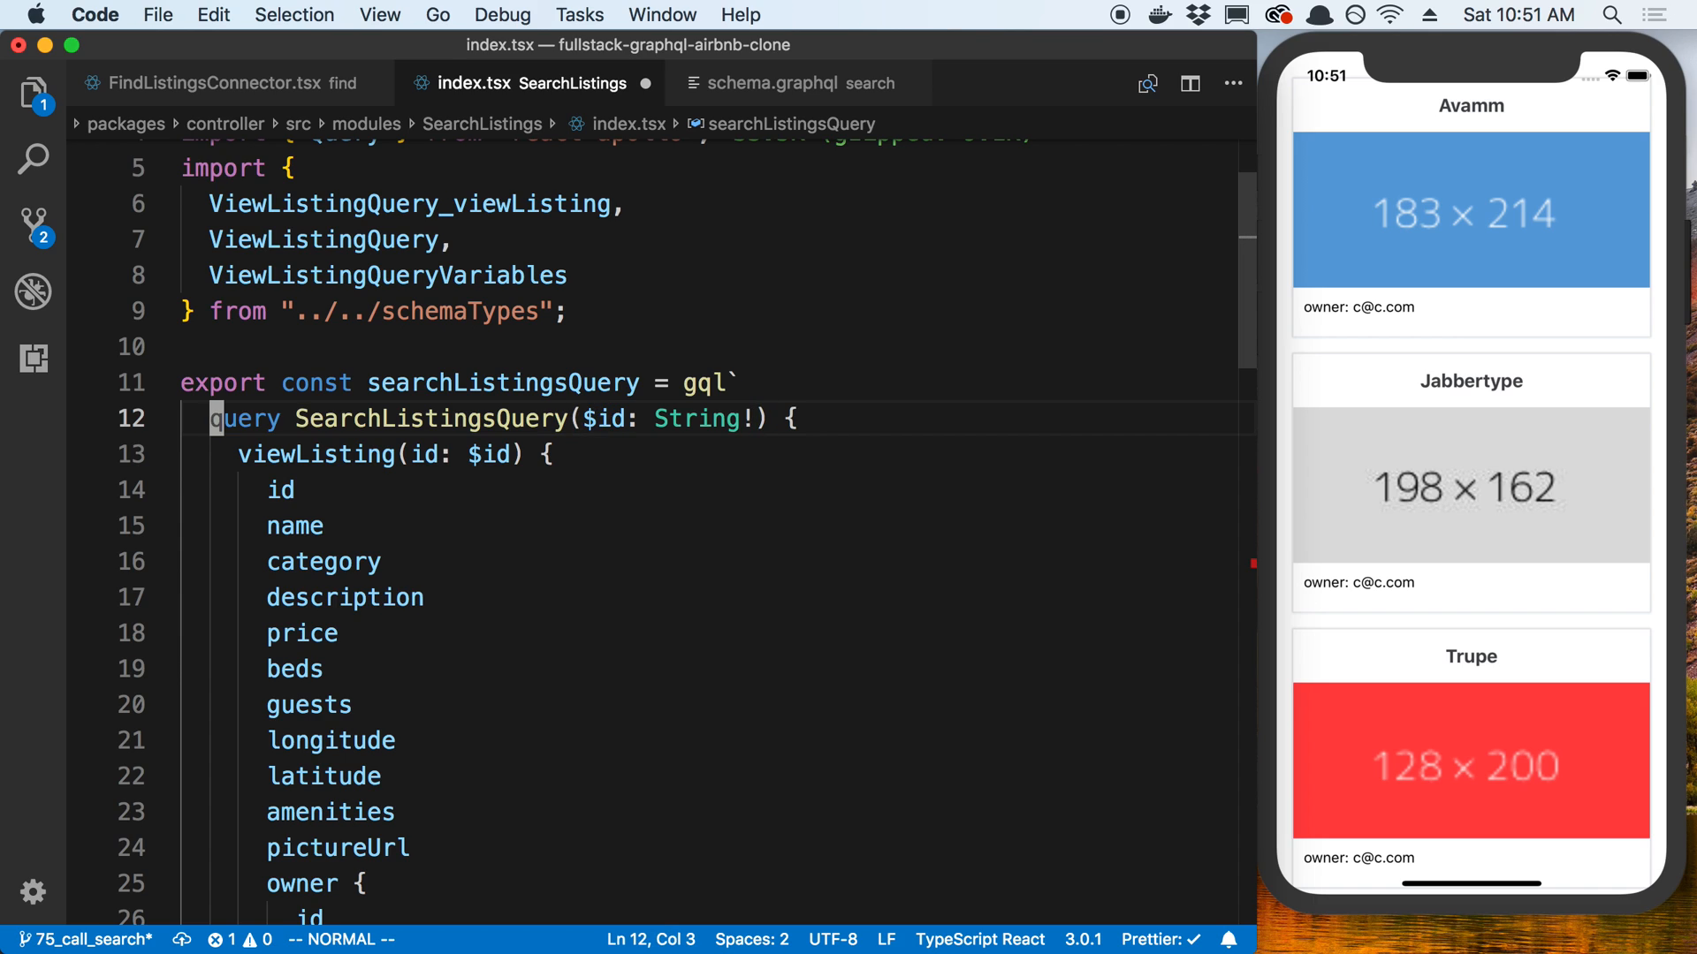
pyautogui.write('searchListings')
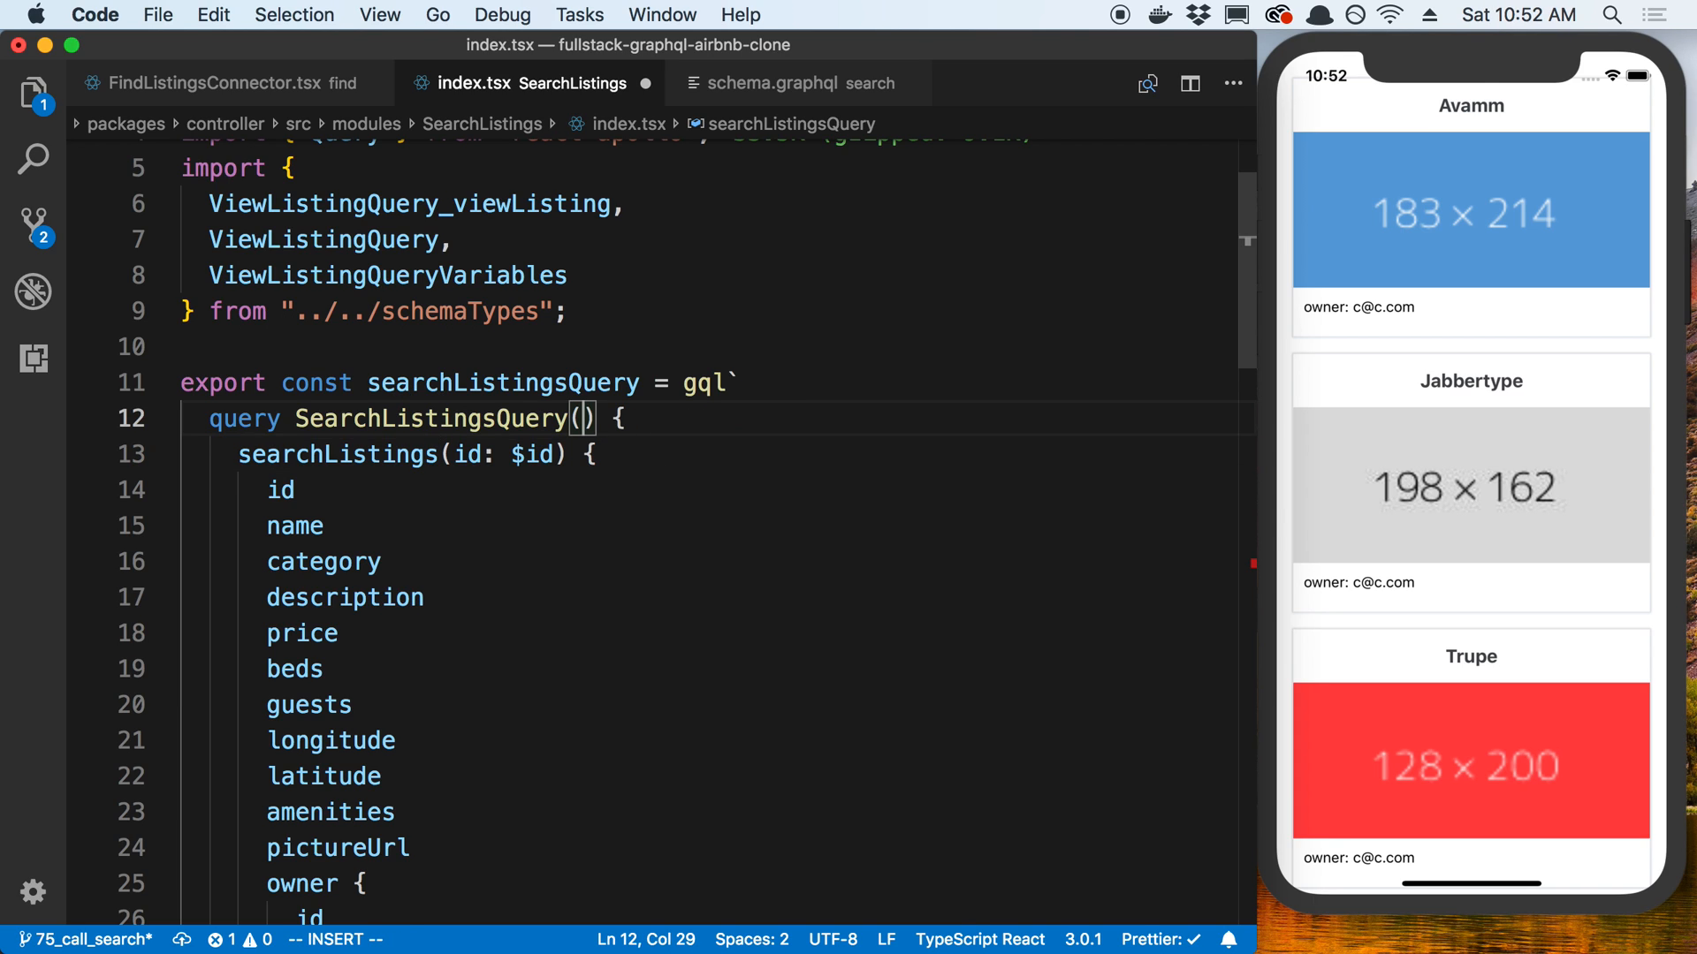
# Declare $input: SearchListingsInput and $offset: Int! variables, checking the schema arguments.
pyautogui.write('$input:')
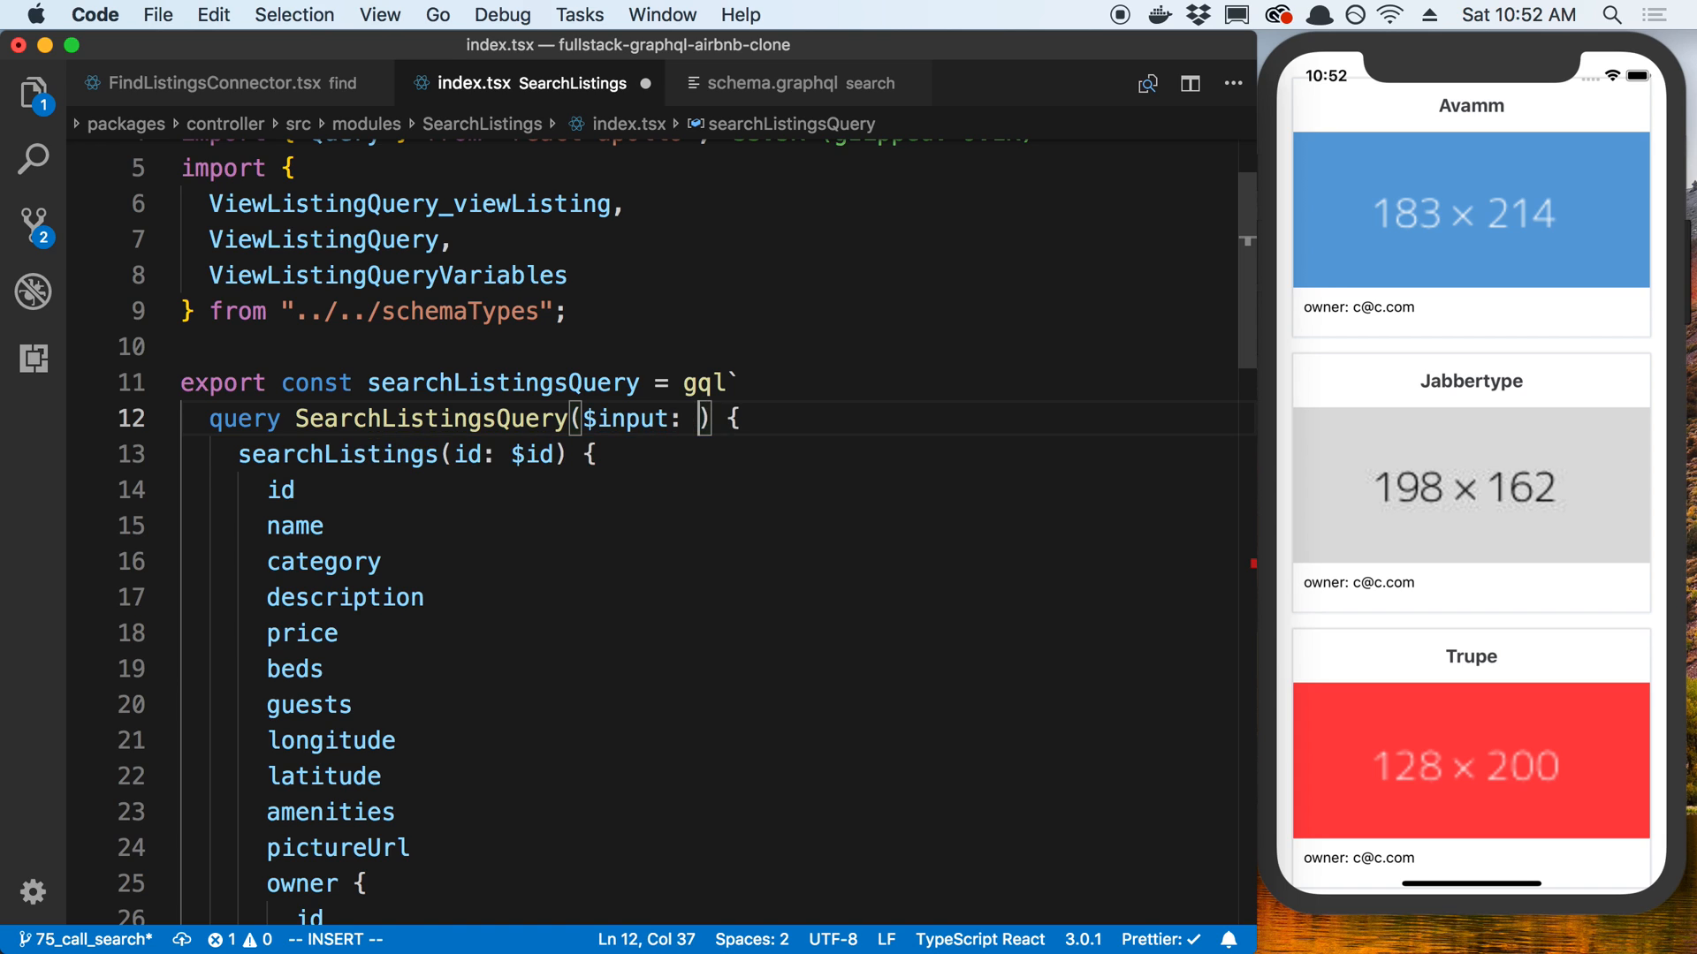
pyautogui.click(792, 83)
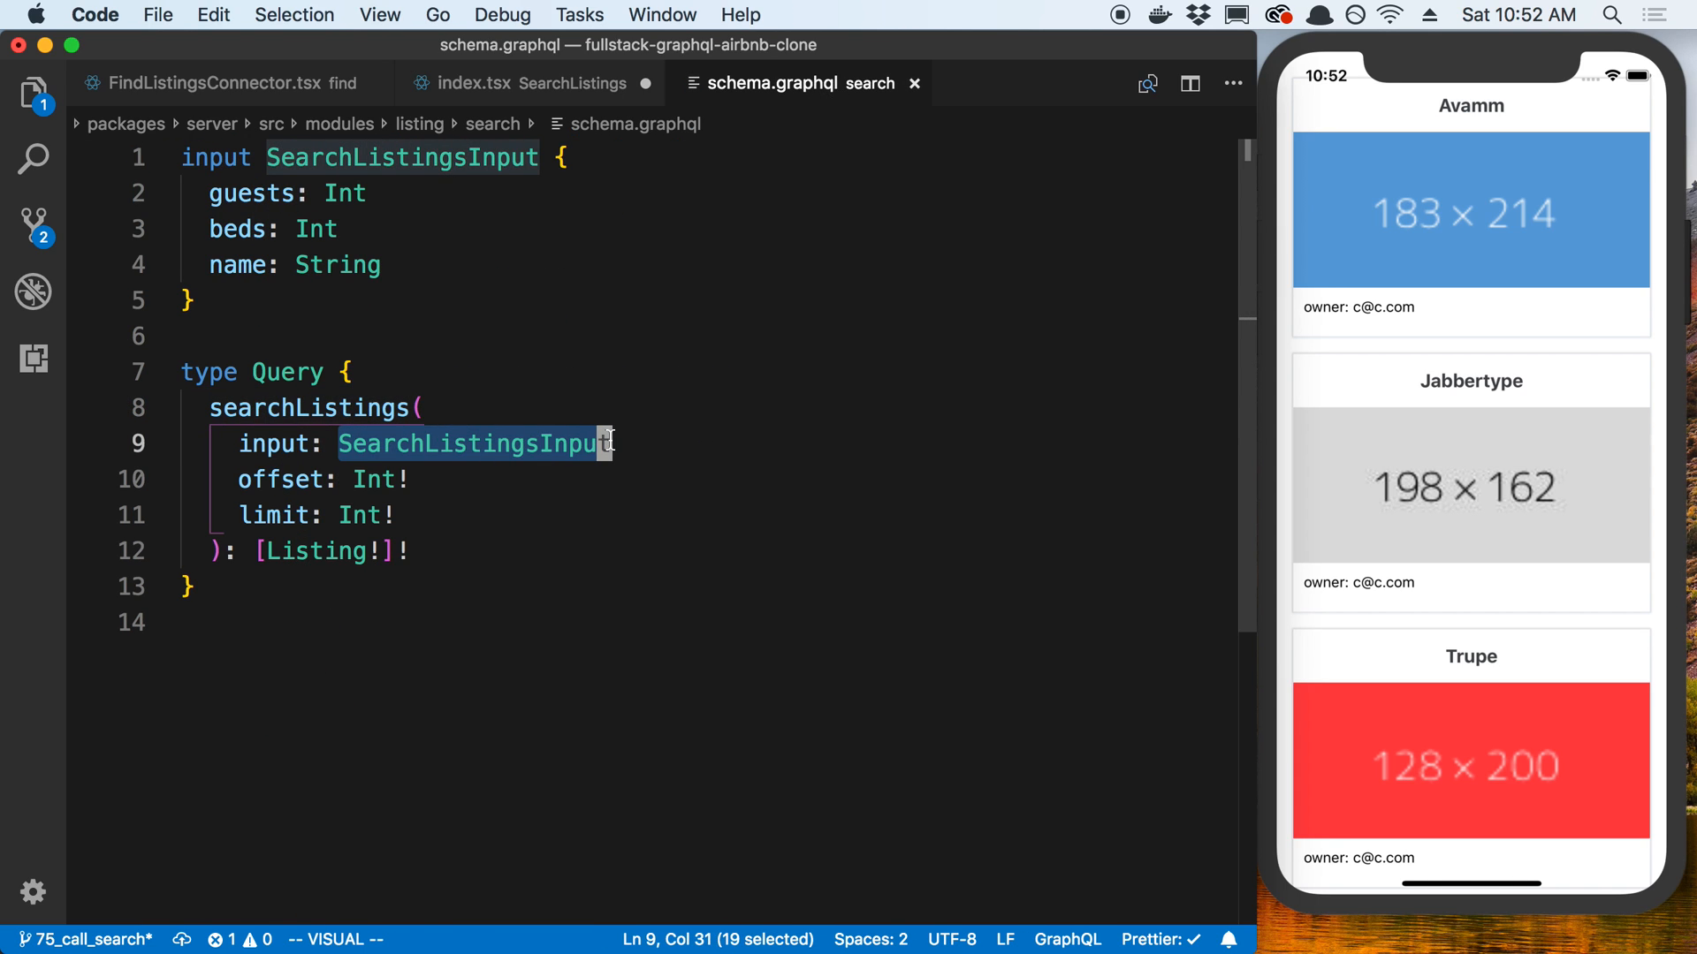
pyautogui.click(486, 83)
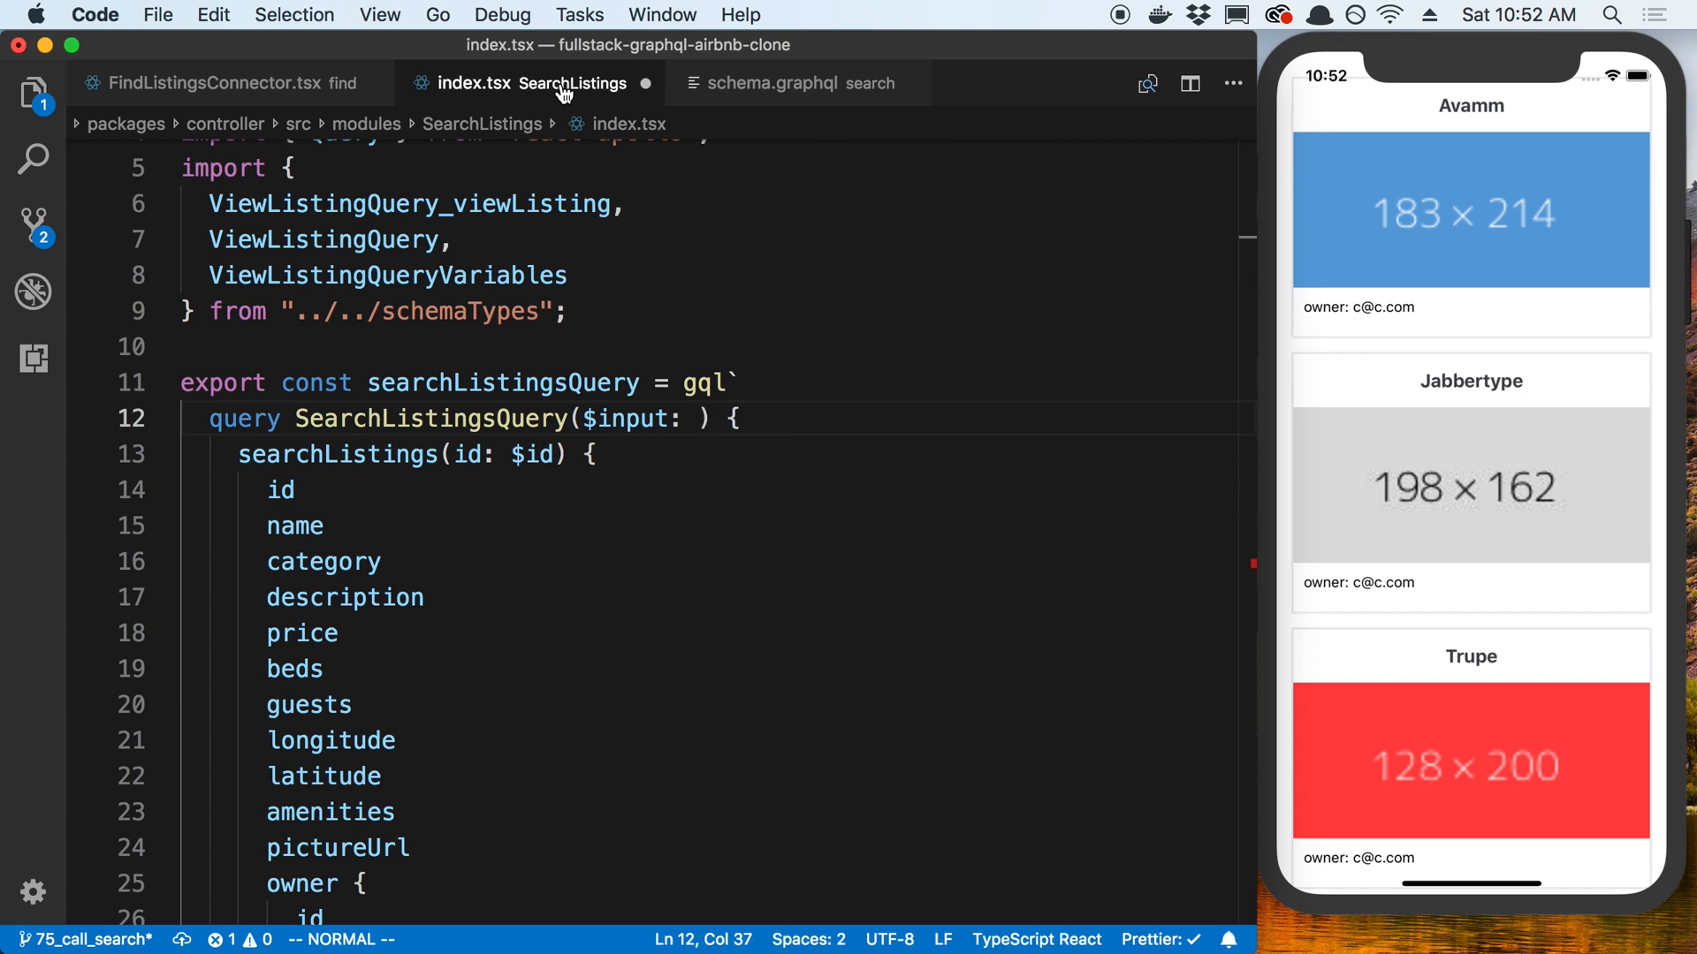
pyautogui.write('SearchListingsInput,')
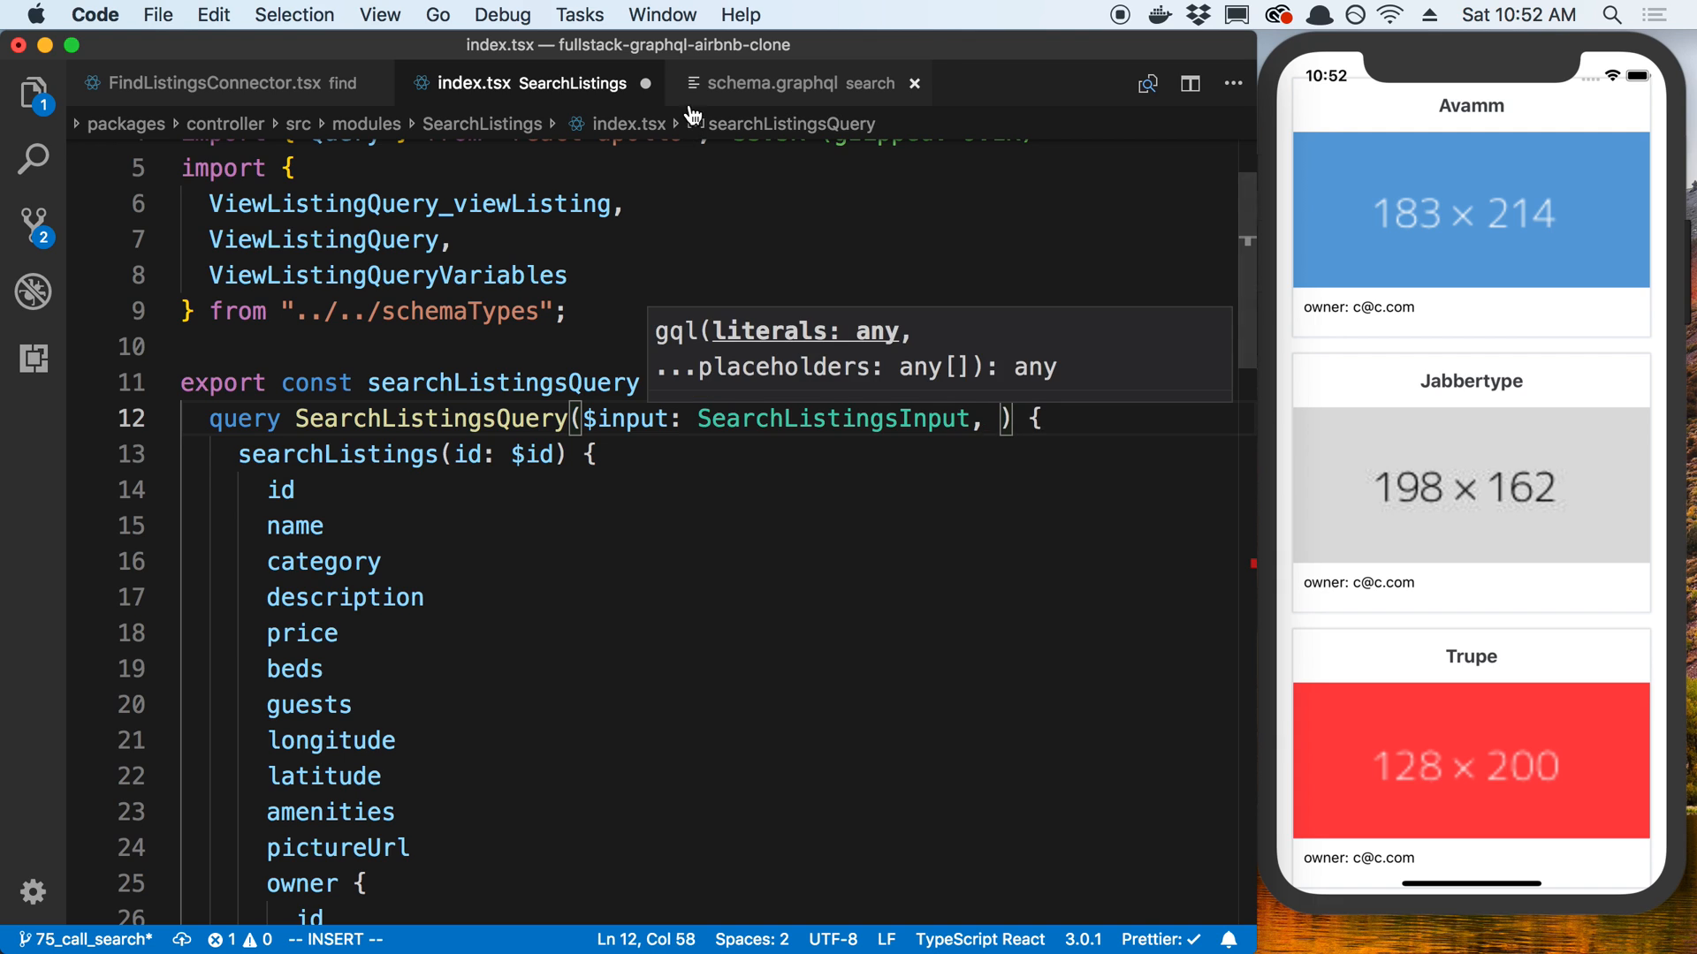
pyautogui.click(795, 83)
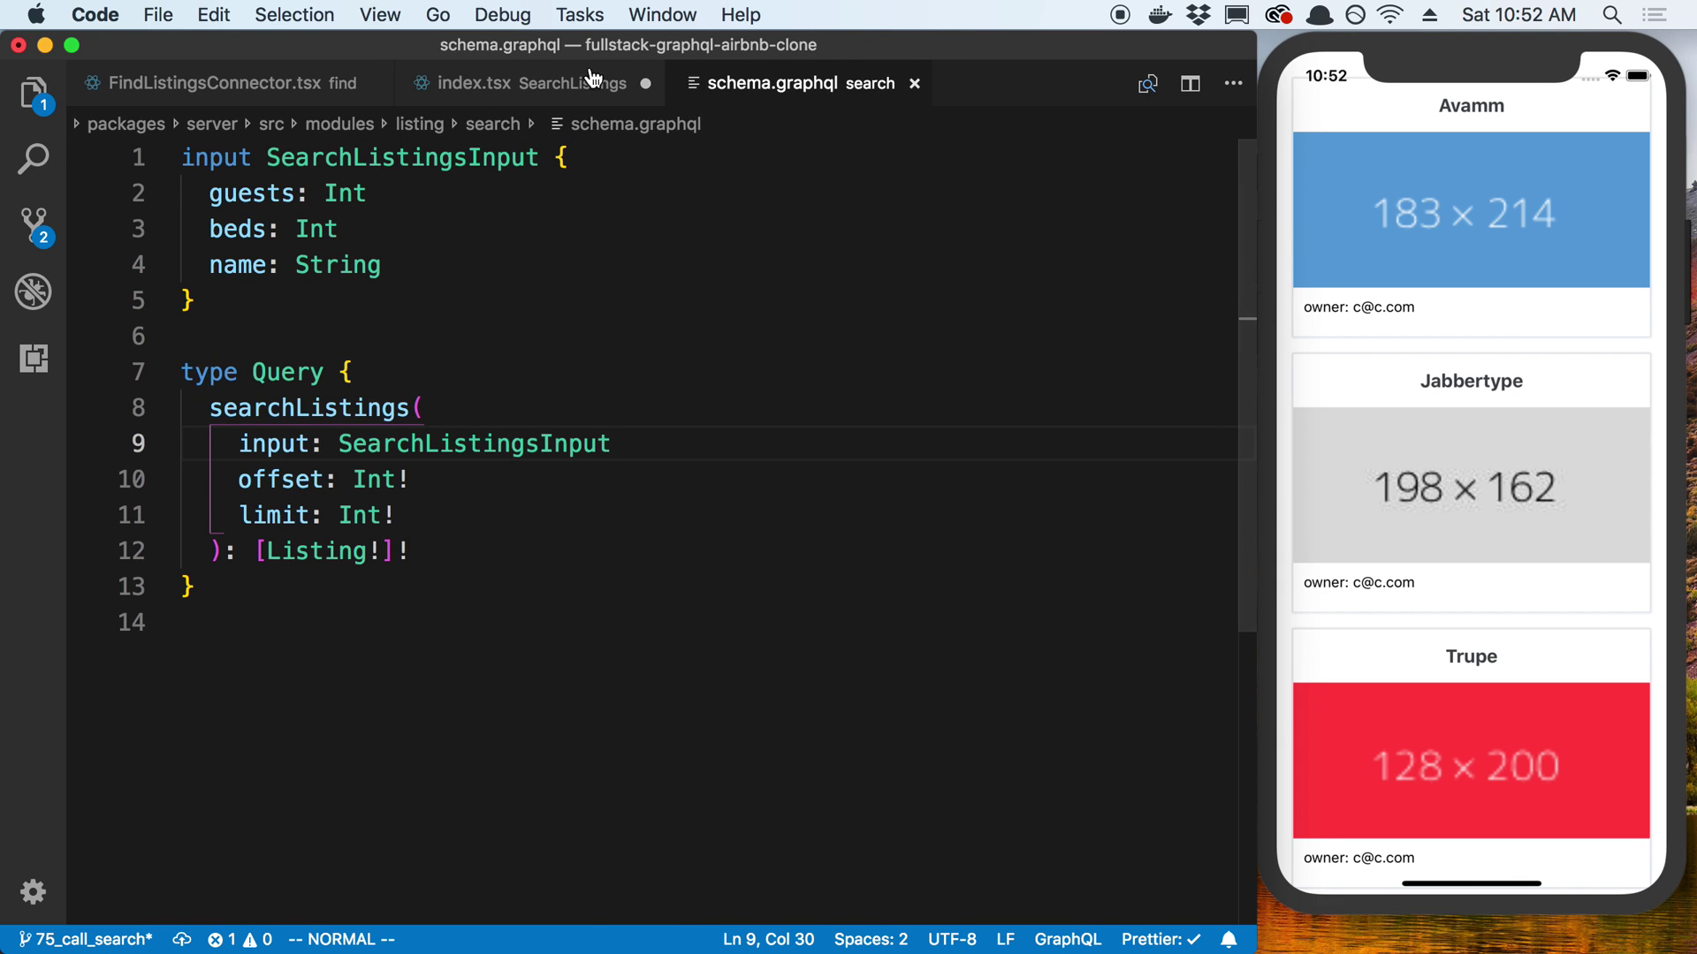
pyautogui.click(521, 83)
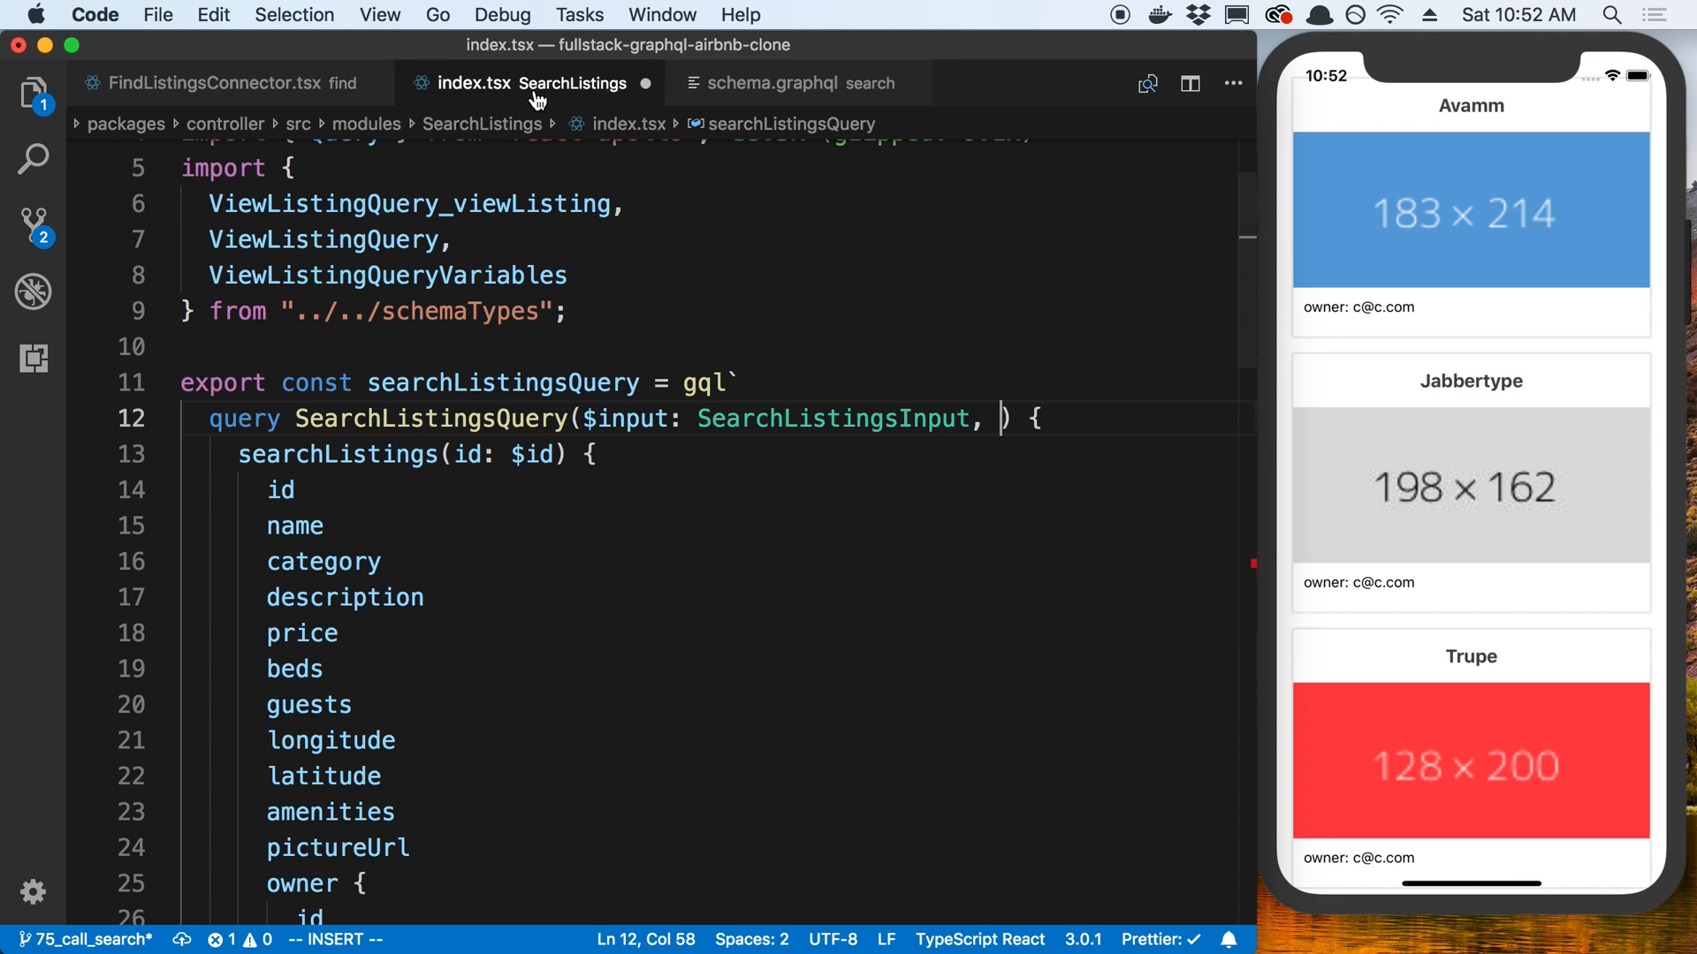
pyautogui.write('$offset')
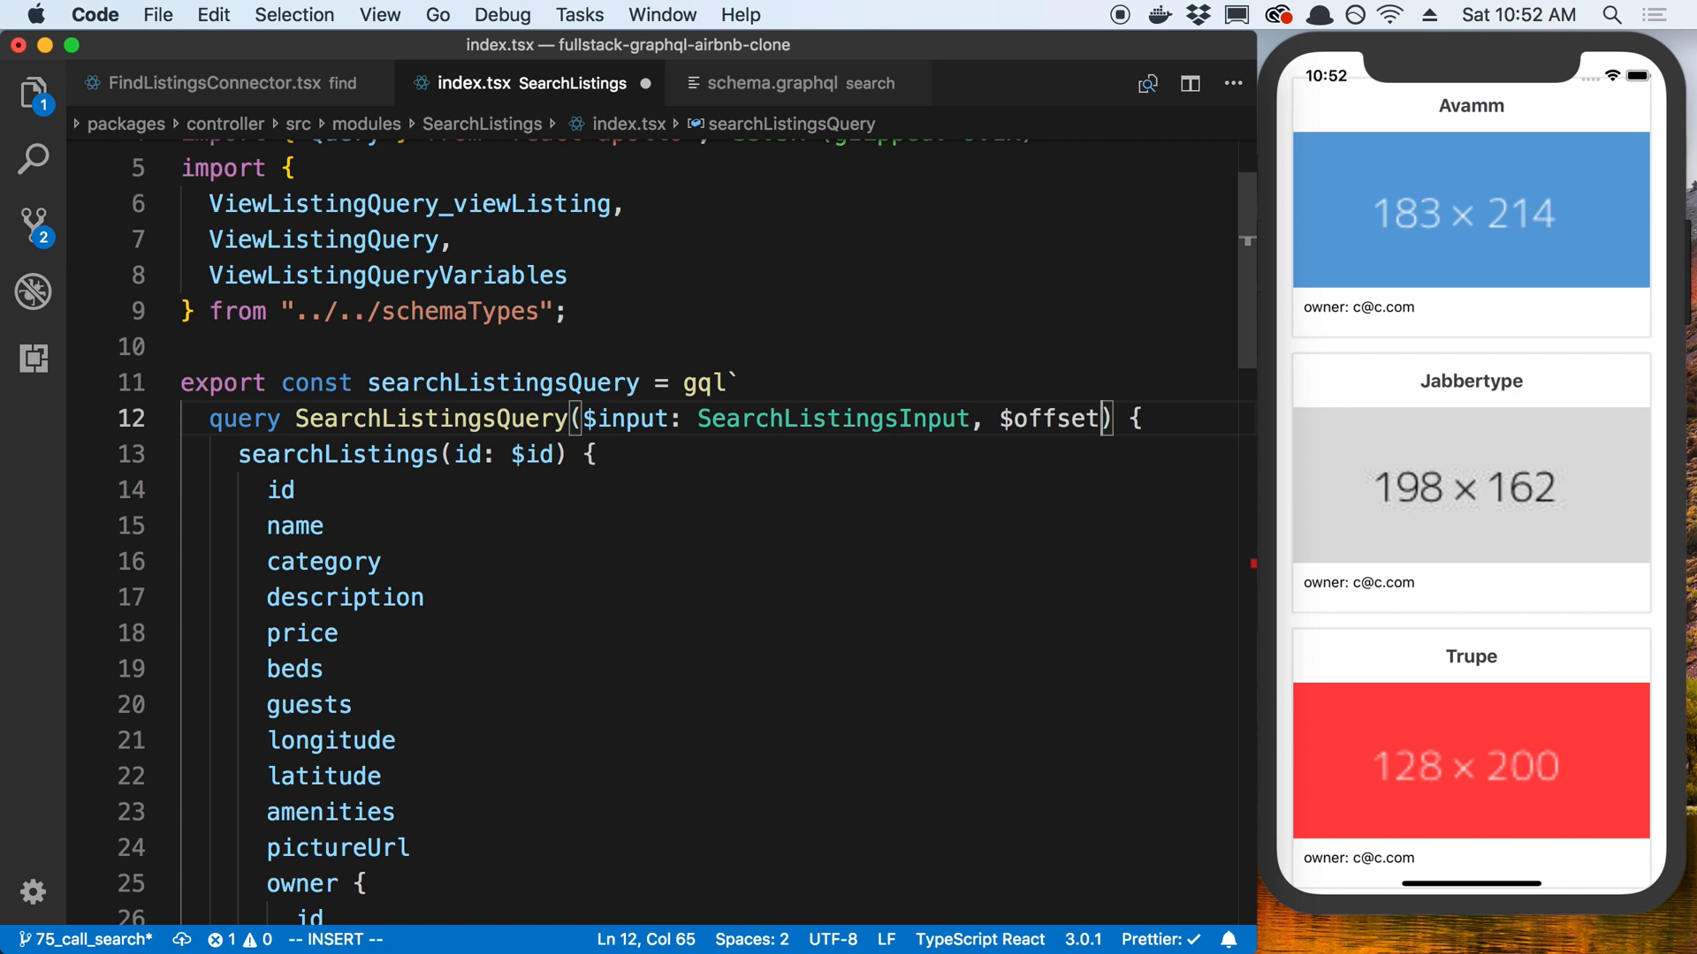
pyautogui.write(': Int!,')
pyautogui.write('$limit: Int!')
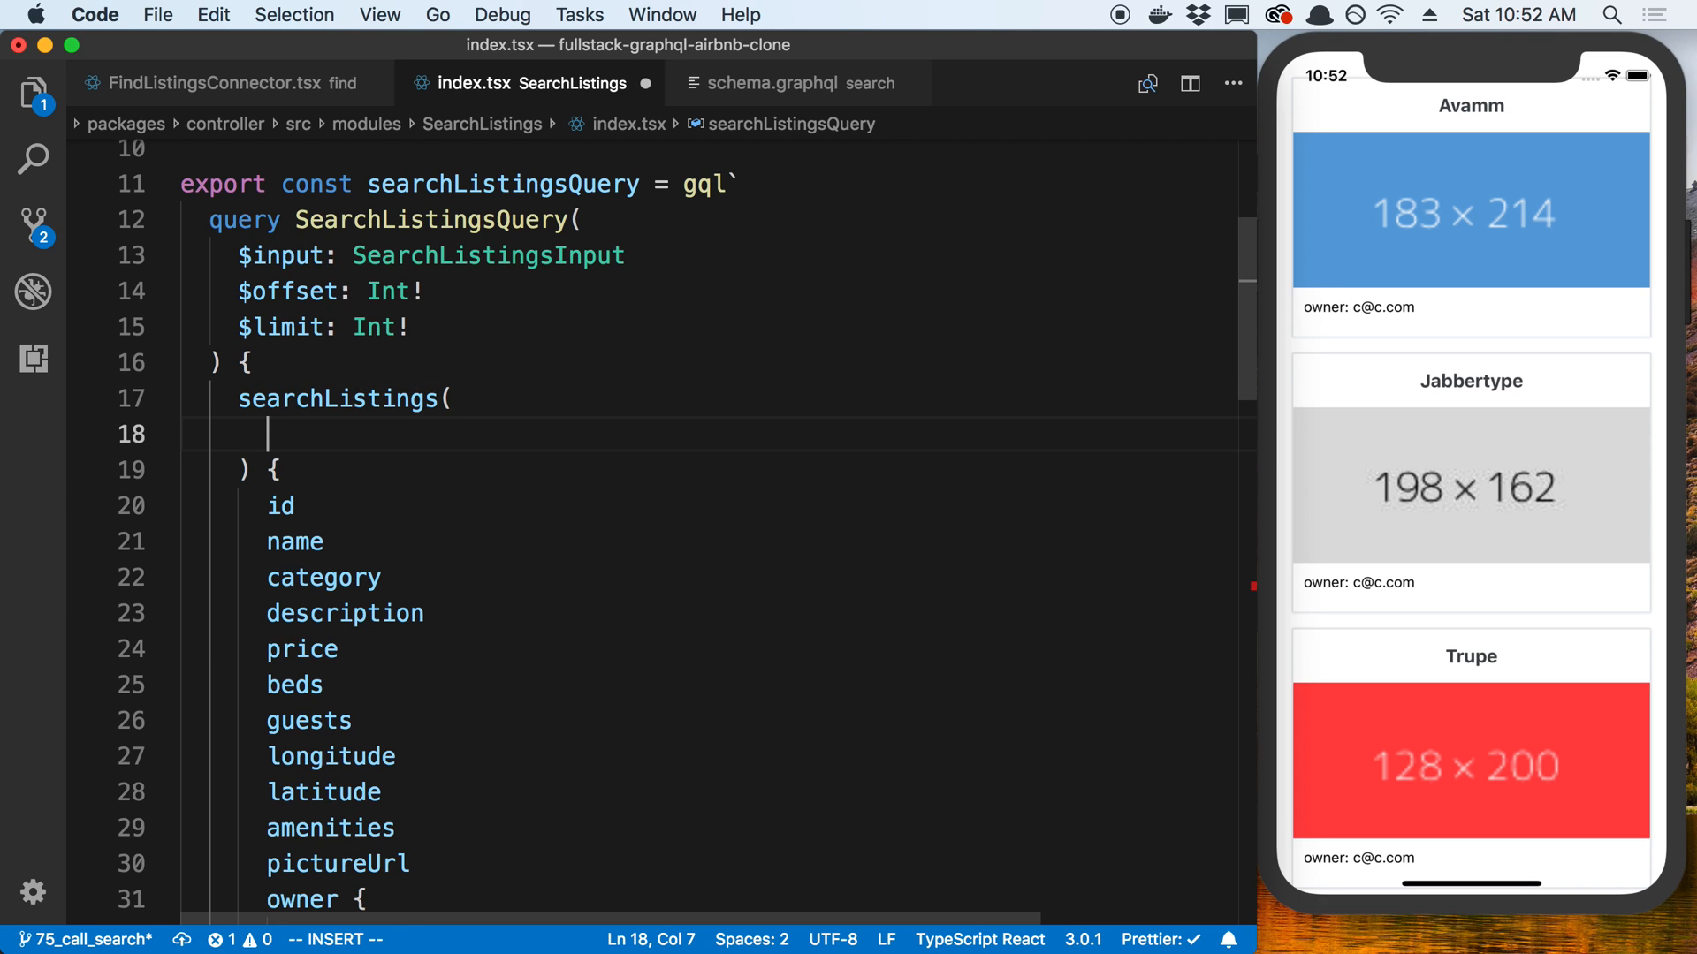
# Pass input: $input, offset: $offset and limit: $limit into the searchListings field.
pyautogui.write('input:"')
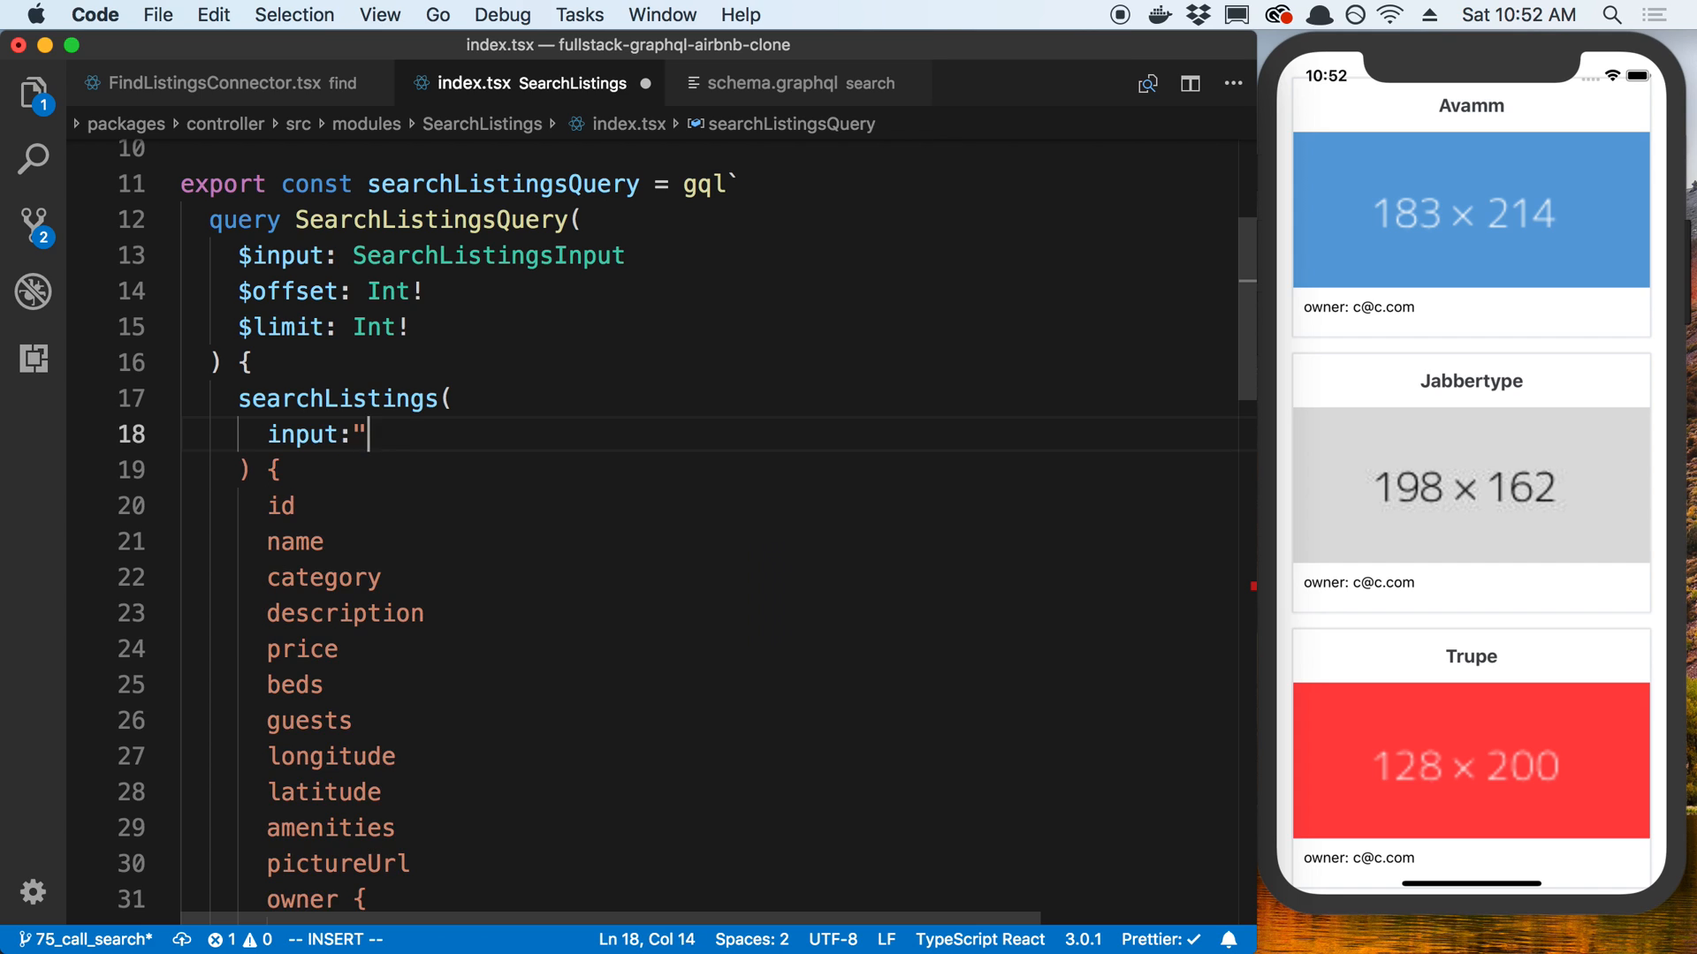
pyautogui.write('$input')
pyautogui.write('offset: $offset')
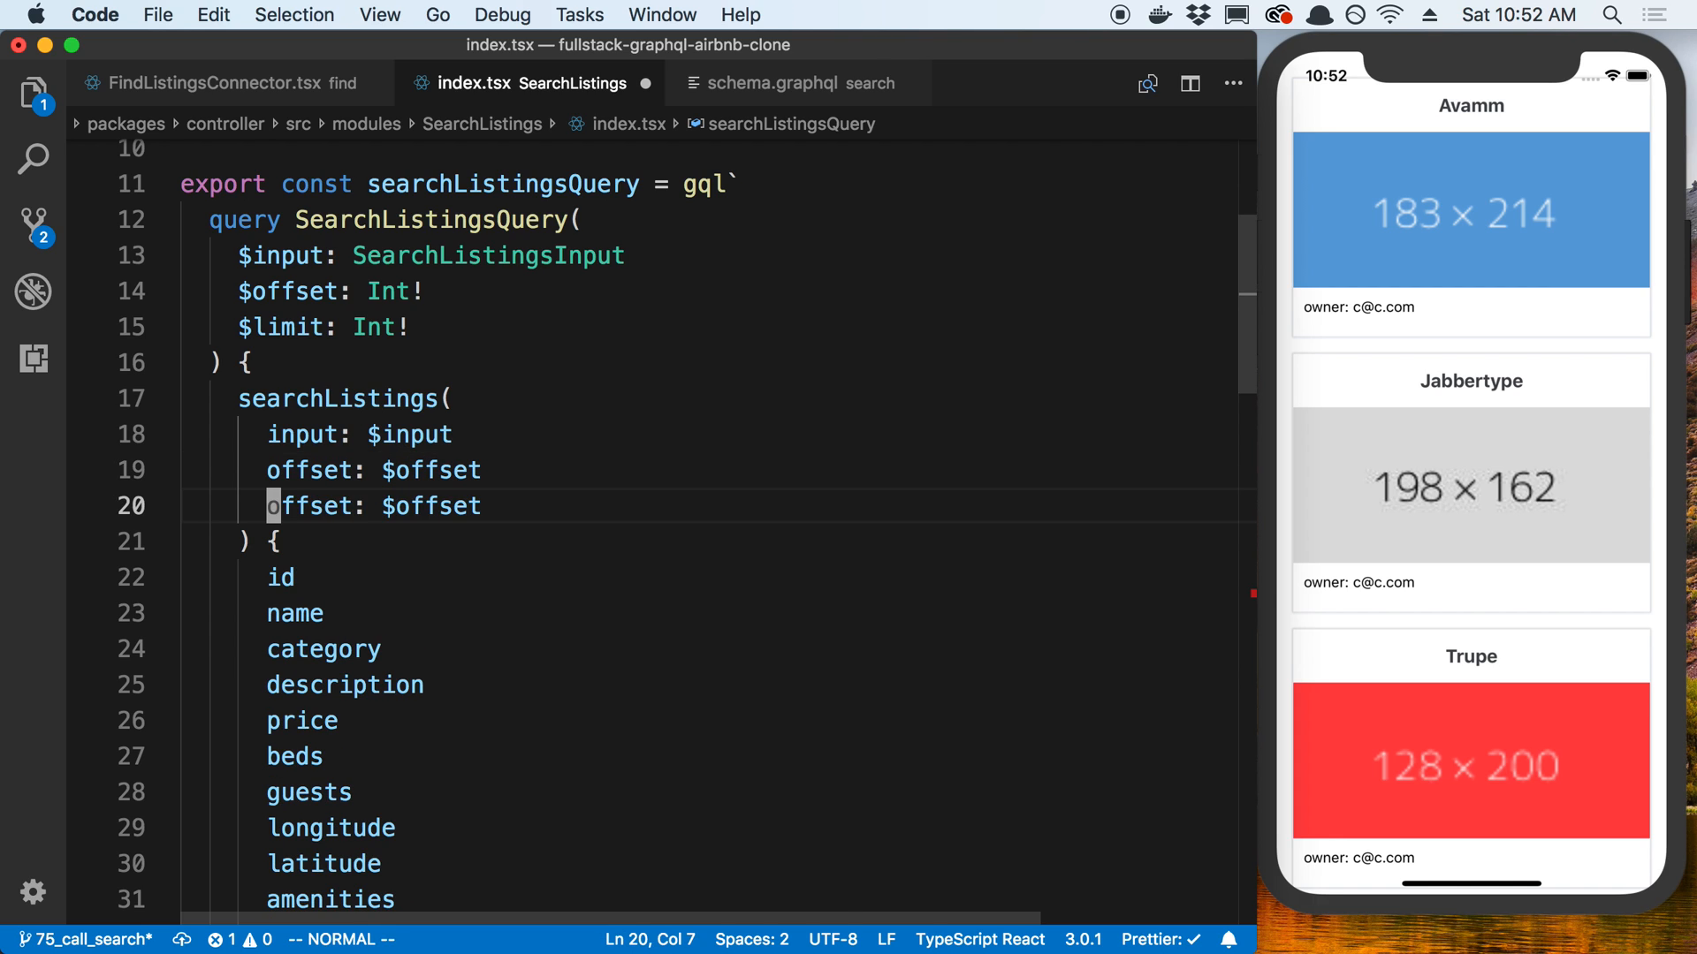
pyautogui.write('limit: $limit')
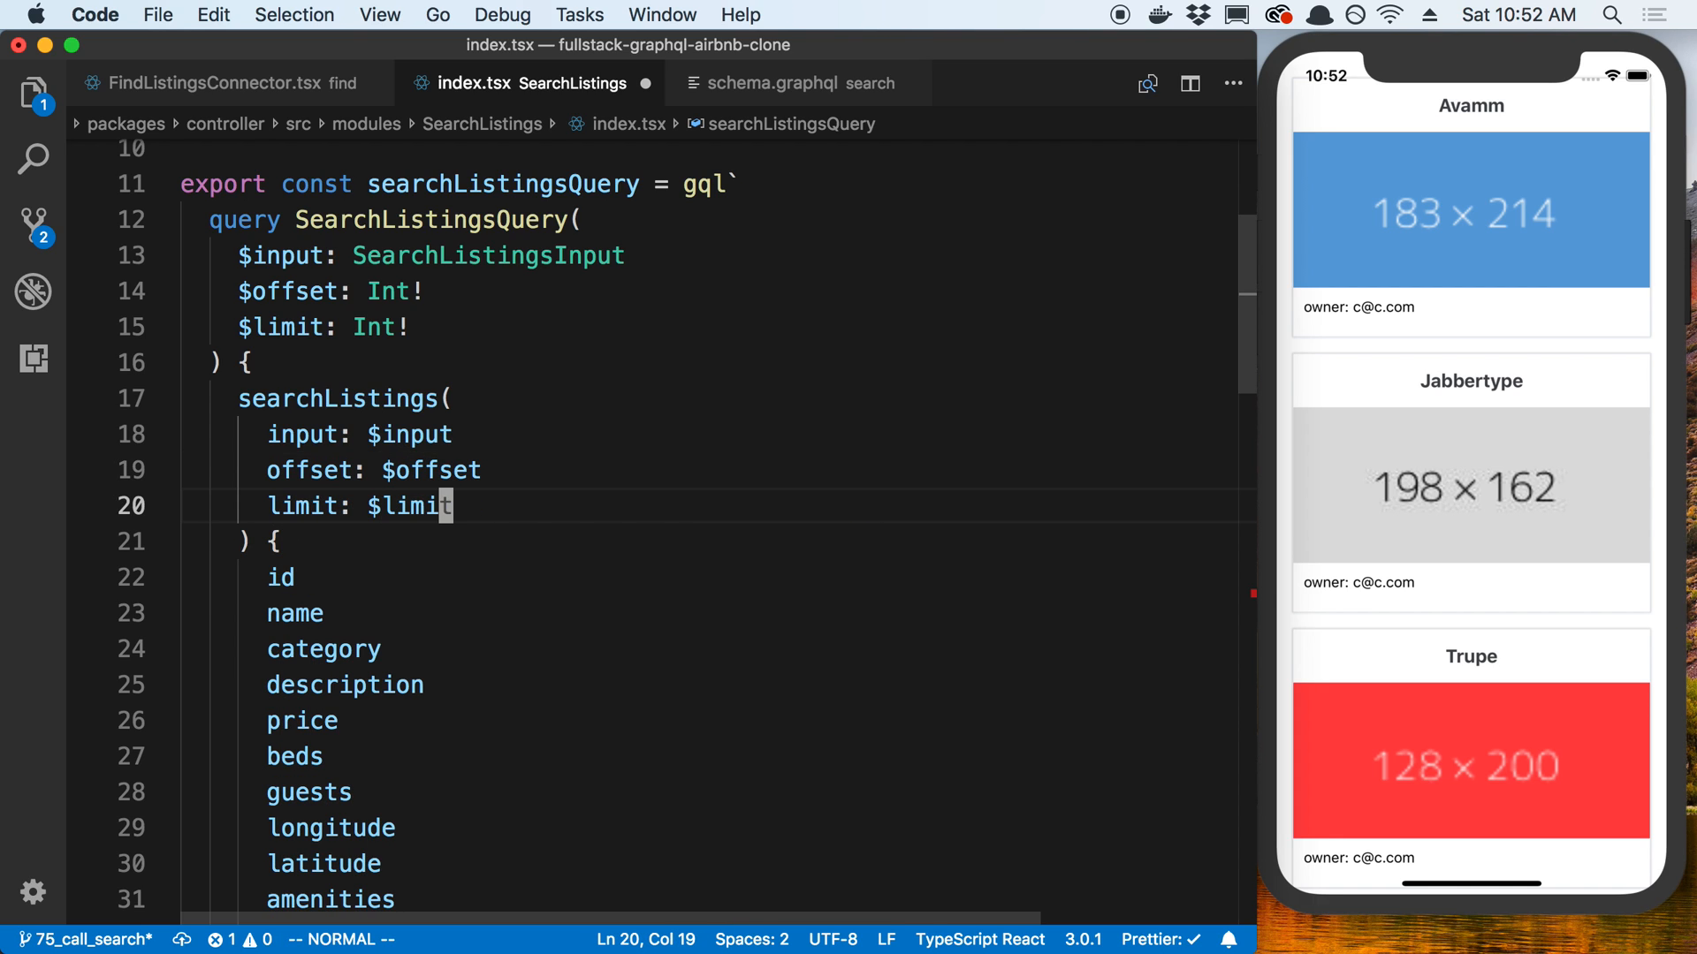
pyautogui.scroll(-3)
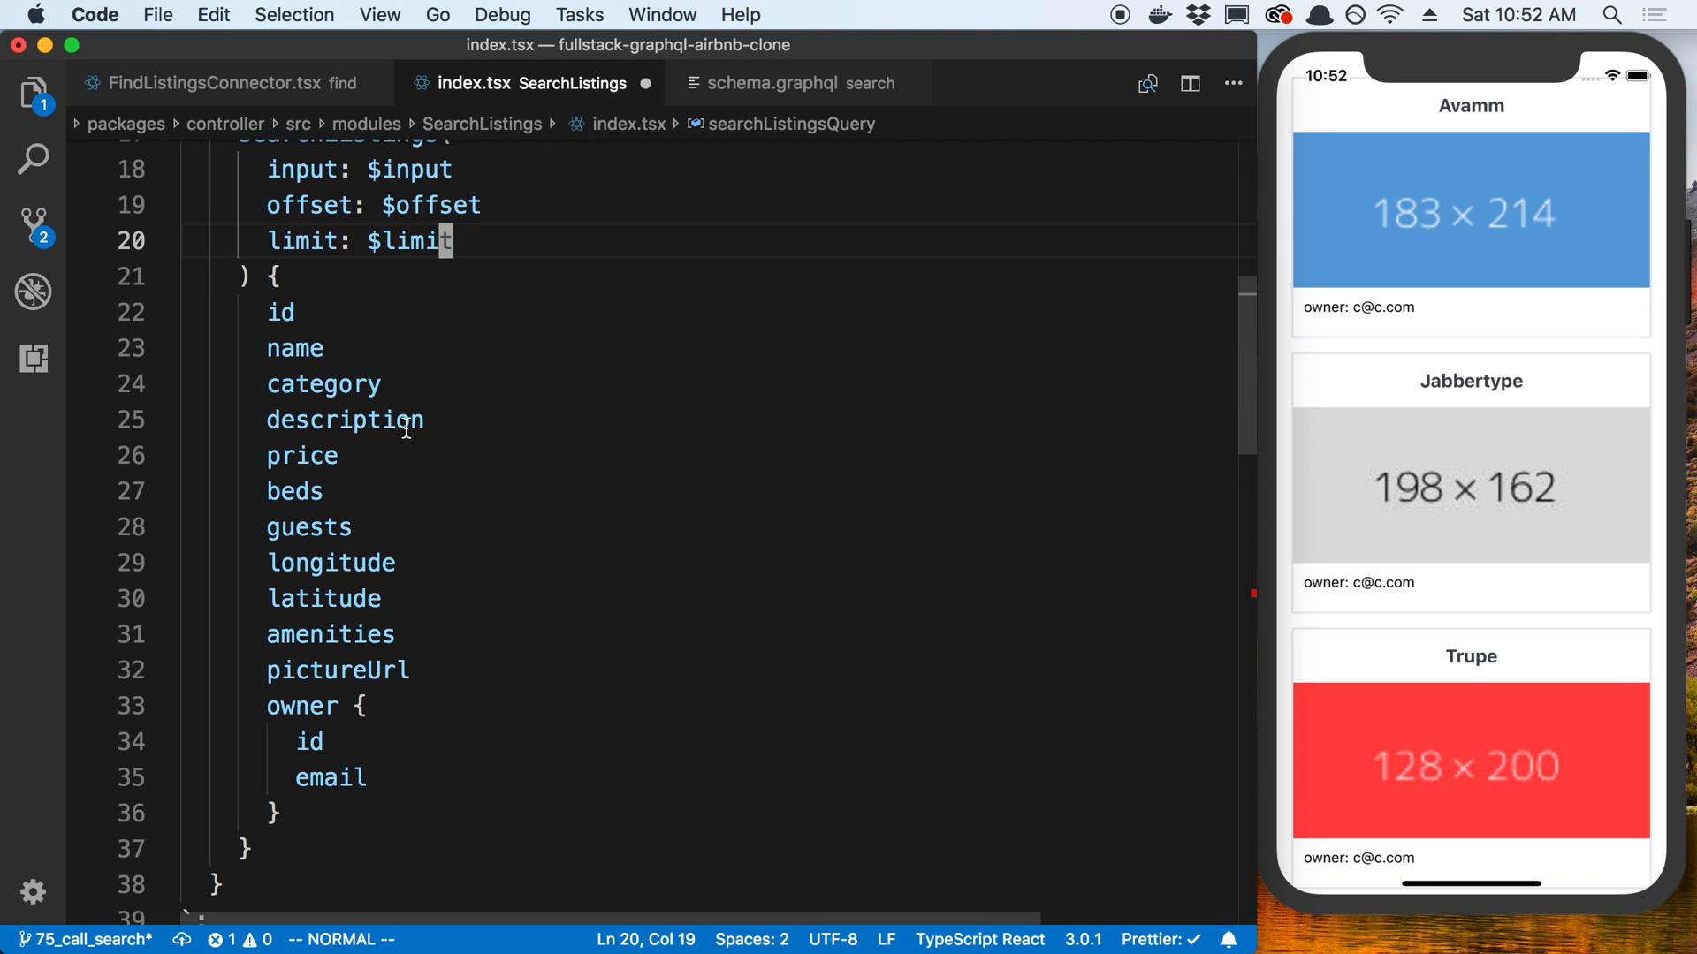
pyautogui.moveTo(311, 823)
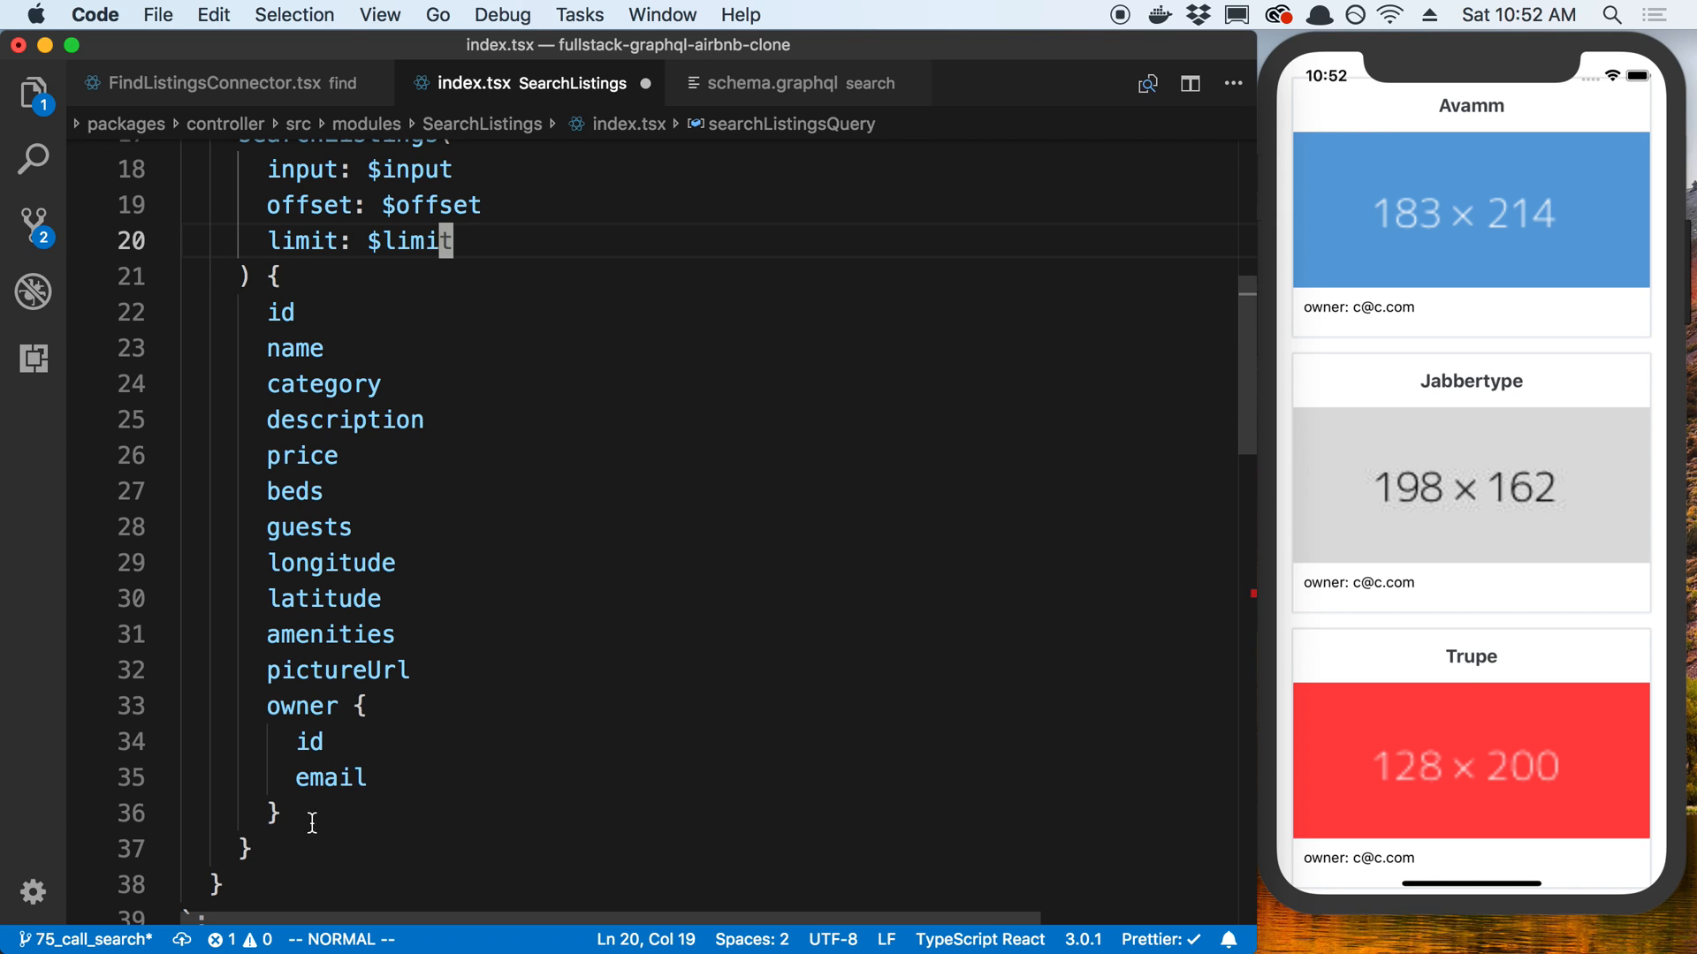
pyautogui.moveTo(494, 452)
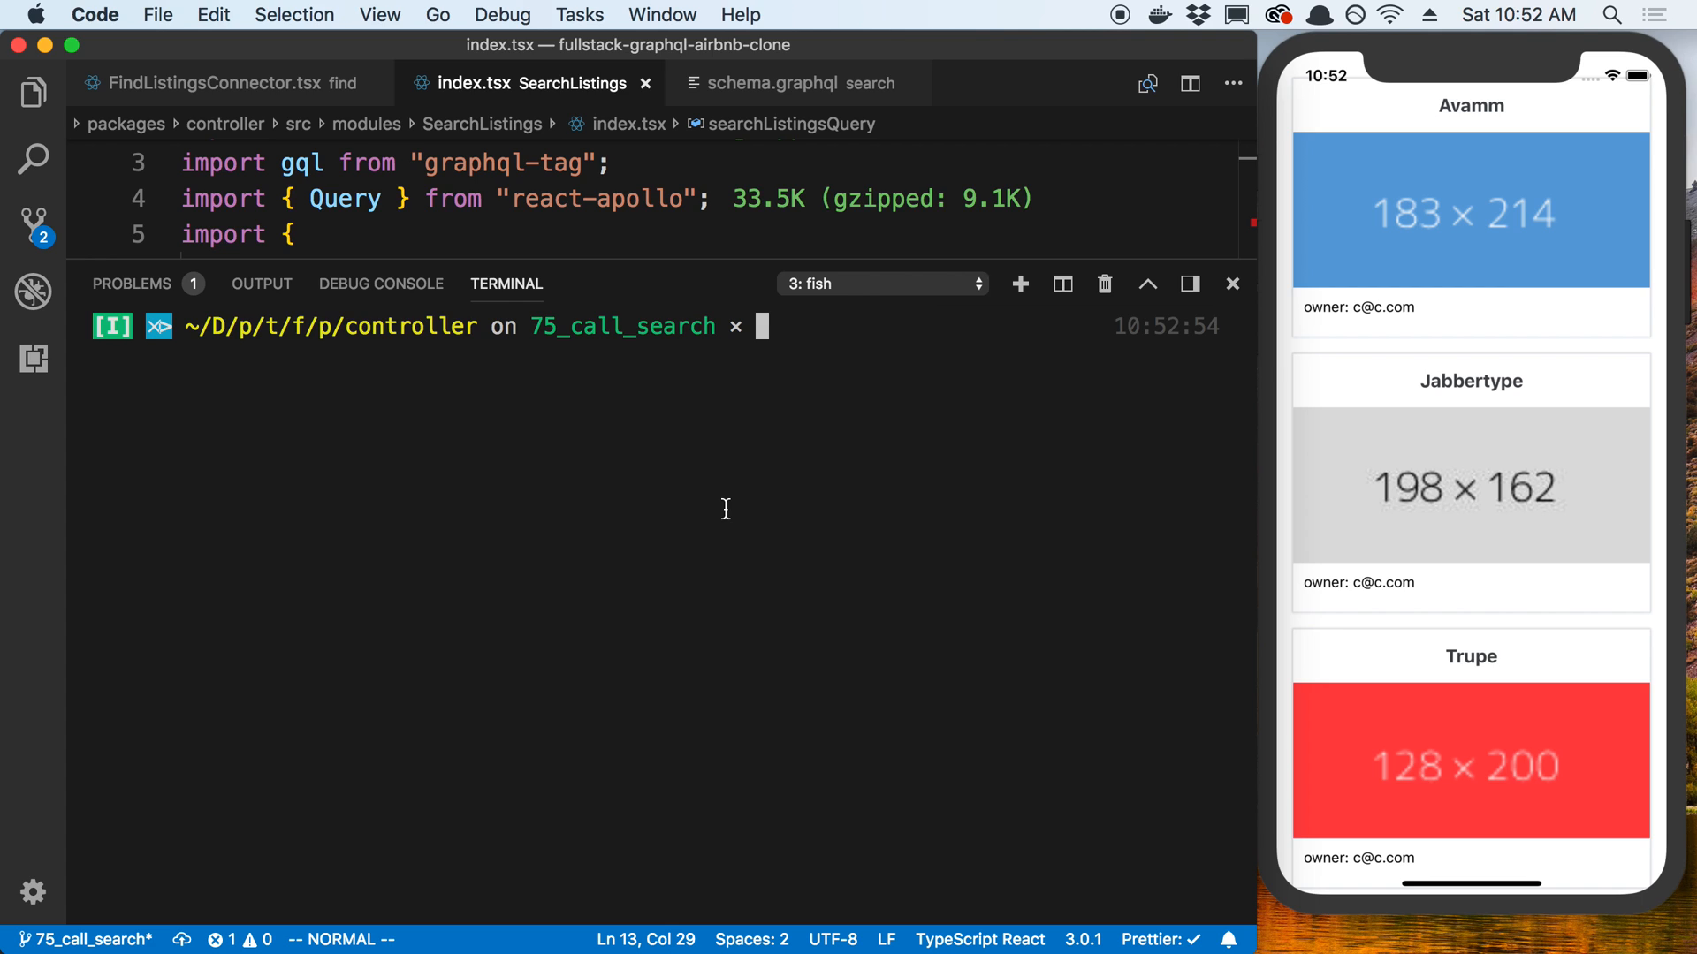
# Run yarn gen-types in the terminal and open the generated schemaTypes.ts.
pyautogui.write('yarn gen types')
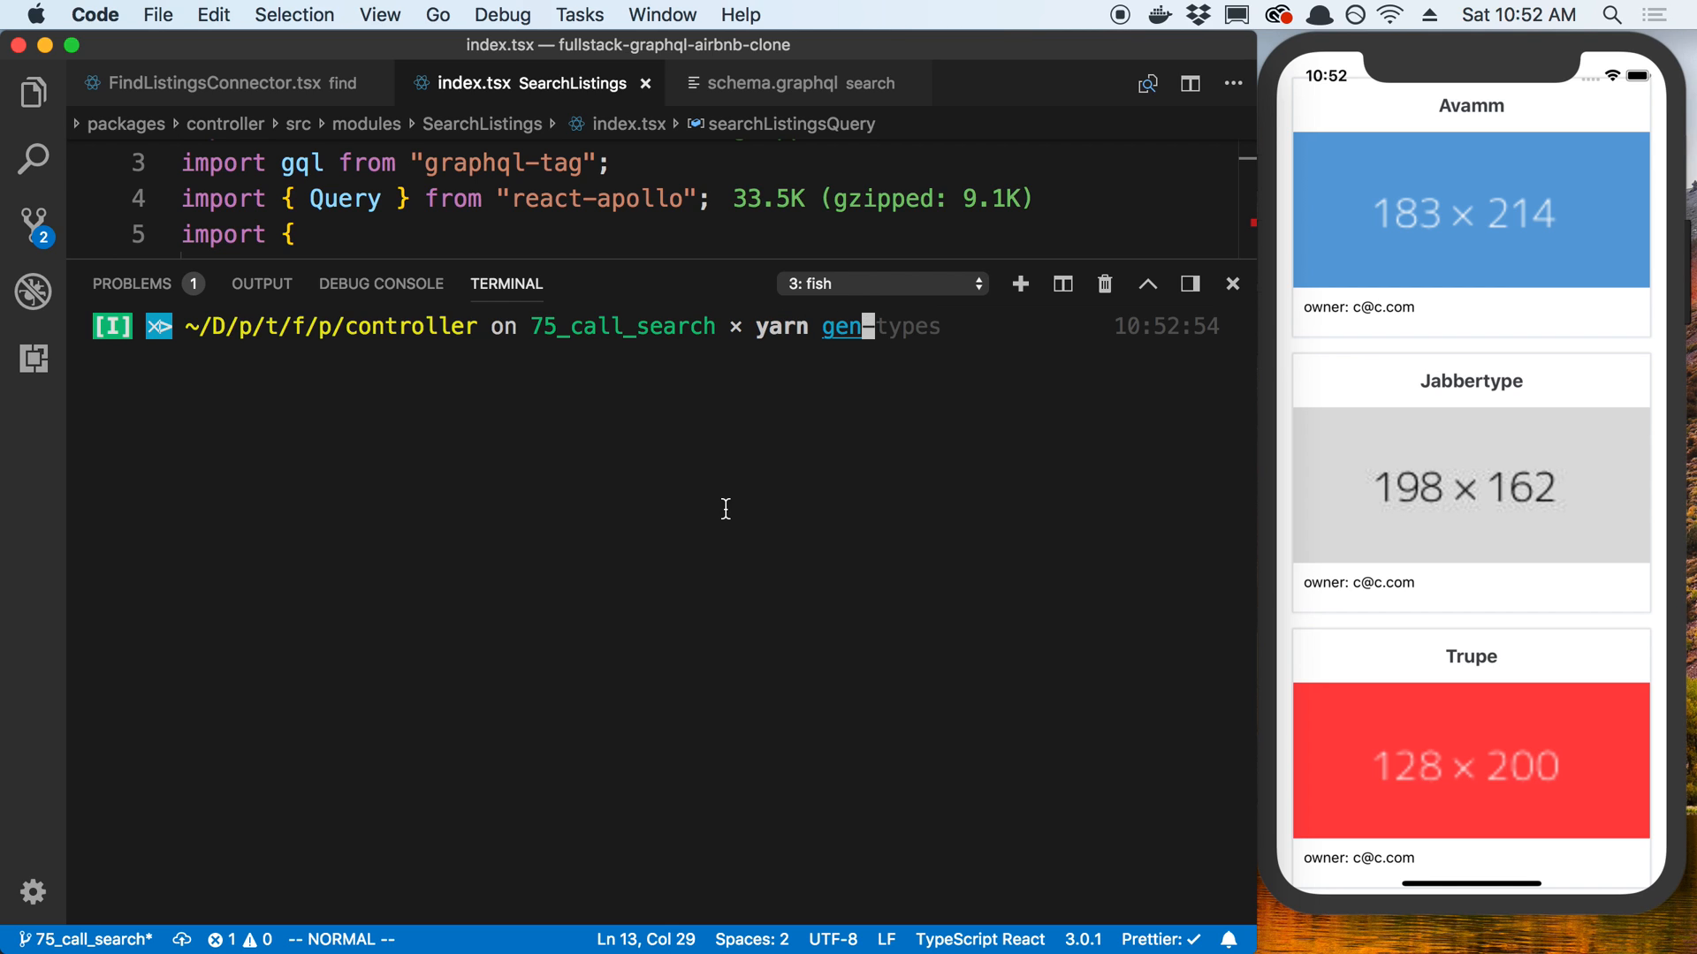
pyautogui.press('Enter')
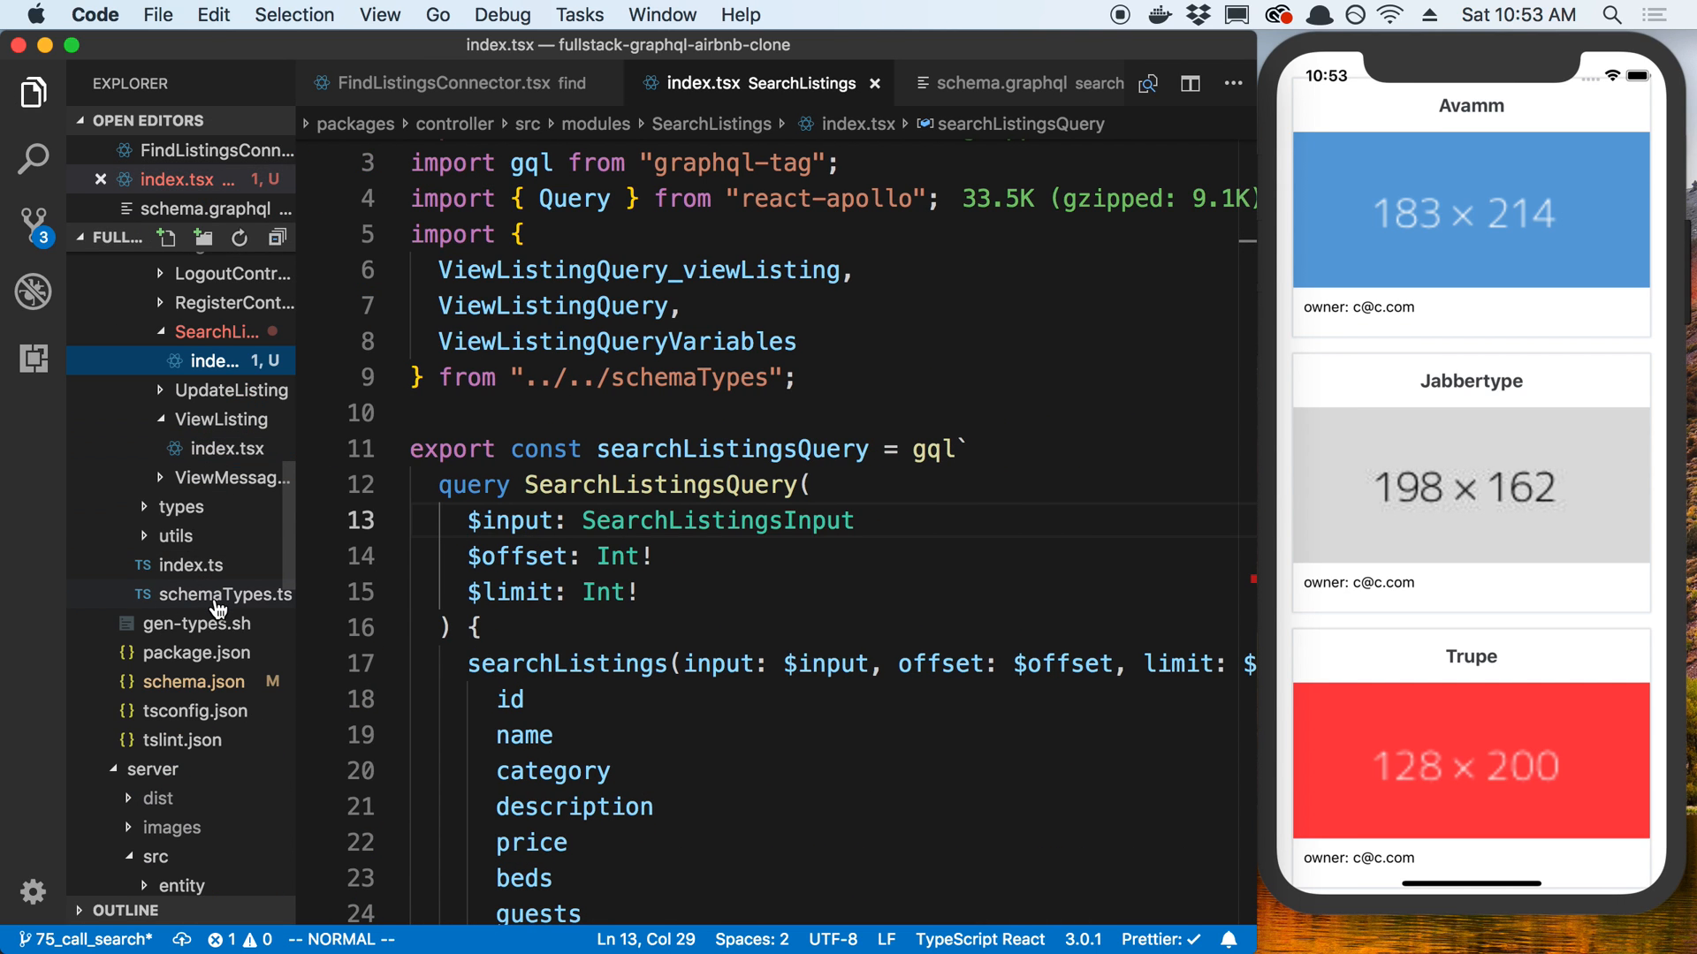
pyautogui.click(224, 595)
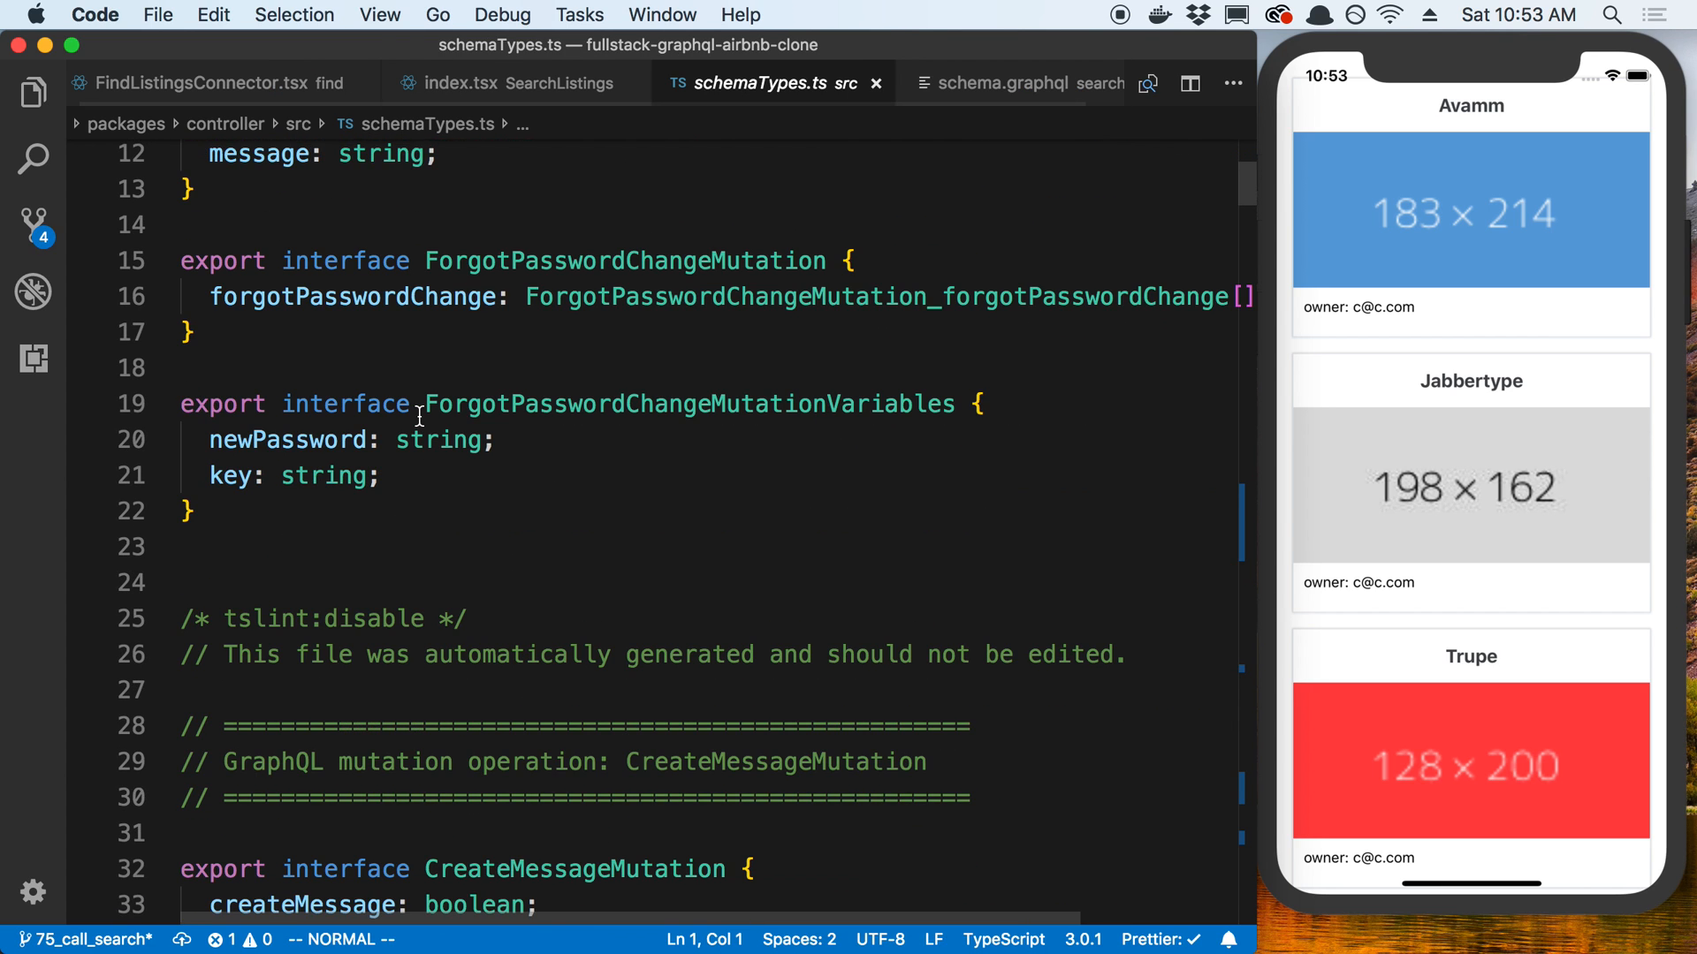
pyautogui.click(518, 83)
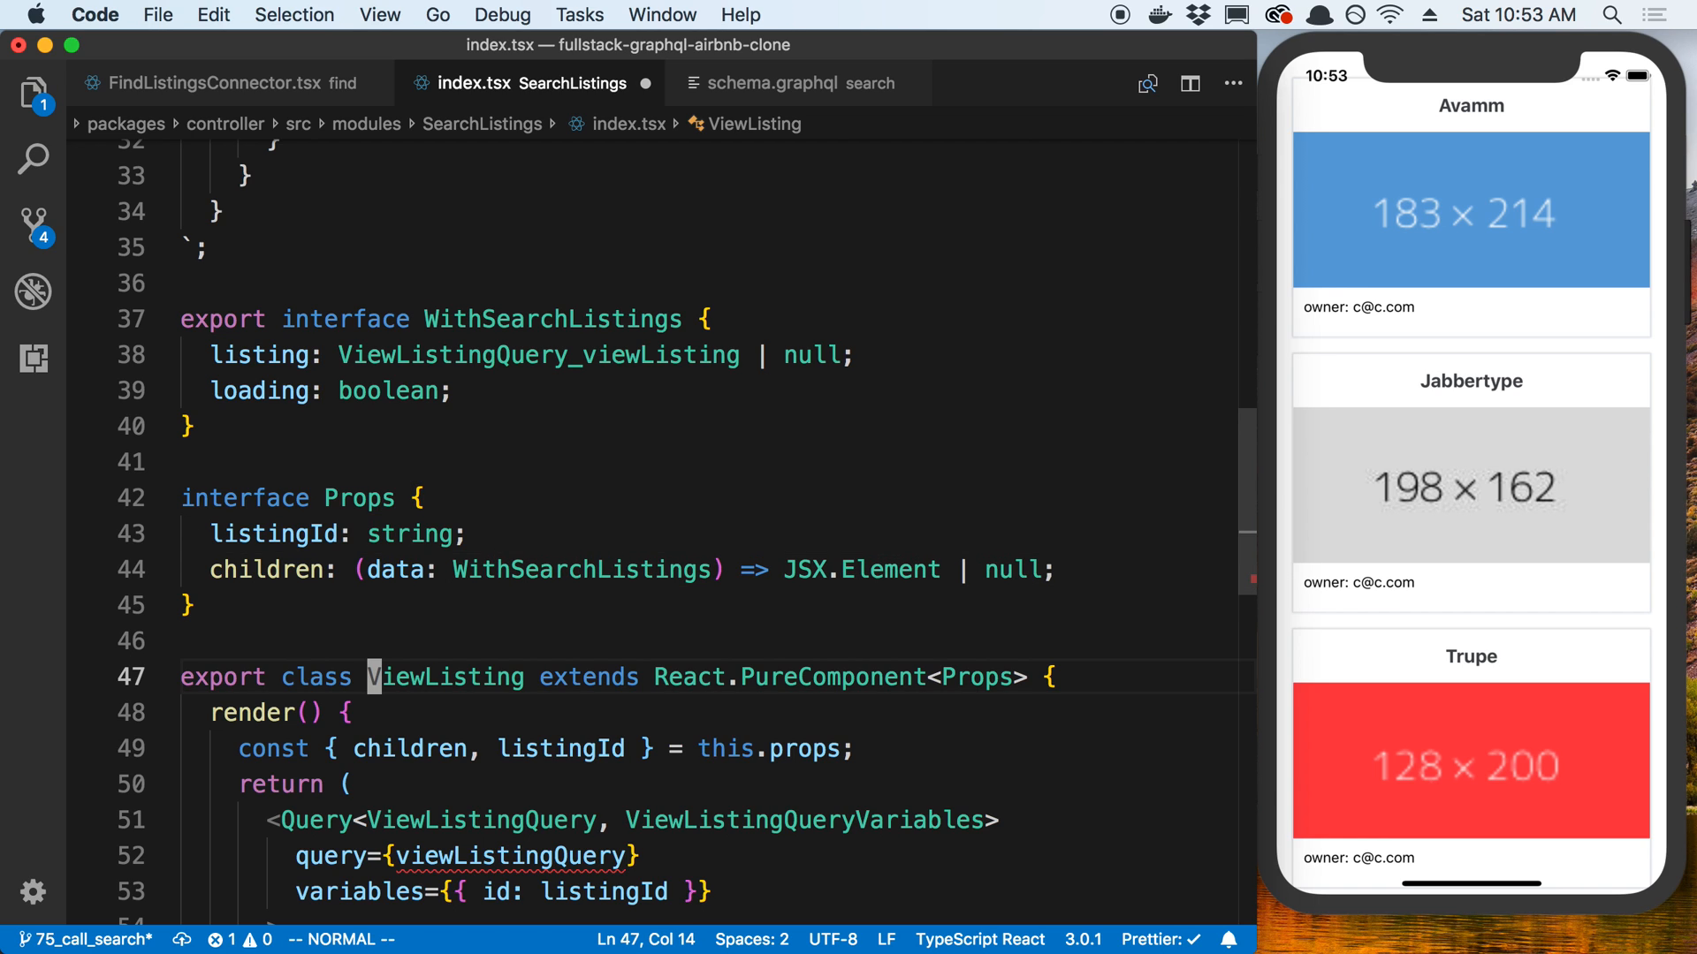
# Rename the component class and its references to SearchListings.
pyautogui.write('SearchL')
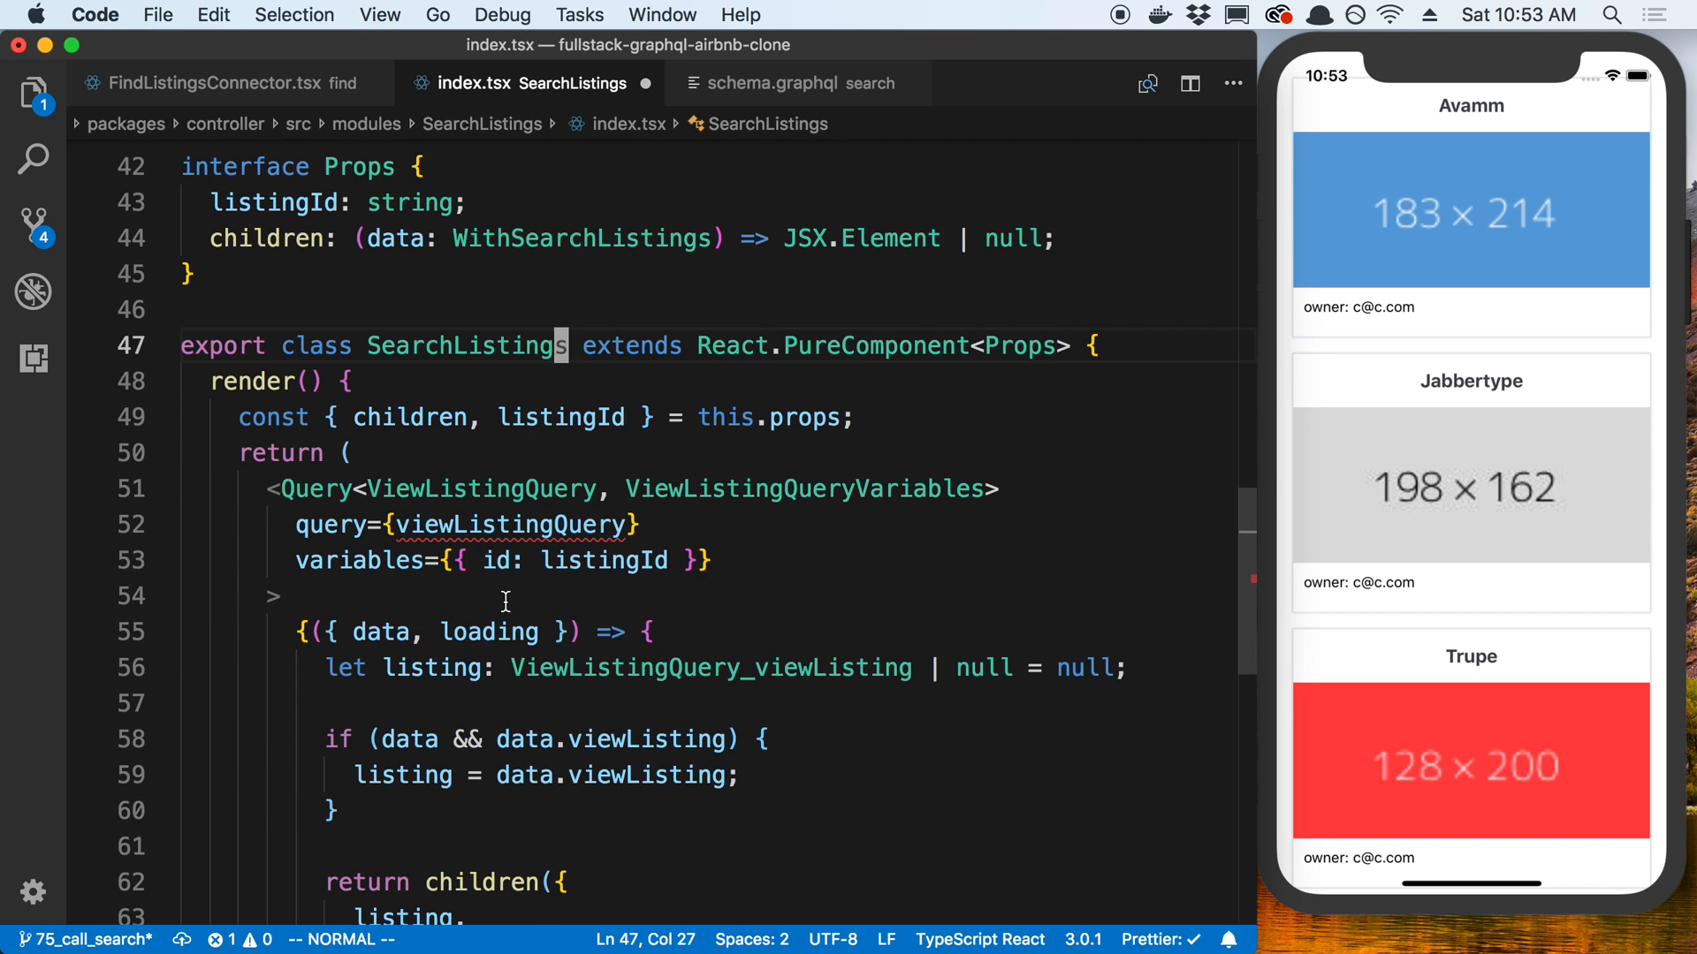
pyautogui.scroll(-3)
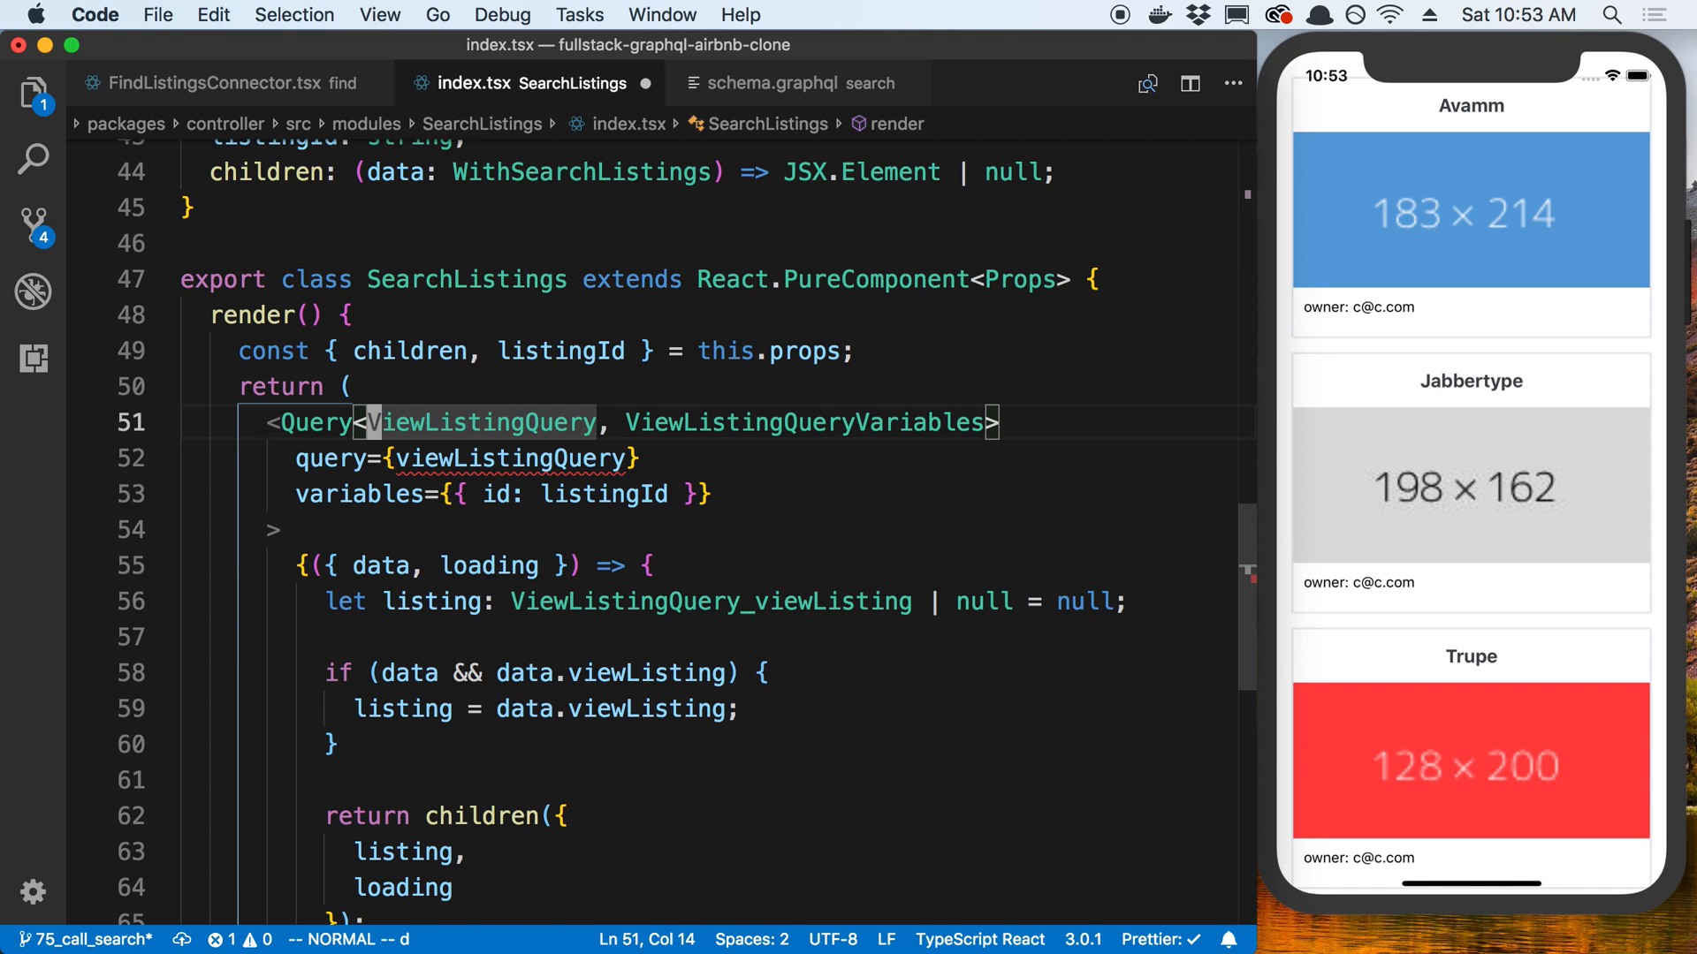
pyautogui.write('Search')
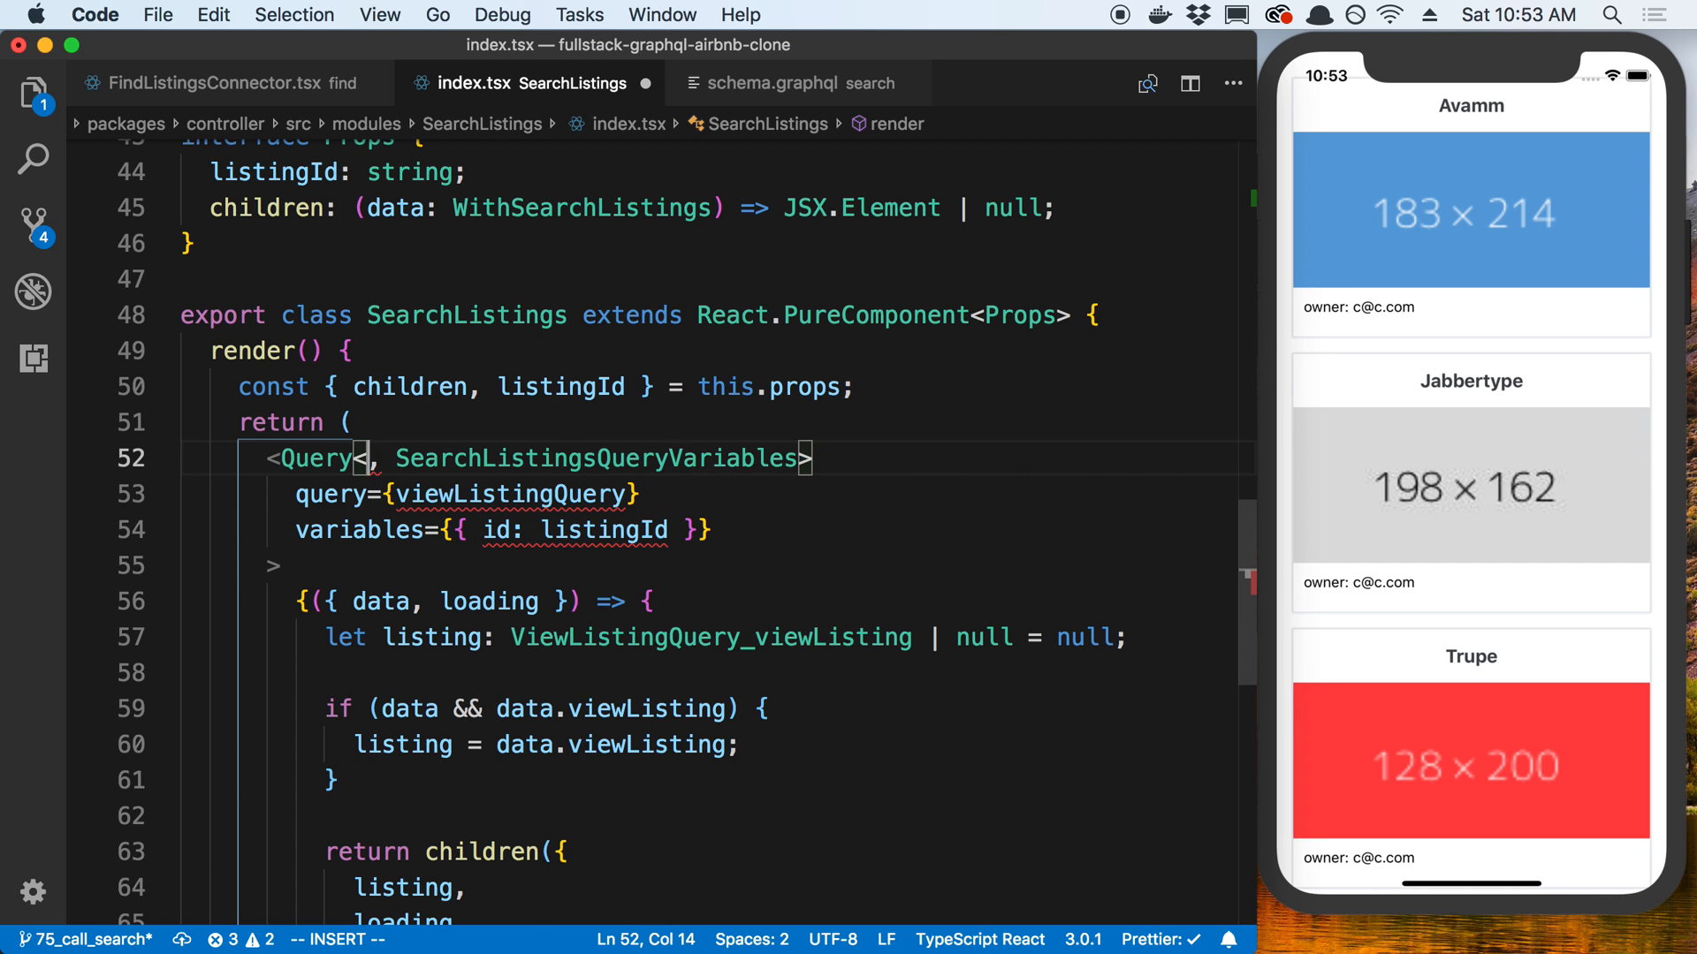
pyautogui.write('SearchLin')
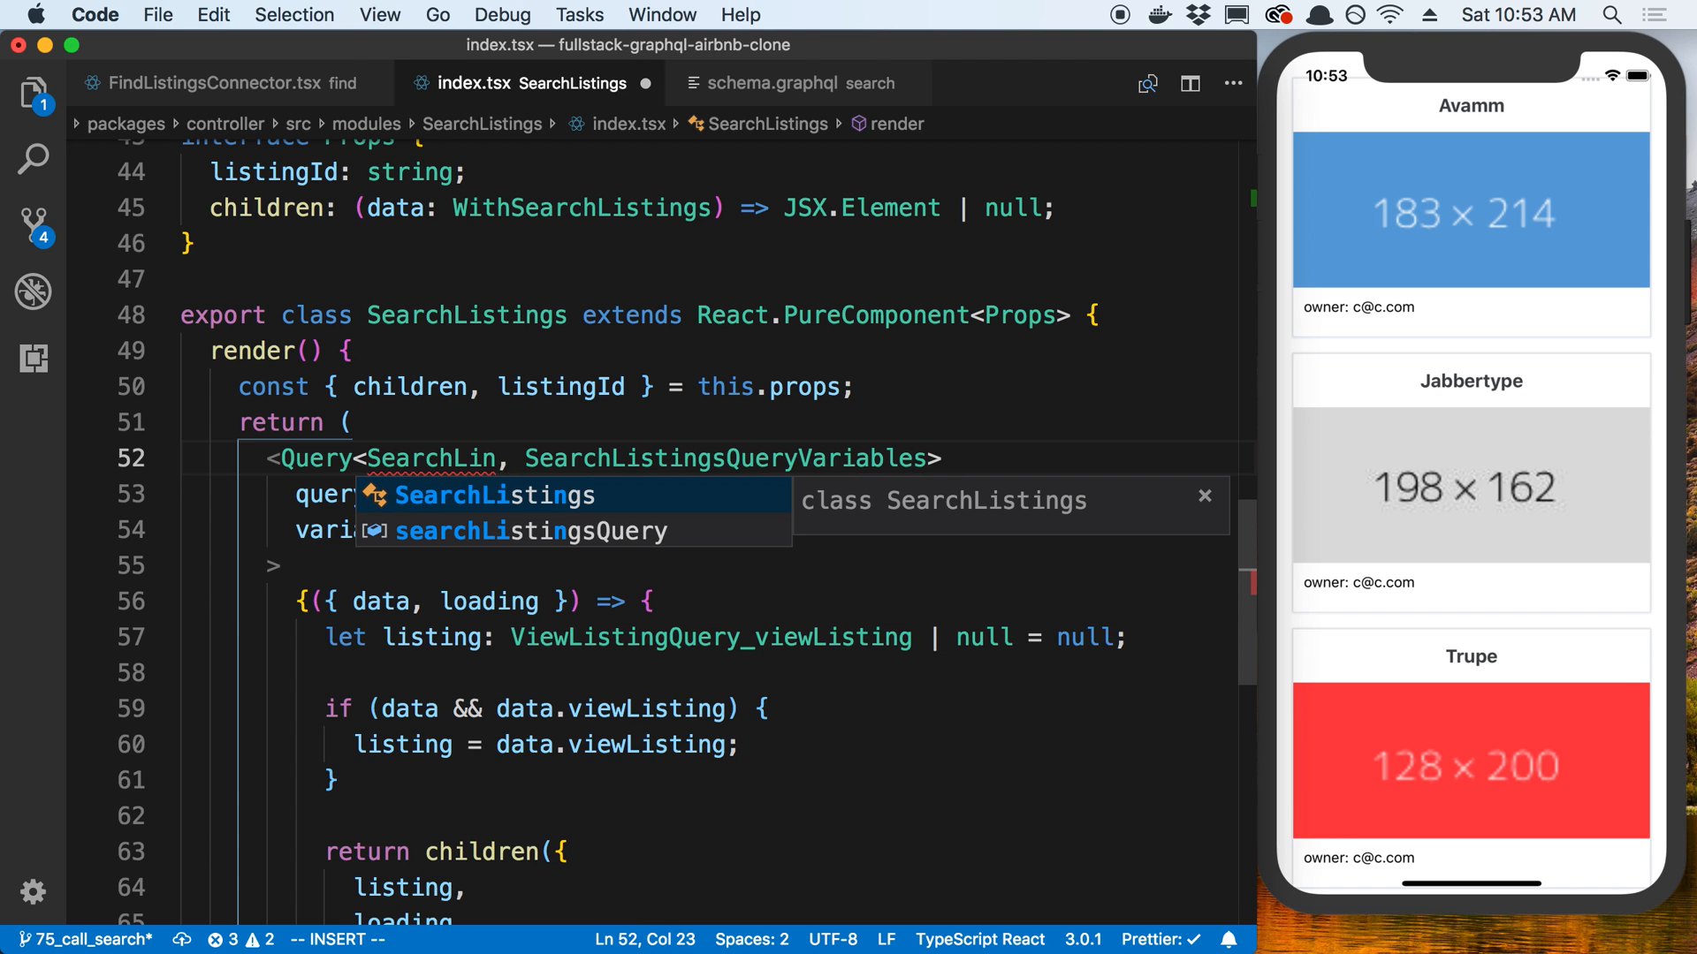
pyautogui.press('Tab')
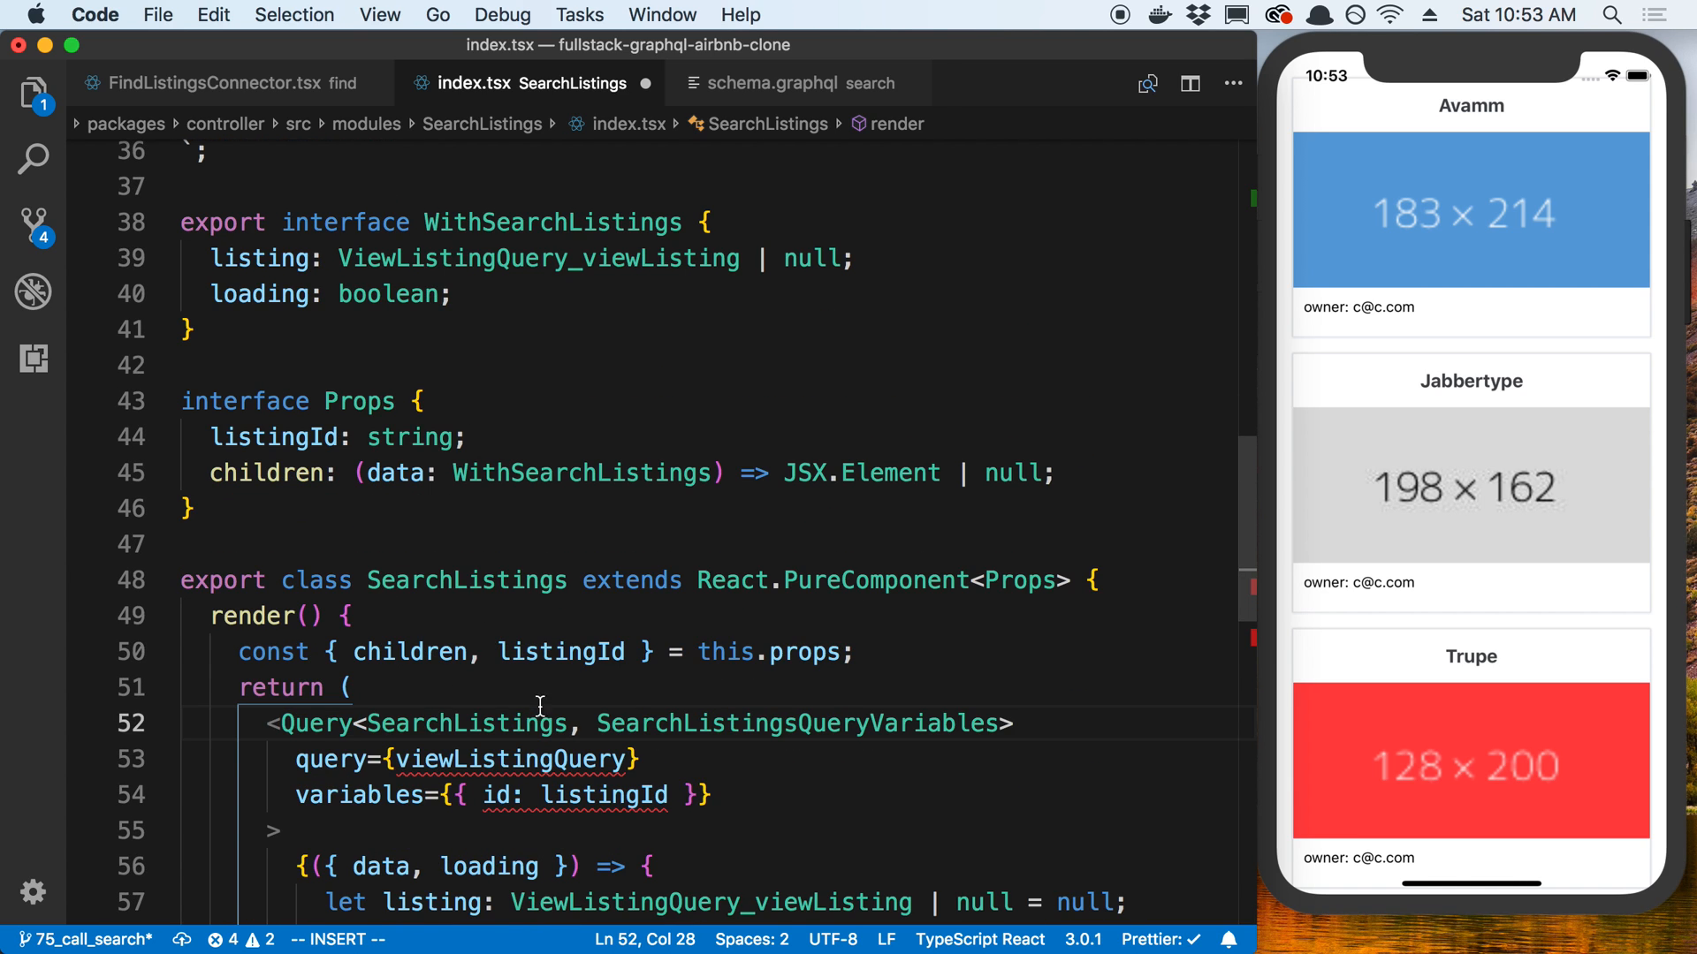
pyautogui.moveTo(792, 724)
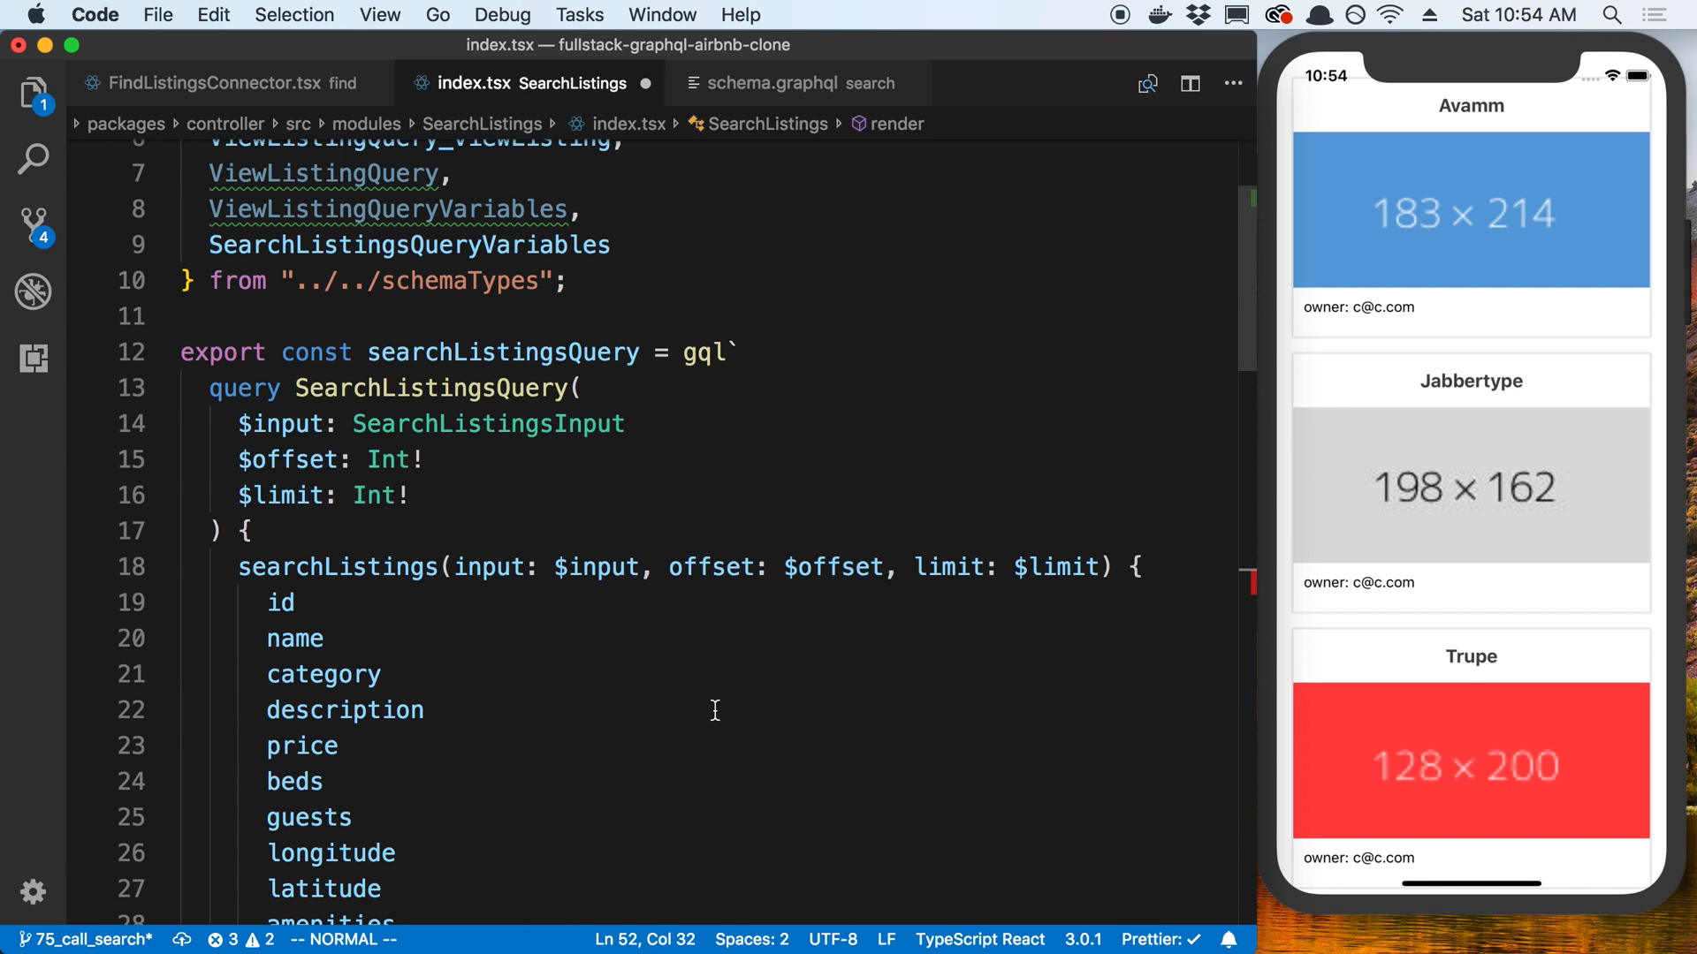
pyautogui.scroll(-3)
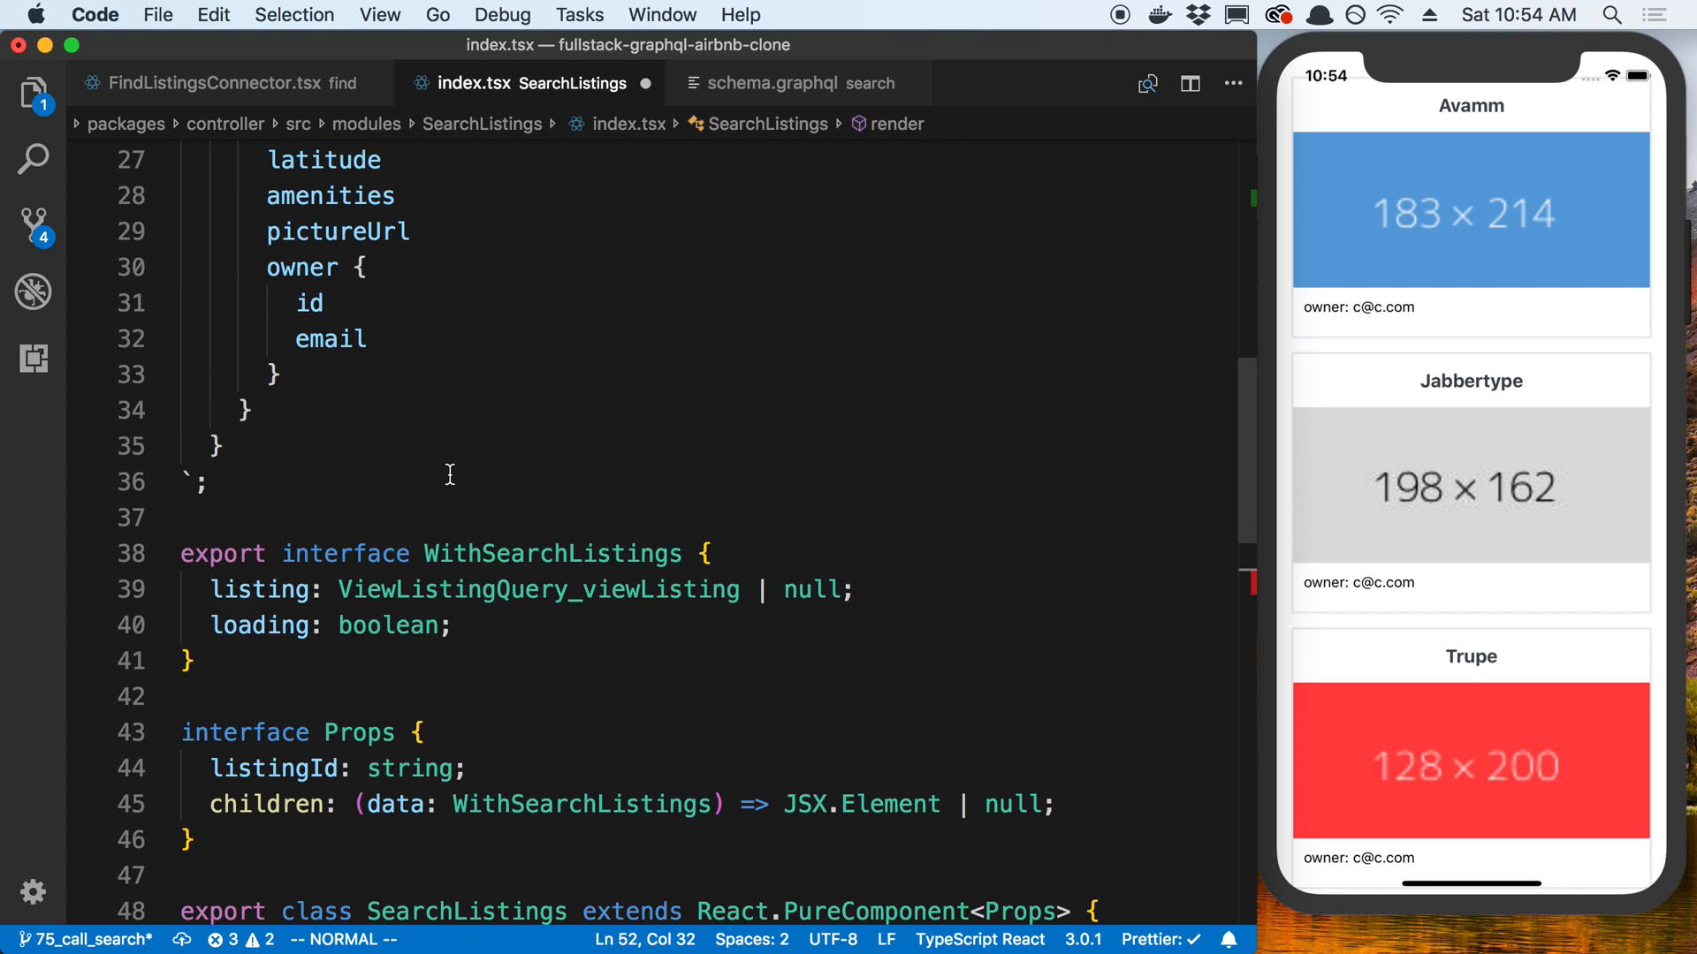
pyautogui.scroll(-3)
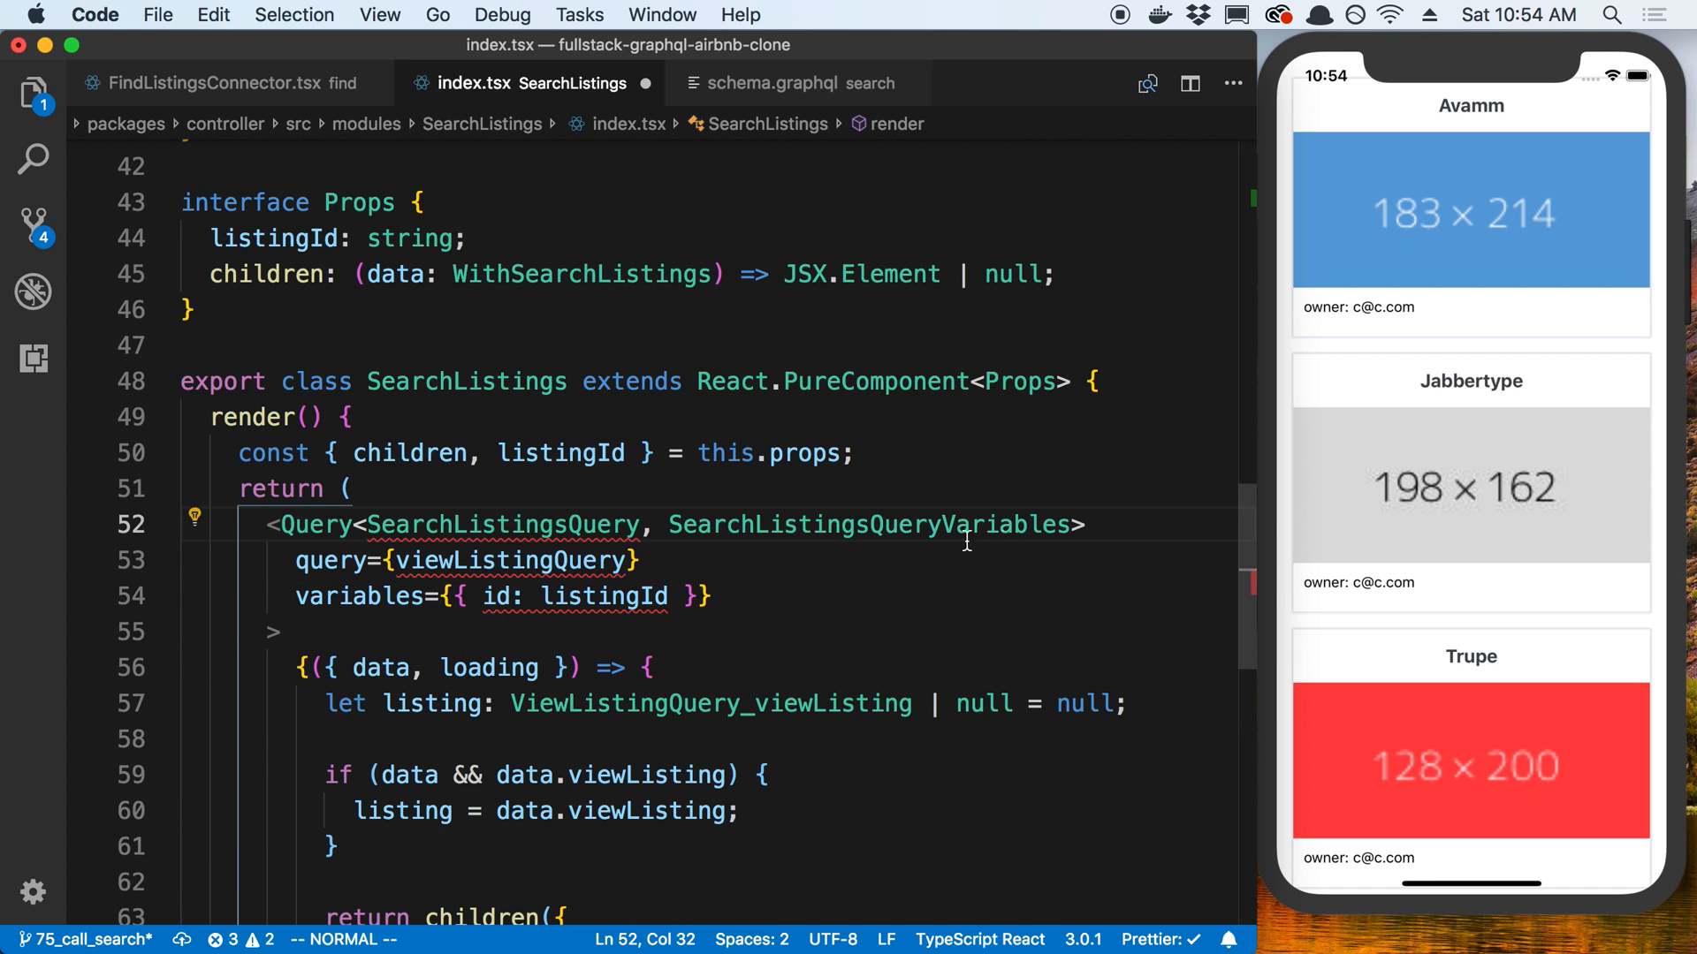
# Use the SearchListingsQuery types and set the Query document to searchListingsQuery.
pyautogui.doubleClick(841, 525)
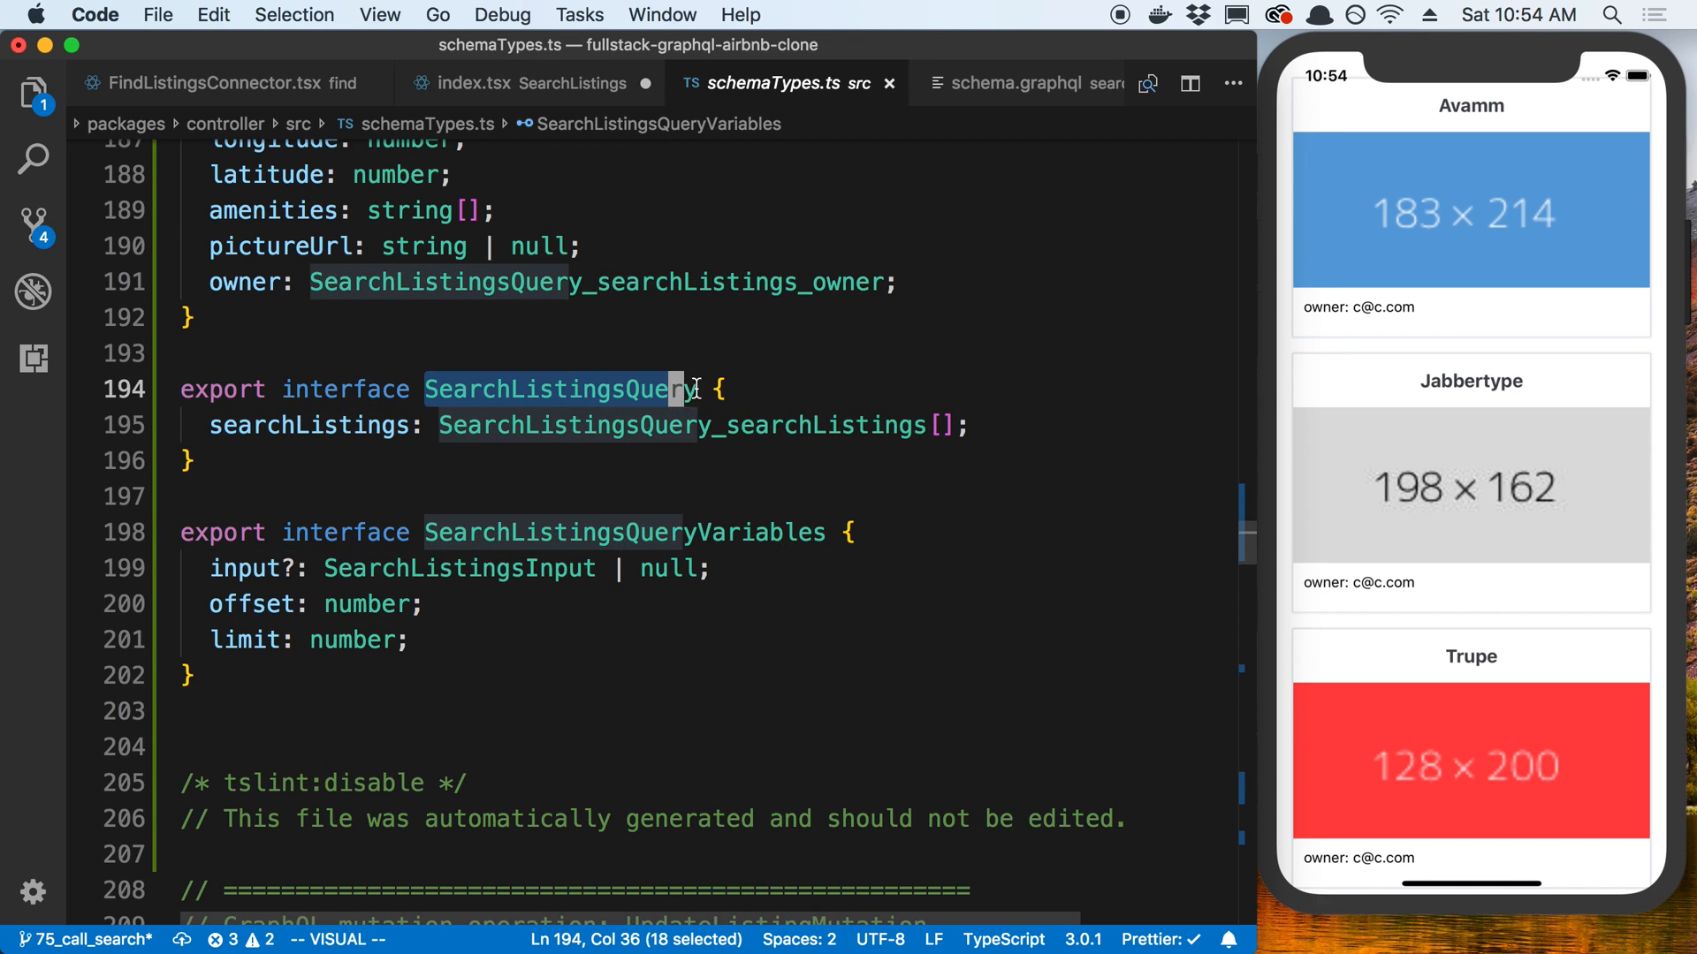
pyautogui.click(523, 83)
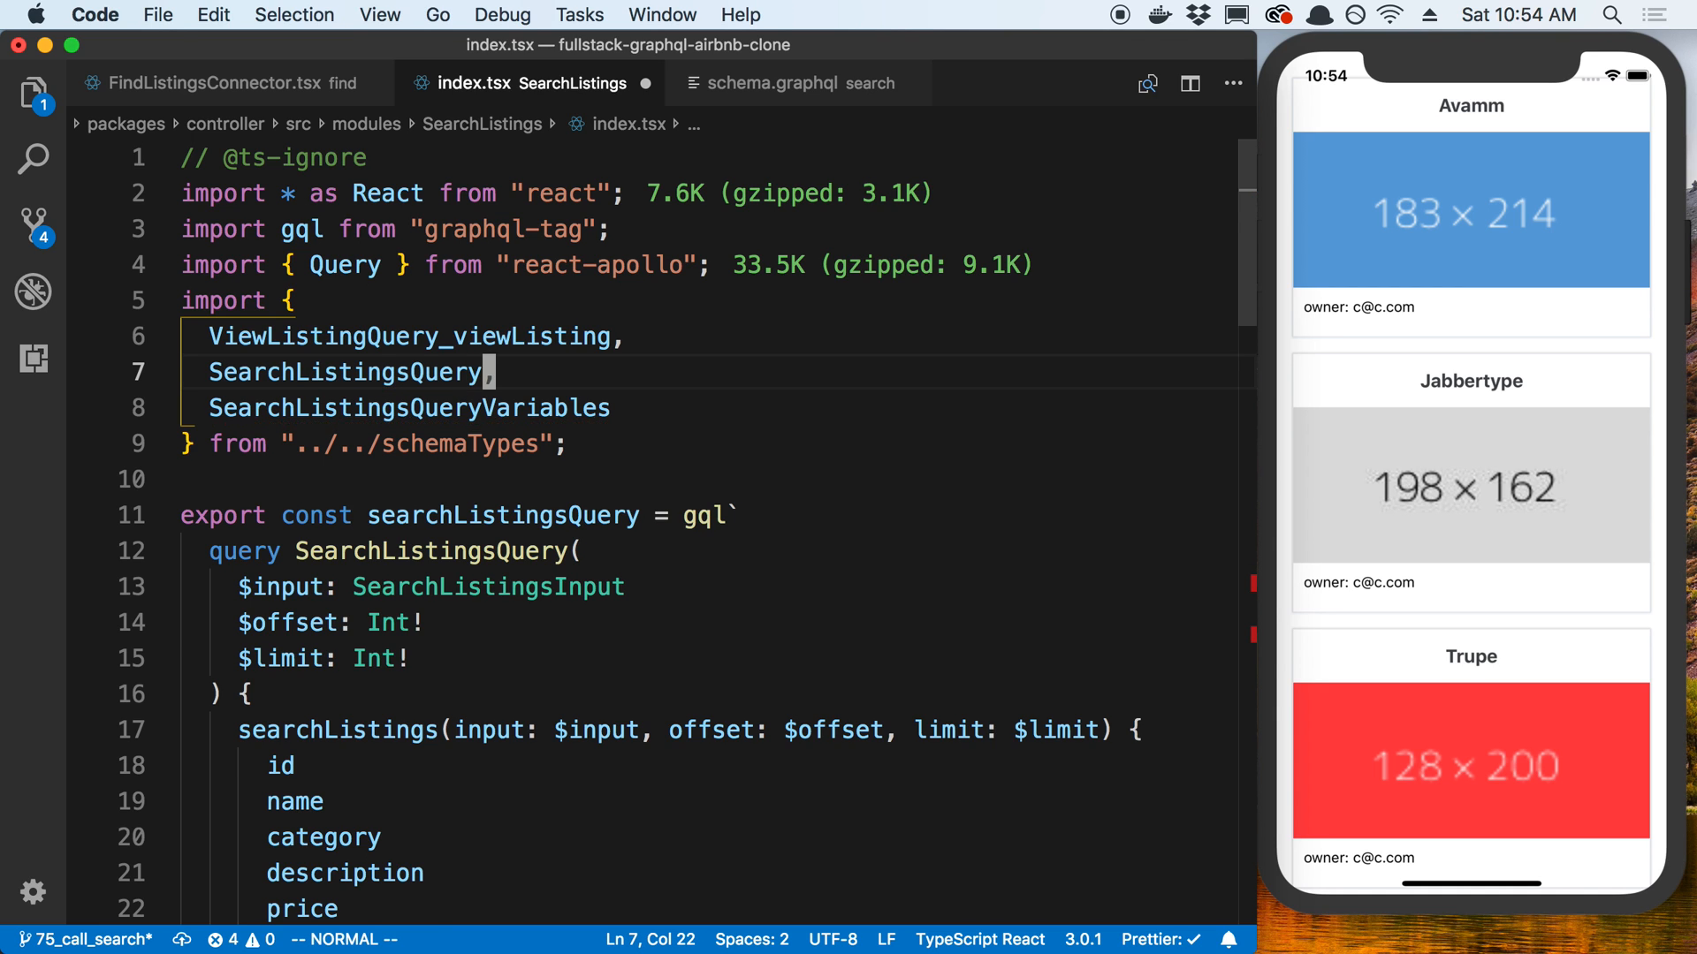
pyautogui.scroll(-3)
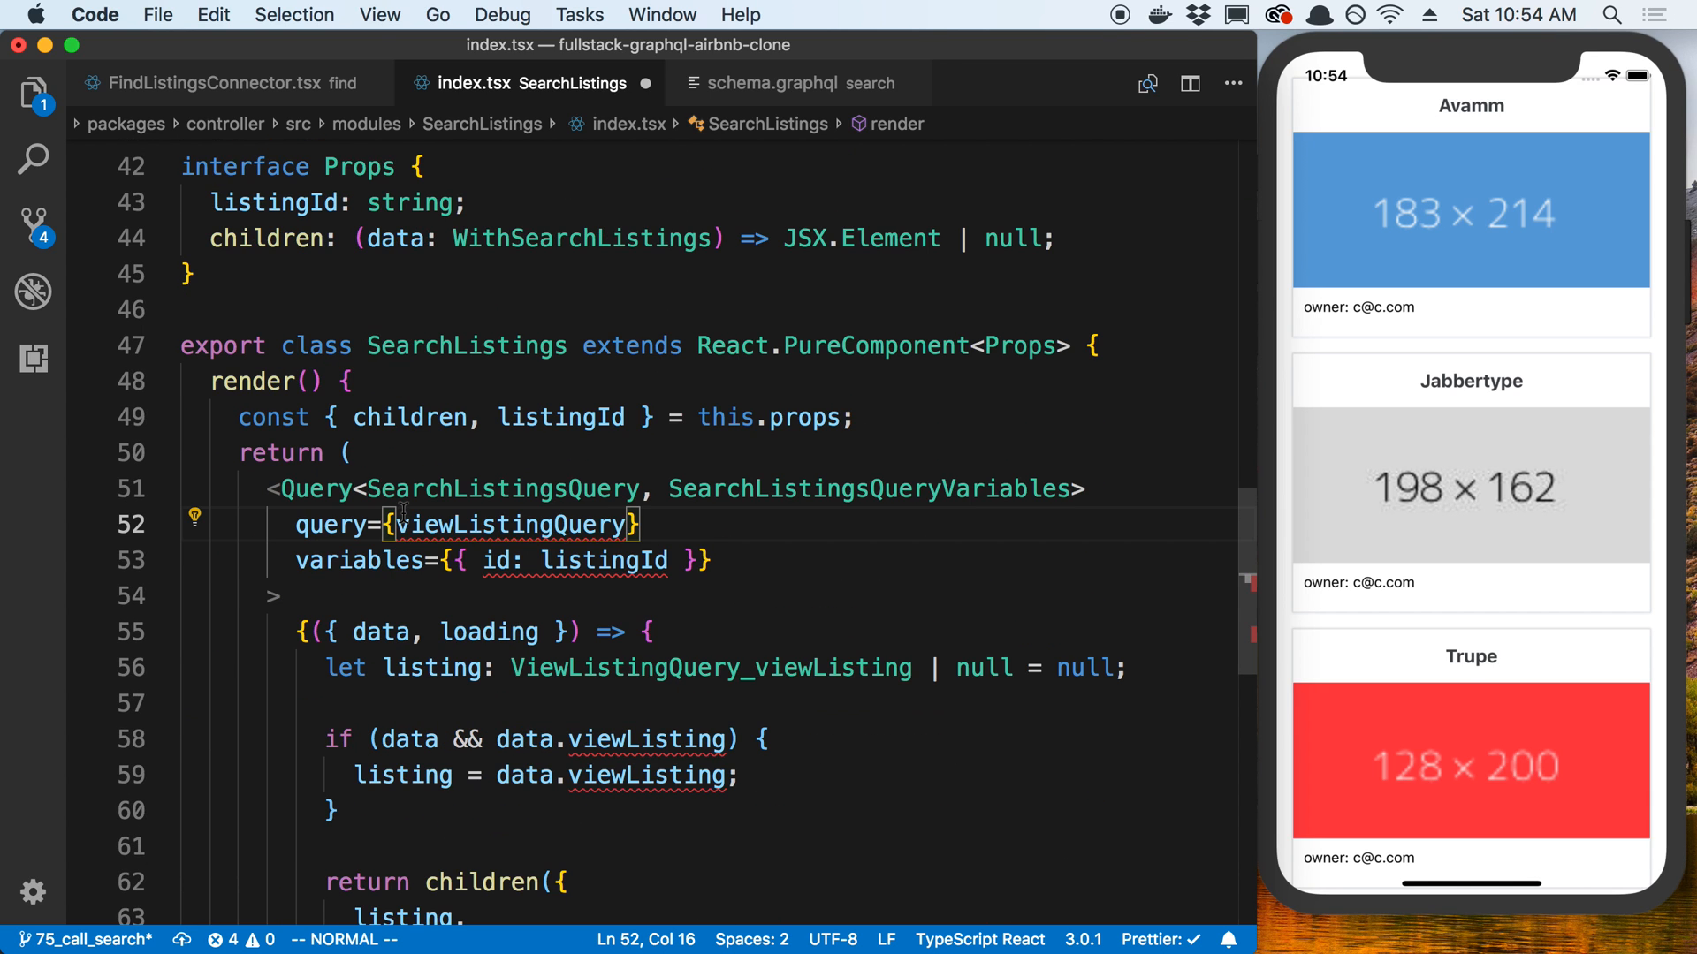
pyautogui.write('searchListingsQuery')
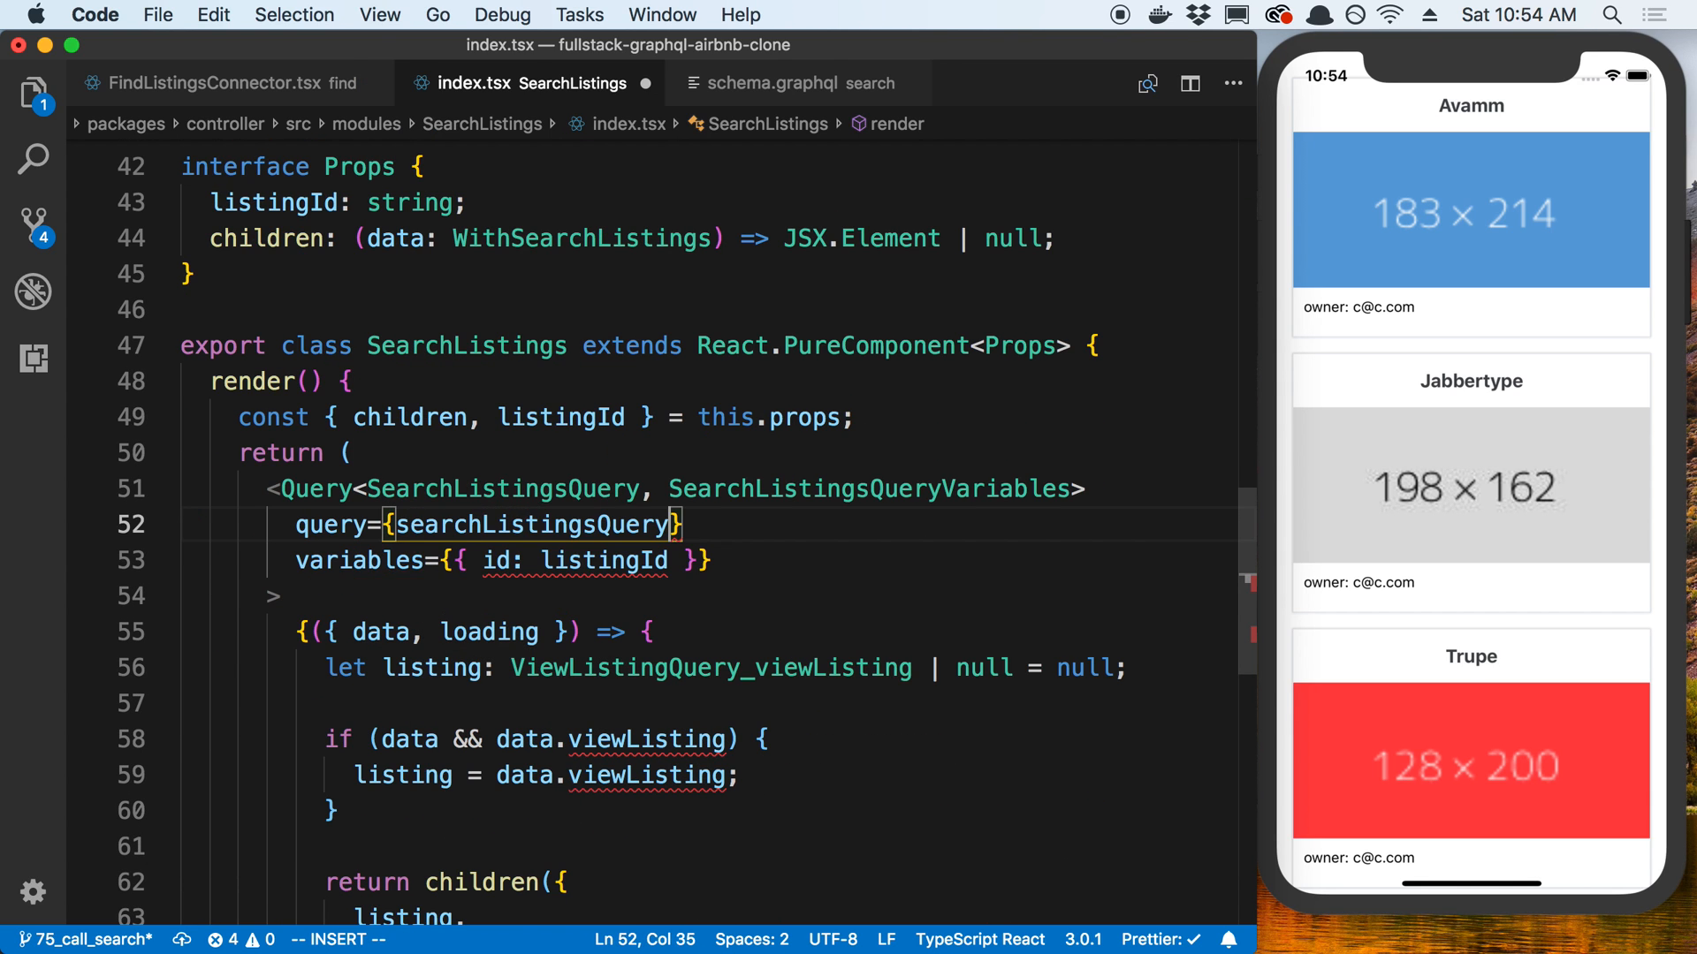
pyautogui.scroll(-3)
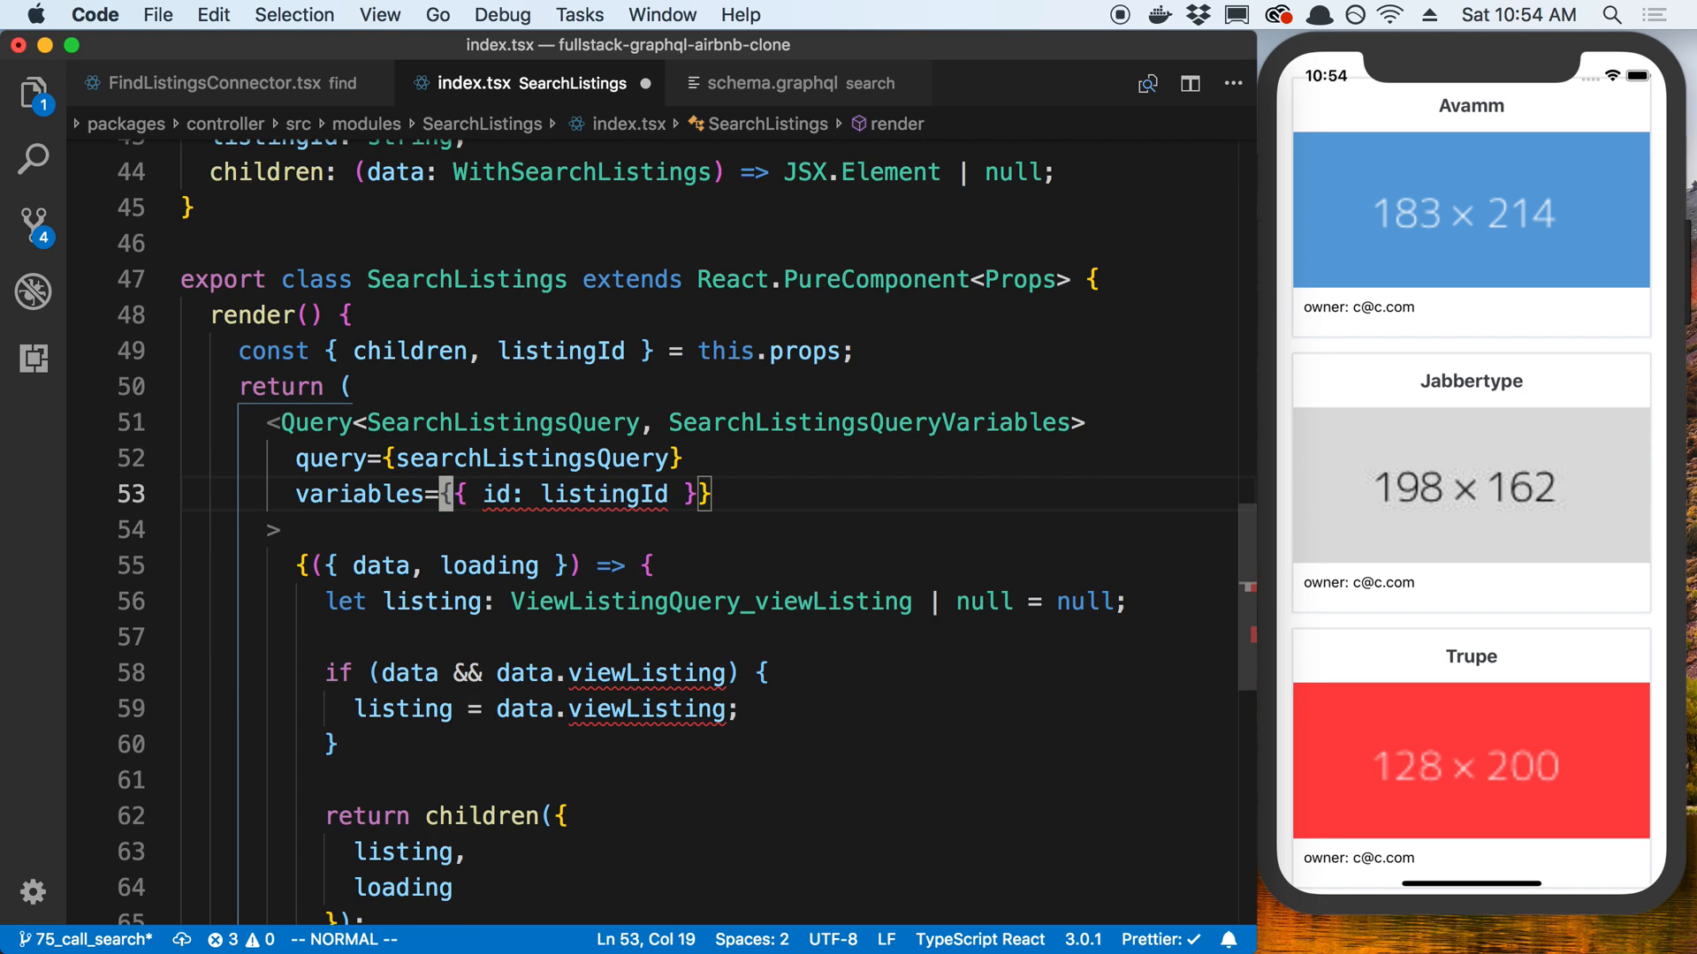
# Replace the listingId: string prop with variables: SearchListingsQueryVariables.
pyautogui.write('variable')
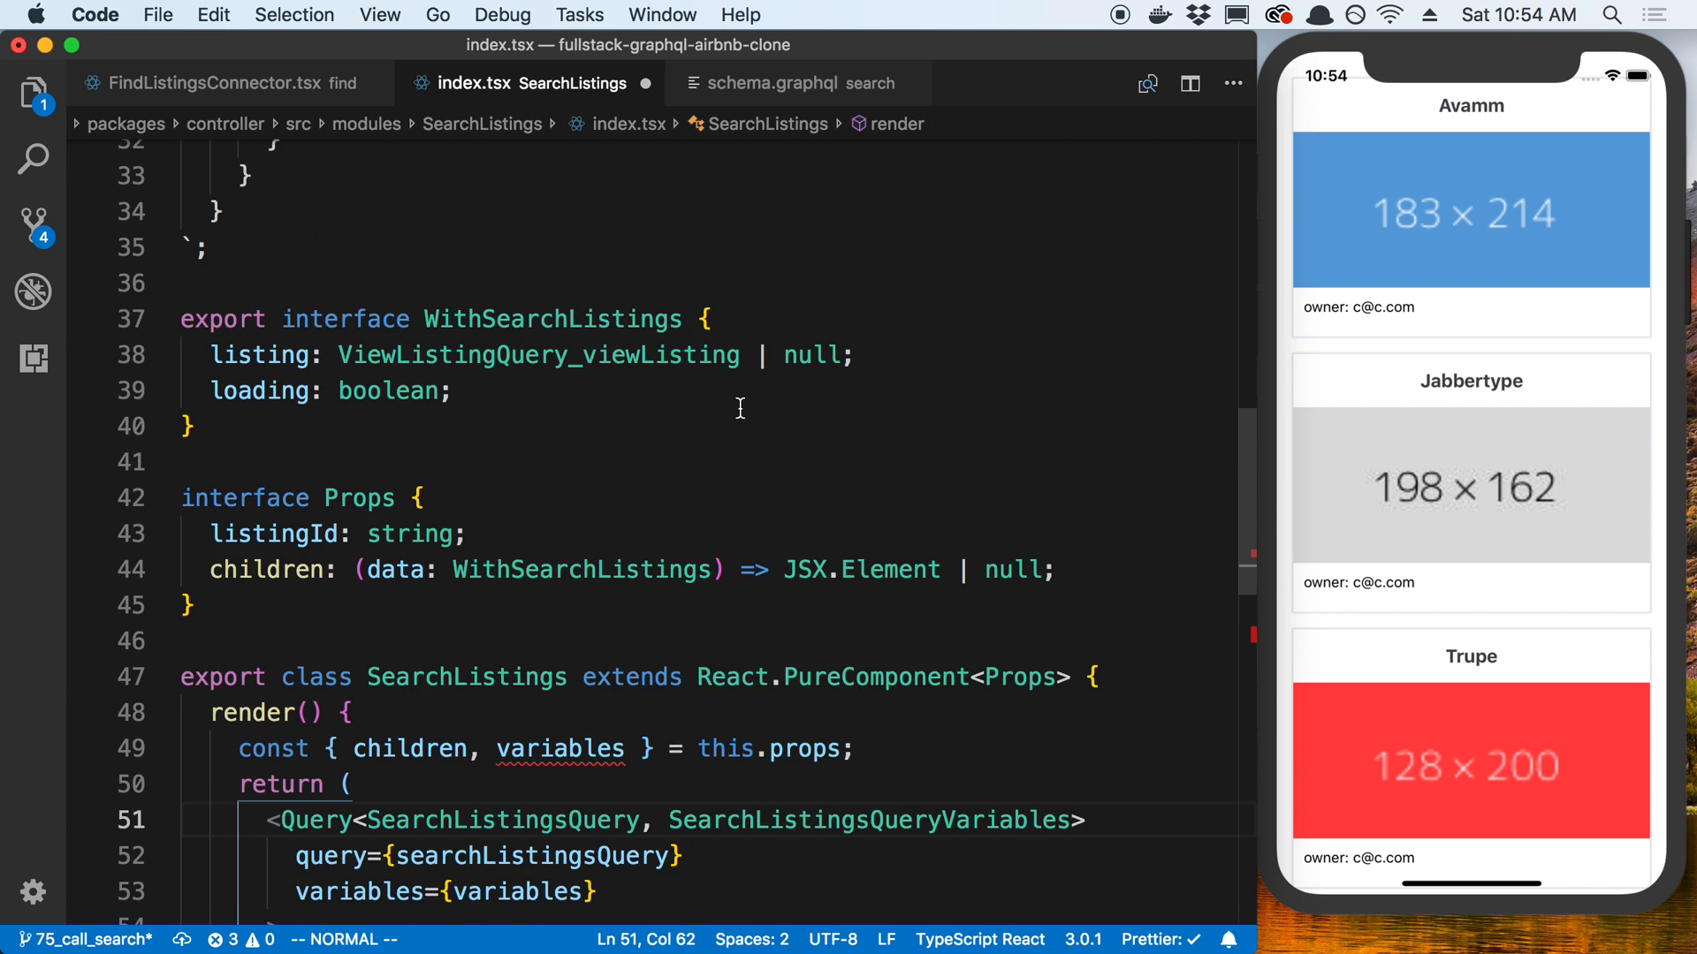
pyautogui.click(358, 534)
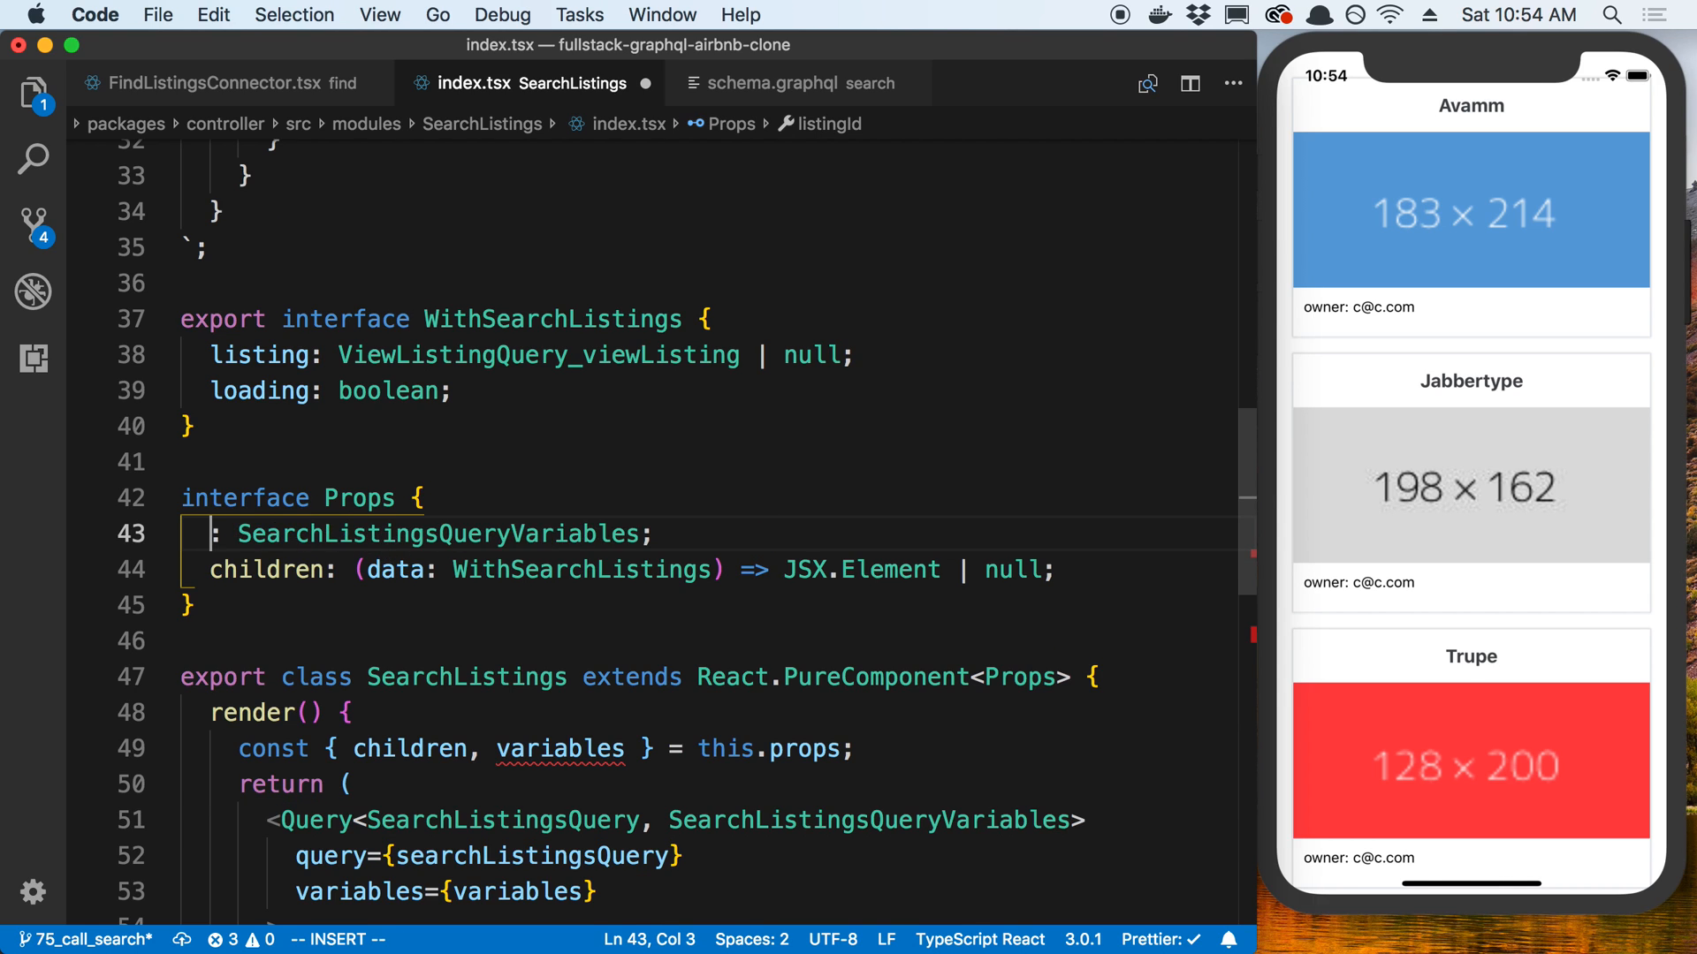
pyautogui.write('variables')
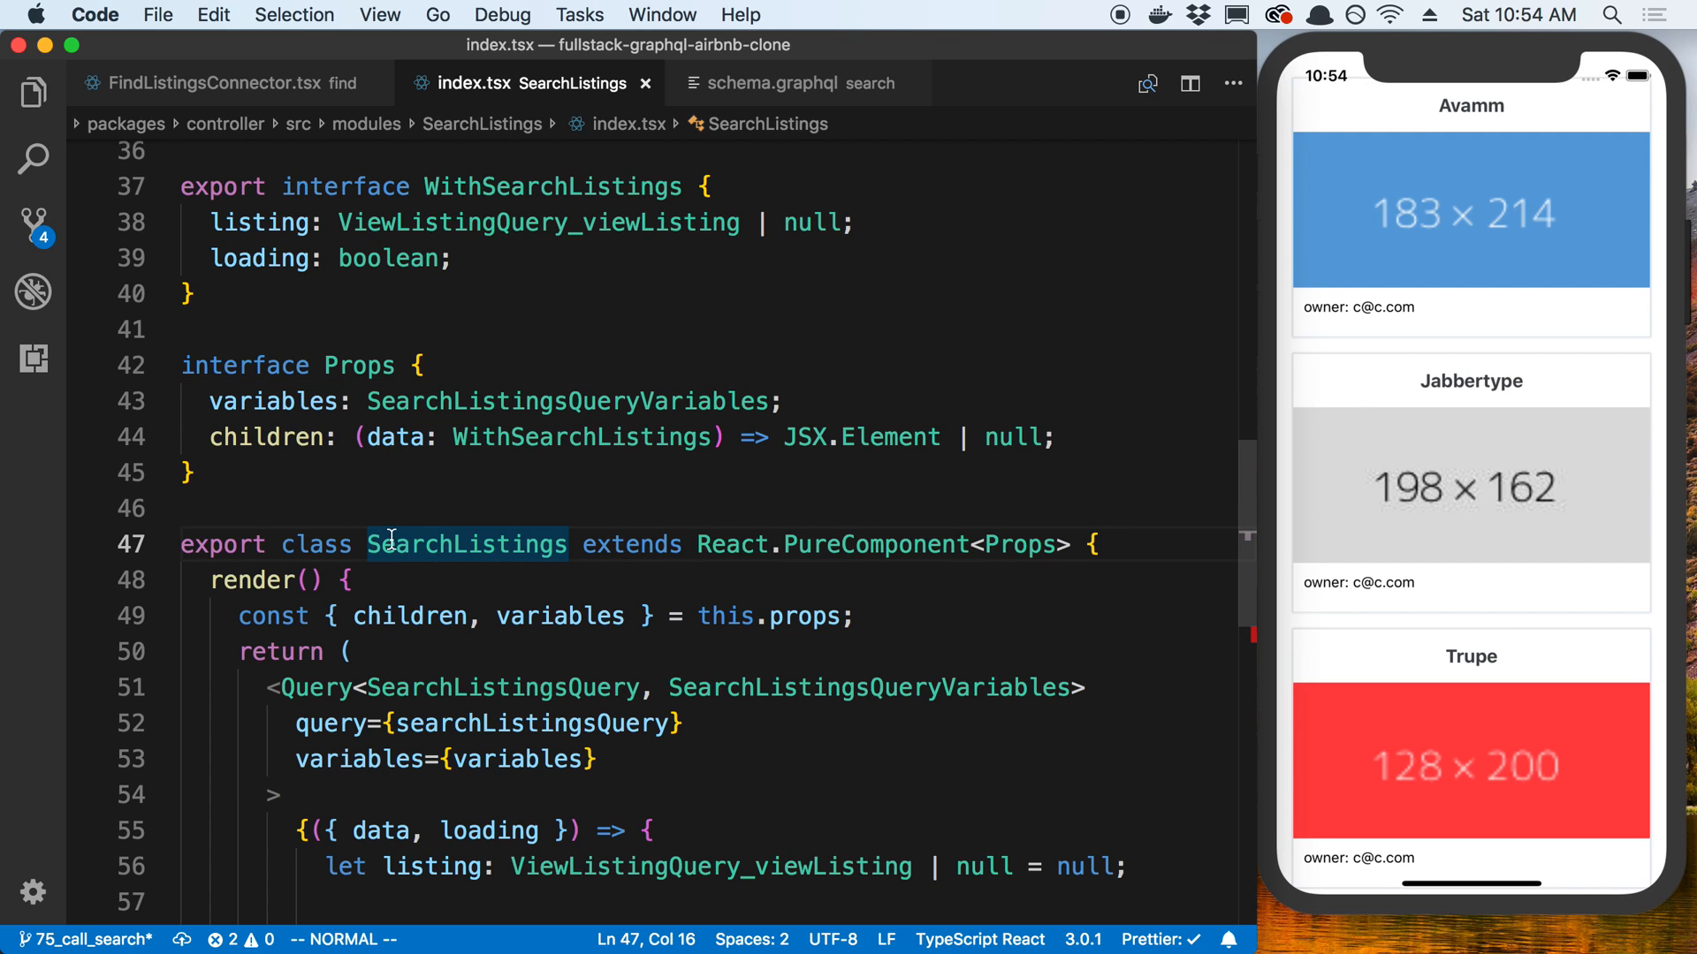
pyautogui.click(296, 401)
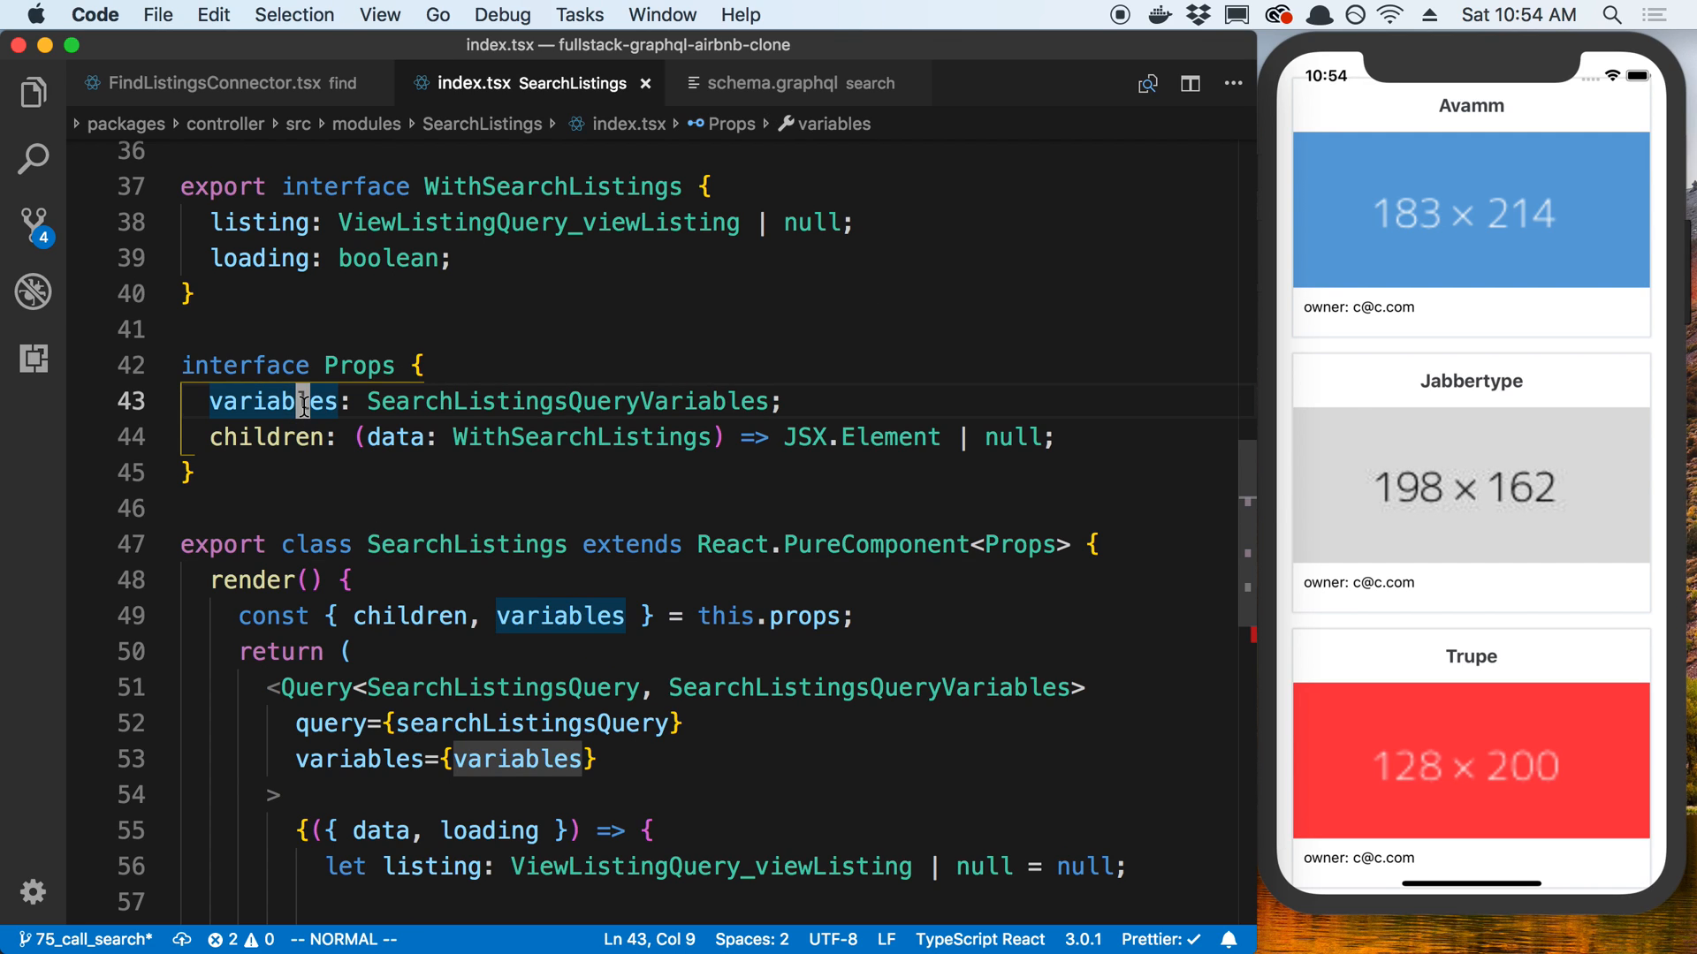
pyautogui.moveTo(386, 407)
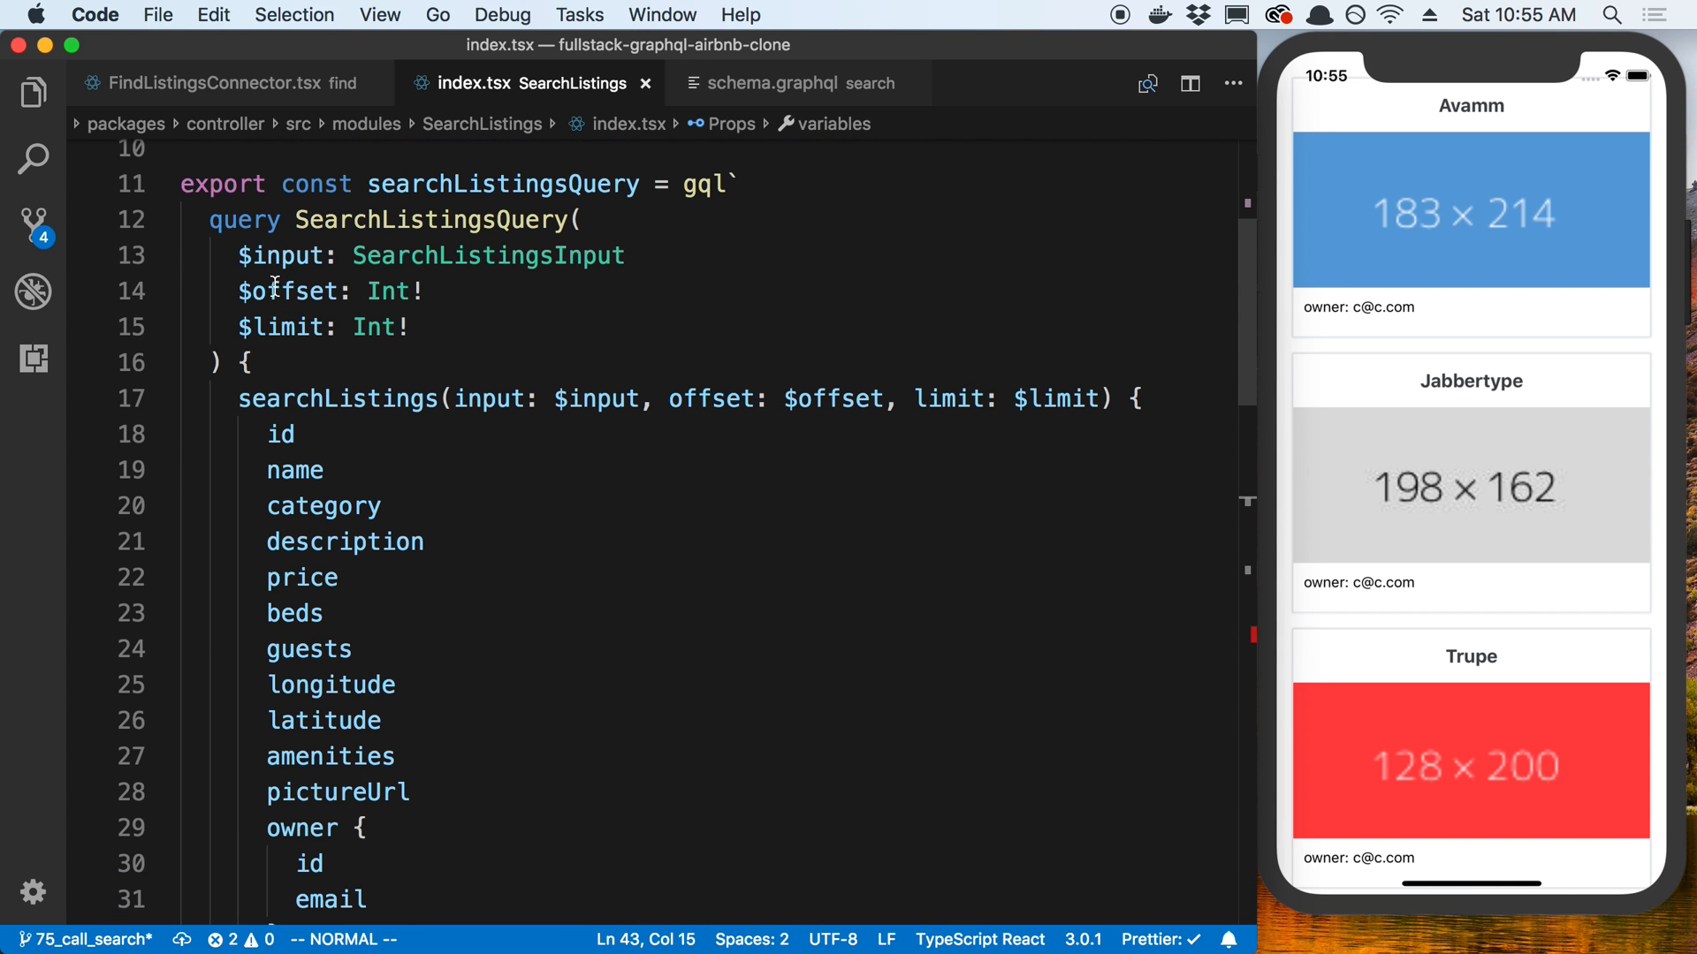
pyautogui.scroll(-3)
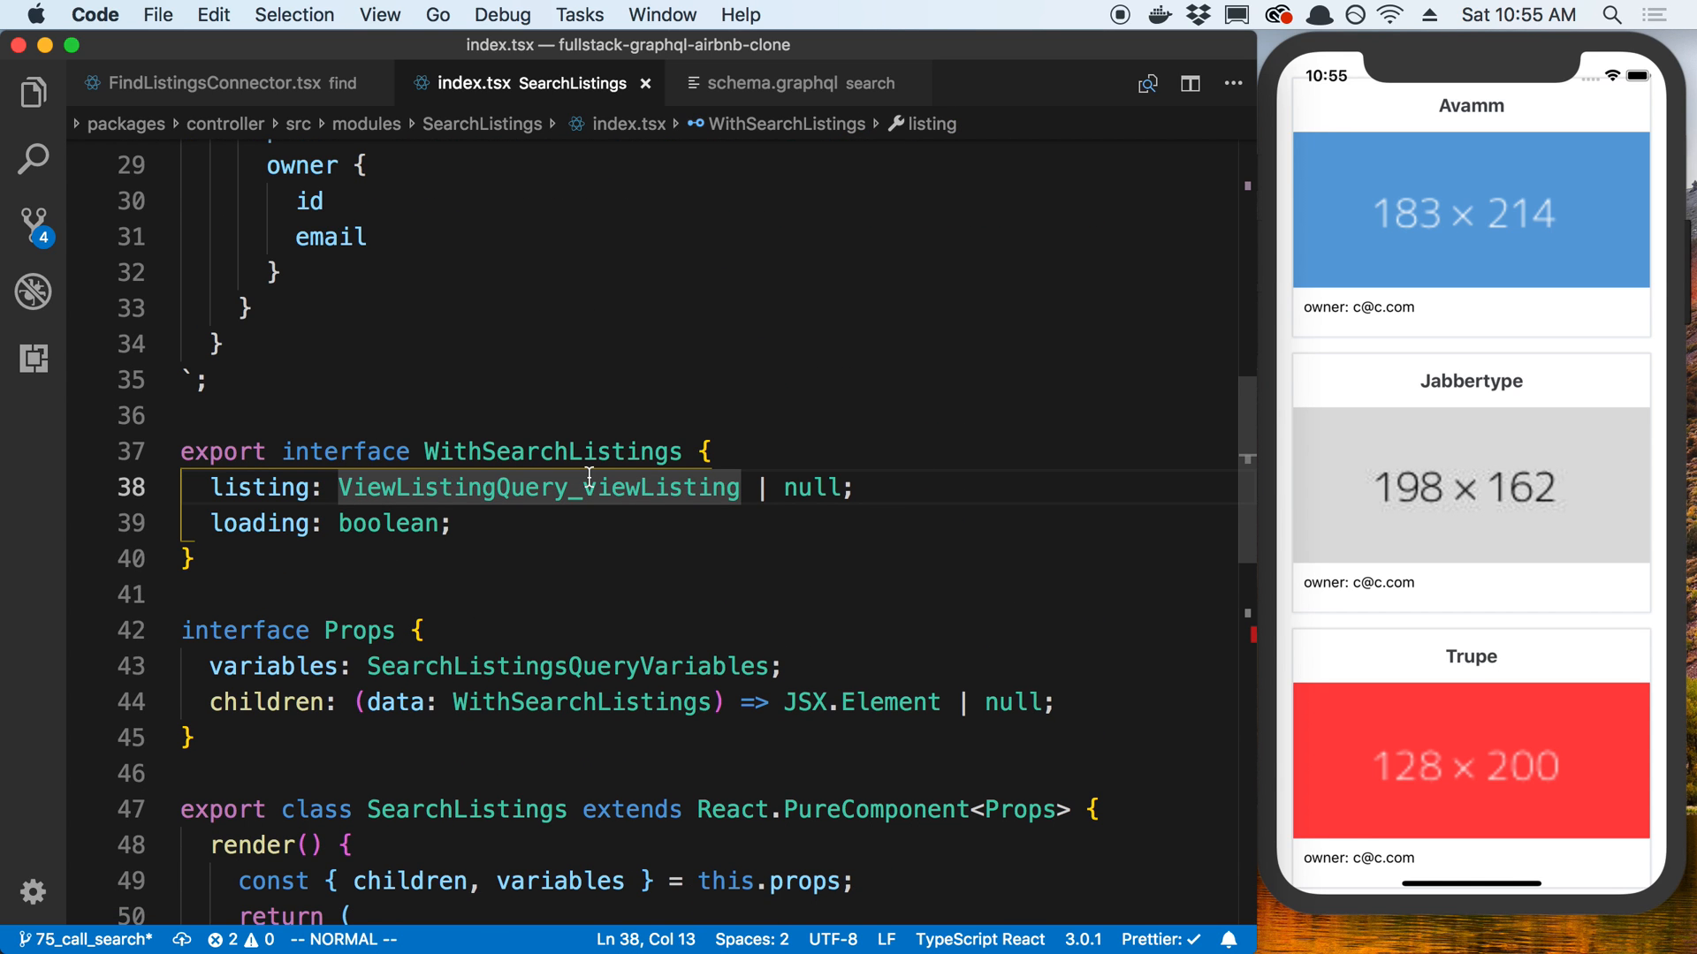
# Type listings as SearchListingsQuery_searchListings[], default it to [], and assign data.searchListings.
pyautogui.write('SearchLS')
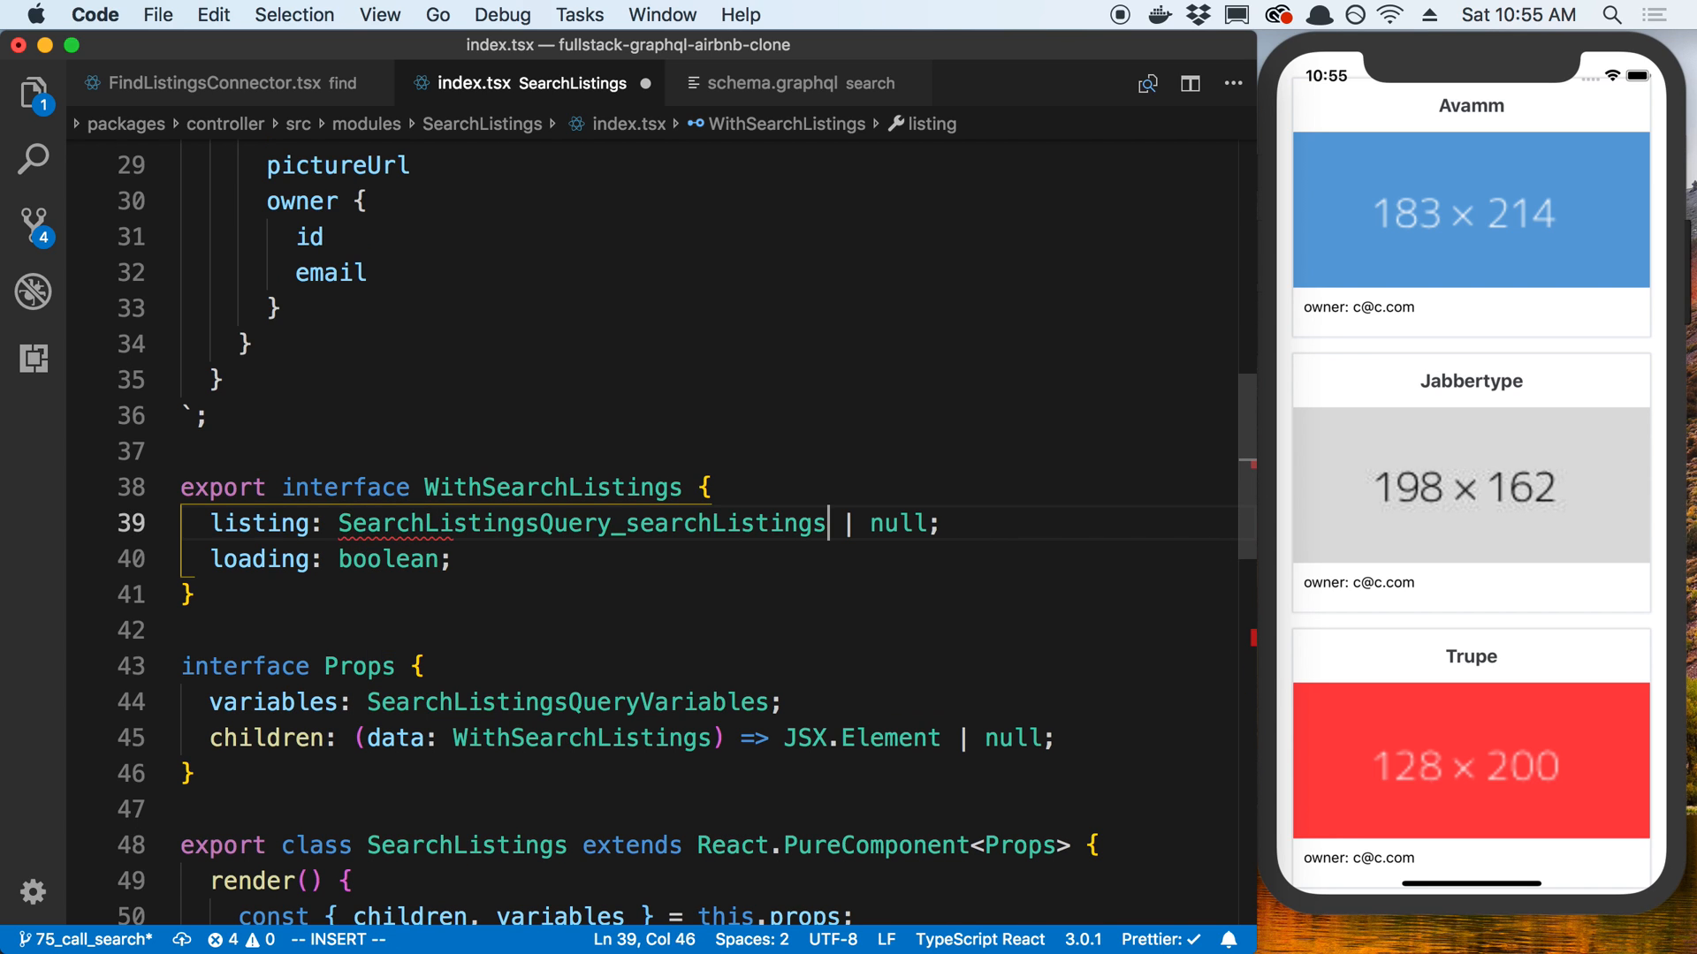
pyautogui.press('Escape')
pyautogui.write('s')
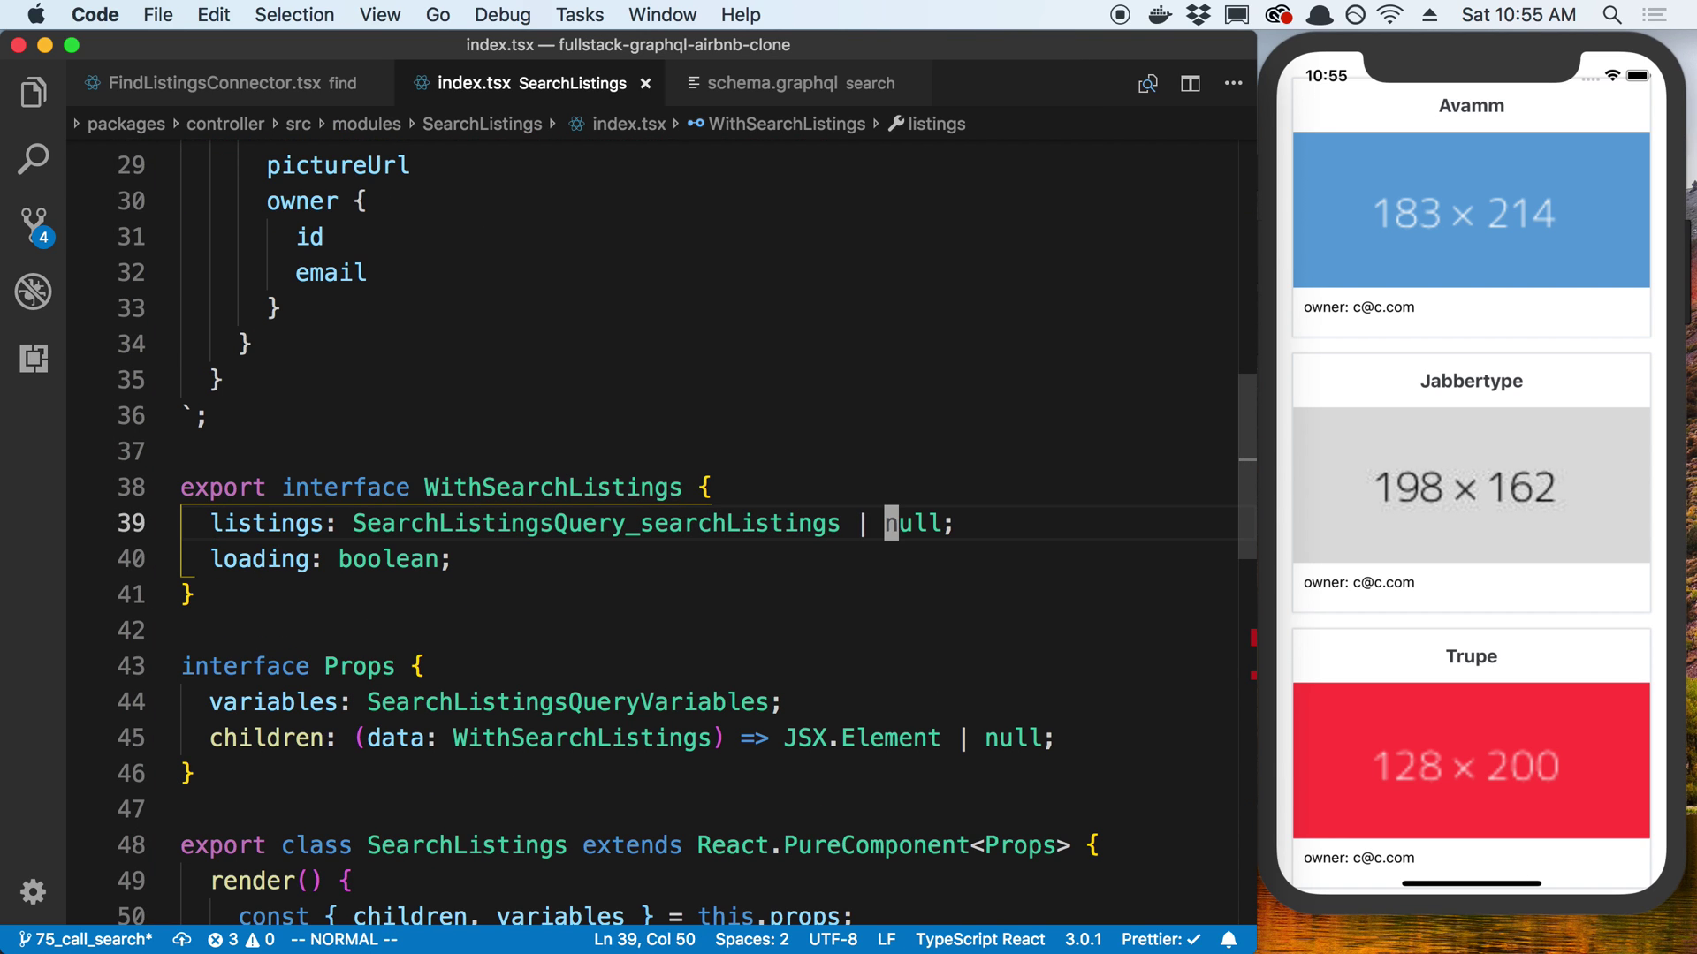
pyautogui.write('[]')
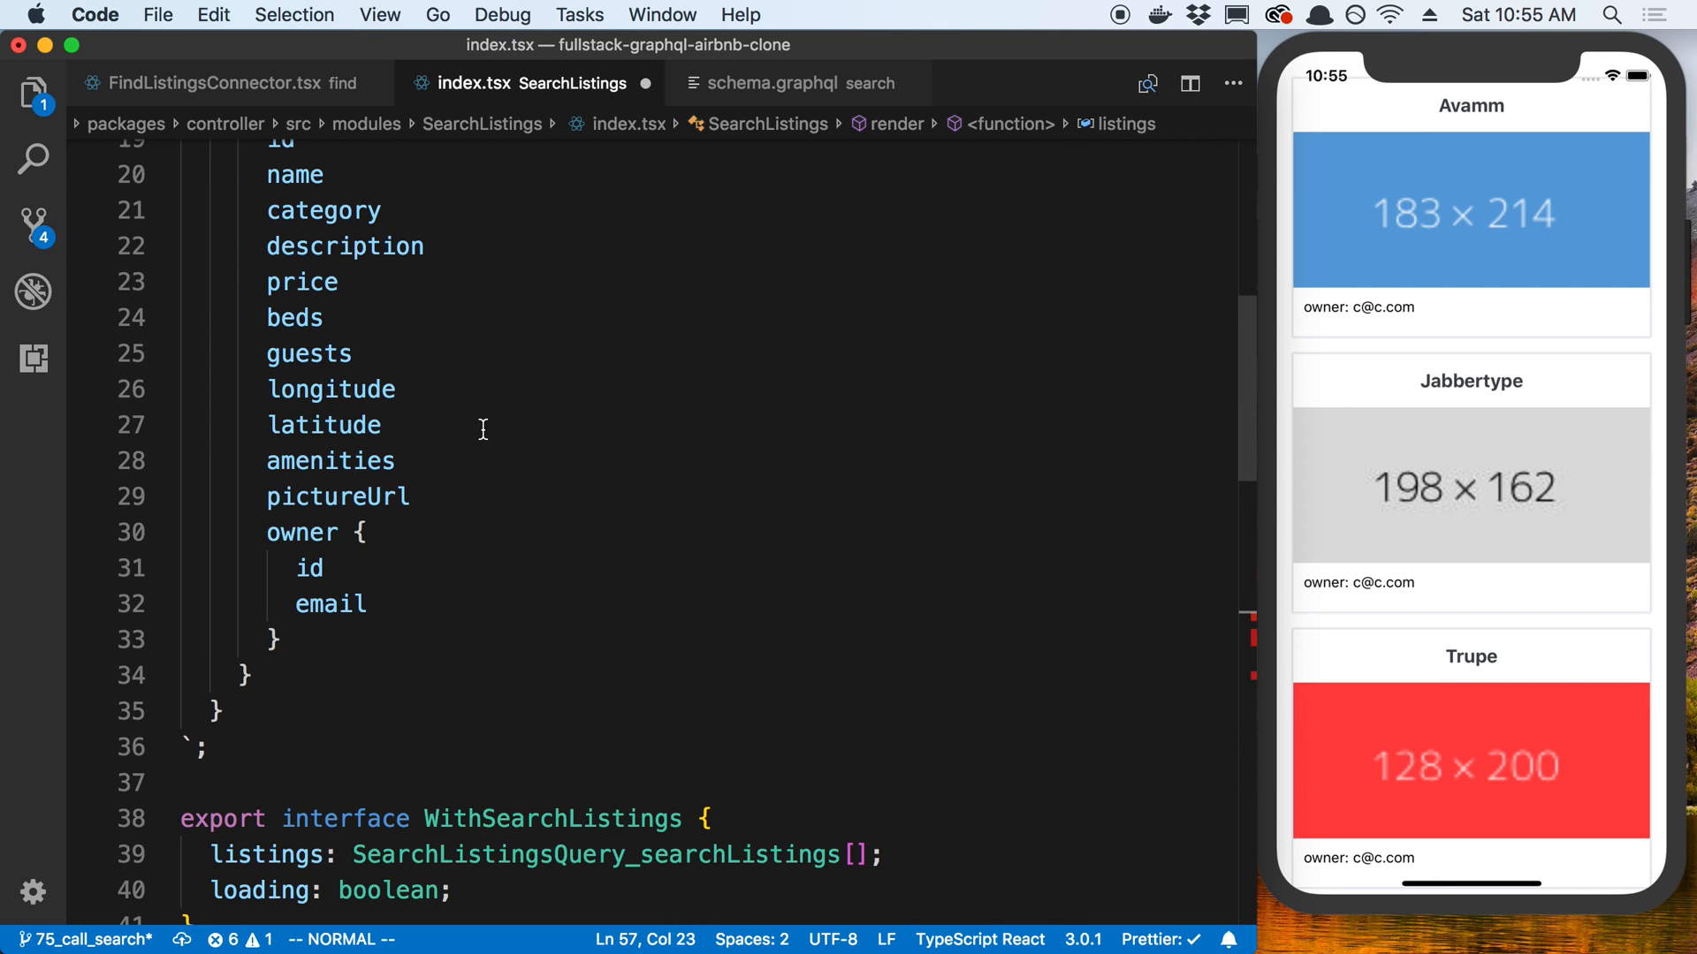
pyautogui.scroll(-3)
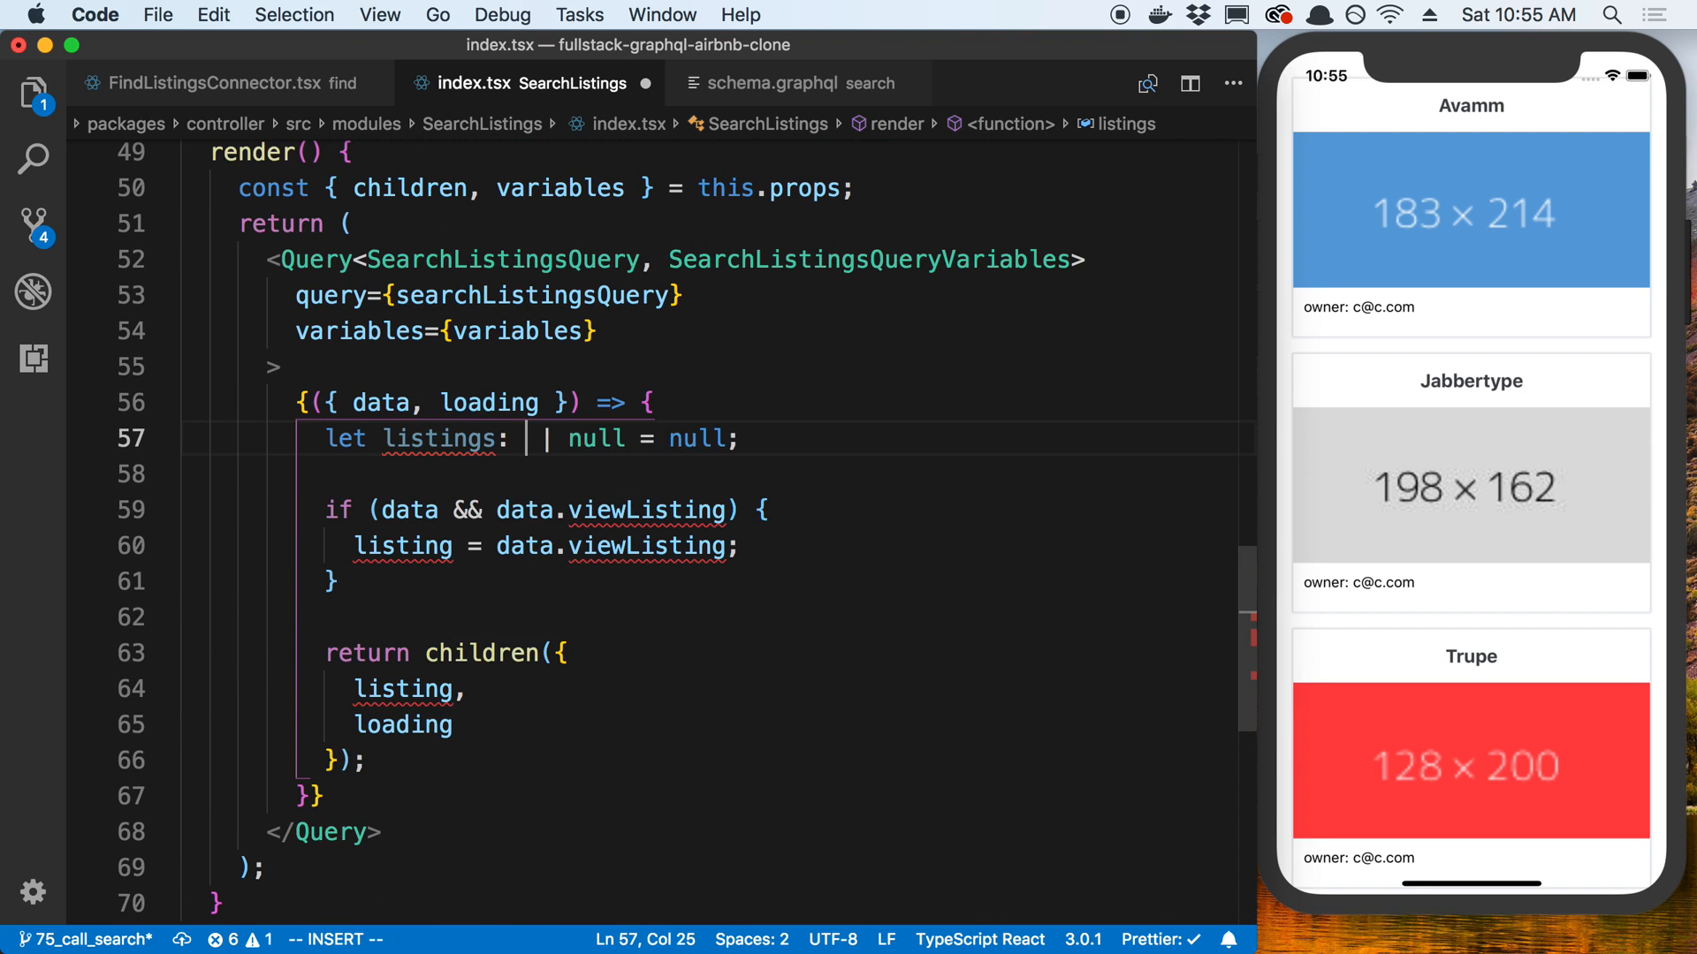
pyautogui.write('SerachListingsQuery_searchListings[')
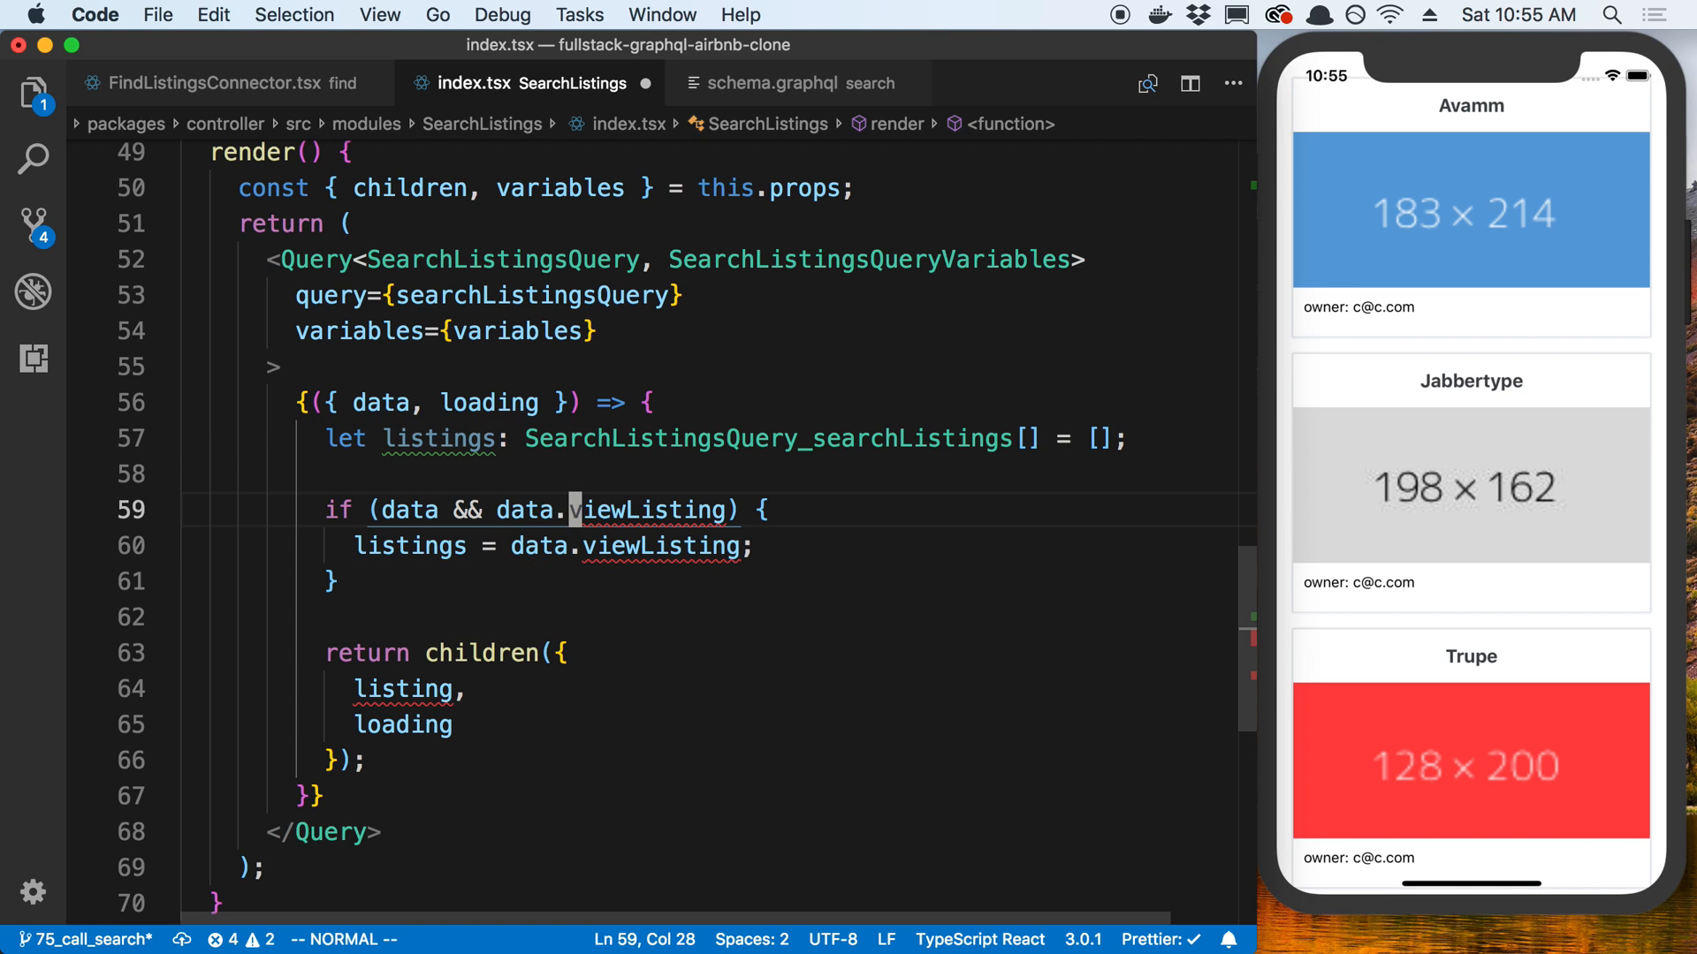
pyautogui.write('search')
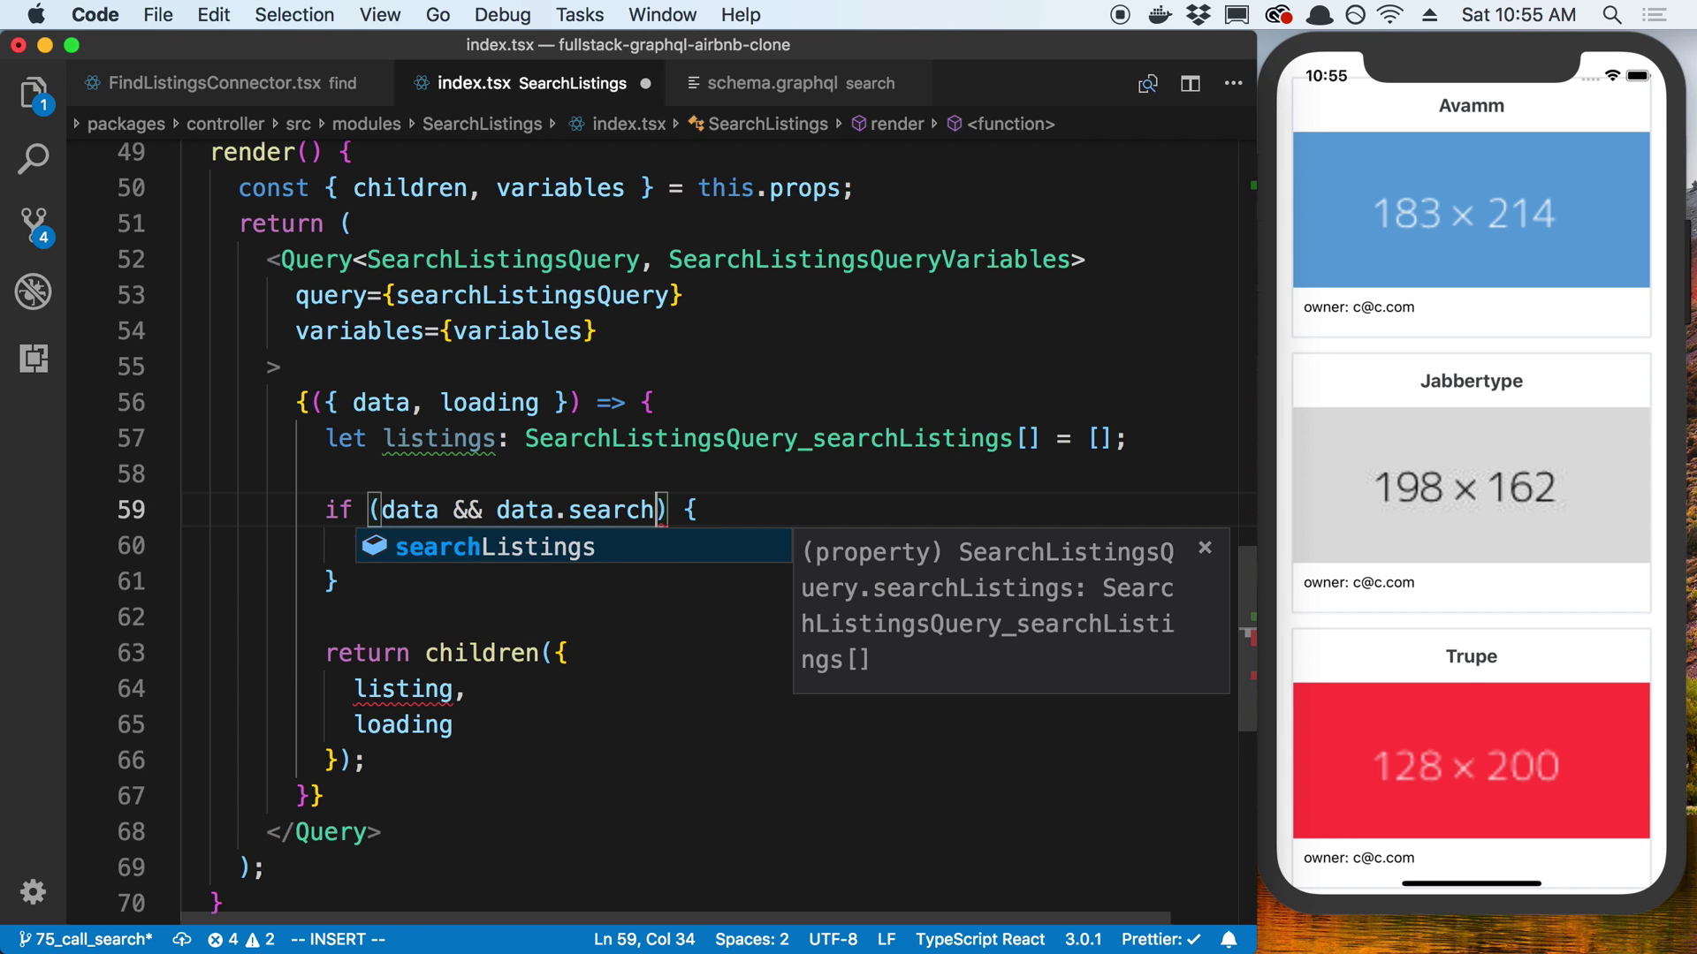
pyautogui.write('listings = data.searchListingsi')
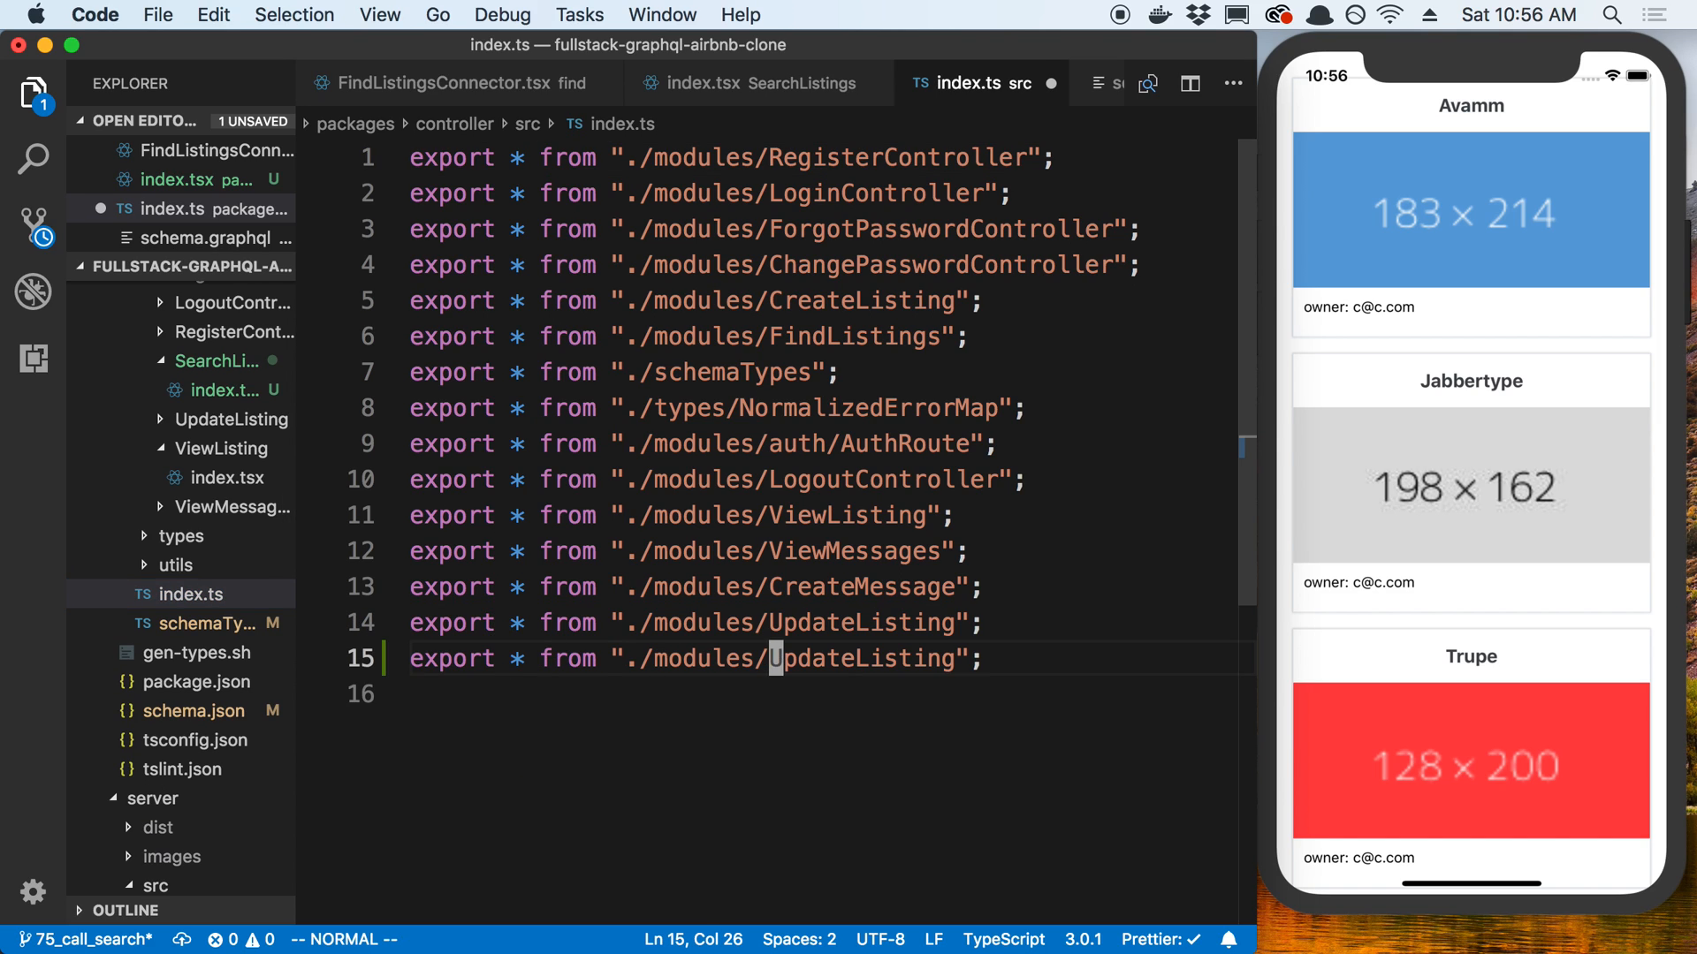
# Add export * from "./modules/SearchListings" to the controller index.ts.
pyautogui.write('Search')
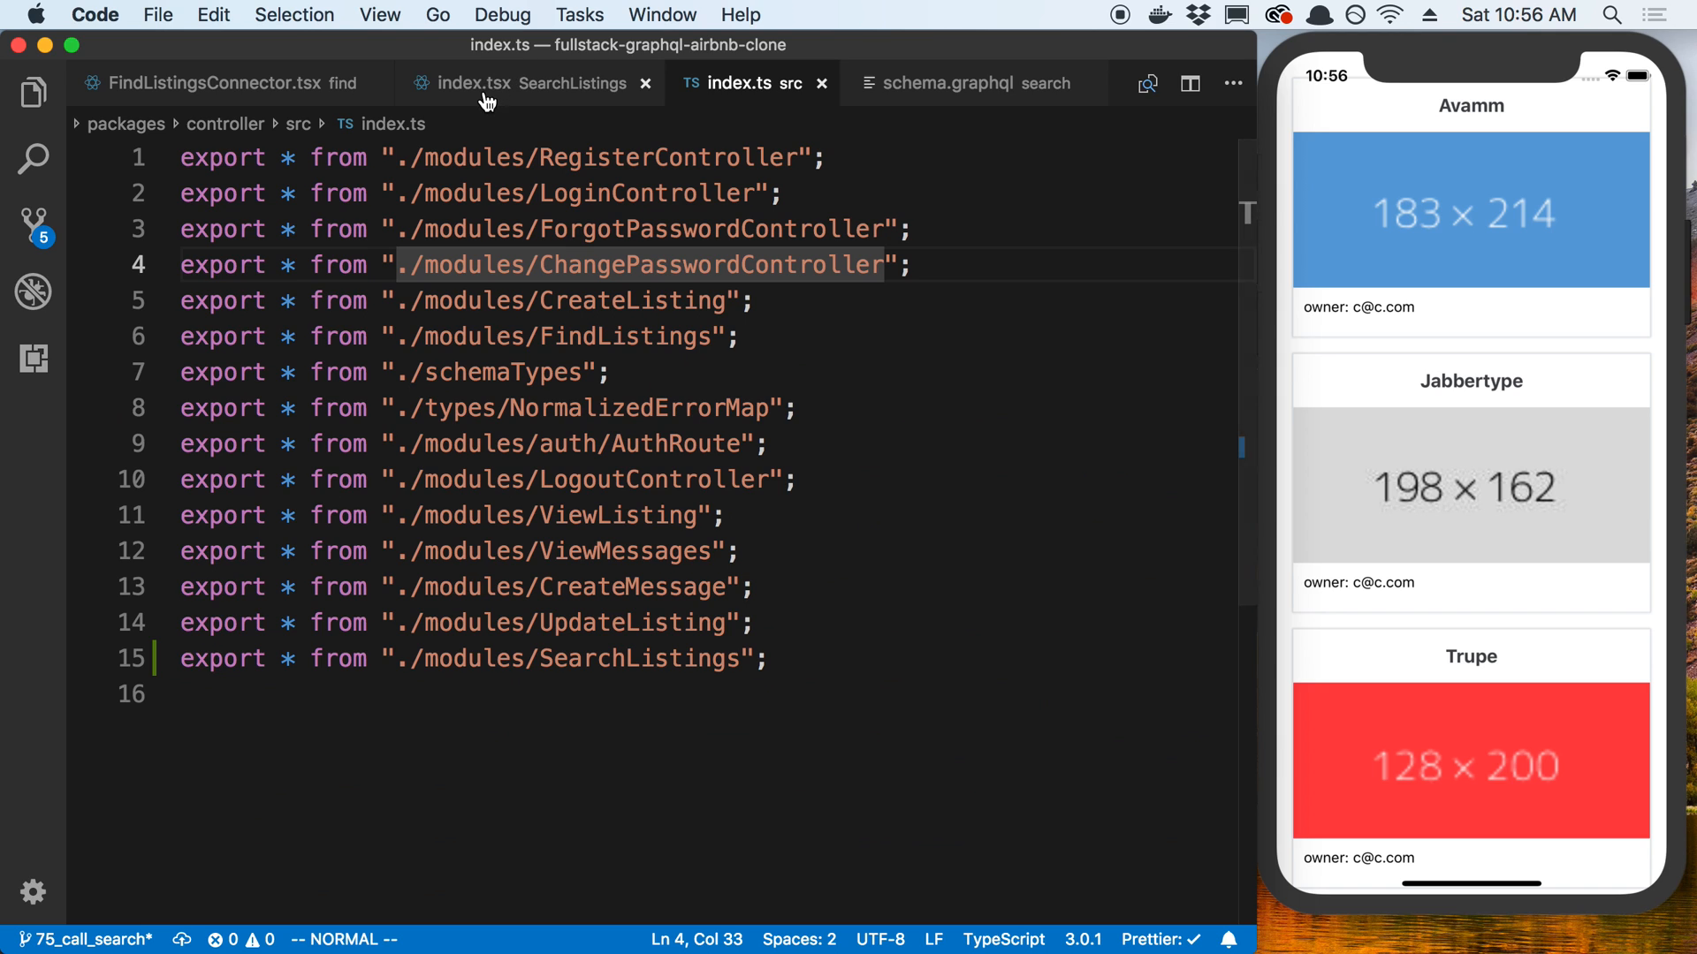
pyautogui.click(221, 83)
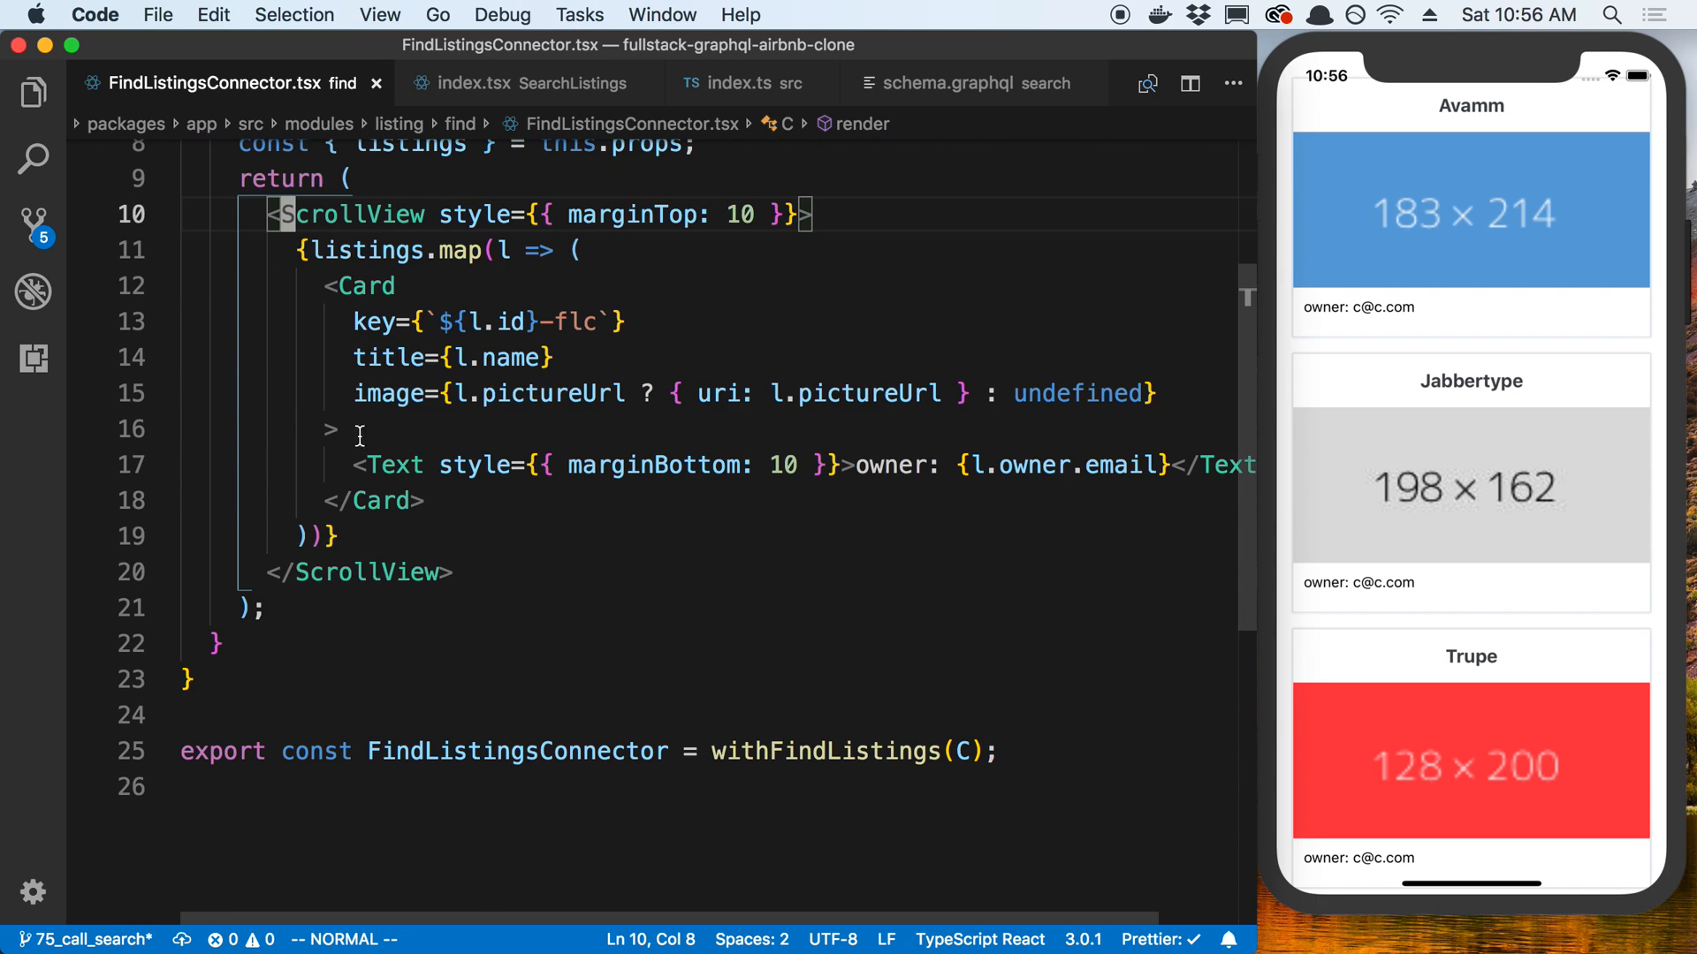
pyautogui.moveTo(513, 496)
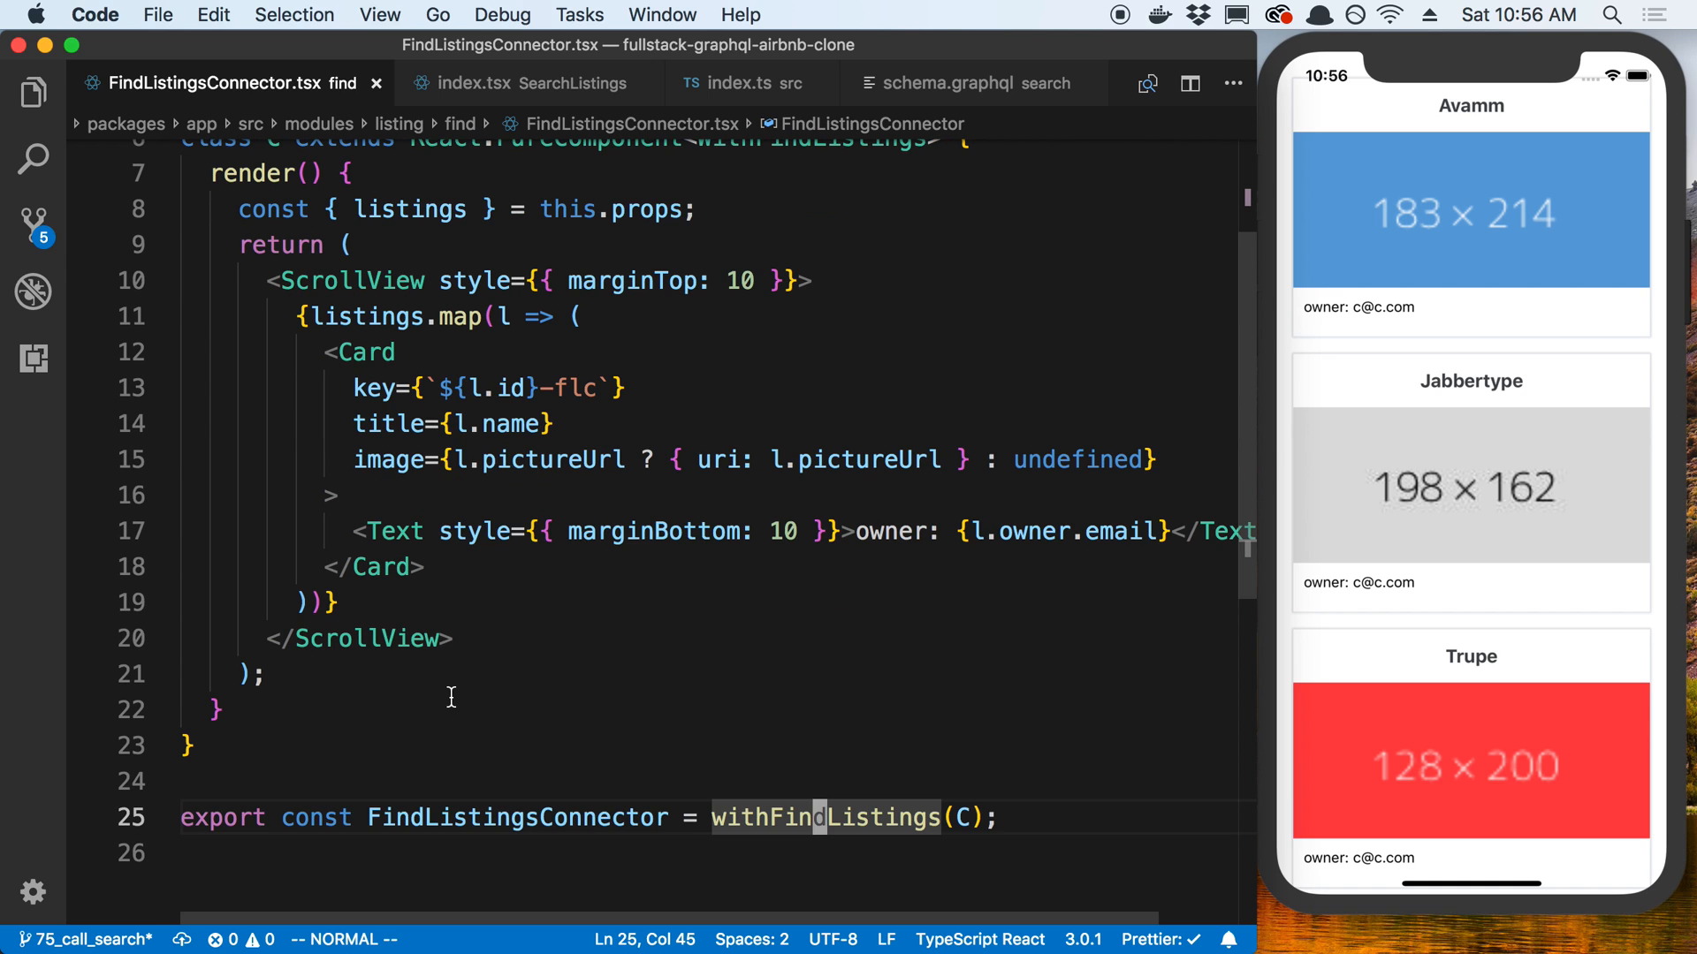
pyautogui.moveTo(482, 830)
pyautogui.write('<')
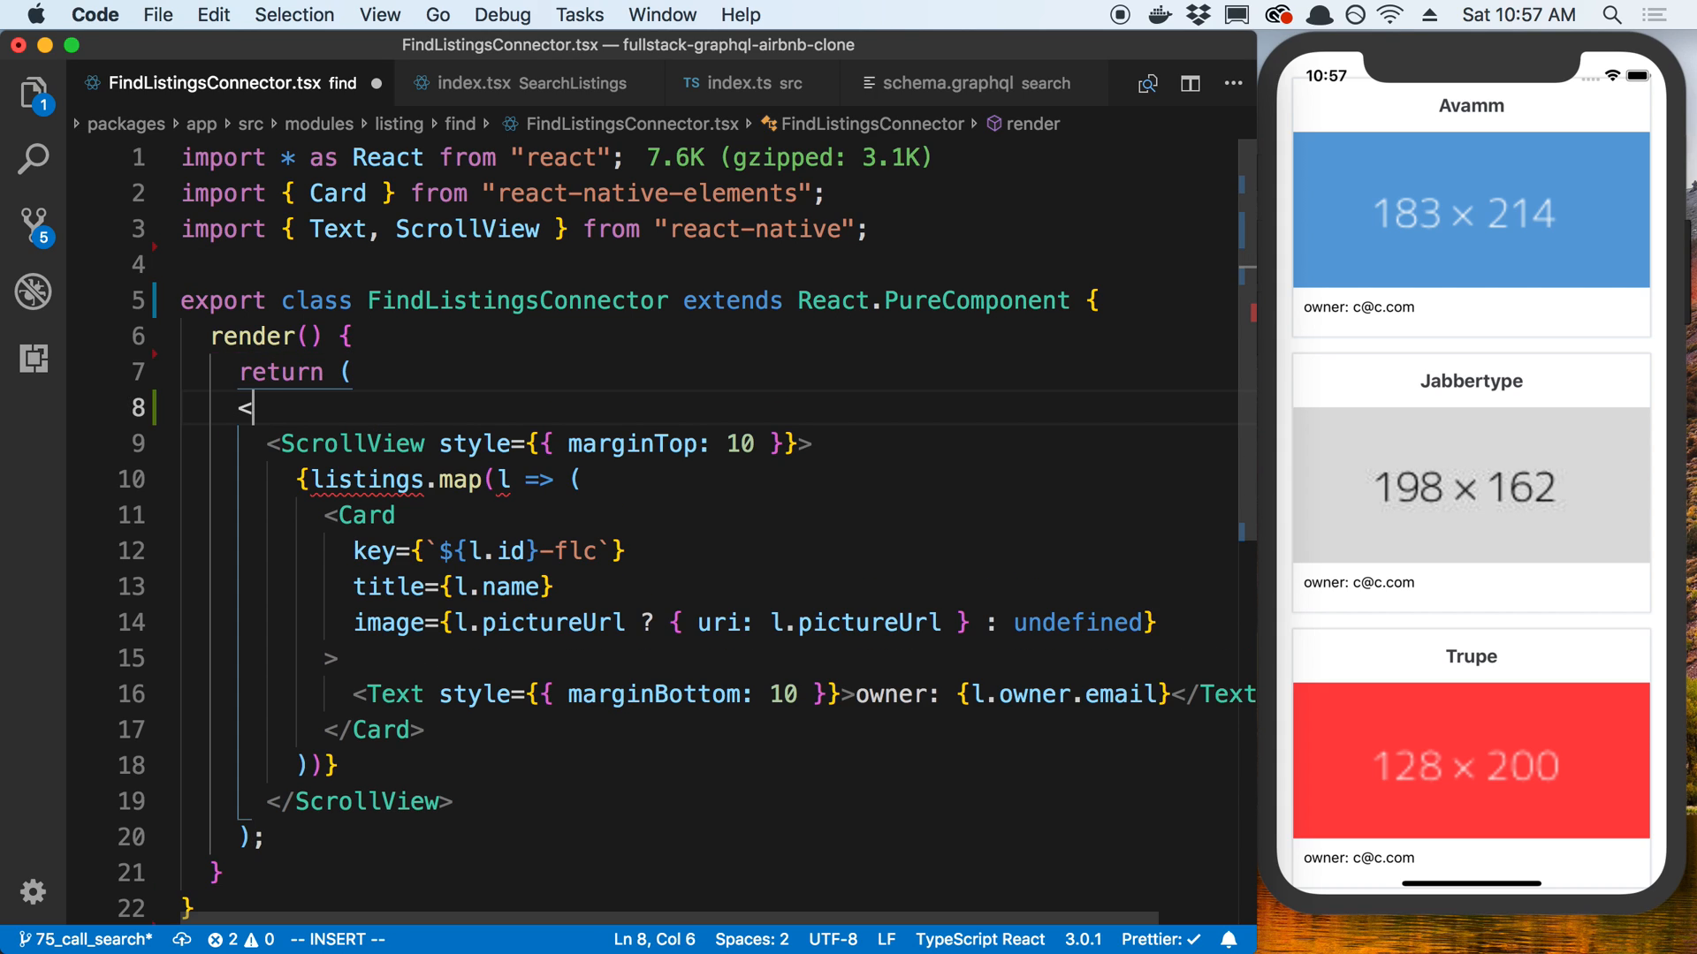
pyautogui.write('SearchListings>')
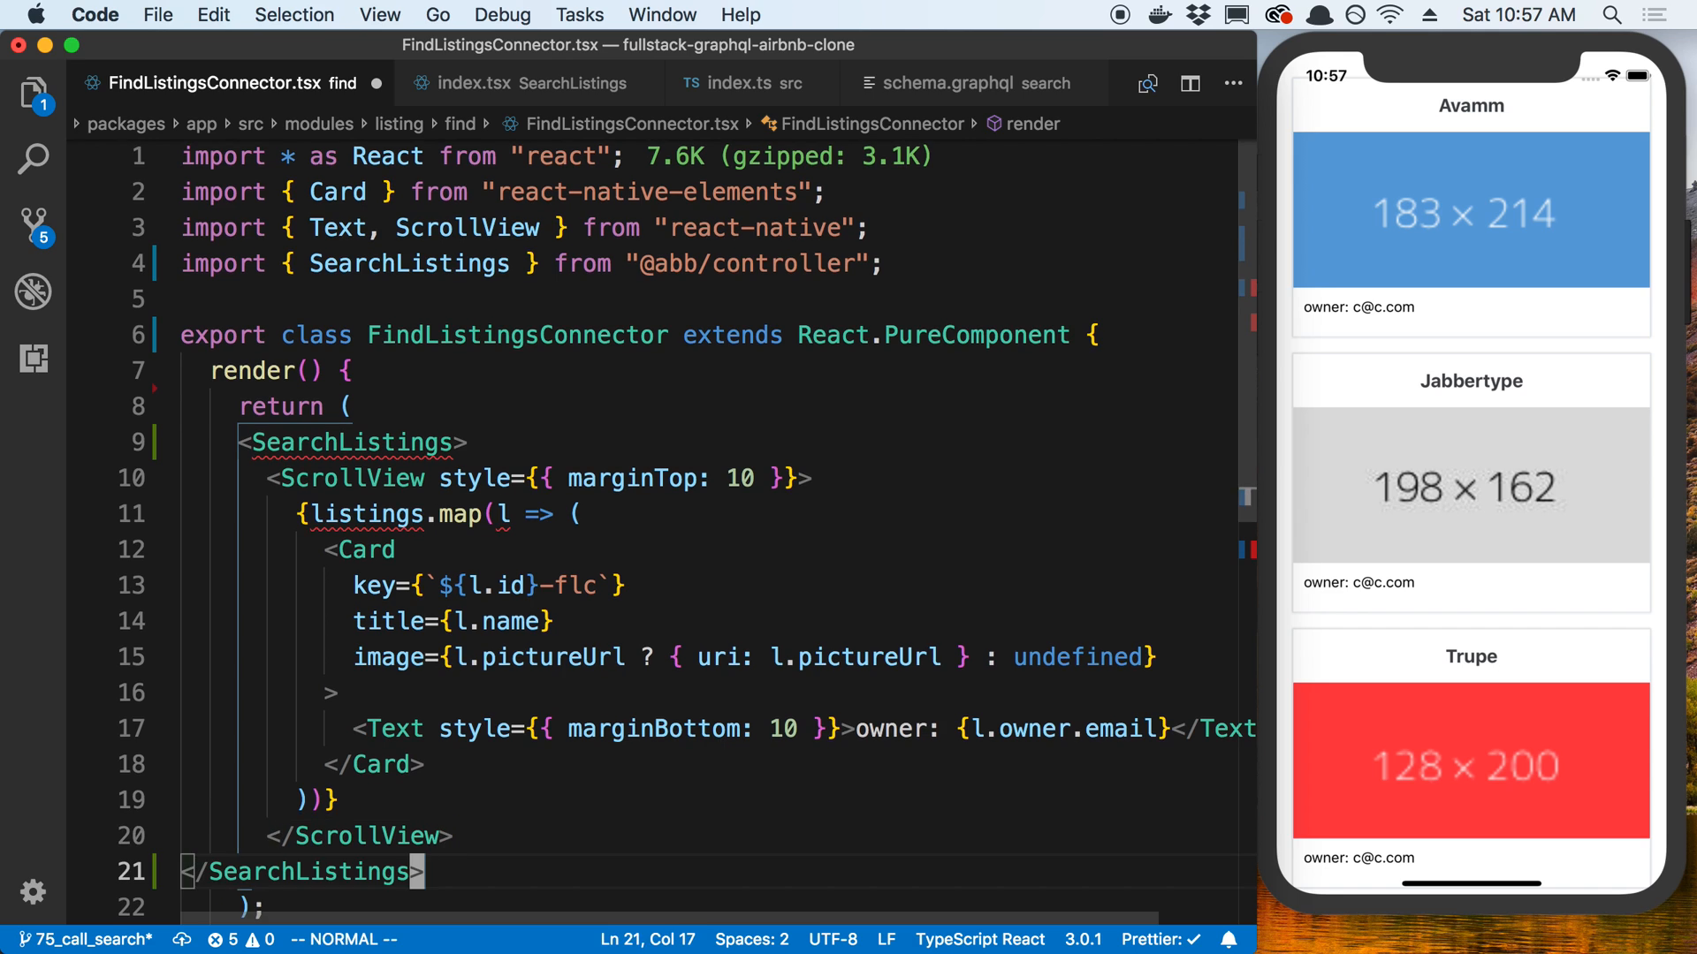
pyautogui.press('Enter')
pyautogui.write('{')
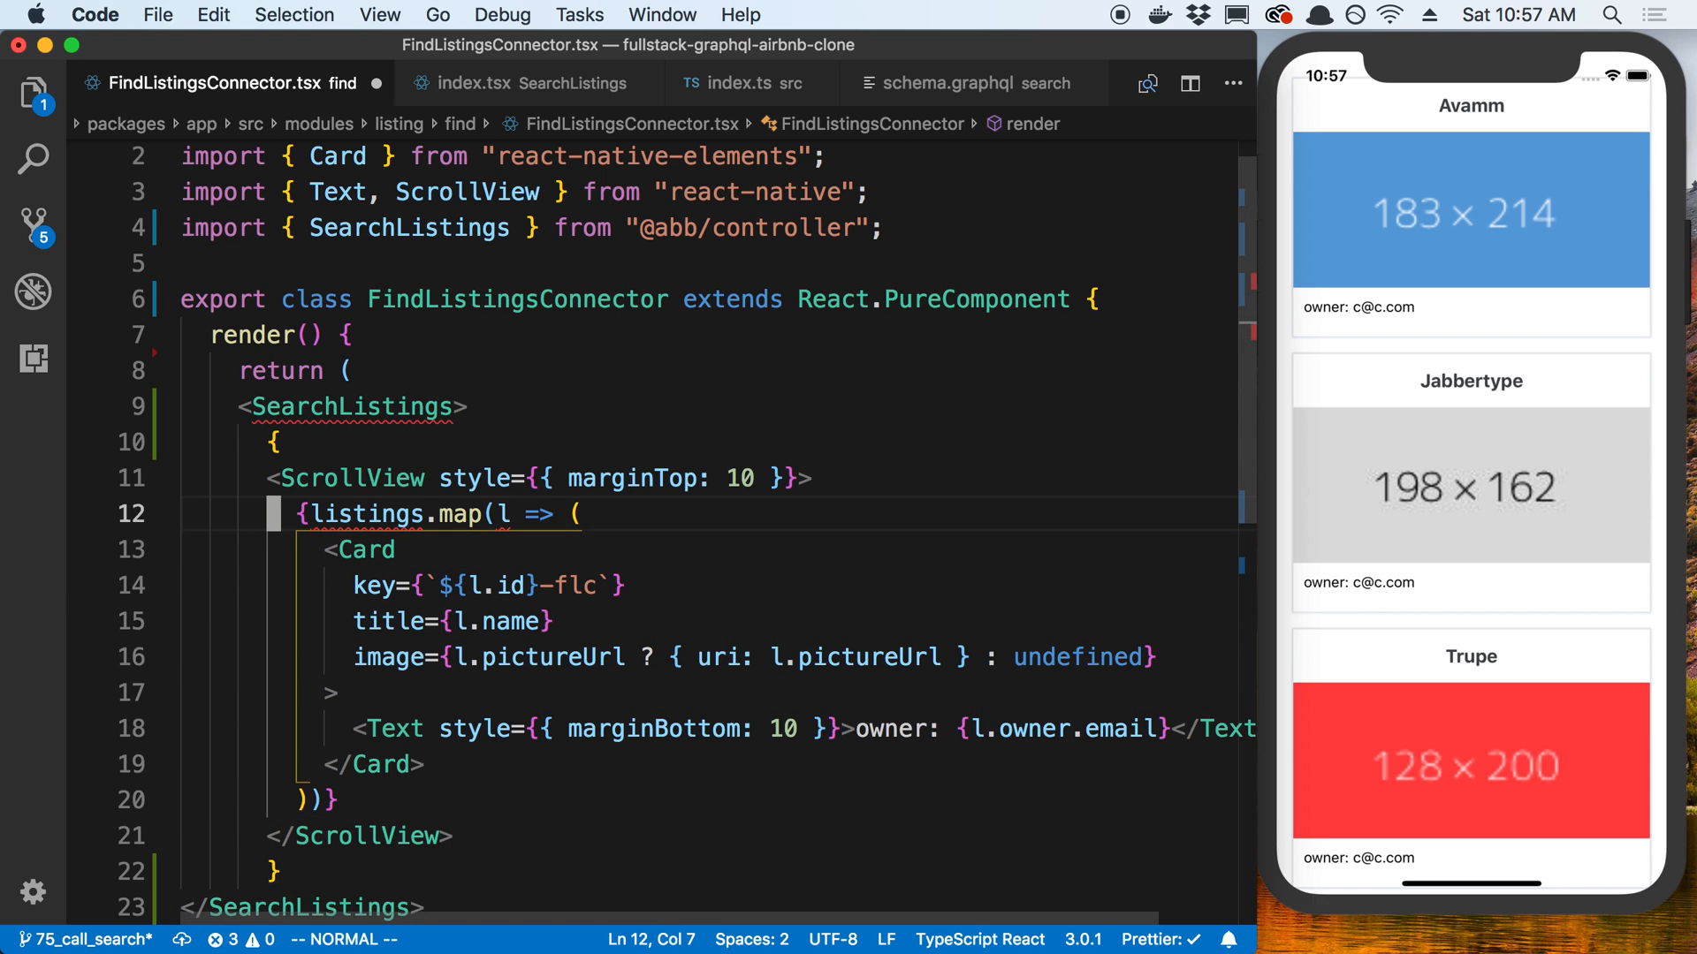
pyautogui.write('() => (')
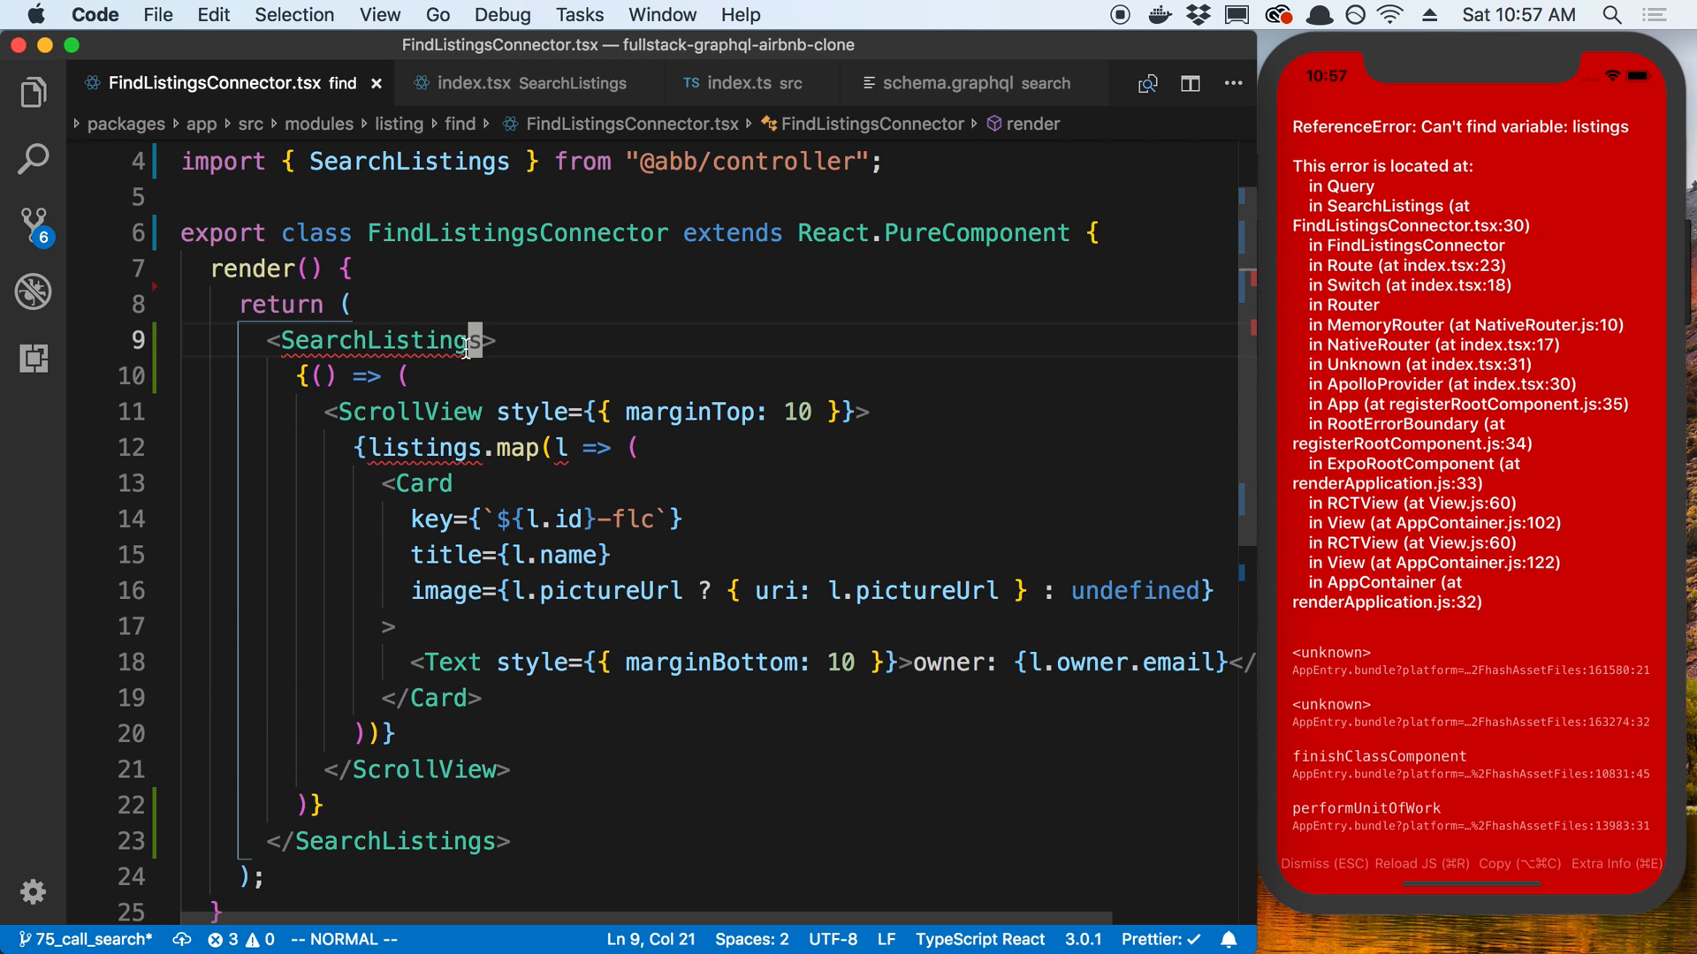
# Pass SearchListings variables input beds 1, limit 5, offset 0, and destructure listings.
pyautogui.write('" "')
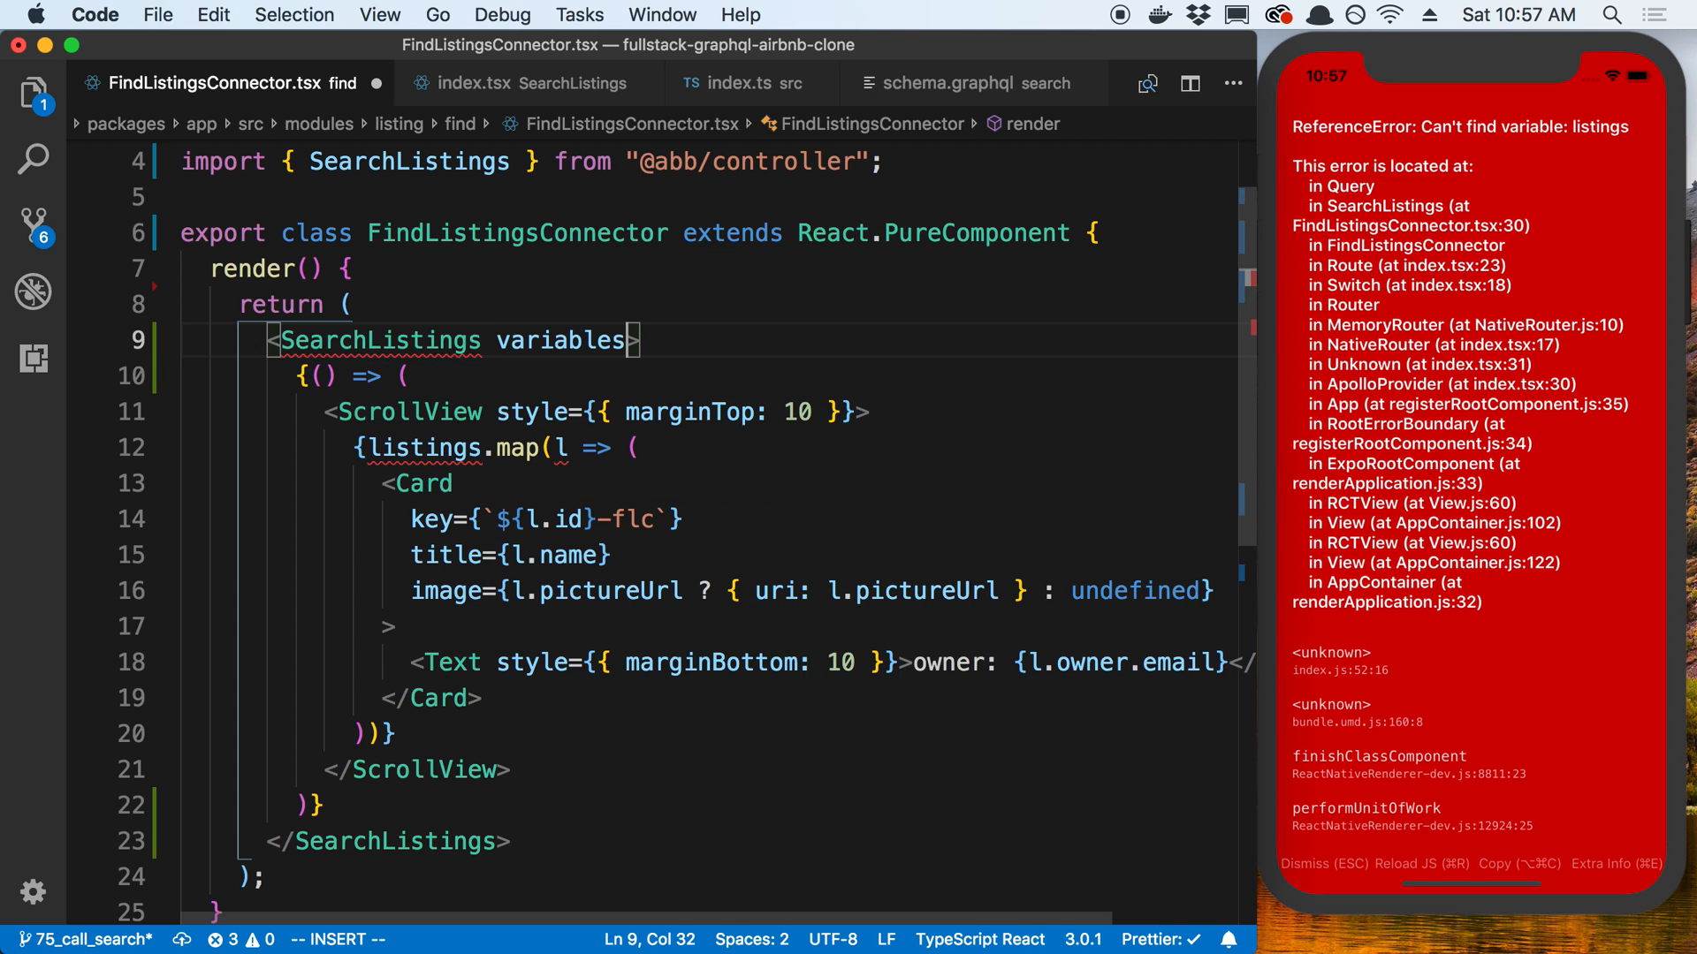
pyautogui.write('={}')
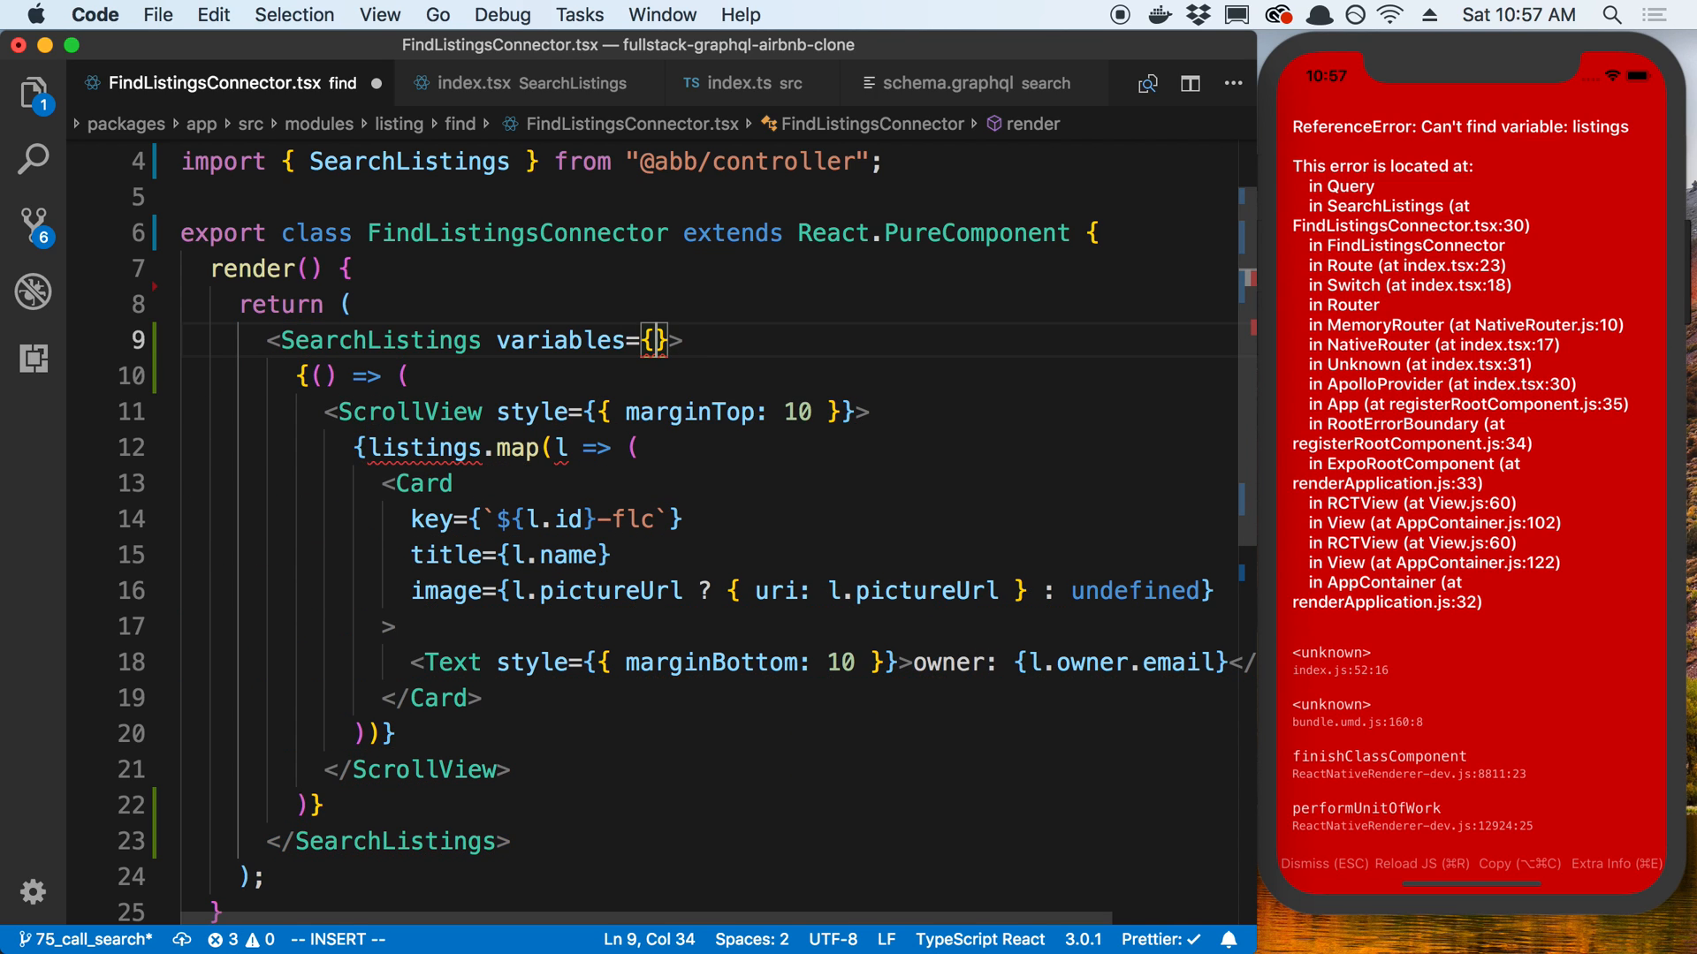
pyautogui.write('input: {')
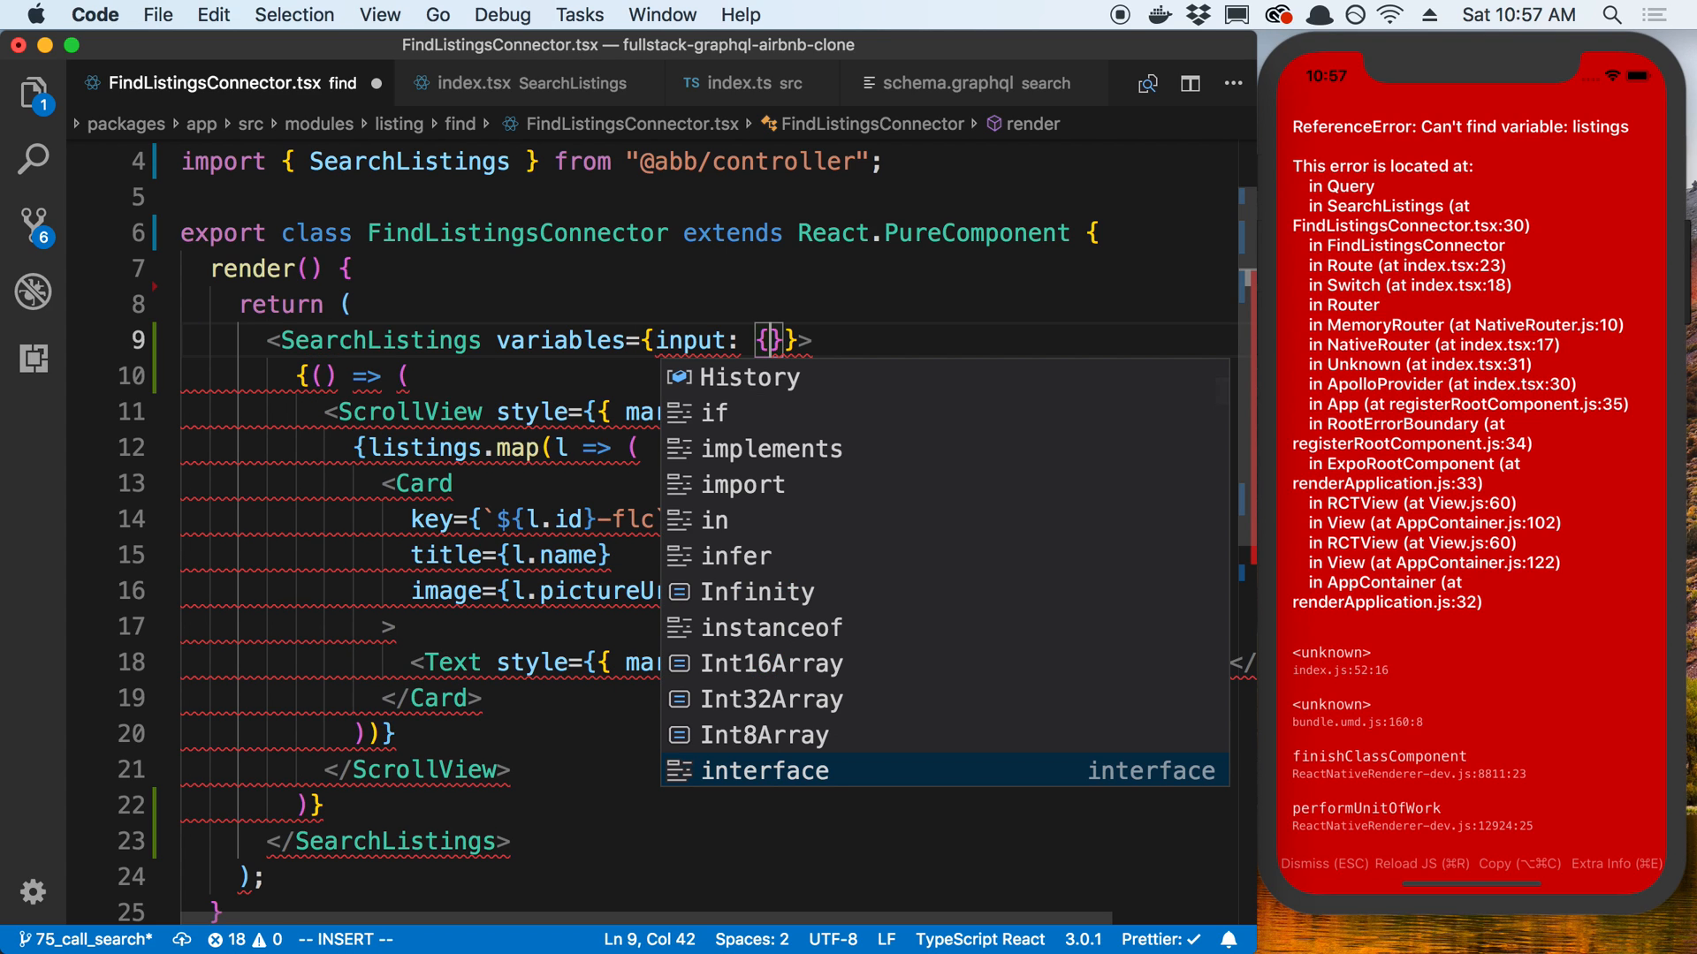
pyautogui.press('Escape')
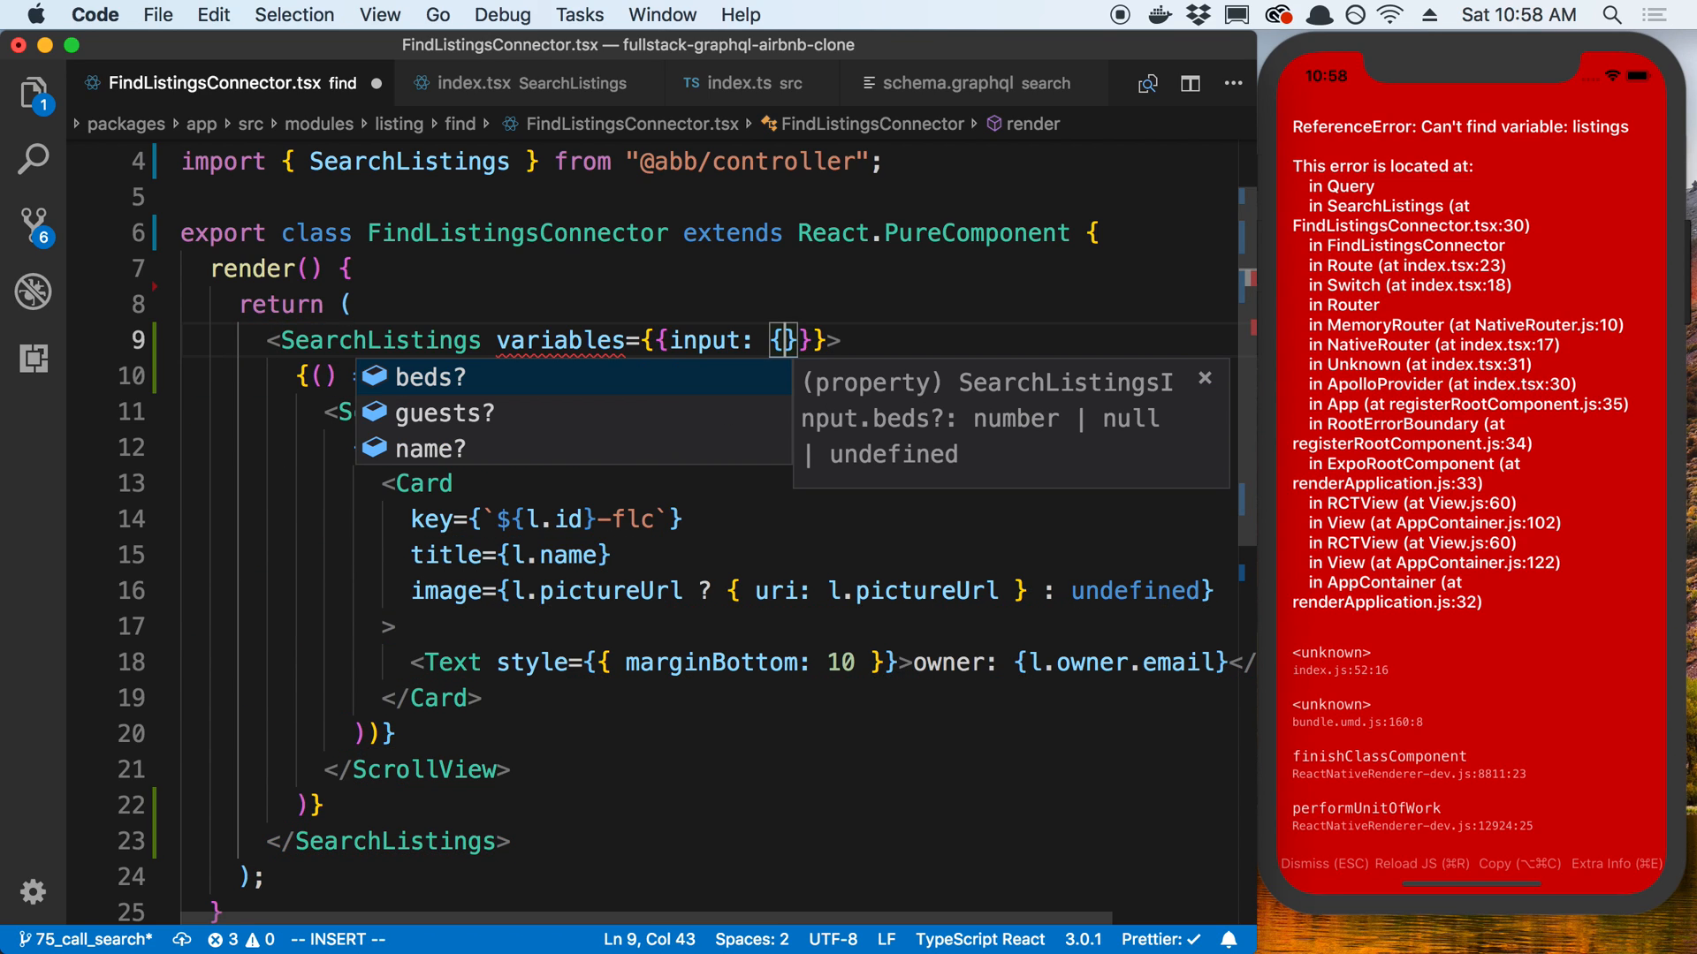
pyautogui.write('beds: 1')
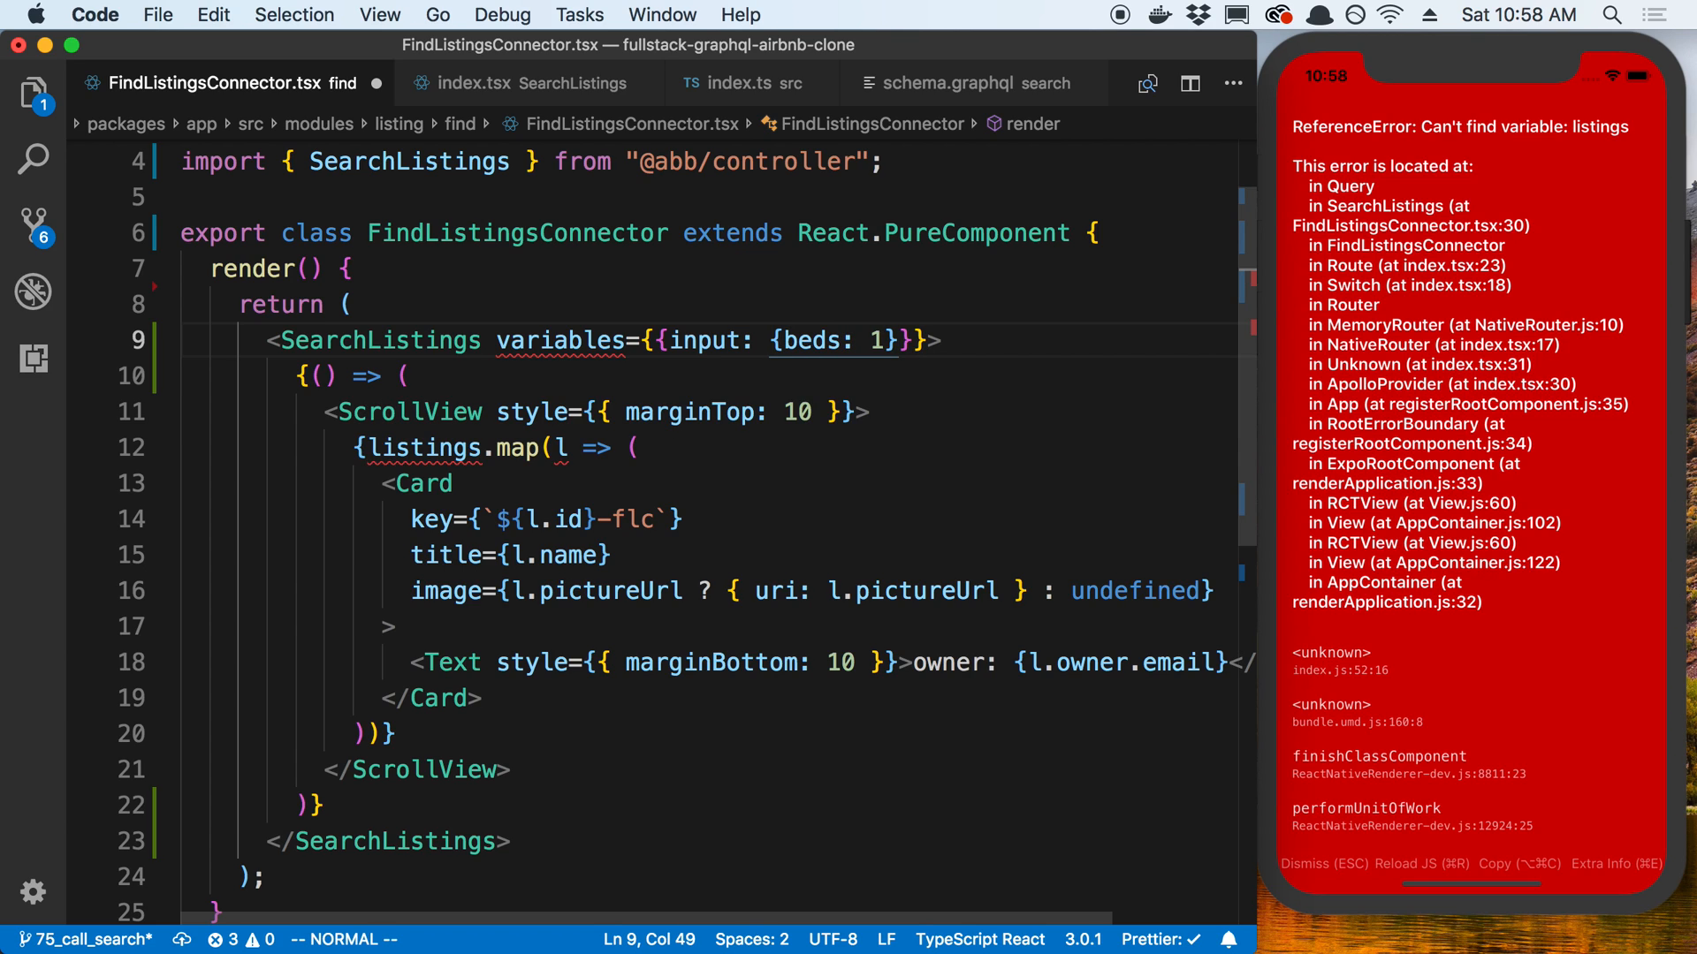
pyautogui.write(', }')
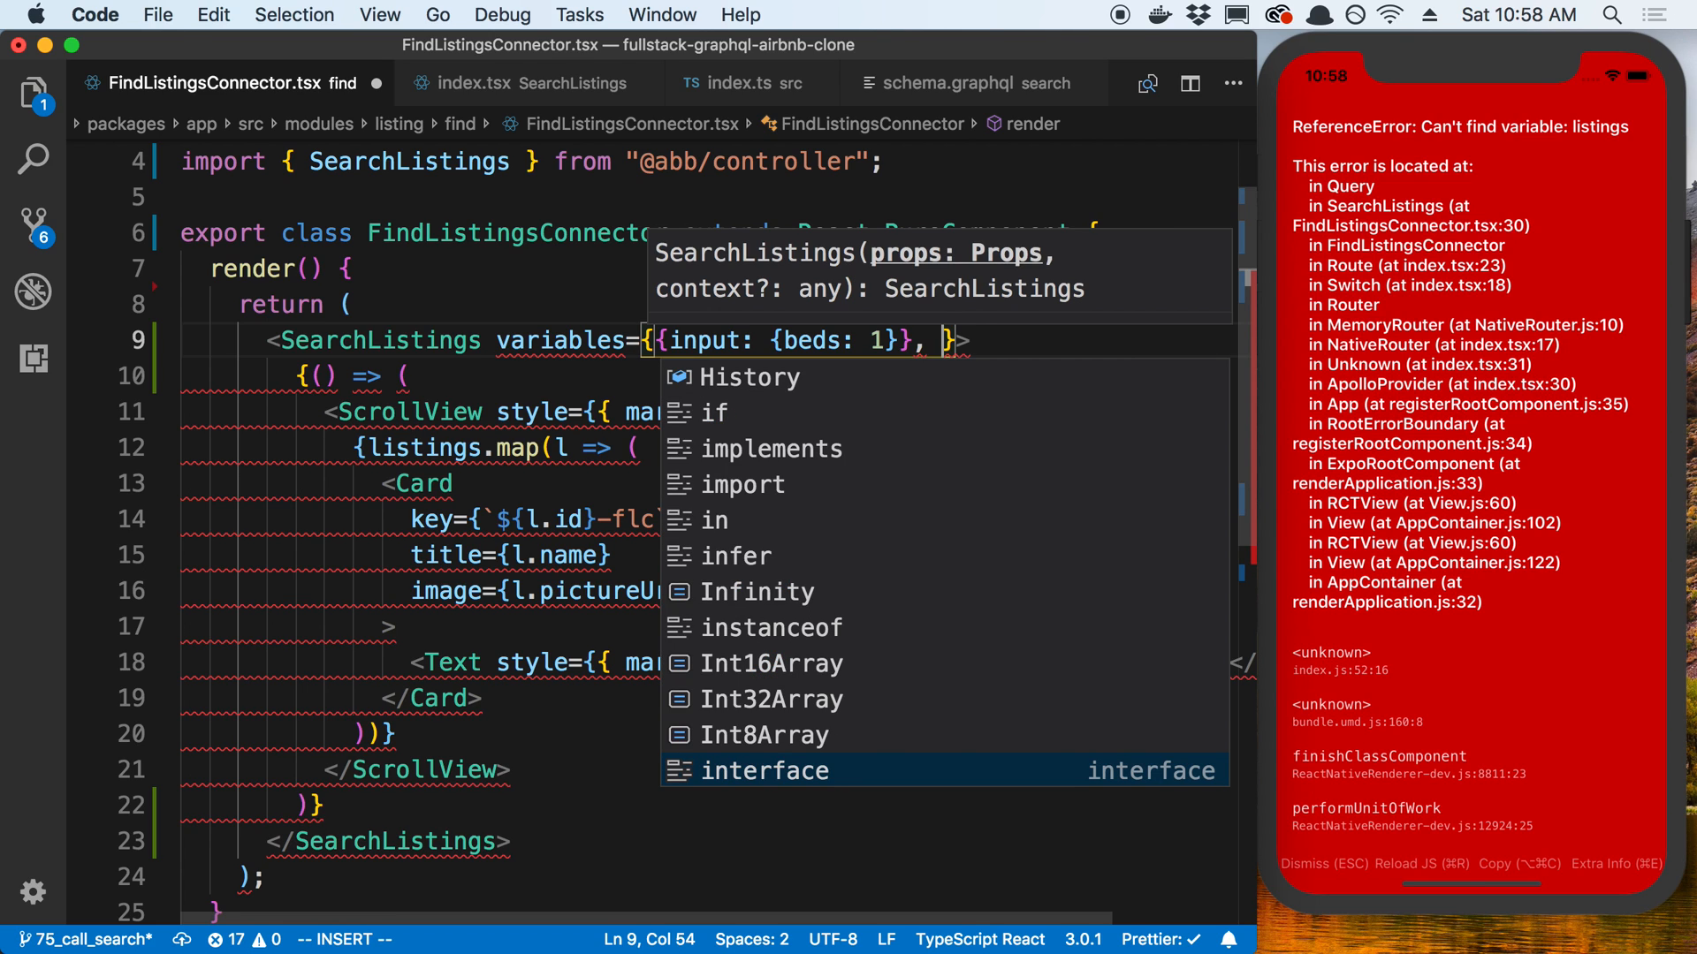
pyautogui.write('limit: 5,')
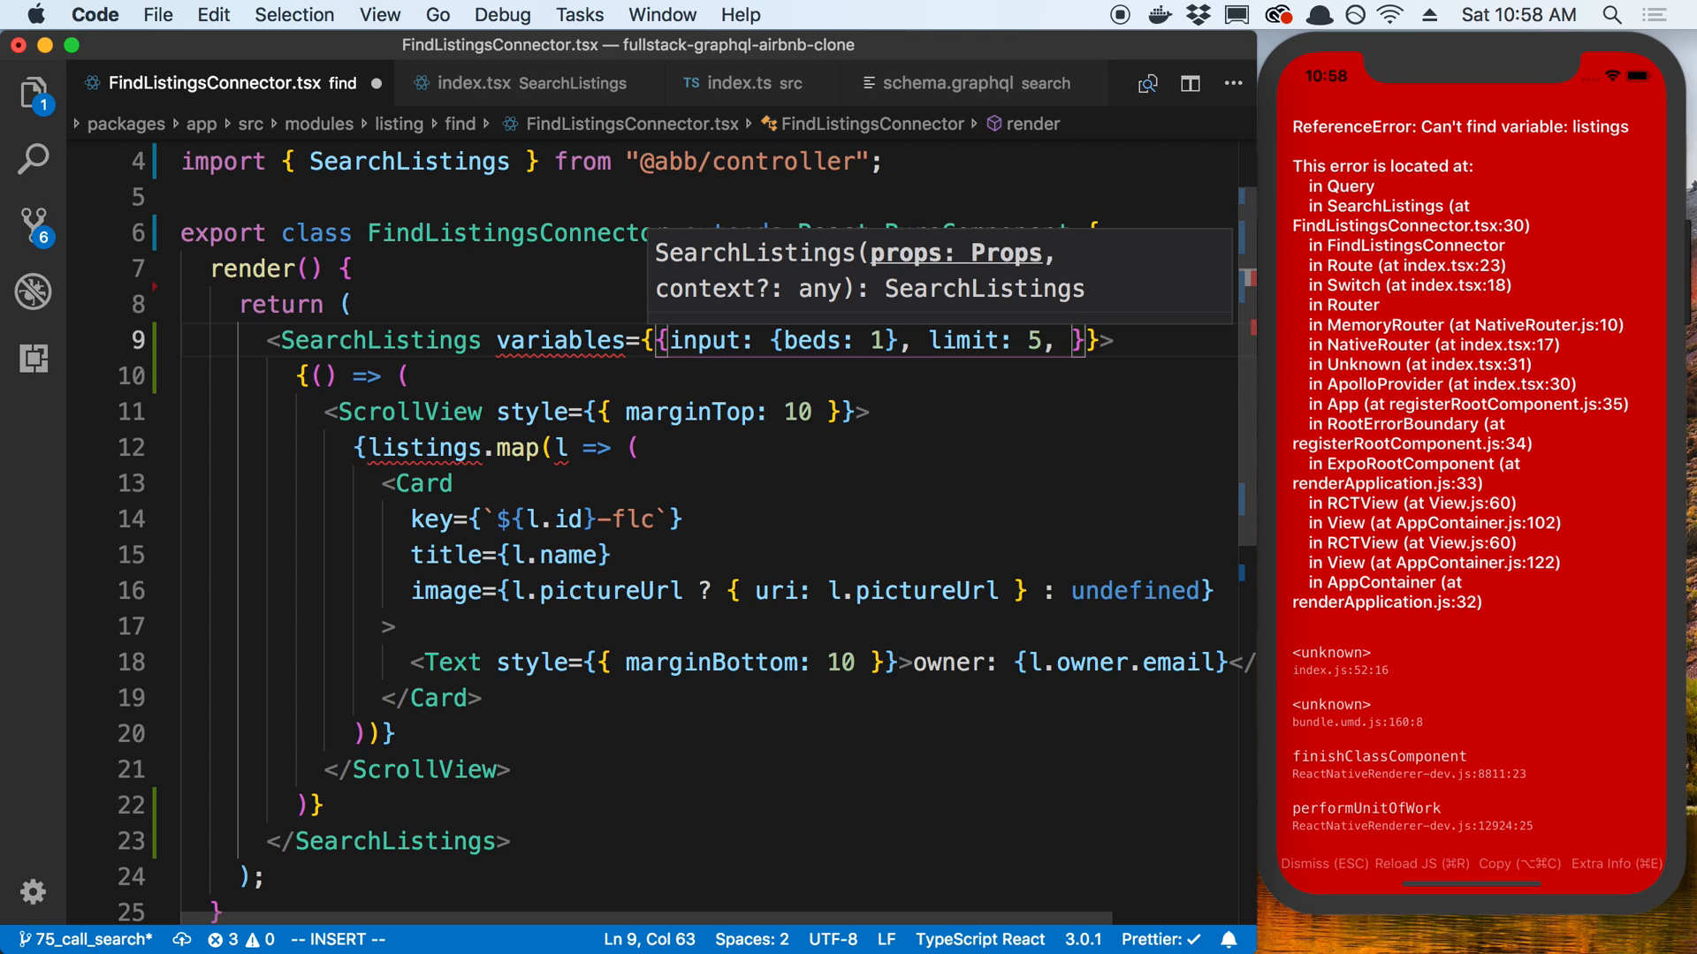
pyautogui.write('offset: 0')
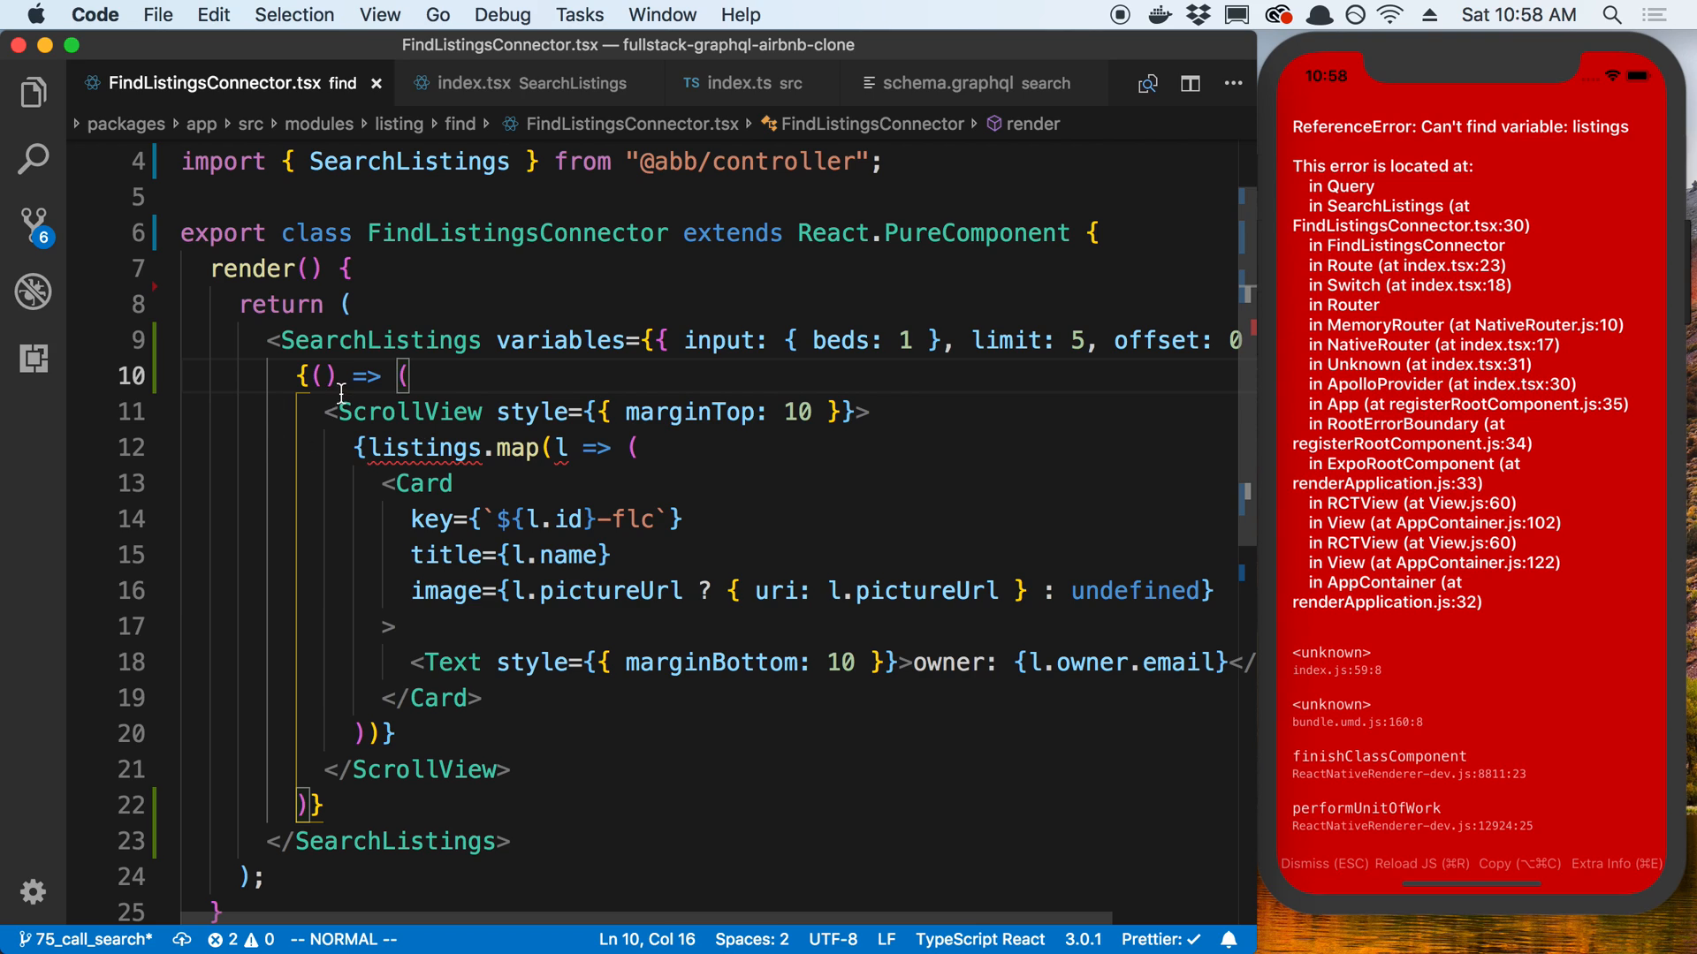
pyautogui.write('{}')
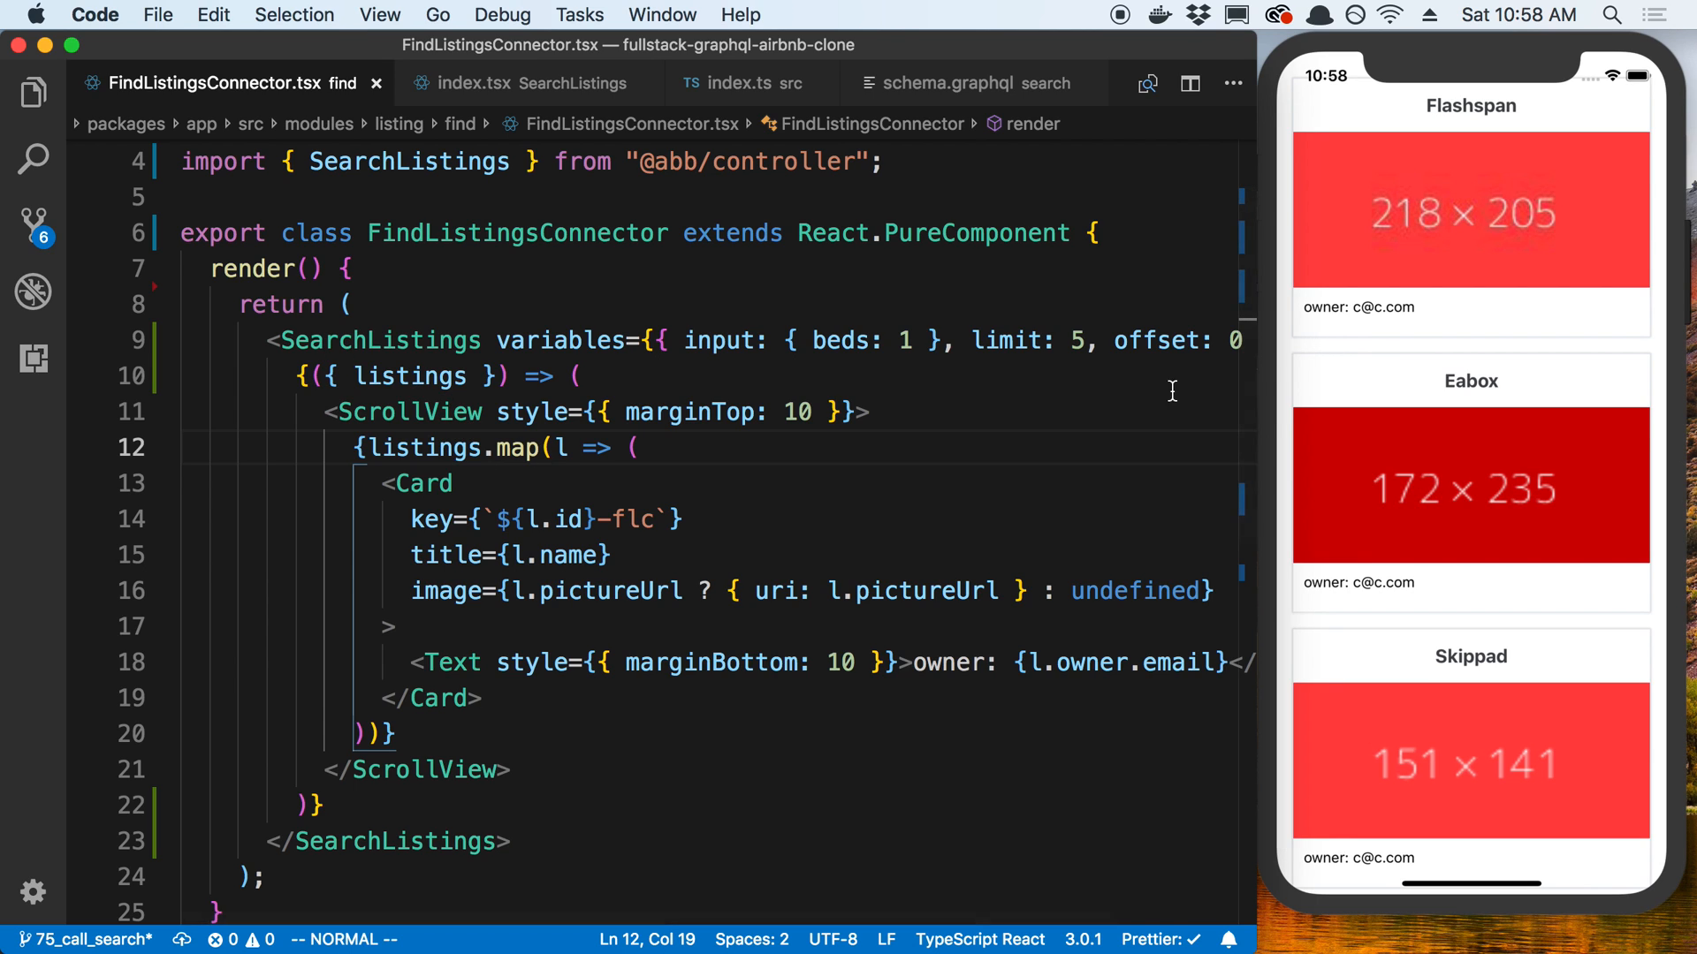
pyautogui.scroll(-3)
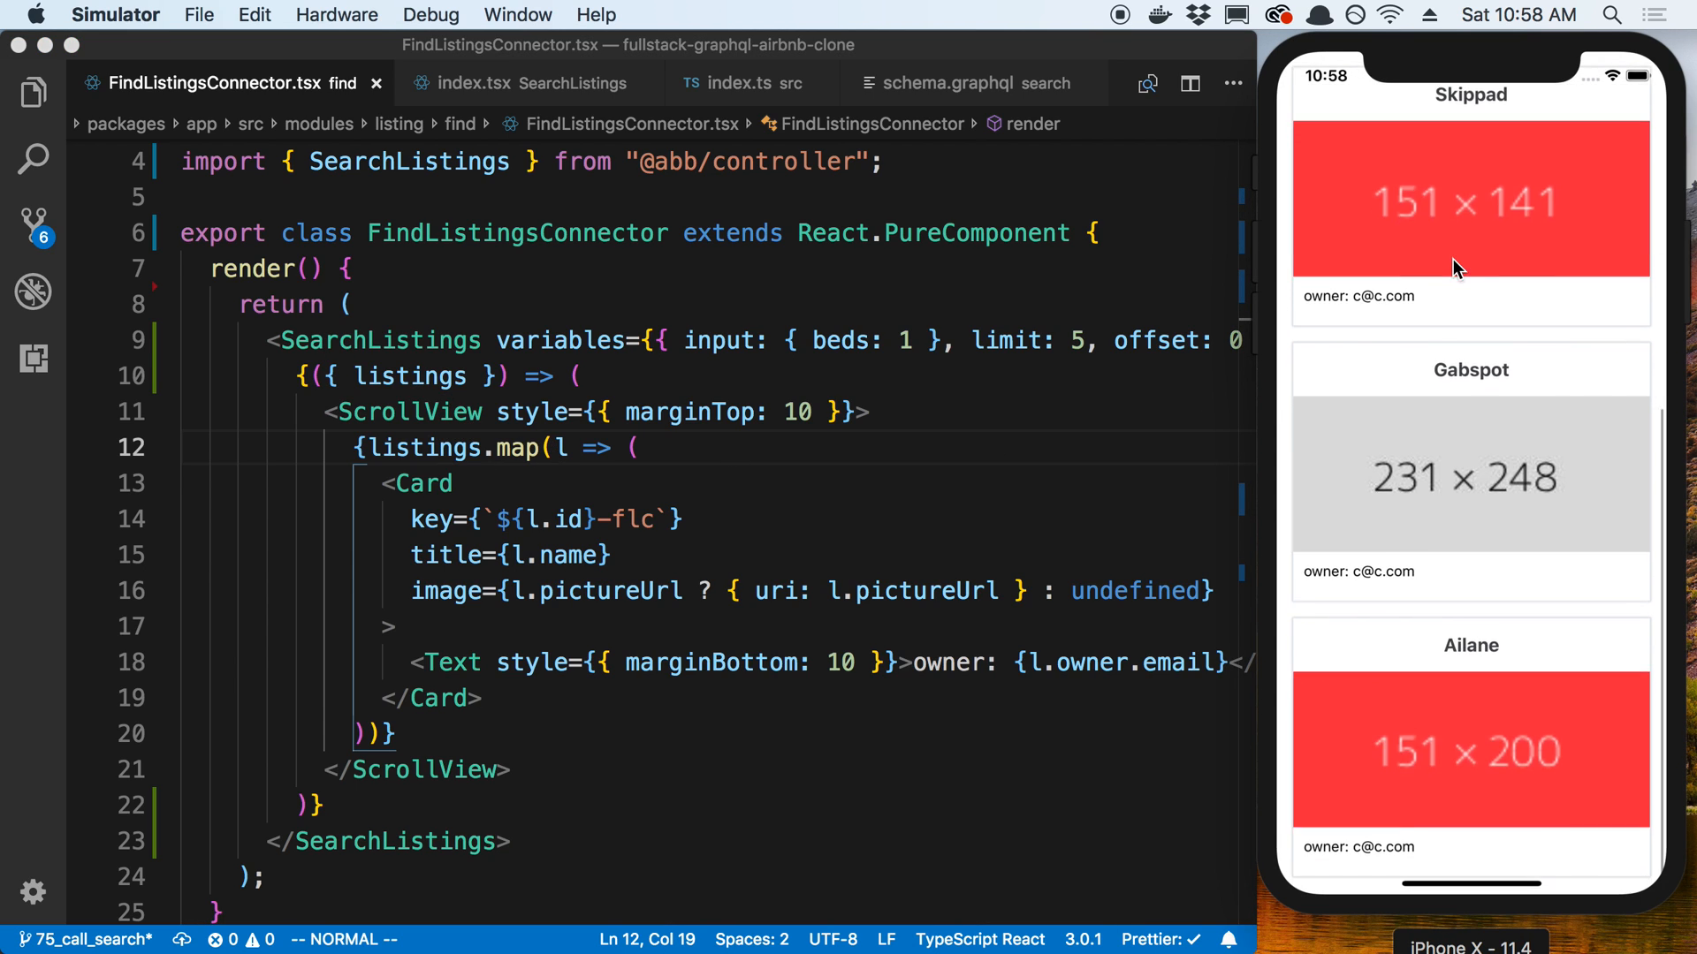
pyautogui.scroll(-3)
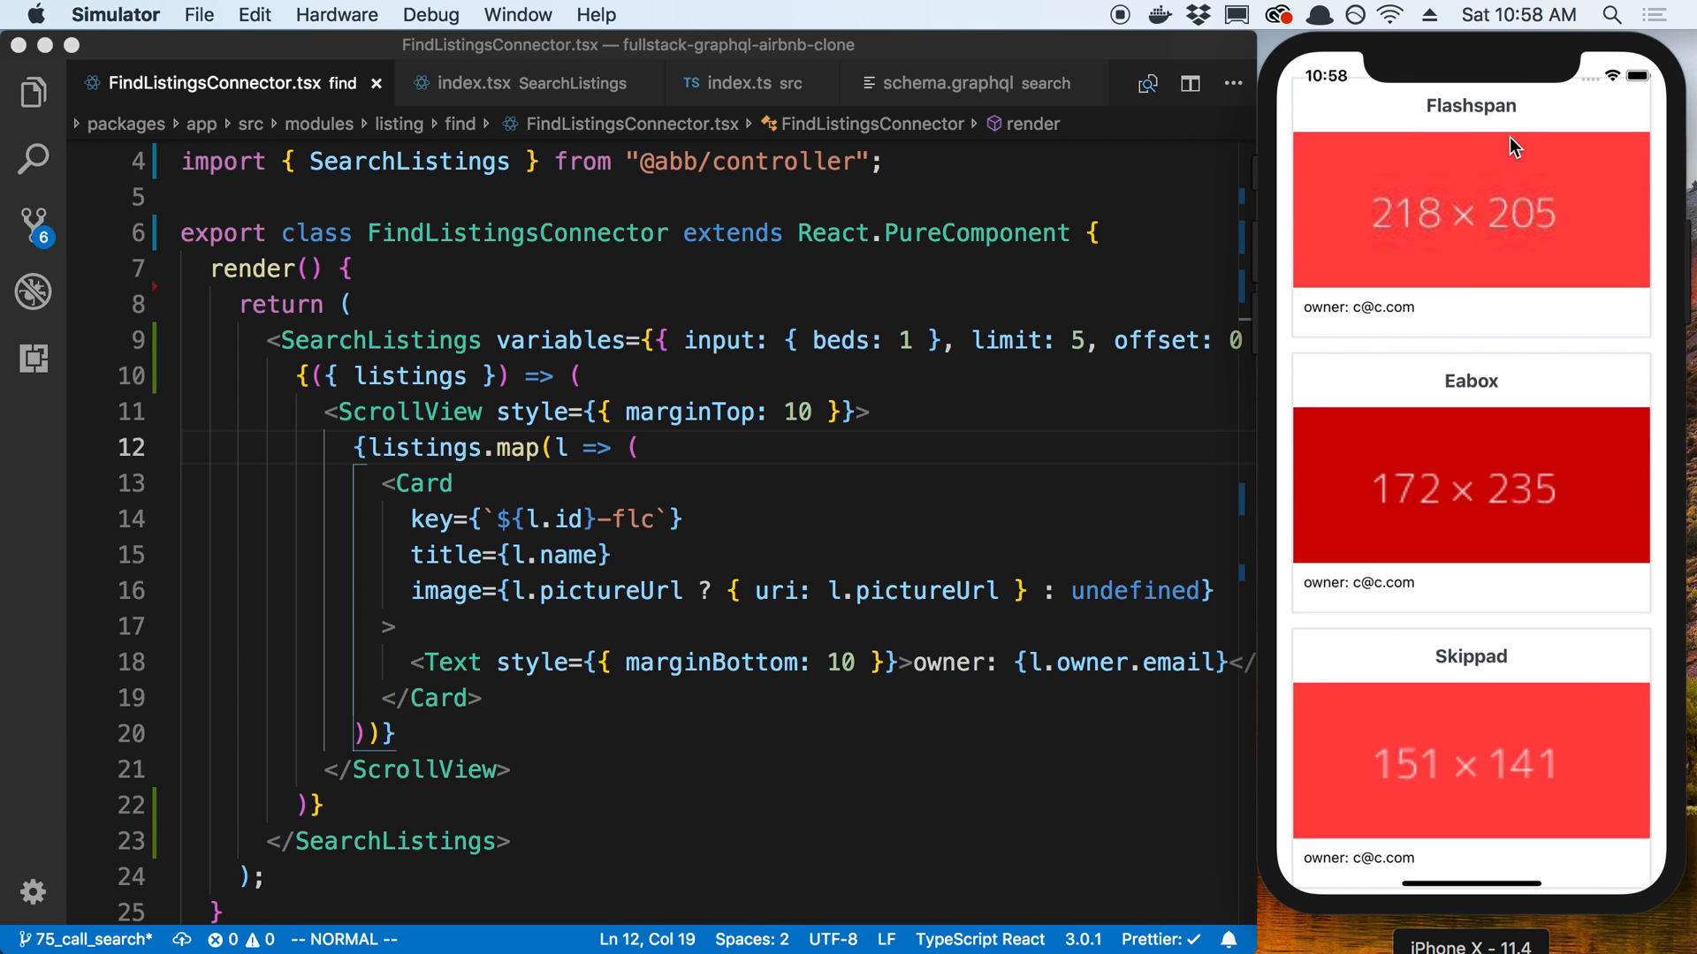
pyautogui.scroll(-3)
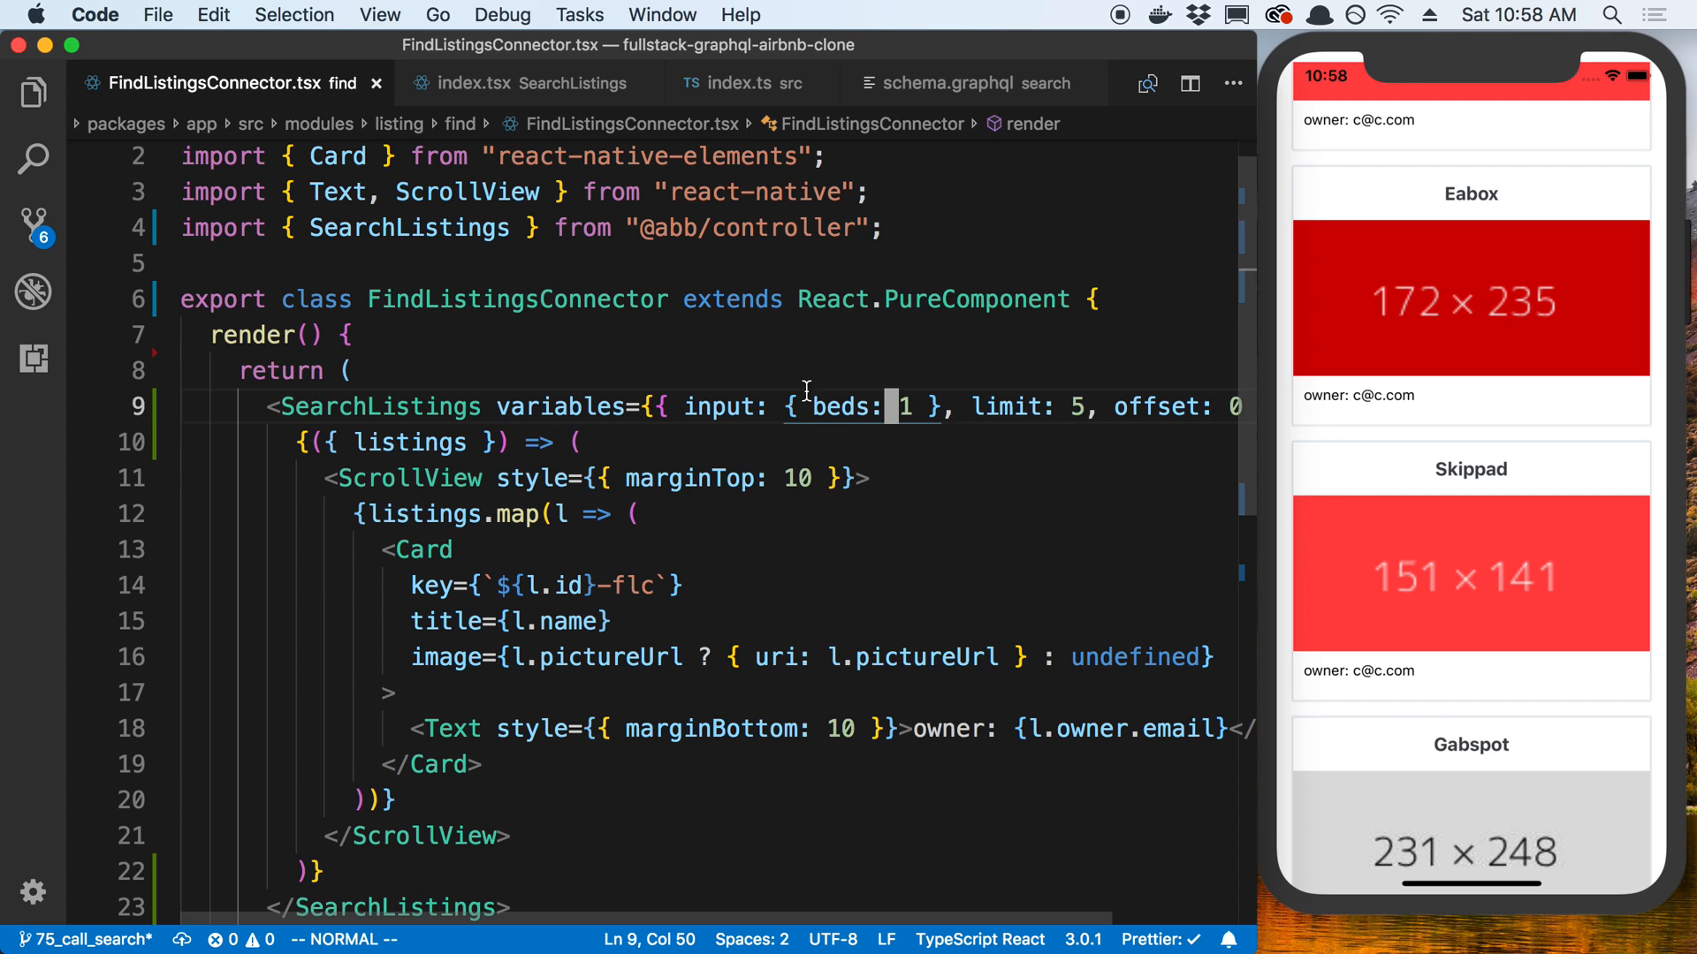
# Wrap SearchListings in a React.Fragment and insert an auto-imported TextInput above it.
pyautogui.scroll(-3)
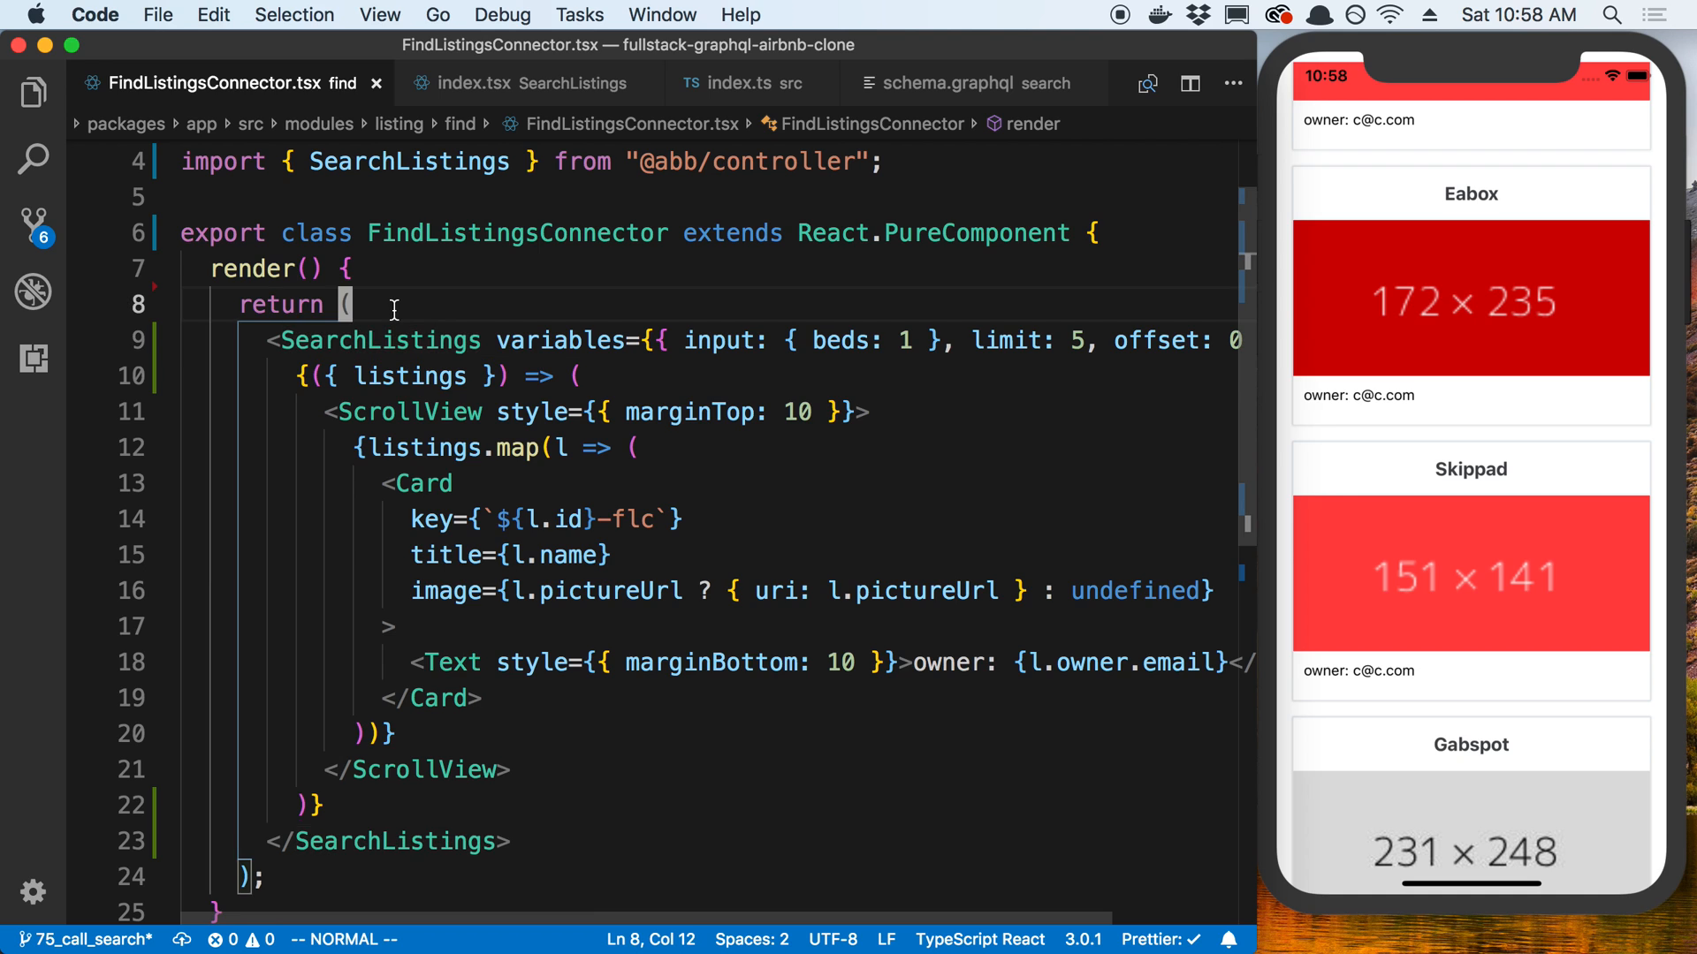
pyautogui.write('<R')
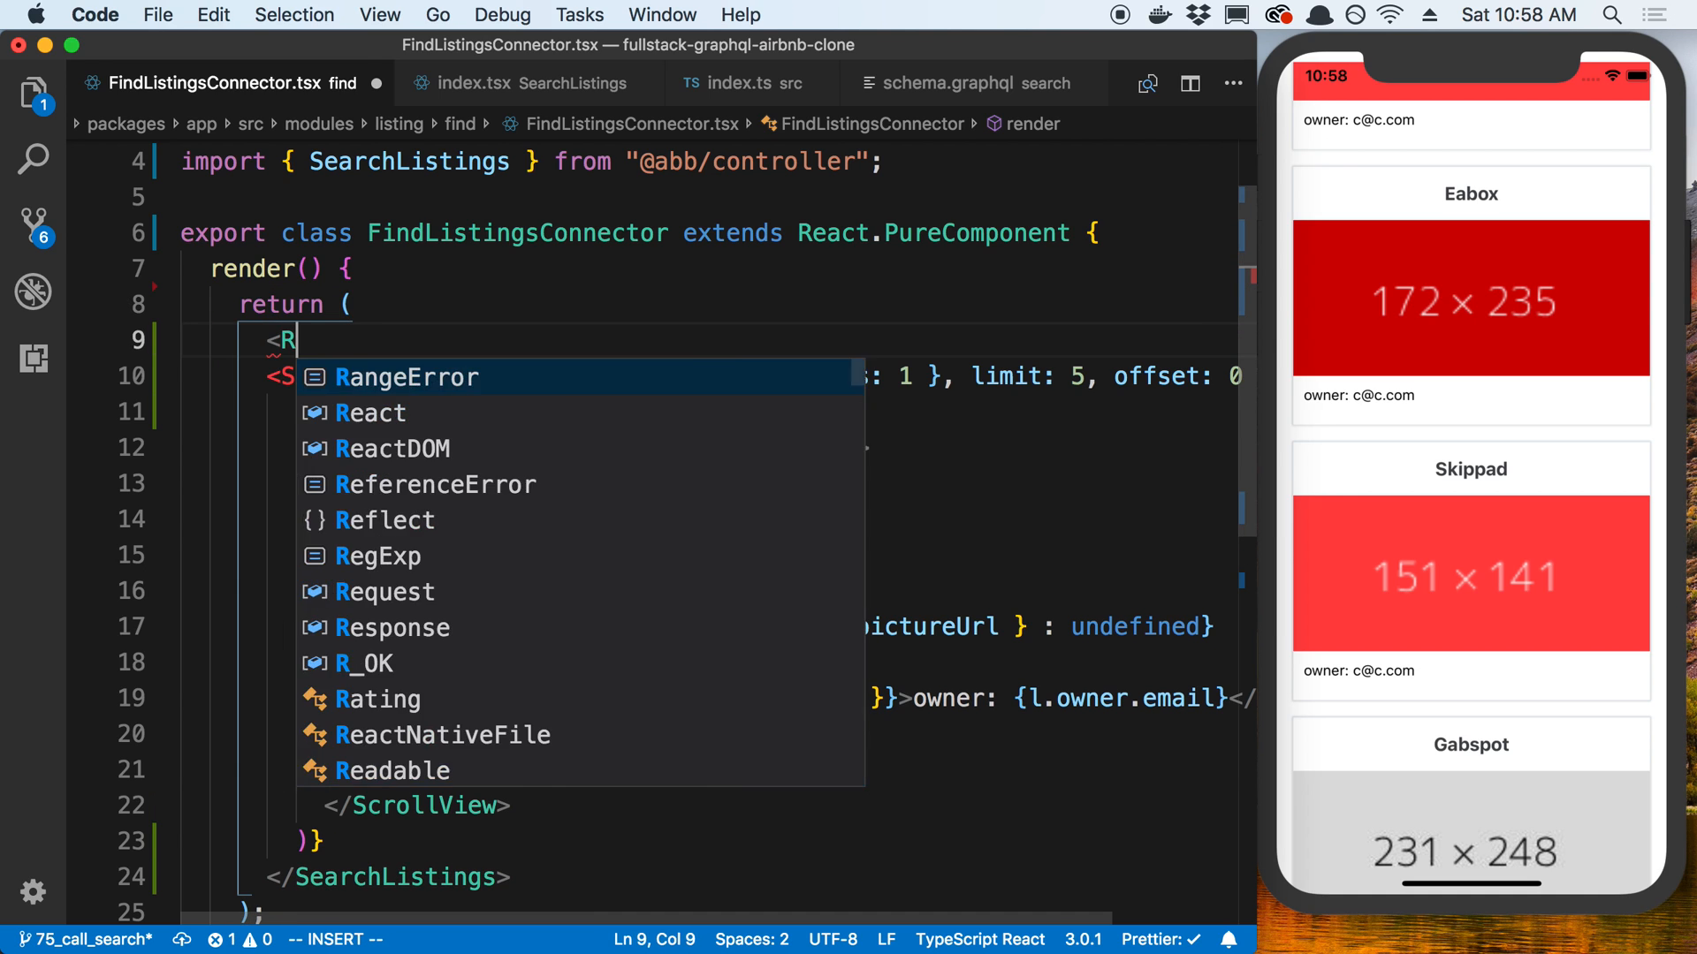
pyautogui.write('eact.Fragment>')
pyautogui.write('<')
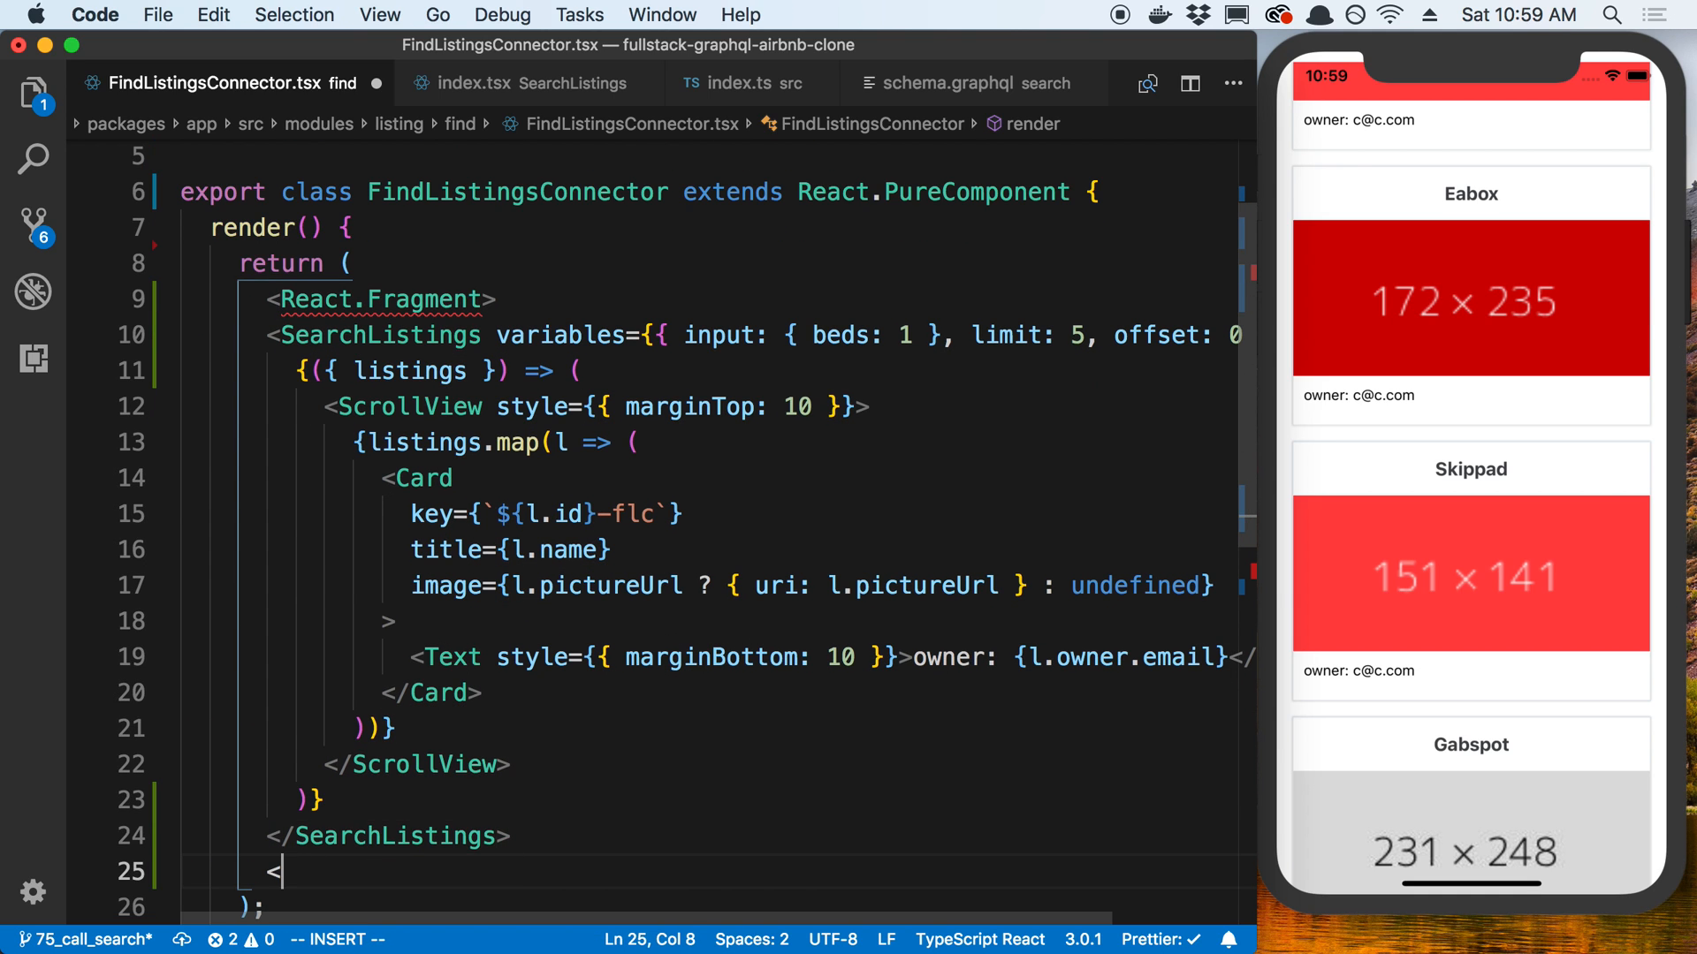
pyautogui.write('?React.Fragment>')
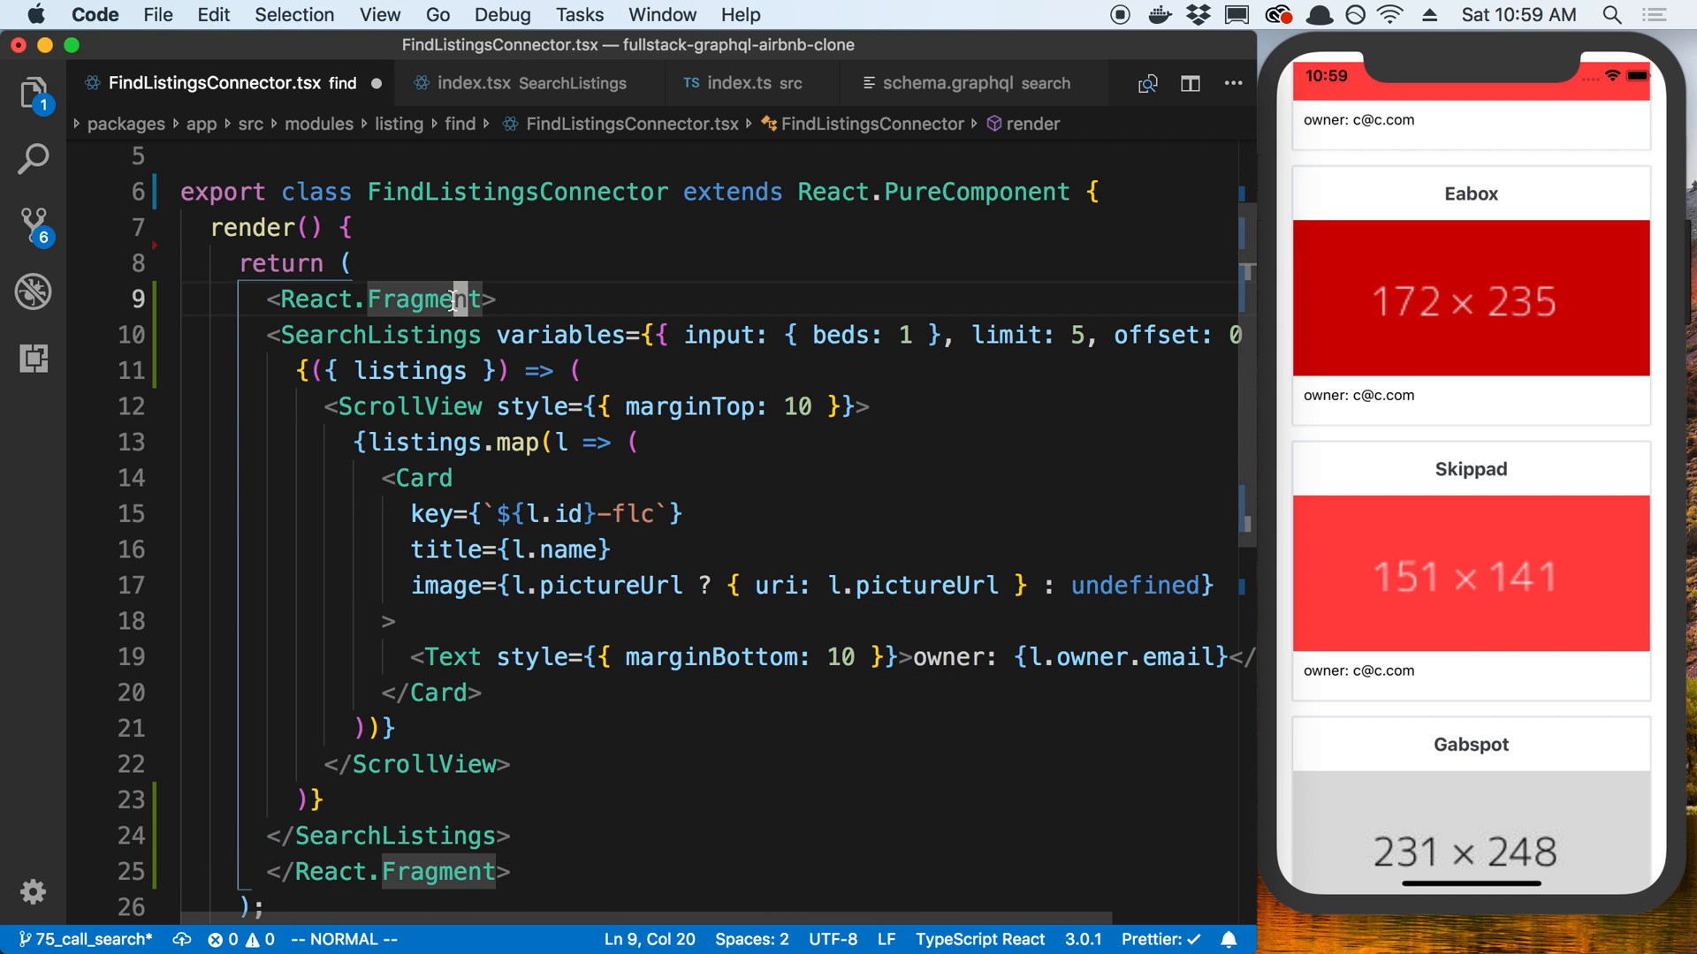
pyautogui.write('<Text')
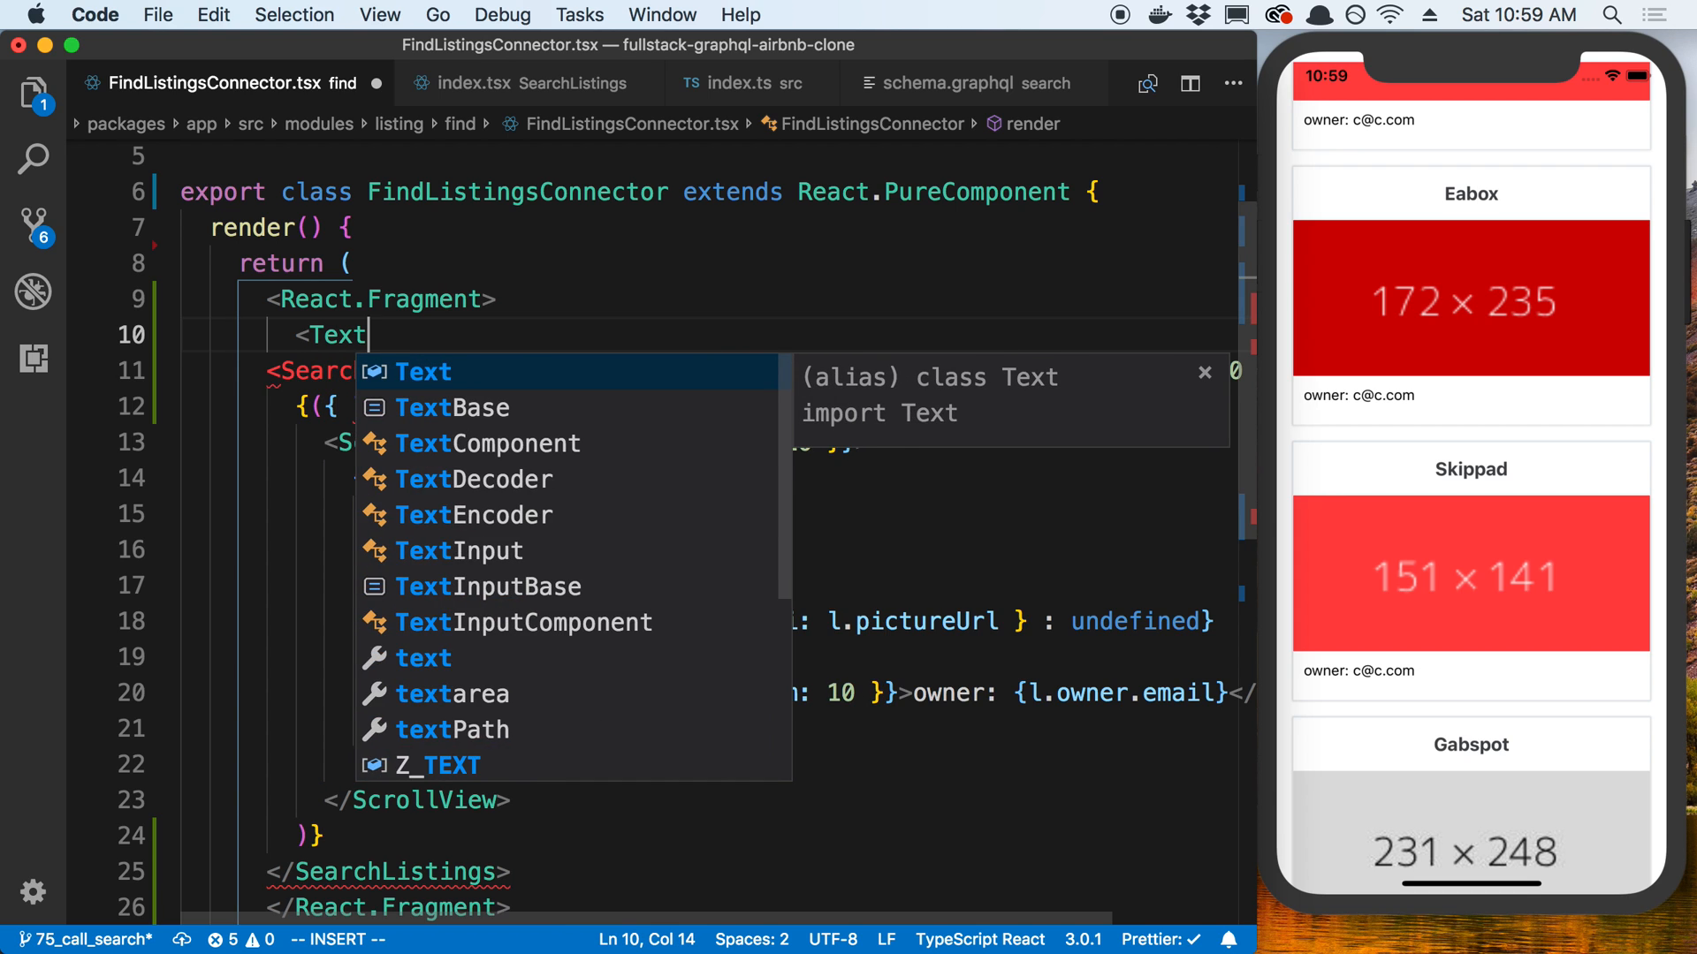
pyautogui.click(458, 551)
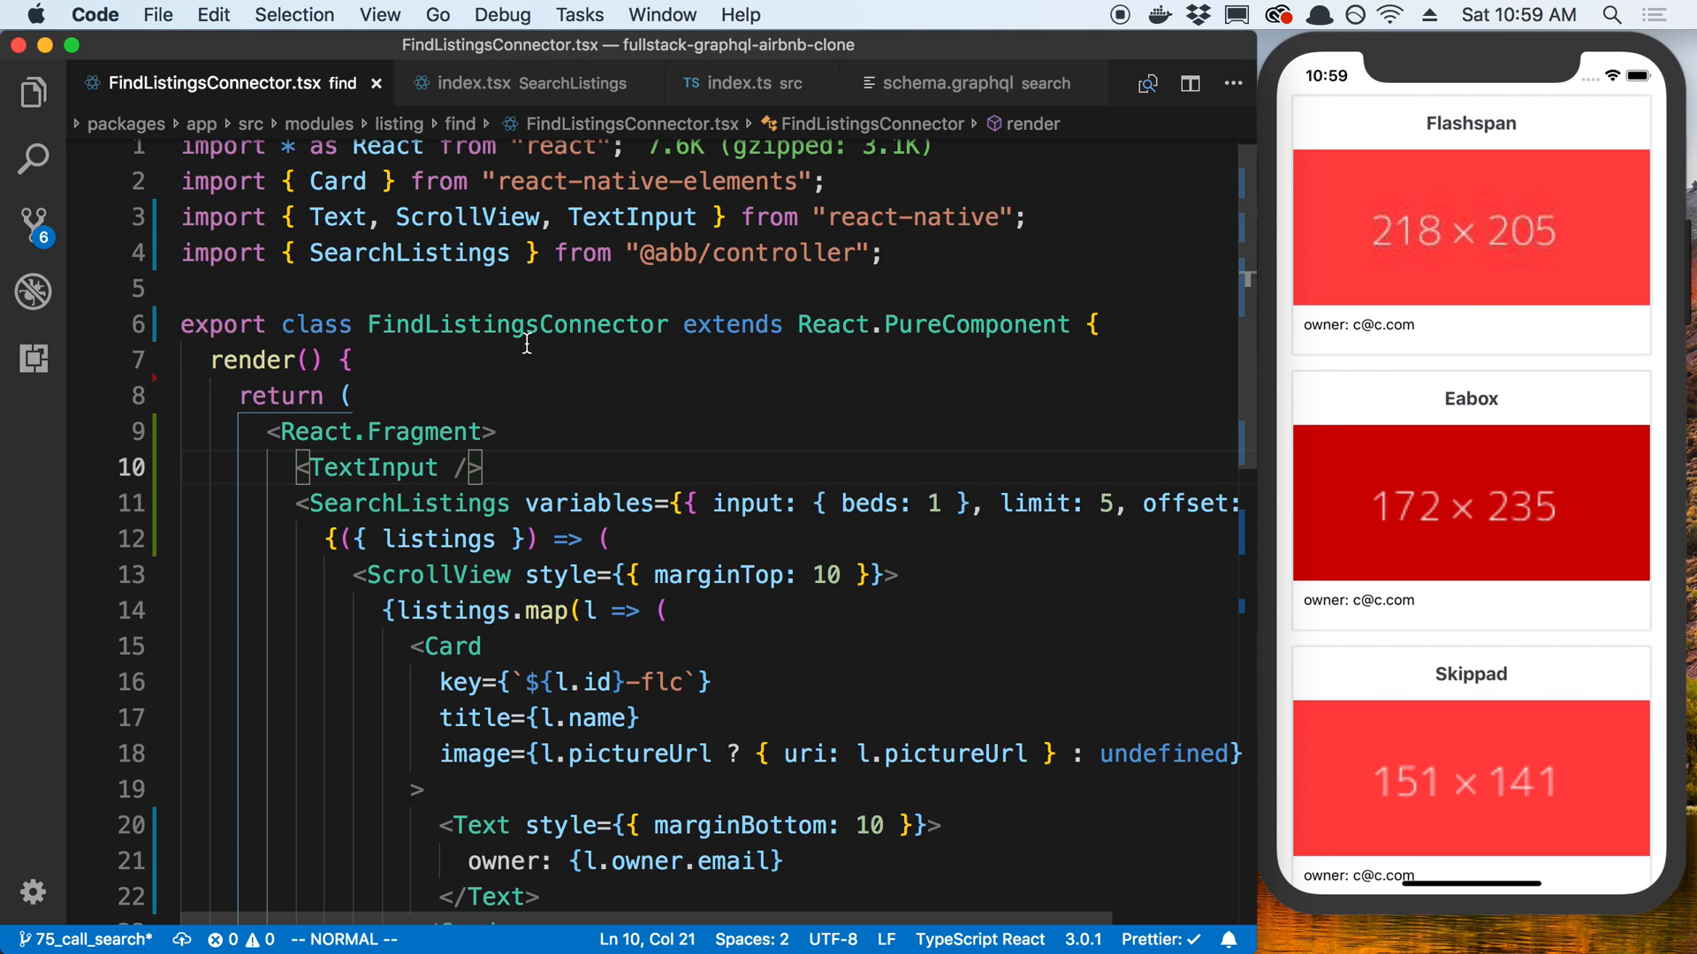
# Style the TextInput with width 100% and height 40, and add a 'search...' placeholder.
pyautogui.doubleClick(371, 468)
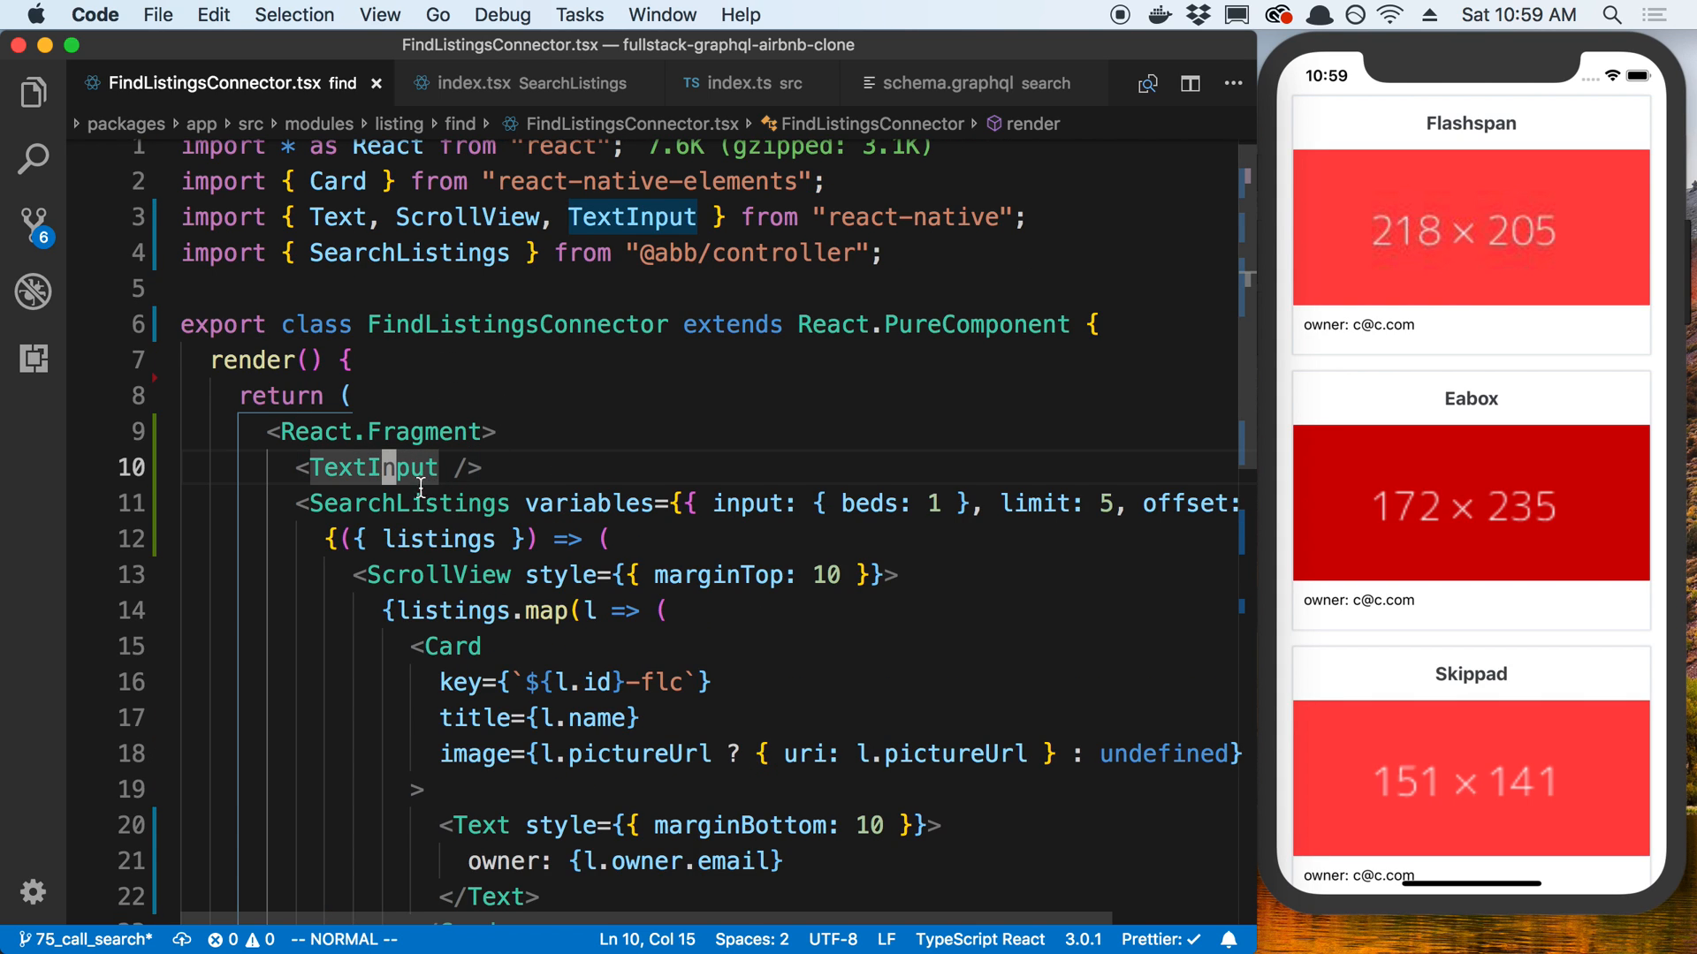
pyautogui.scroll(-3)
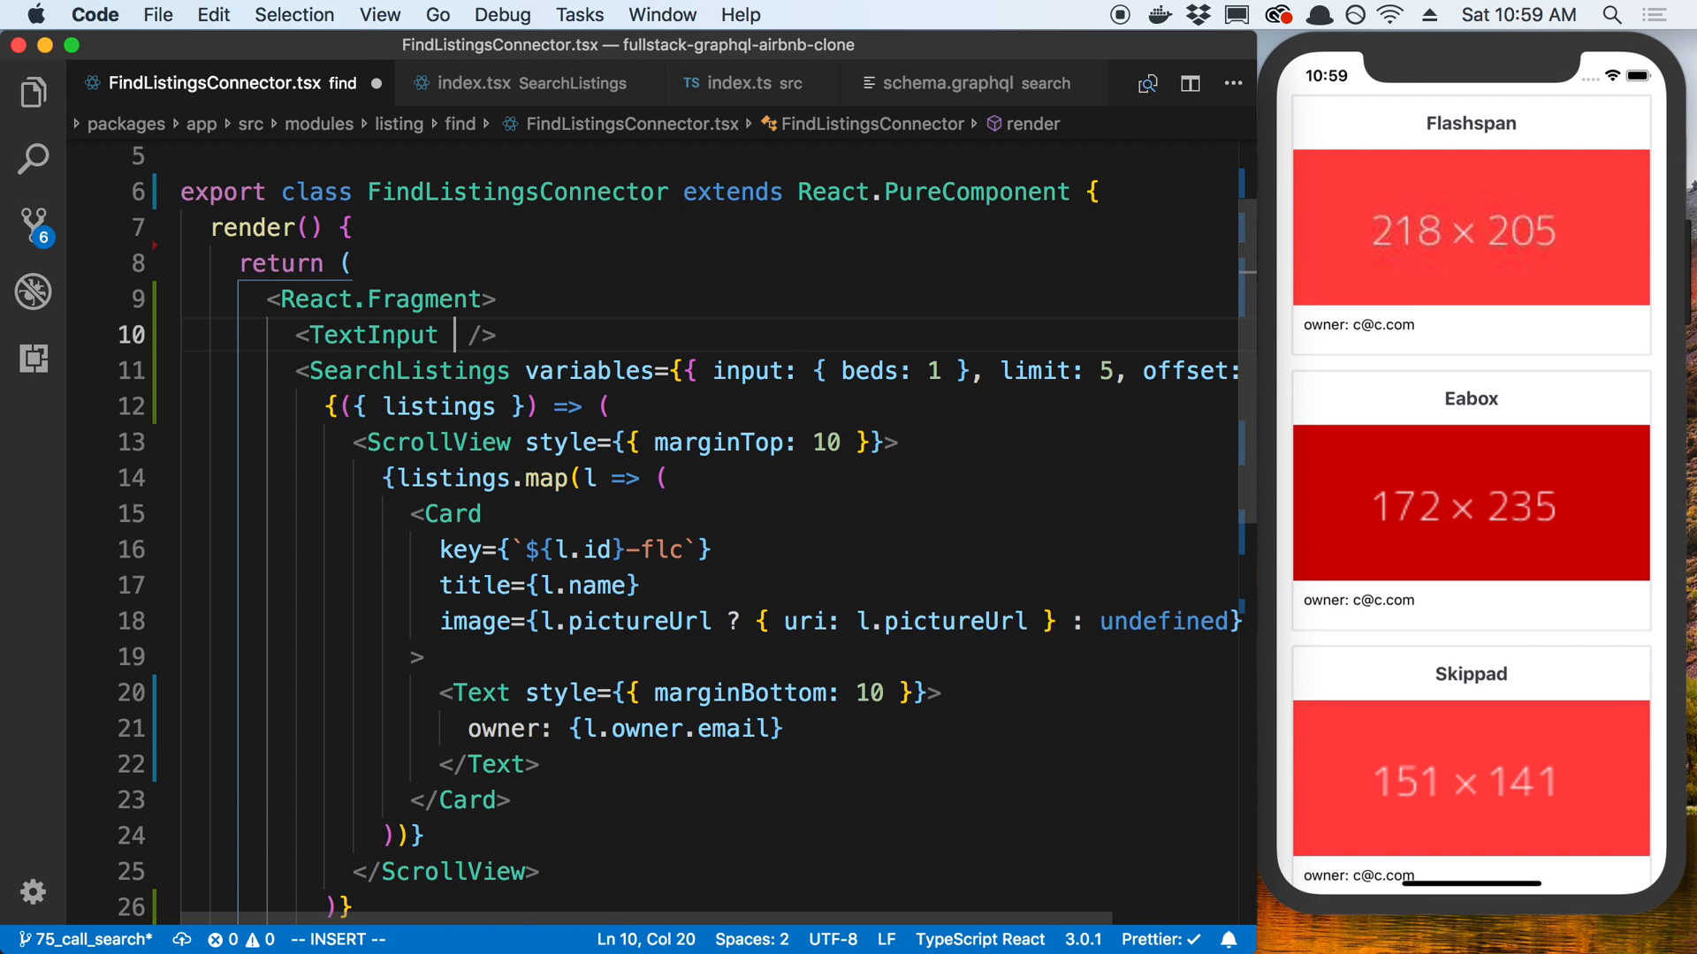
pyautogui.write('style={{}}')
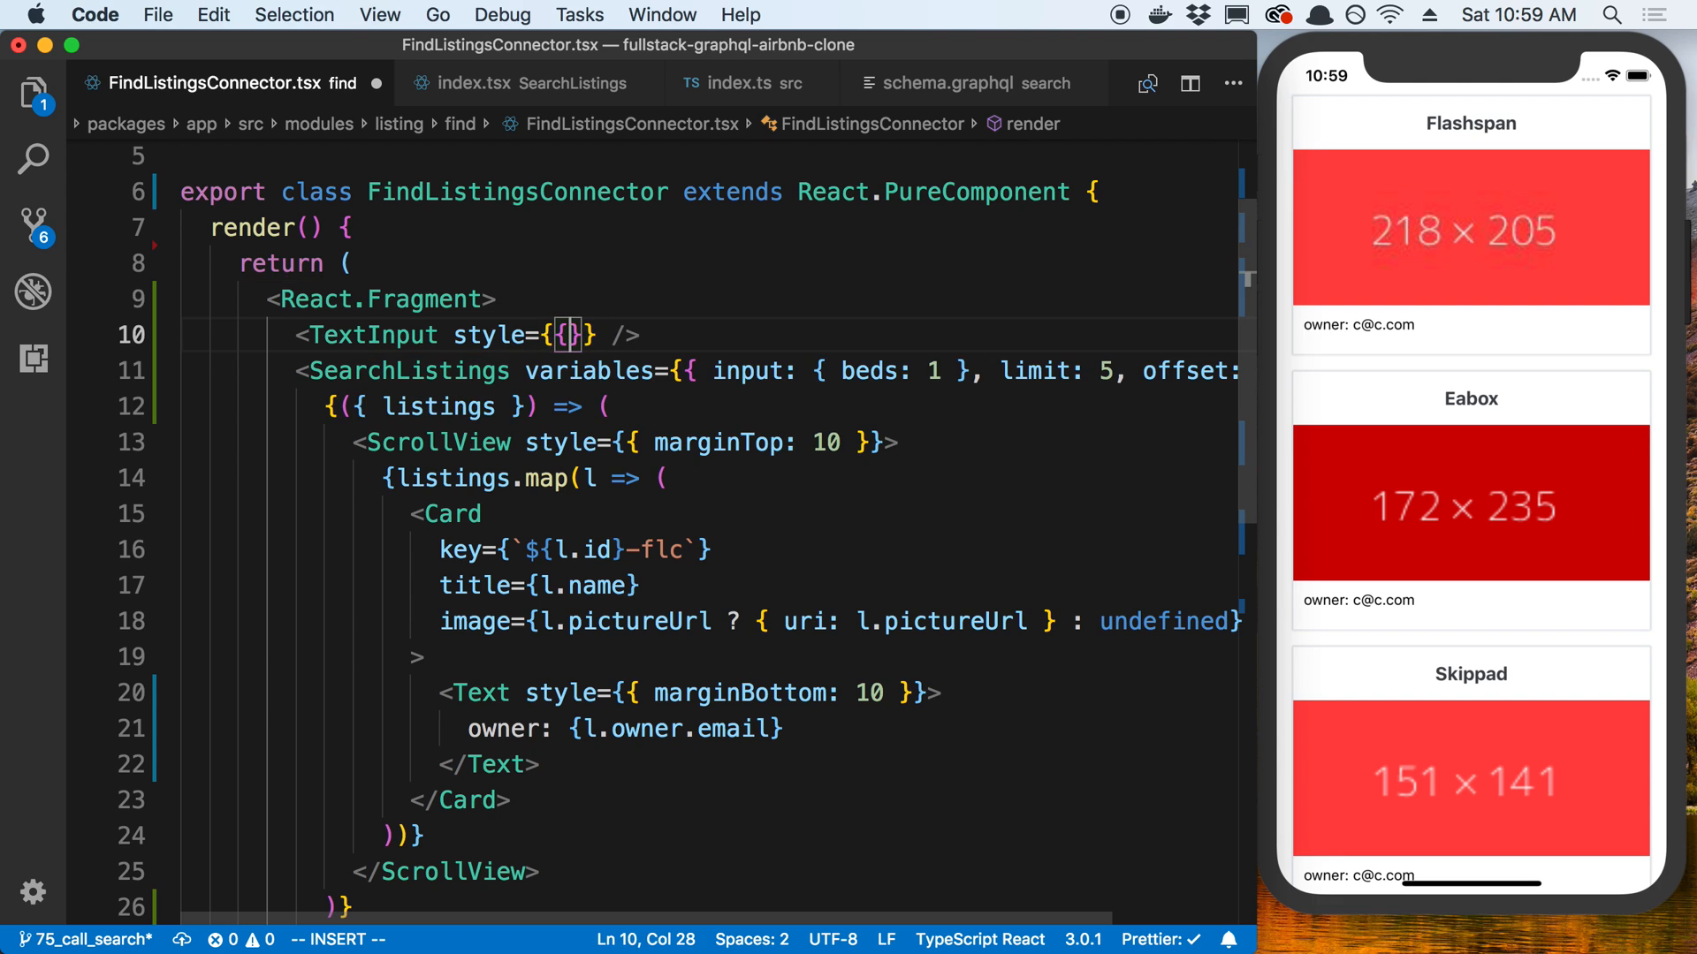
pyautogui.write('width: "100%", height: 40')
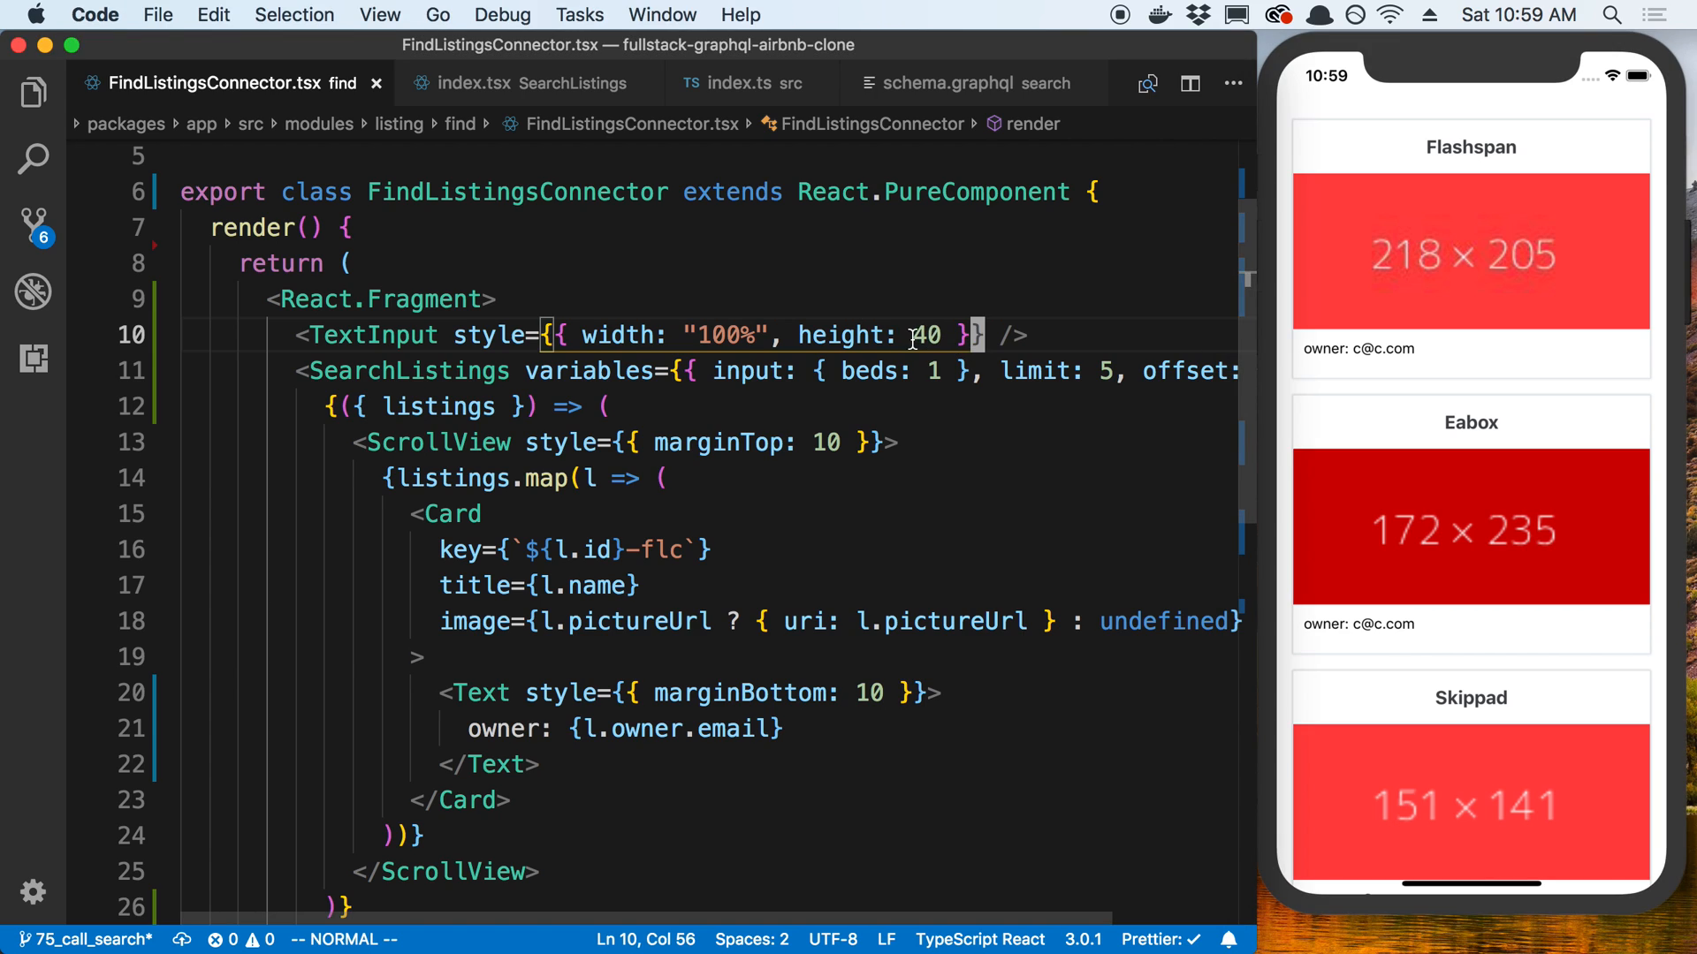
pyautogui.write(', p')
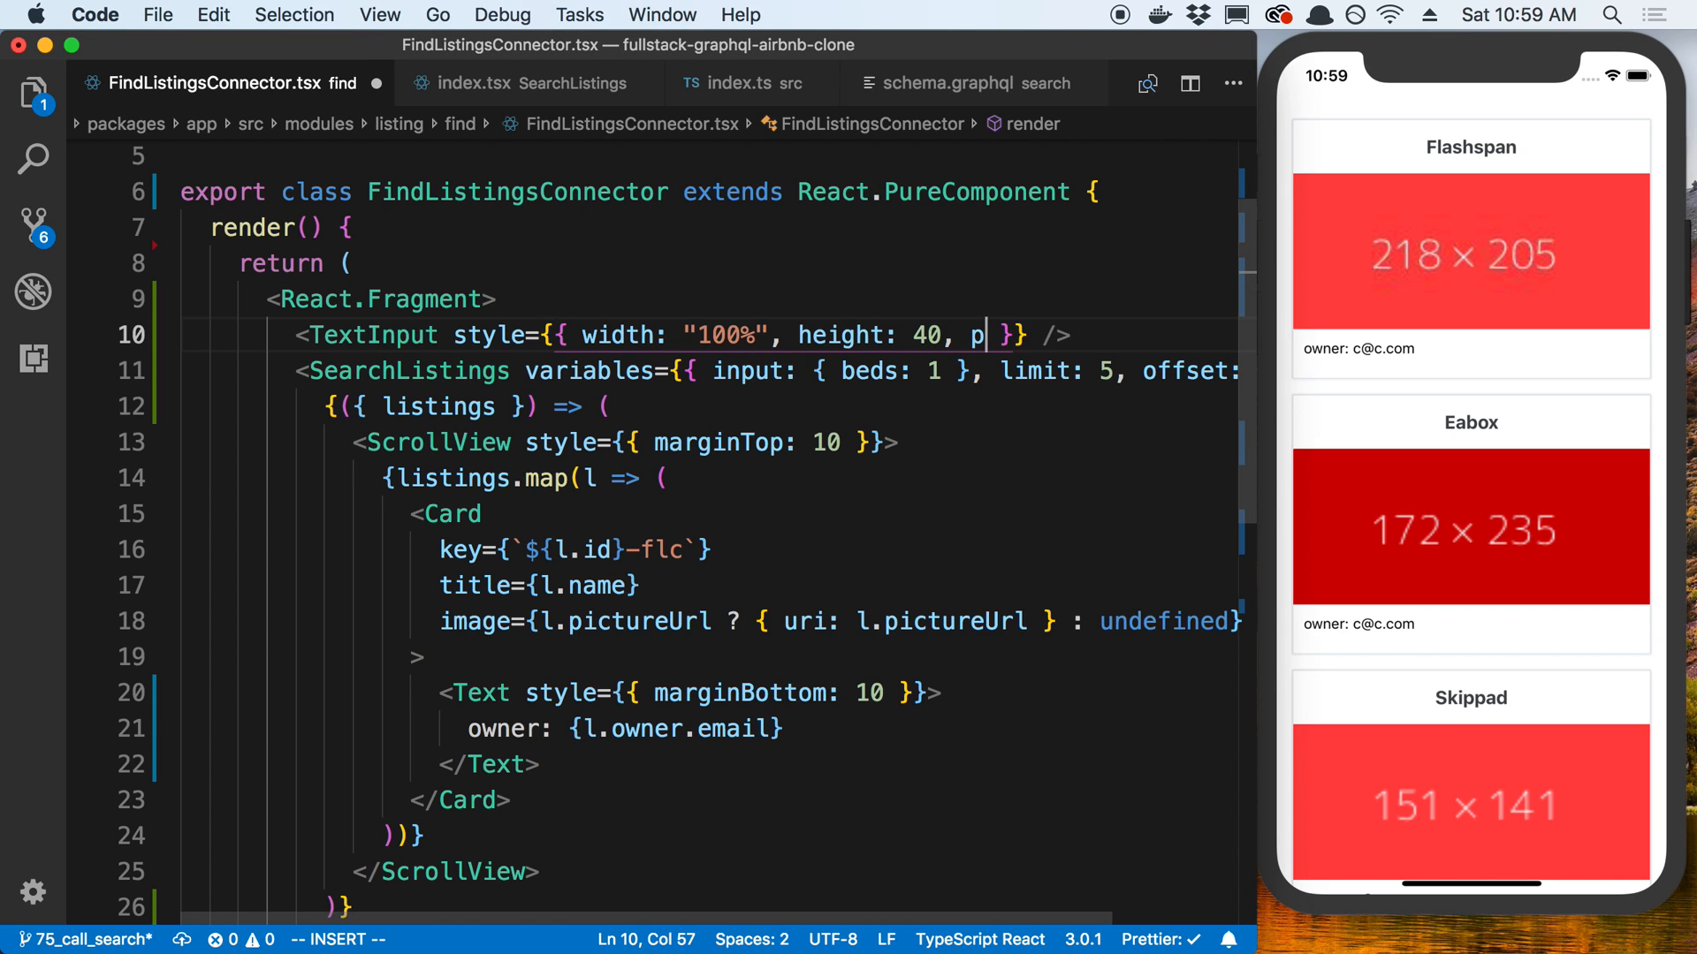
pyautogui.press('Escape')
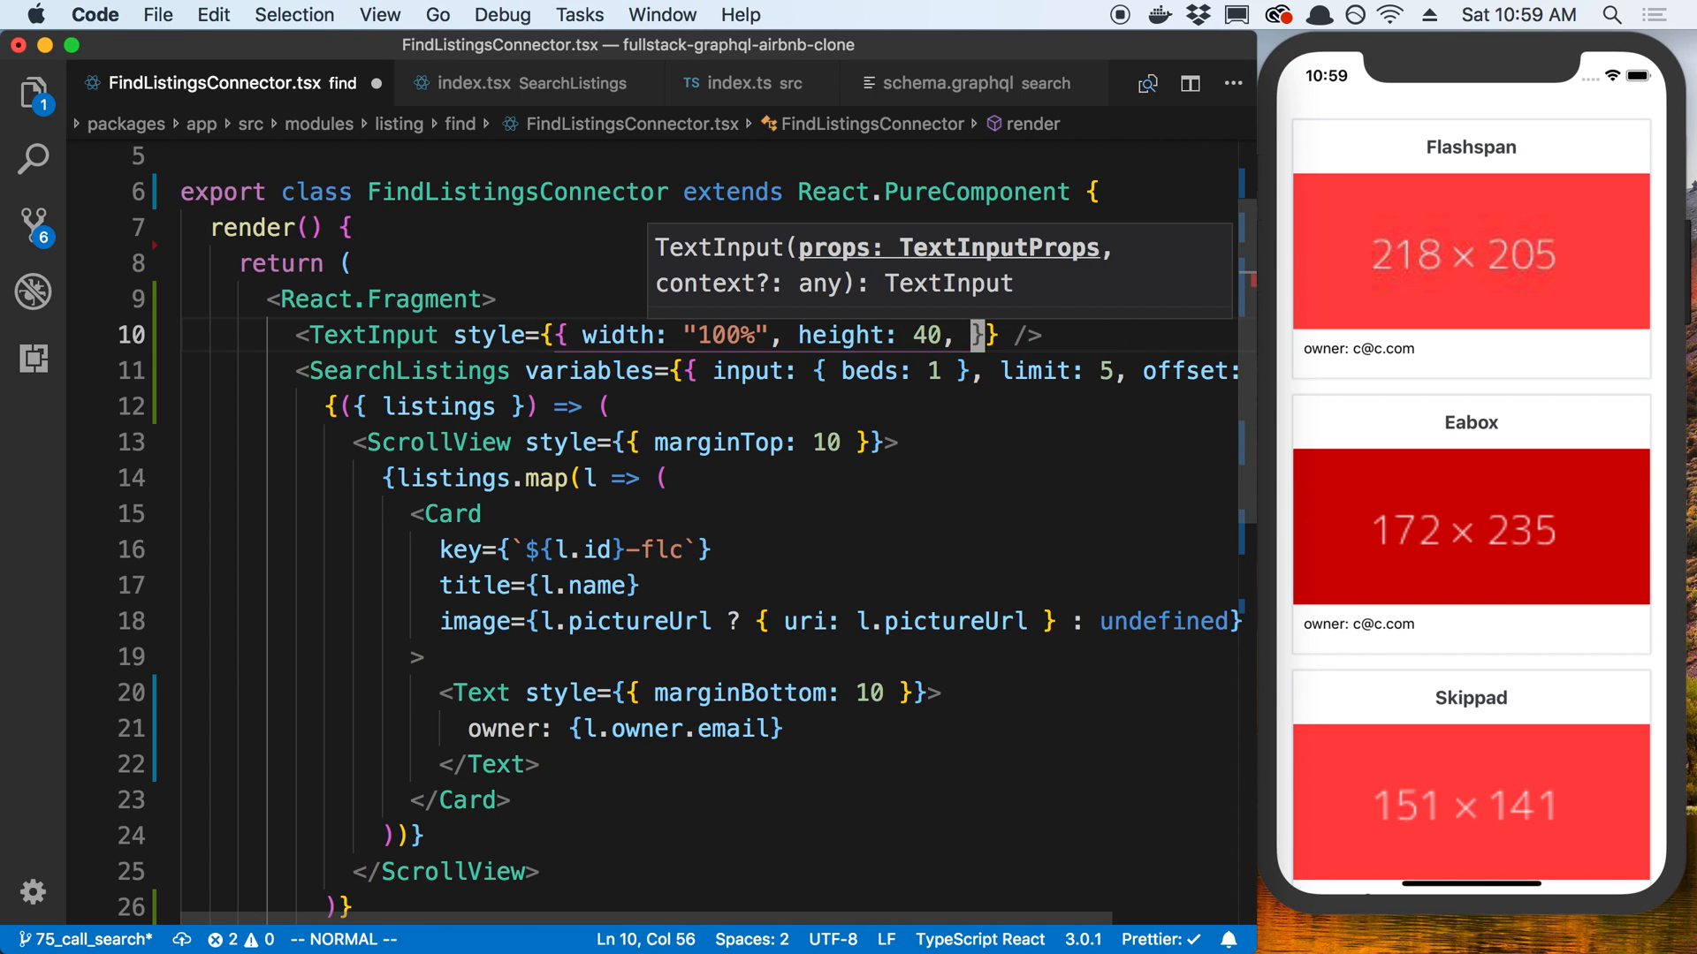
pyautogui.write('placeholder="search...')
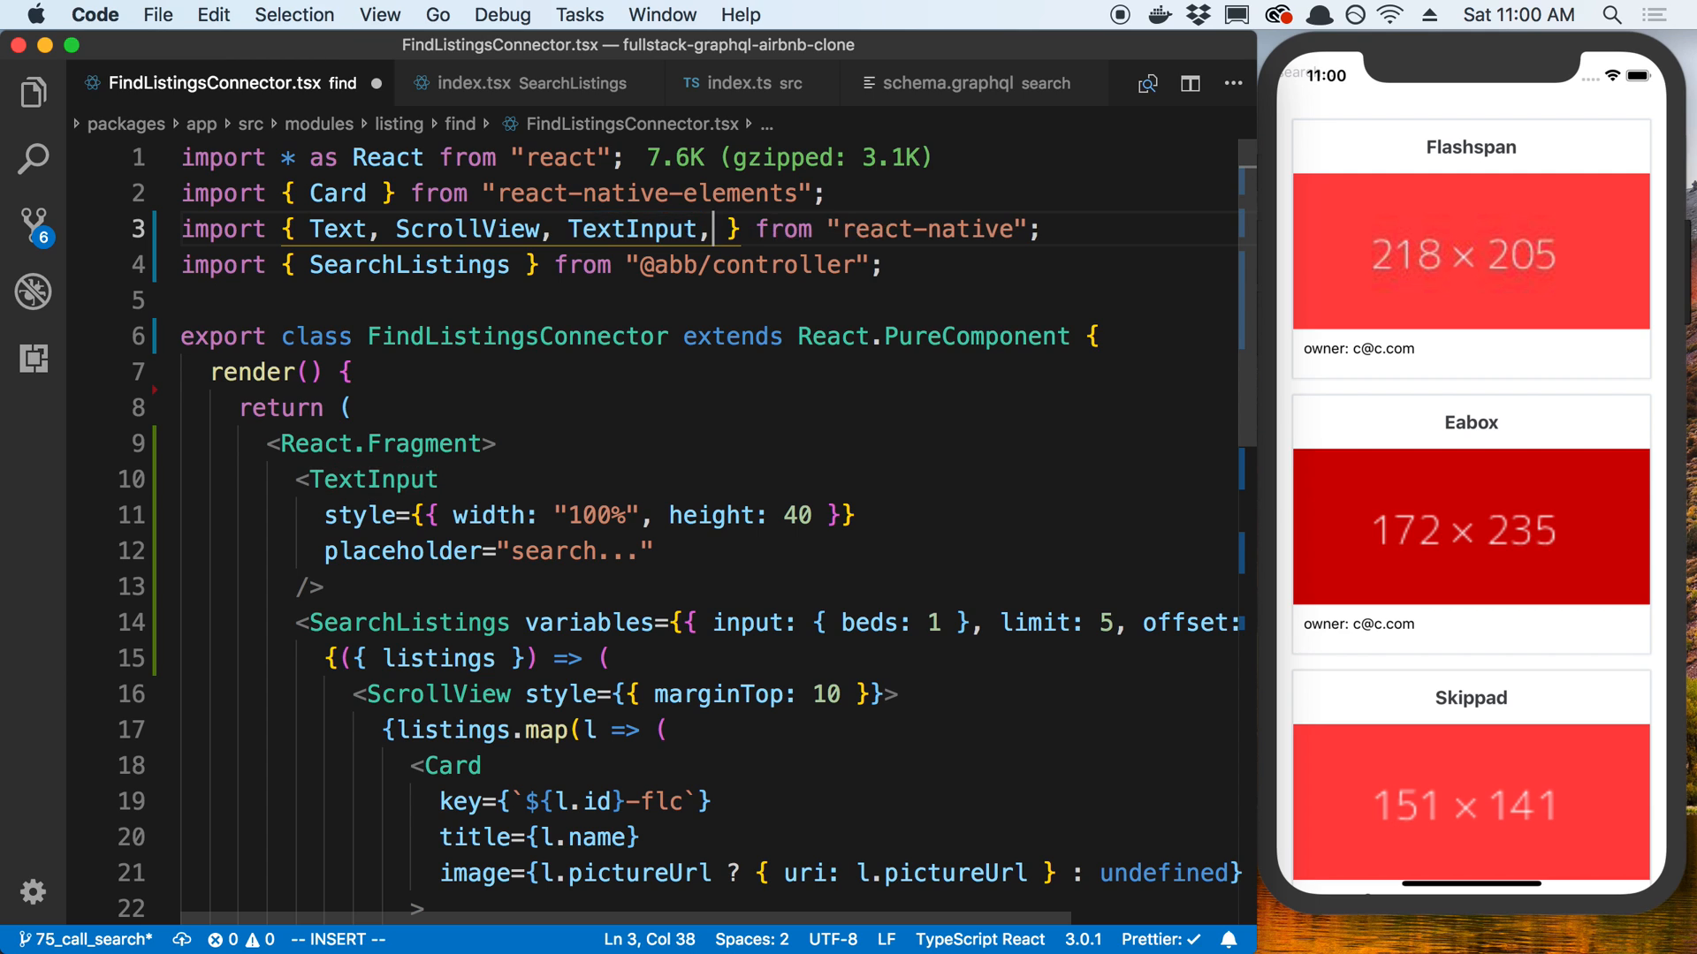
# Import SafeAreaView from react-native and insert <SafeAreaView /> above the TextInput.
pyautogui.write('Safe')
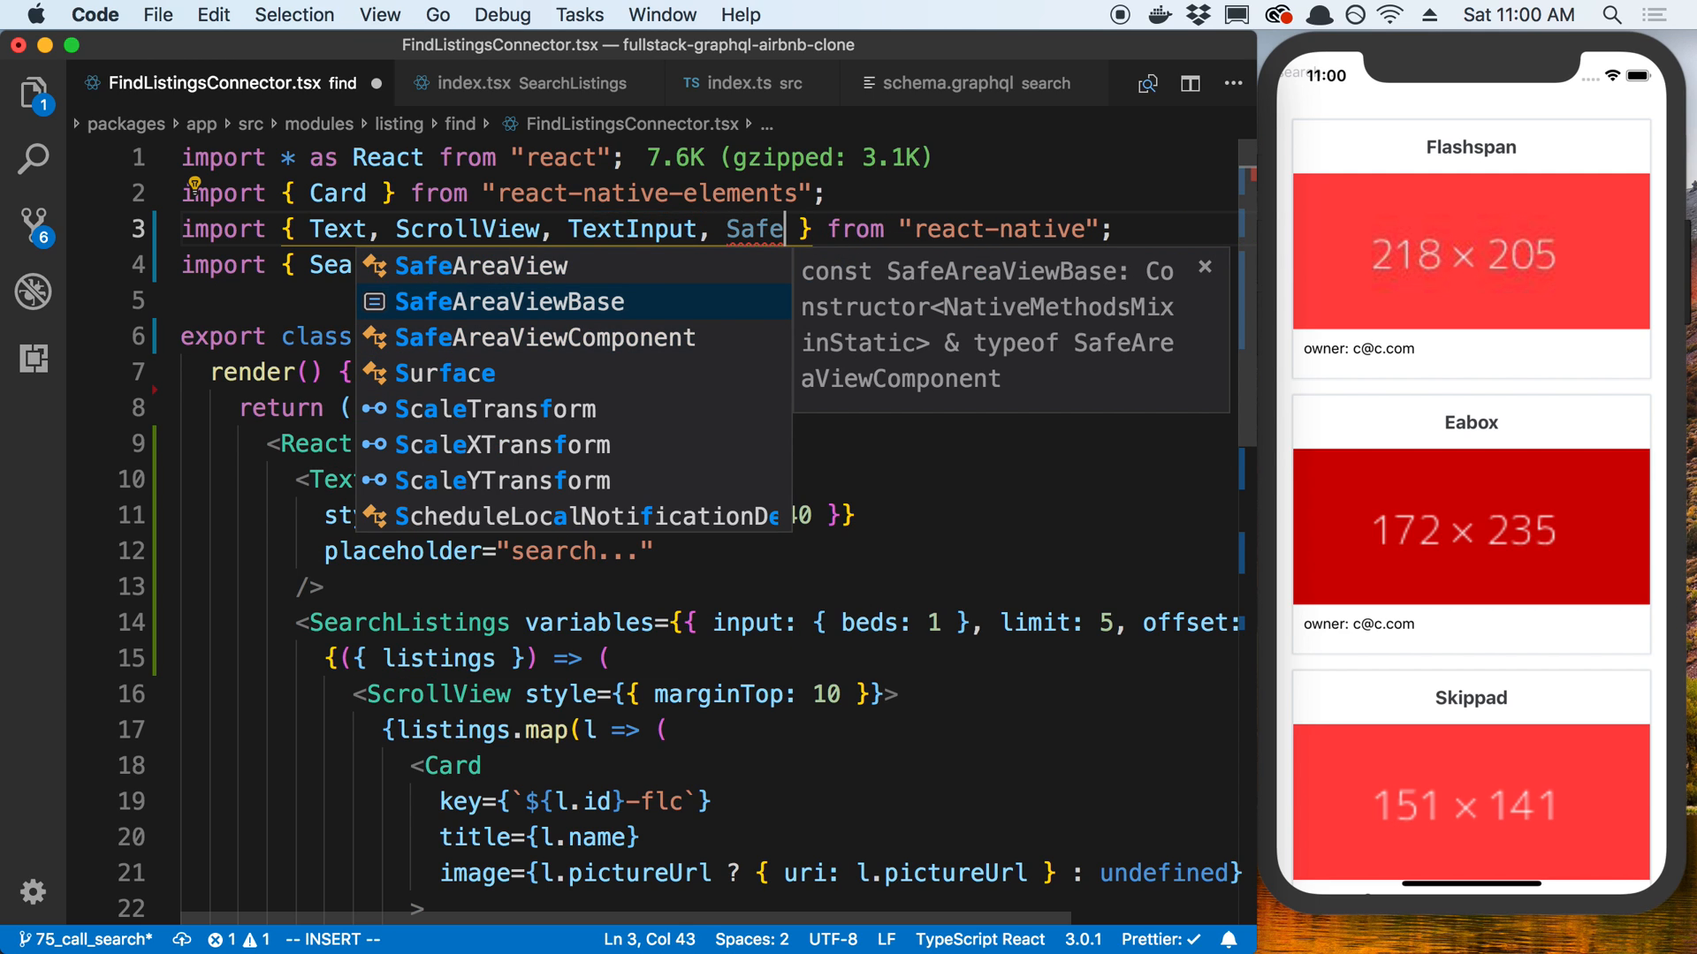
pyautogui.press('Enter')
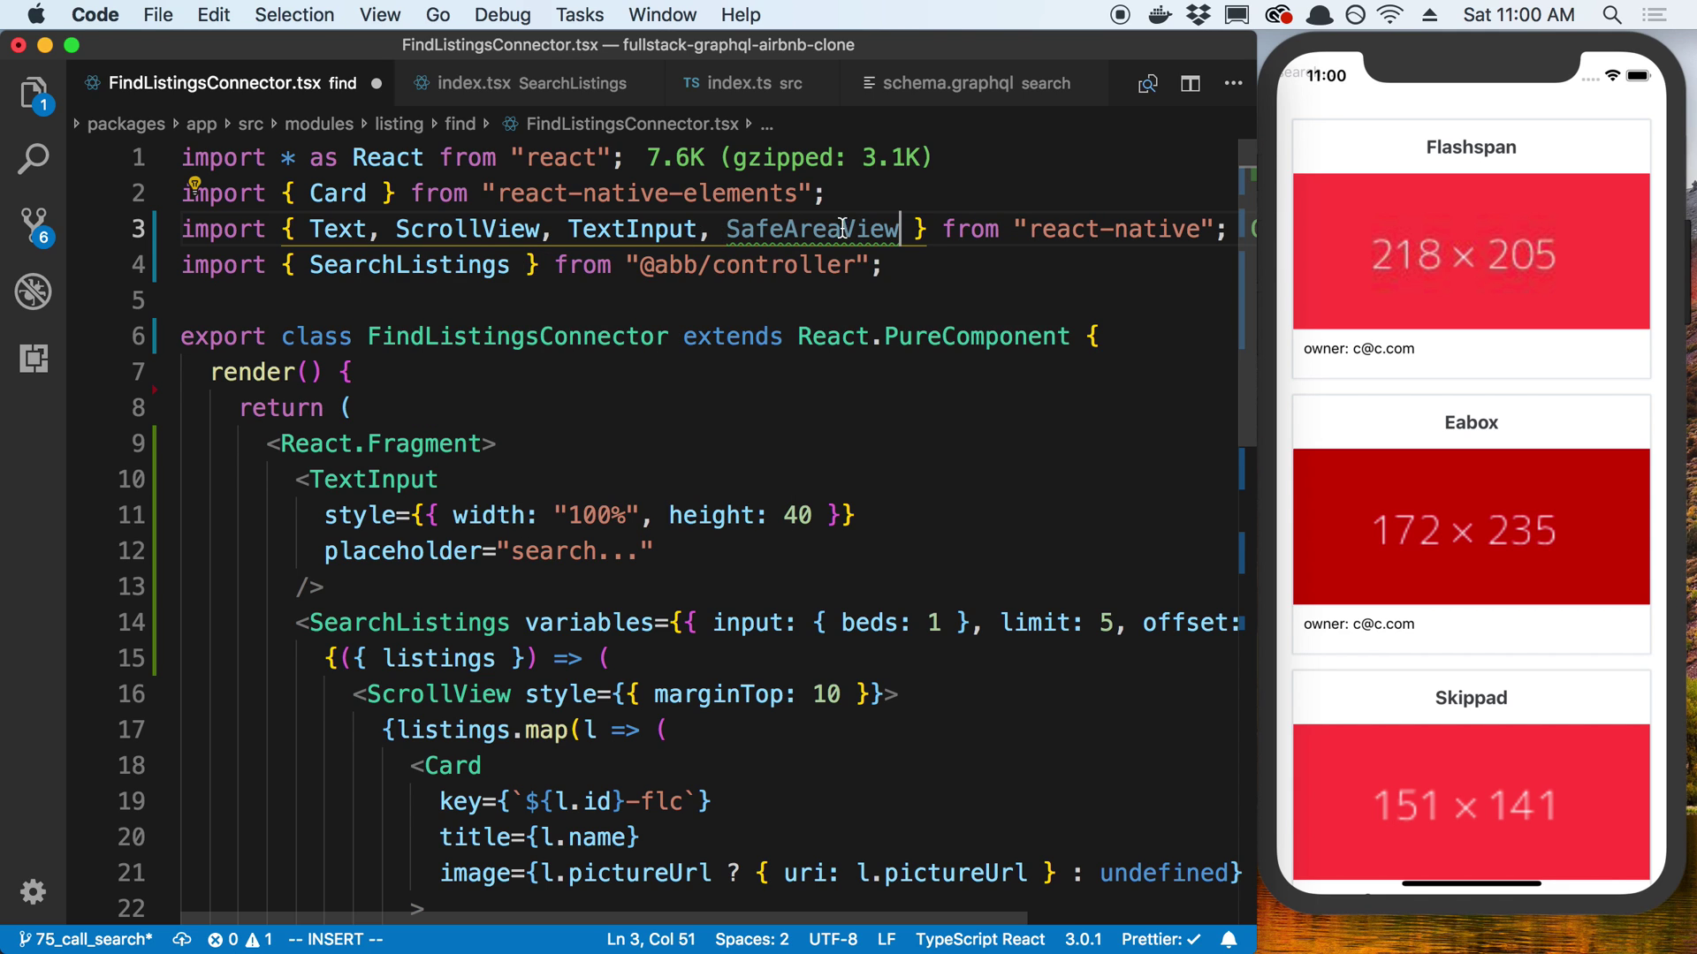
pyautogui.press('Enter')
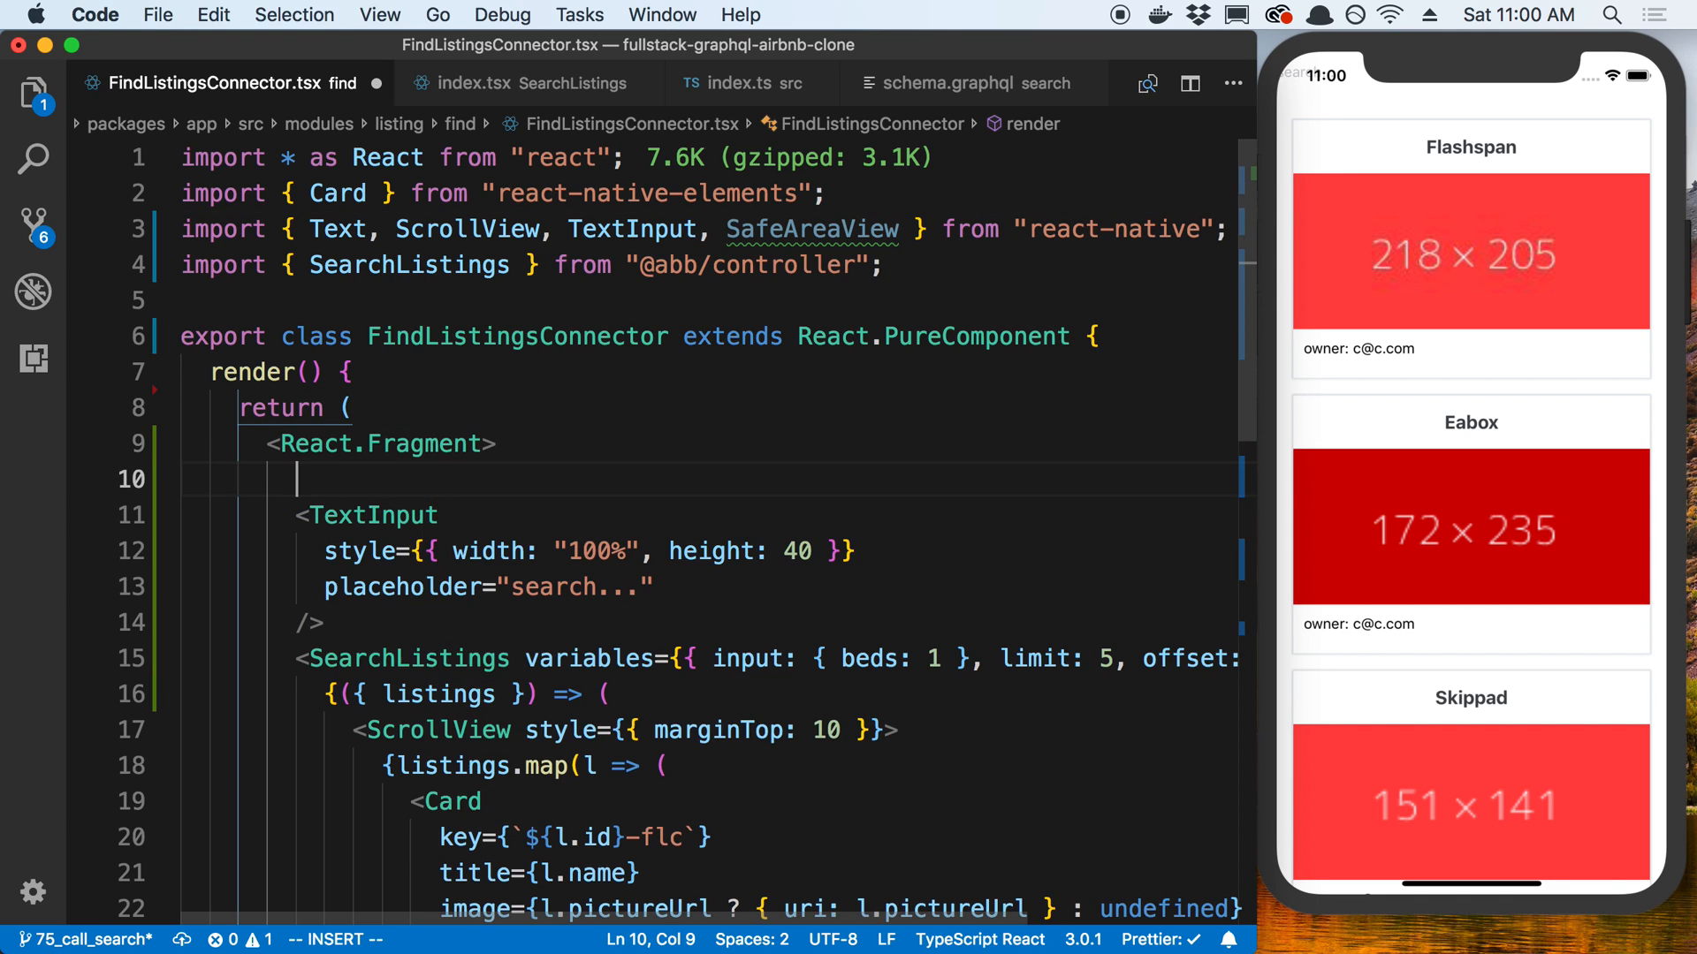
pyautogui.write('<SafeAreaView />')
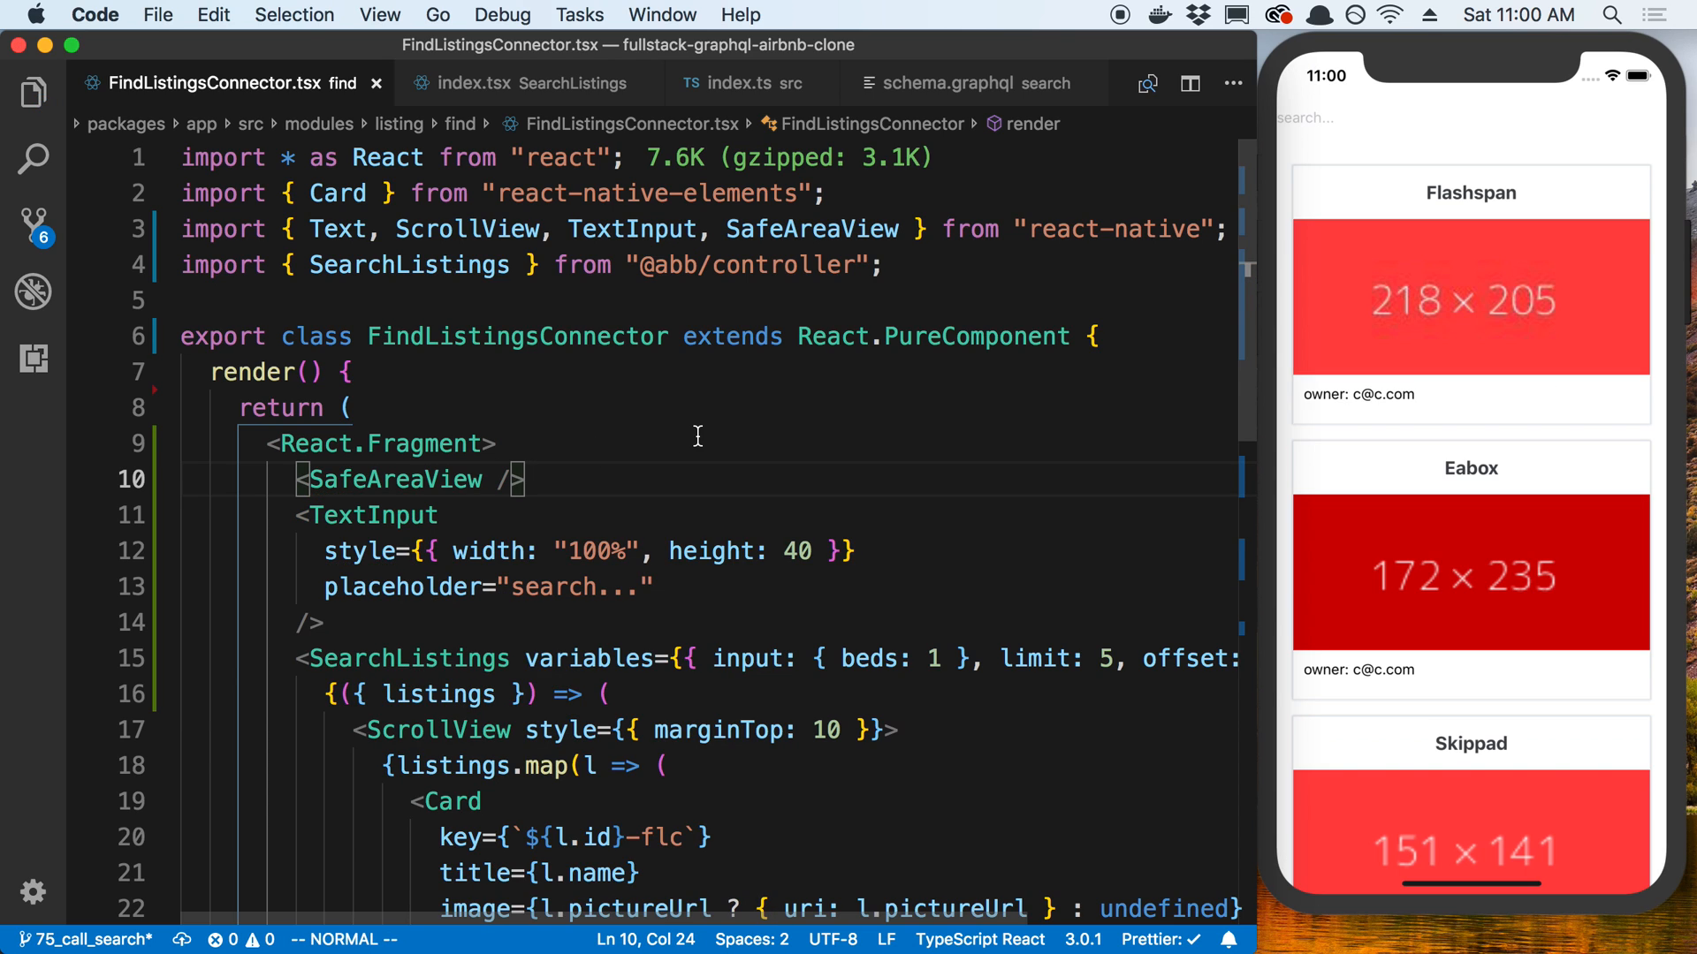
pyautogui.moveTo(938, 228)
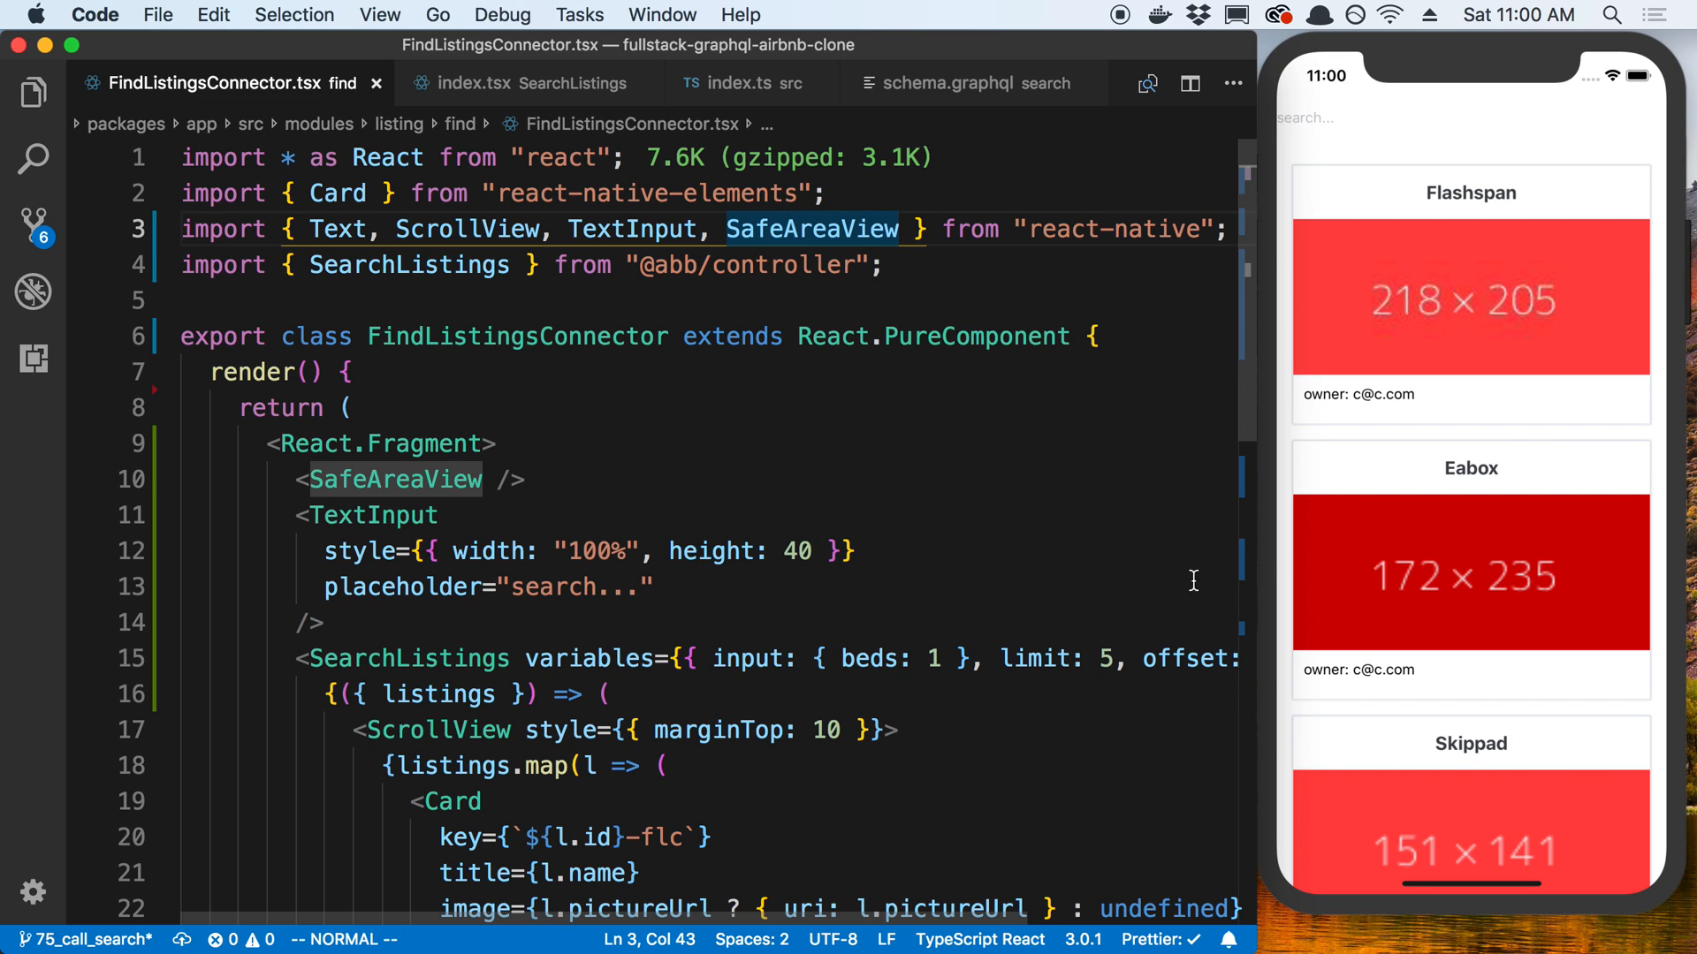
pyautogui.moveTo(904, 466)
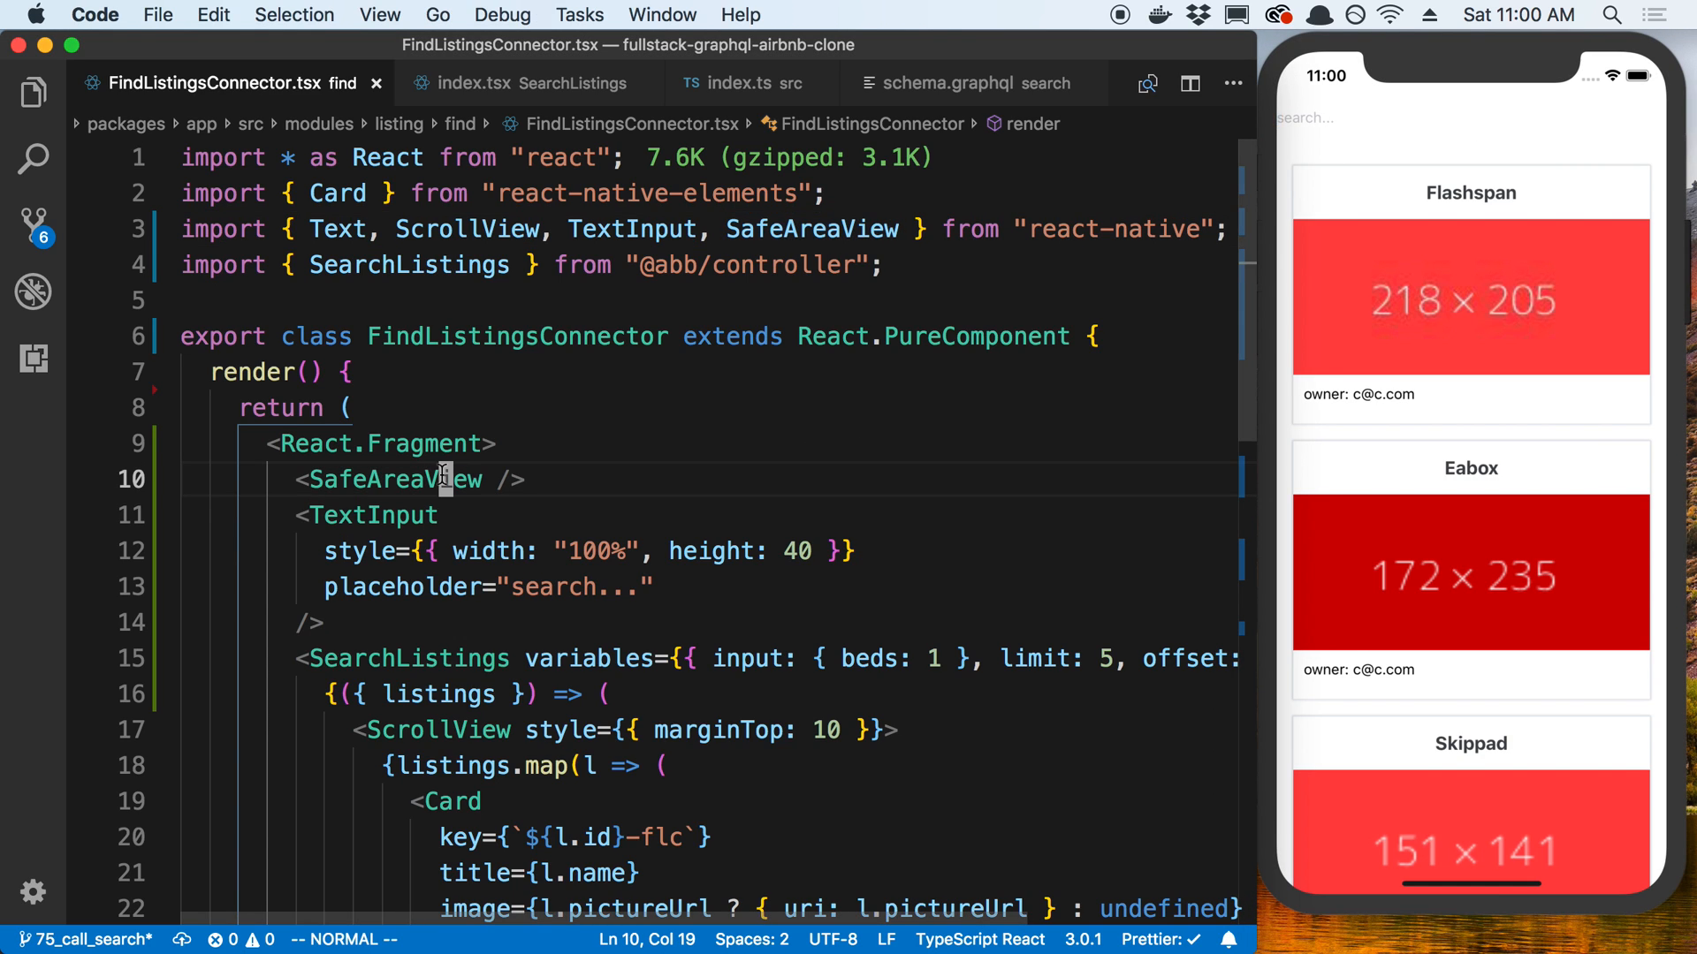
pyautogui.doubleClick(390, 479)
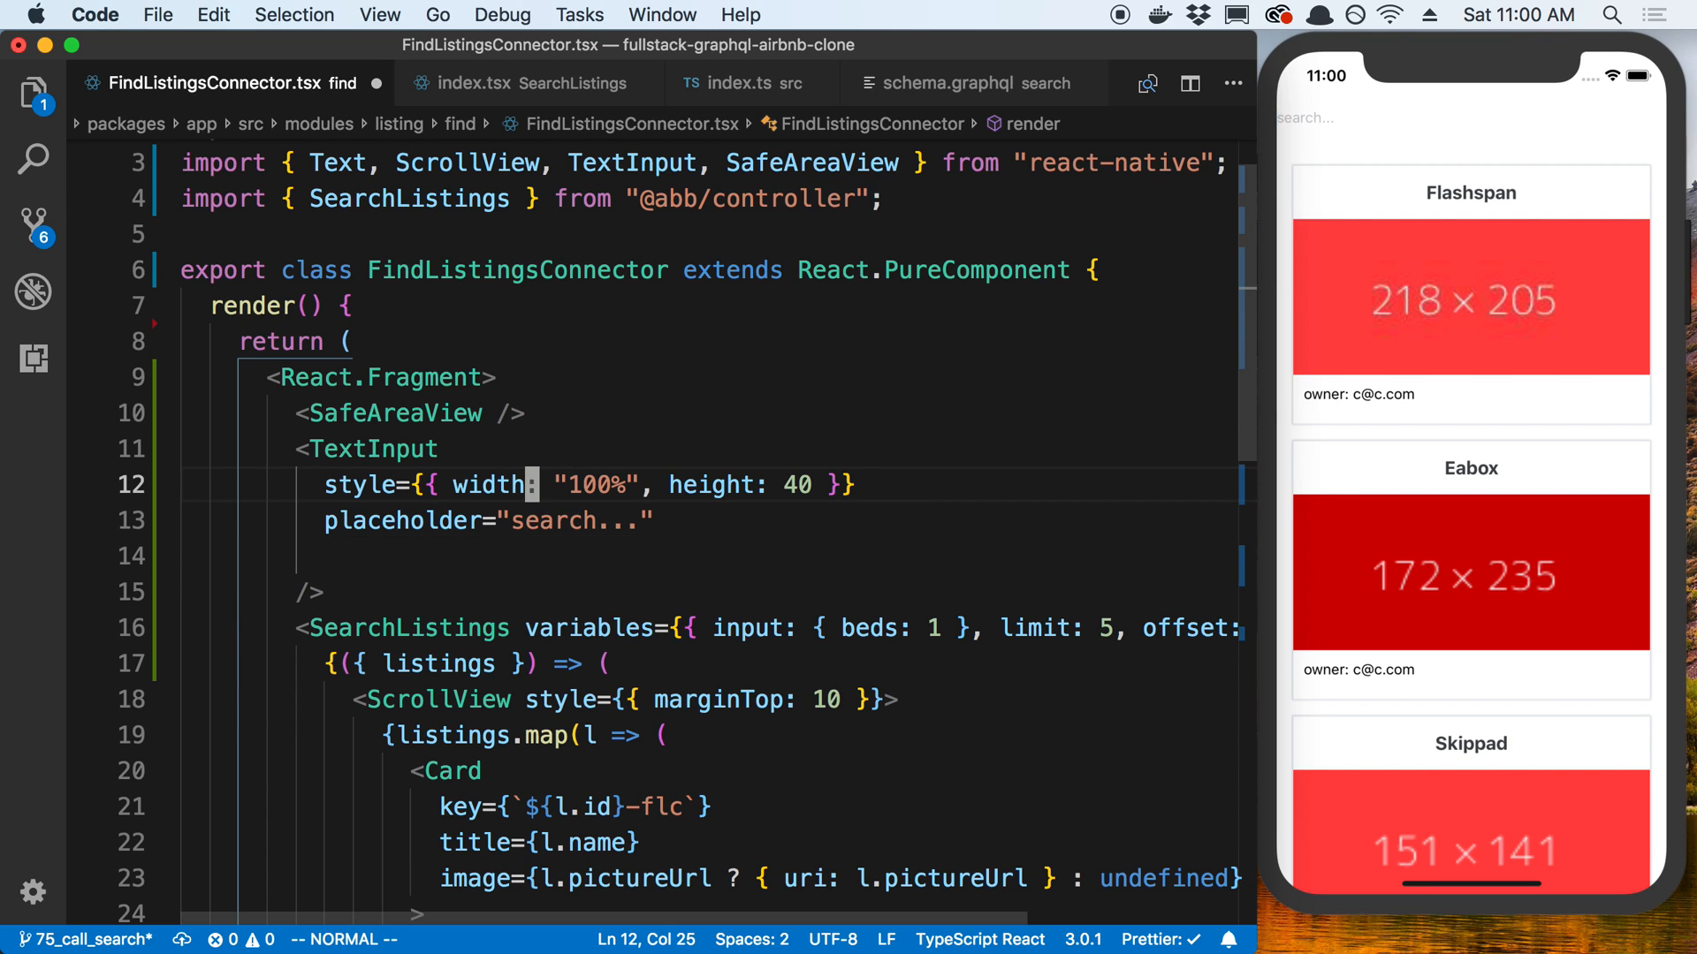
# Add an empty name state, declare interface State { name: string }, and type PureComponent<{}, State>.
pyautogui.write('fontSize: 20,')
pyautogui.write('state = {')
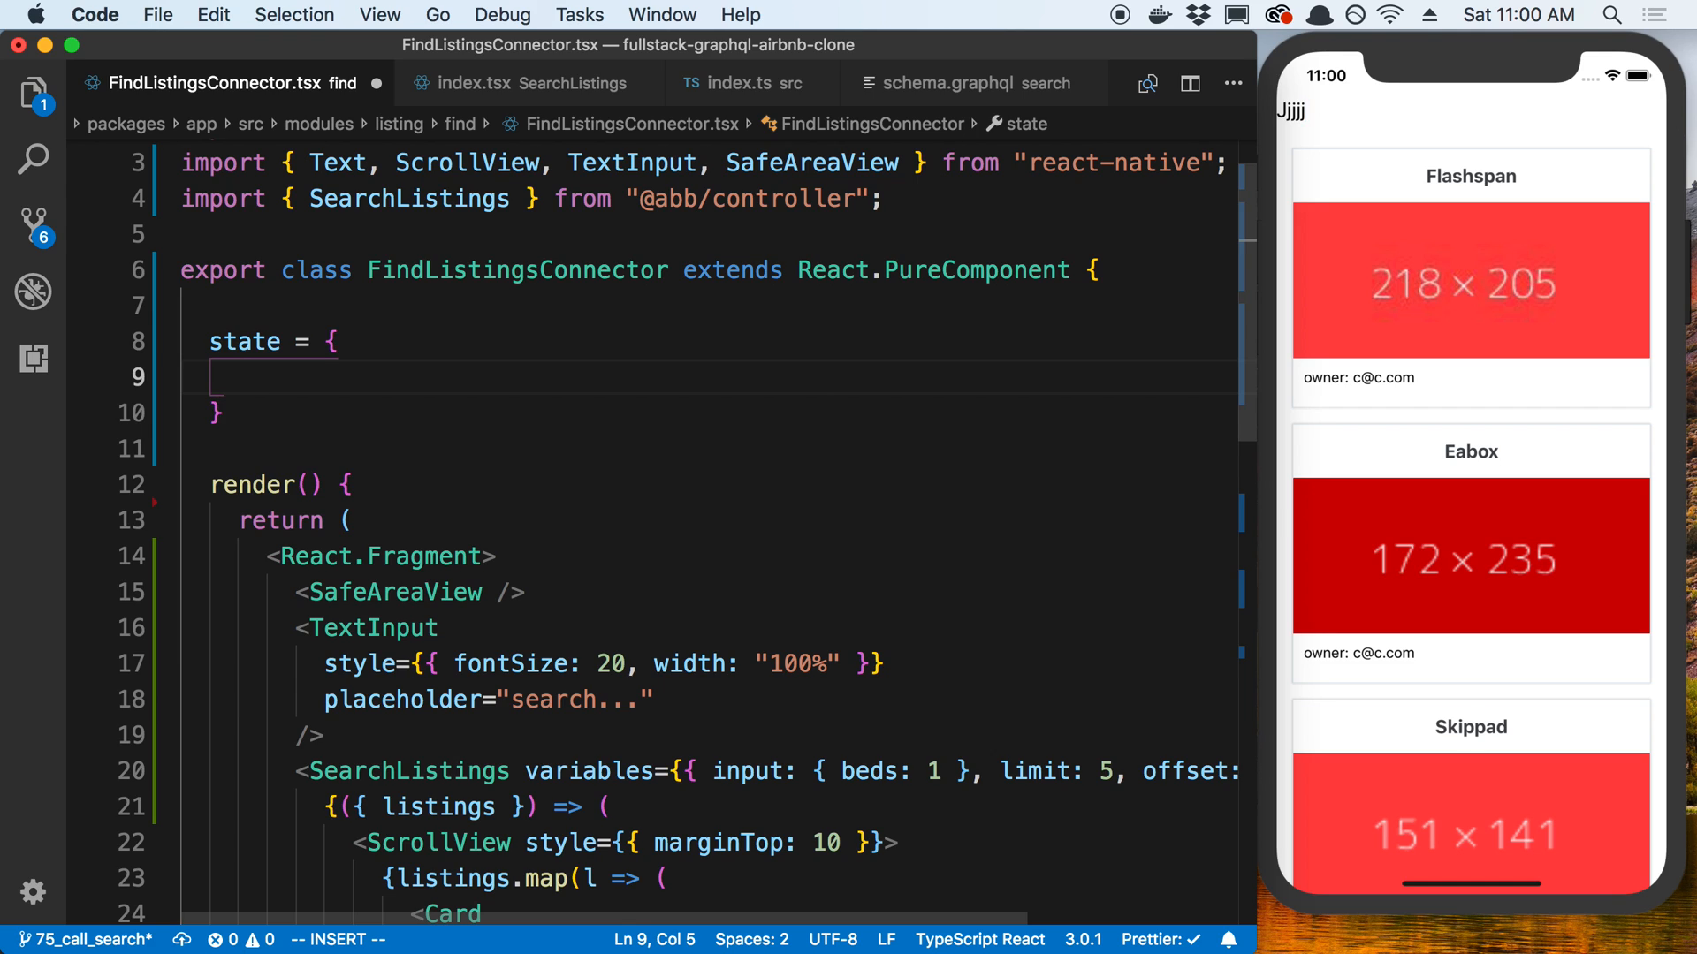
pyautogui.write("name: ''")
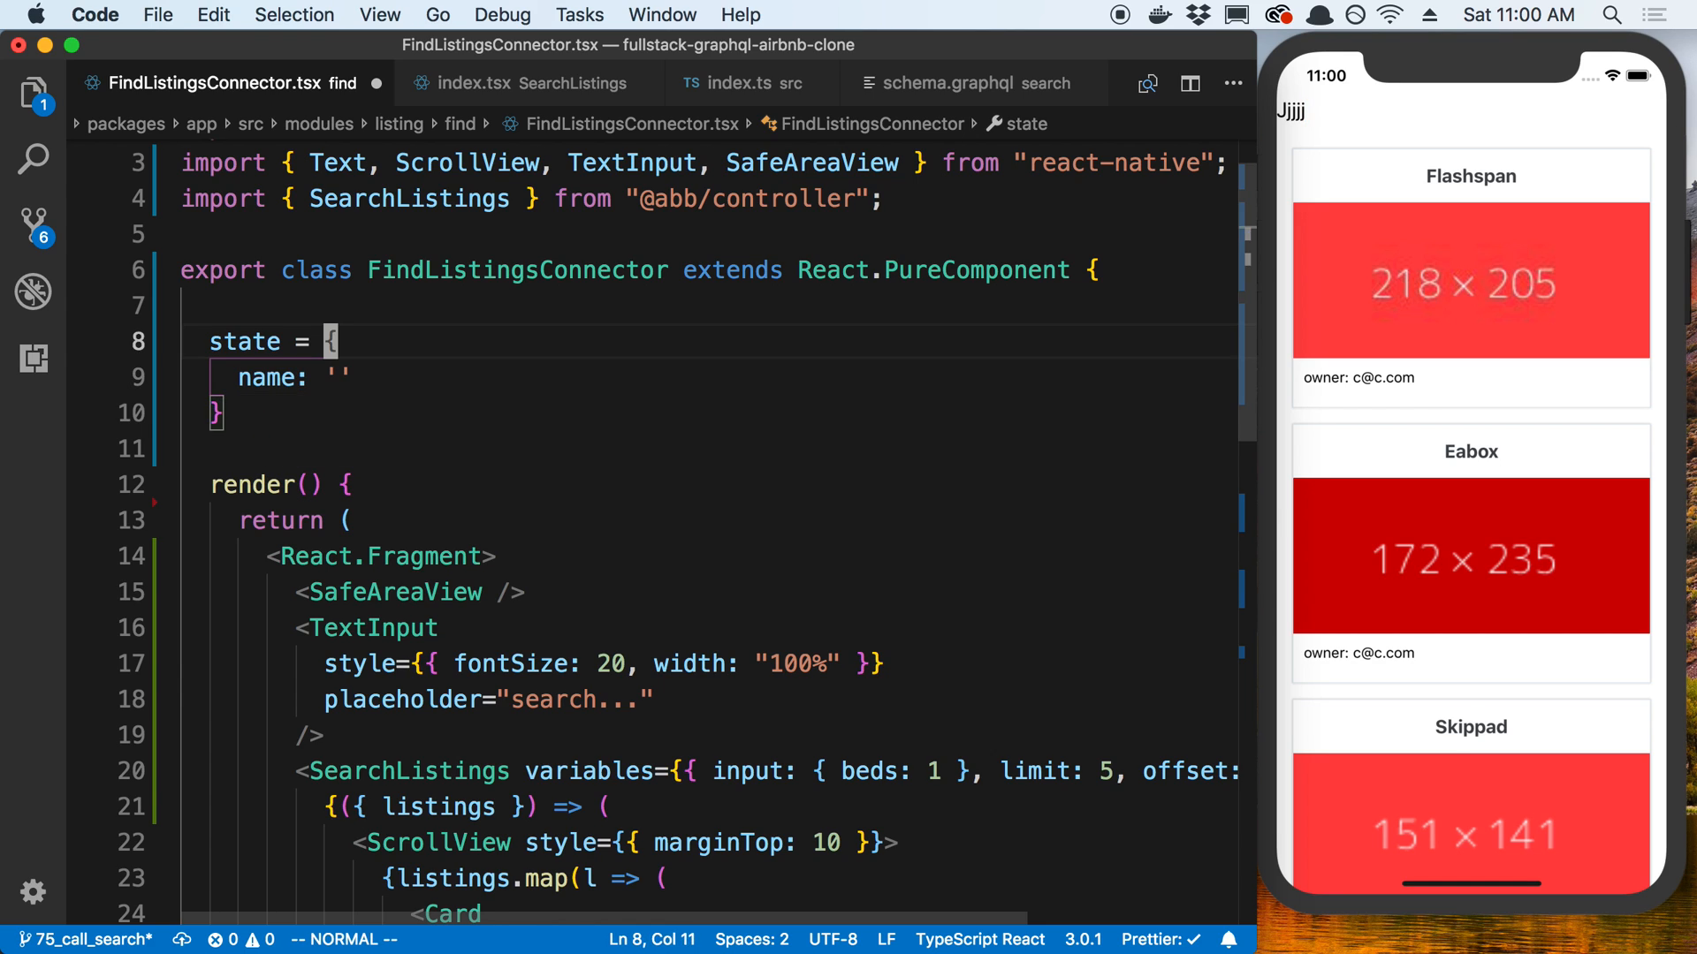
pyautogui.write('<>')
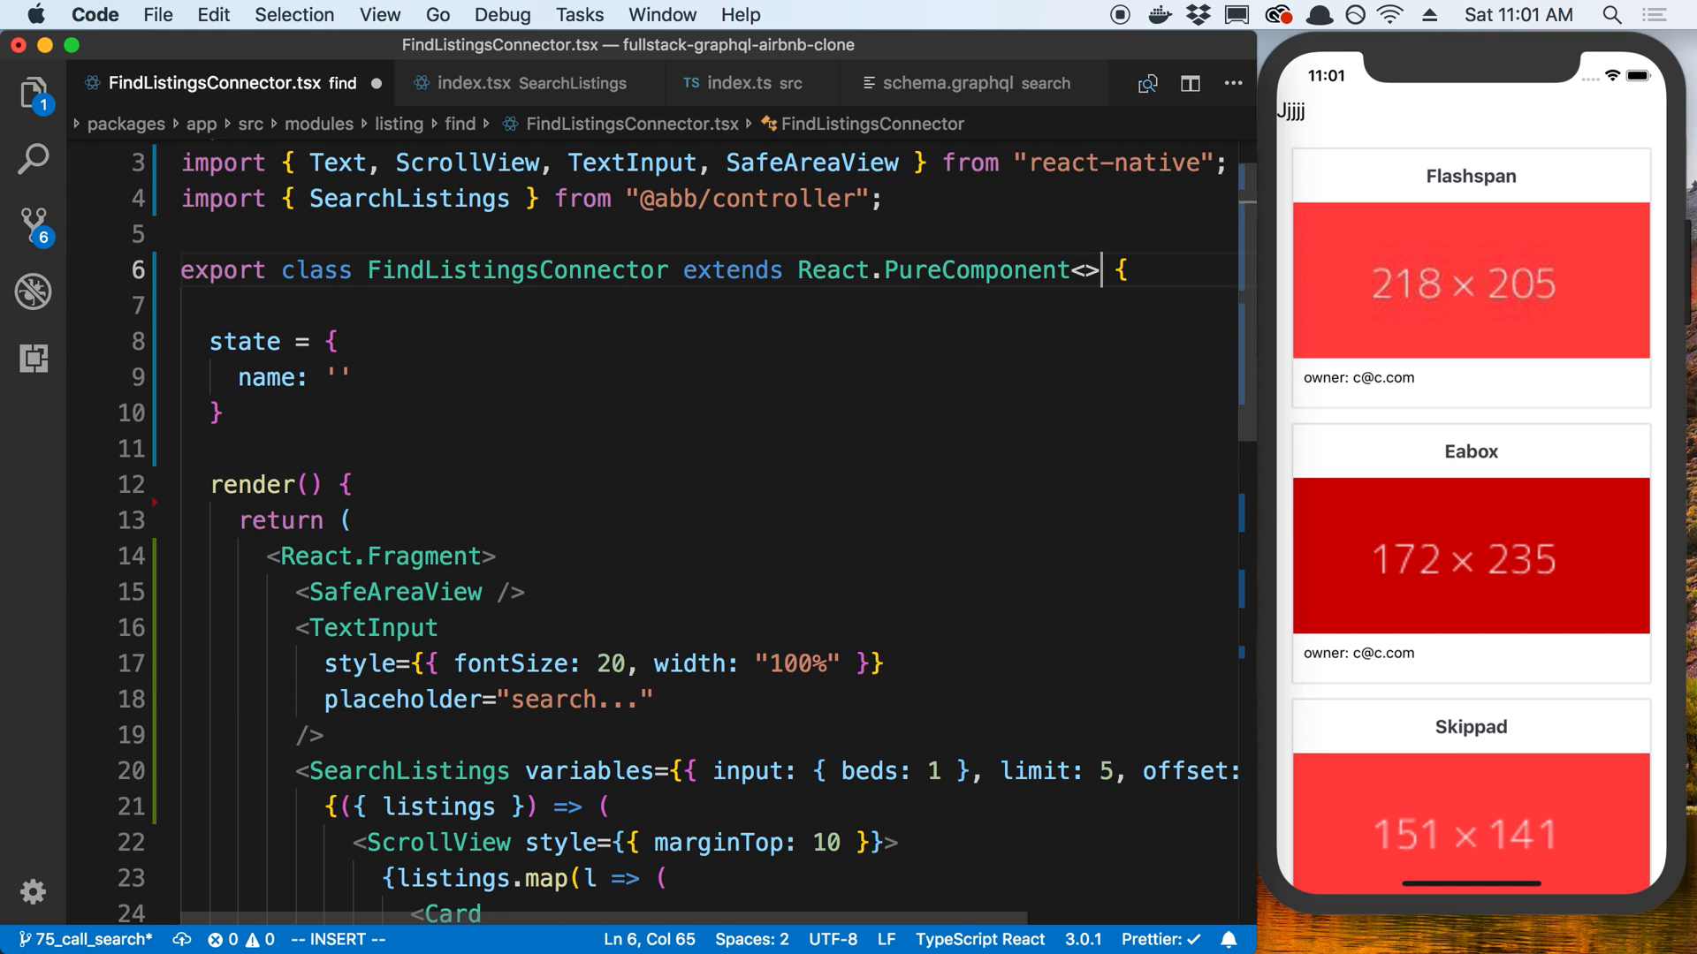
pyautogui.write('{}')
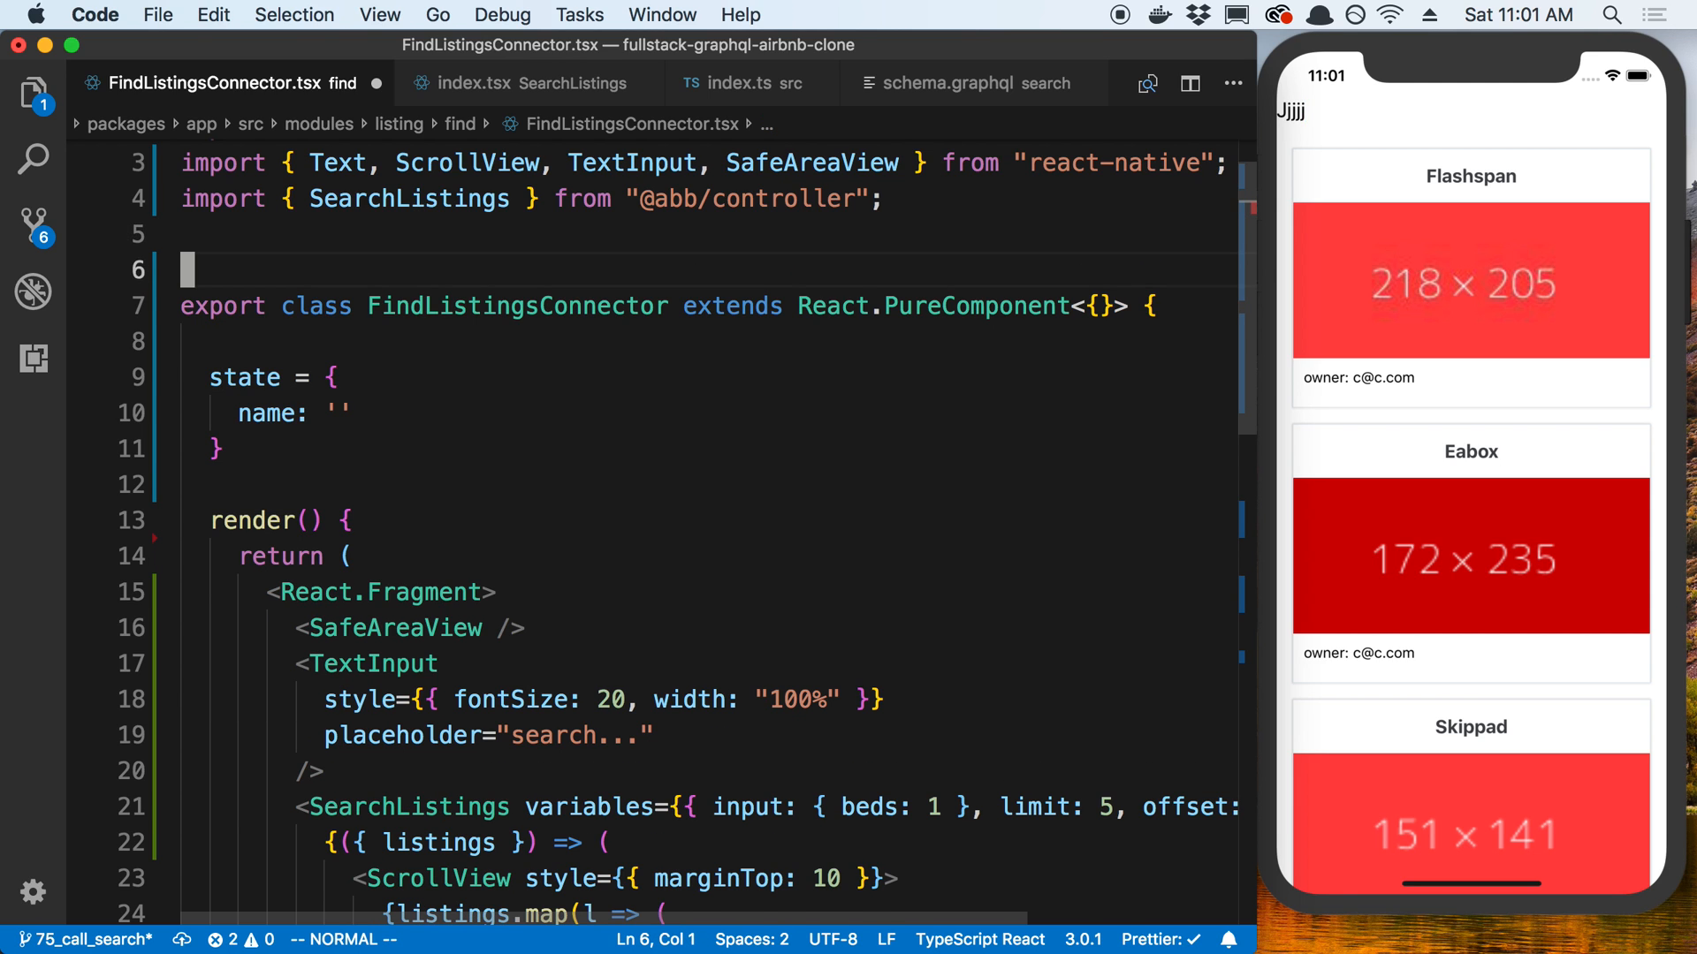
pyautogui.write('interface St')
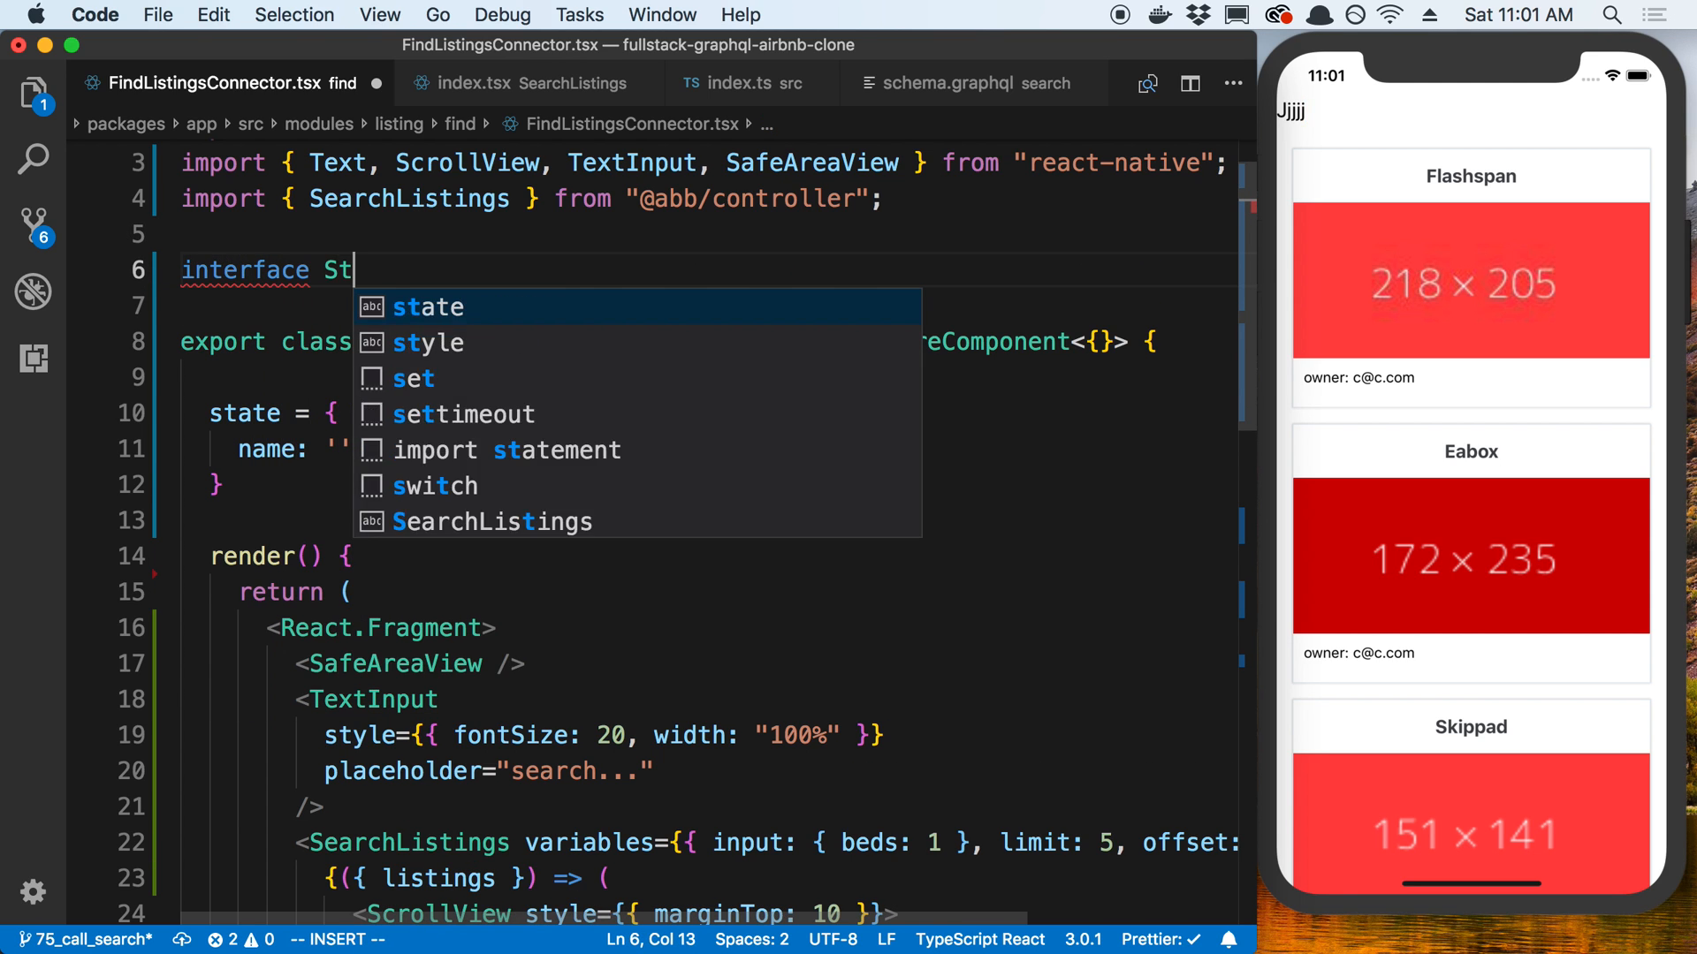
pyautogui.write('ate {')
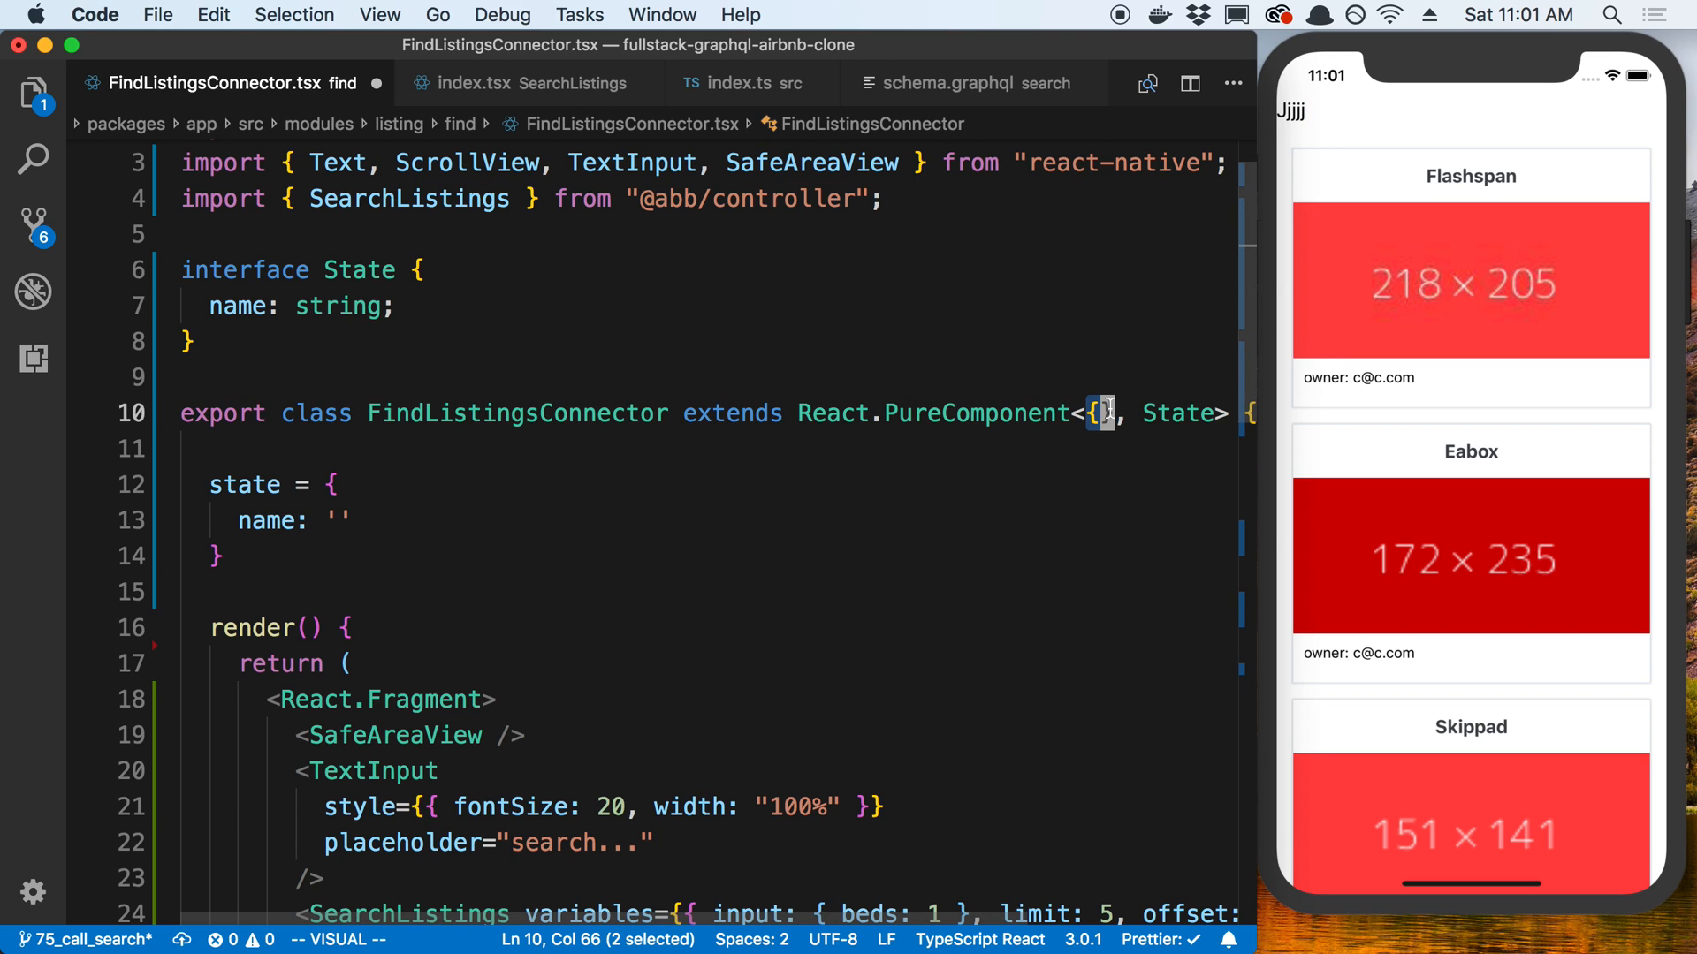
pyautogui.moveTo(1101, 380)
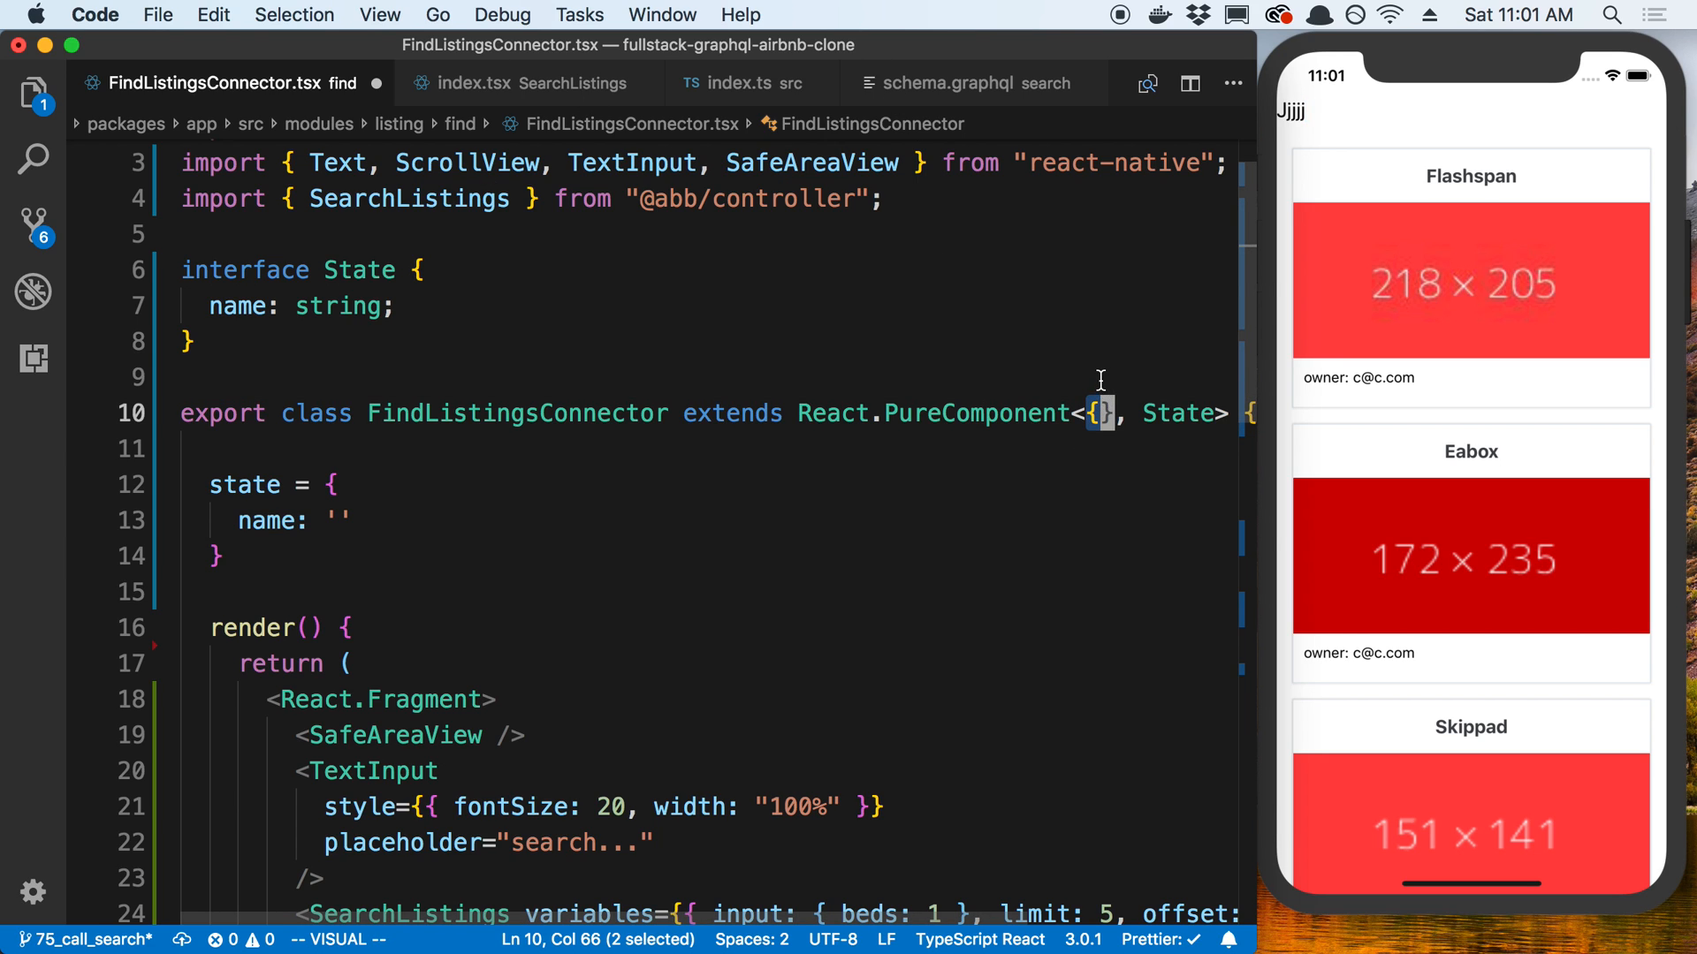
pyautogui.scroll(-3)
pyautogui.write('o')
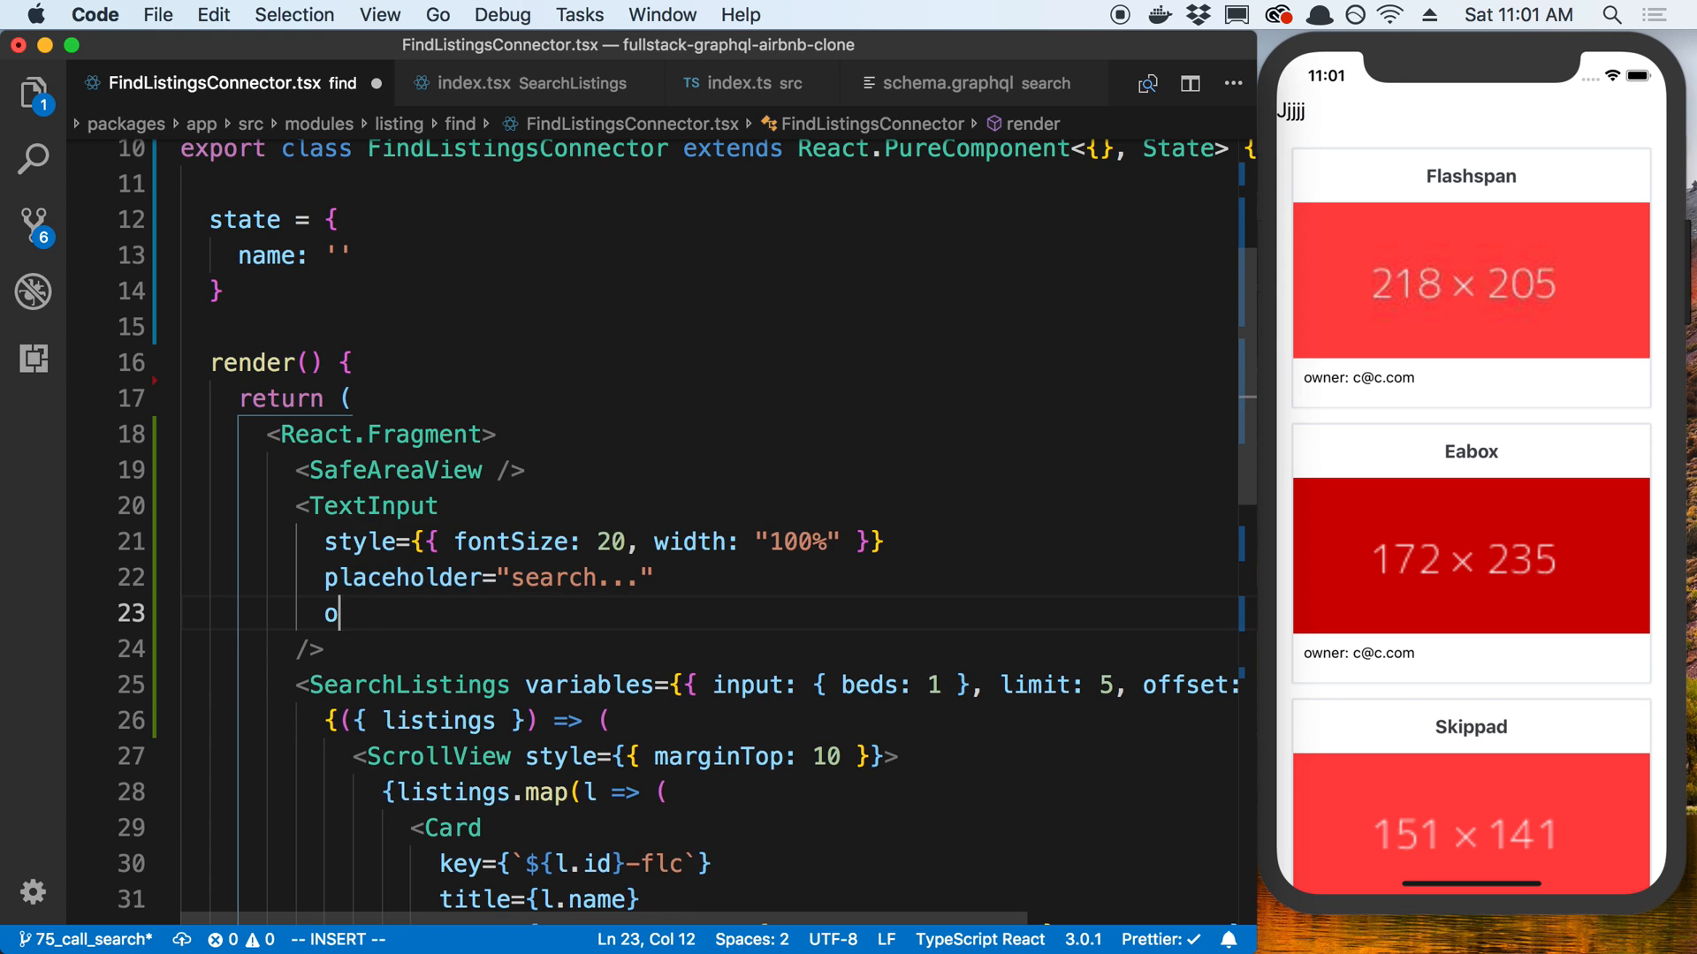
# Bind the TextInput to name via onChangeText and value, and filter SearchListings by name instead of beds.
pyautogui.write('nChangeText={text => this.setState({ name: text')
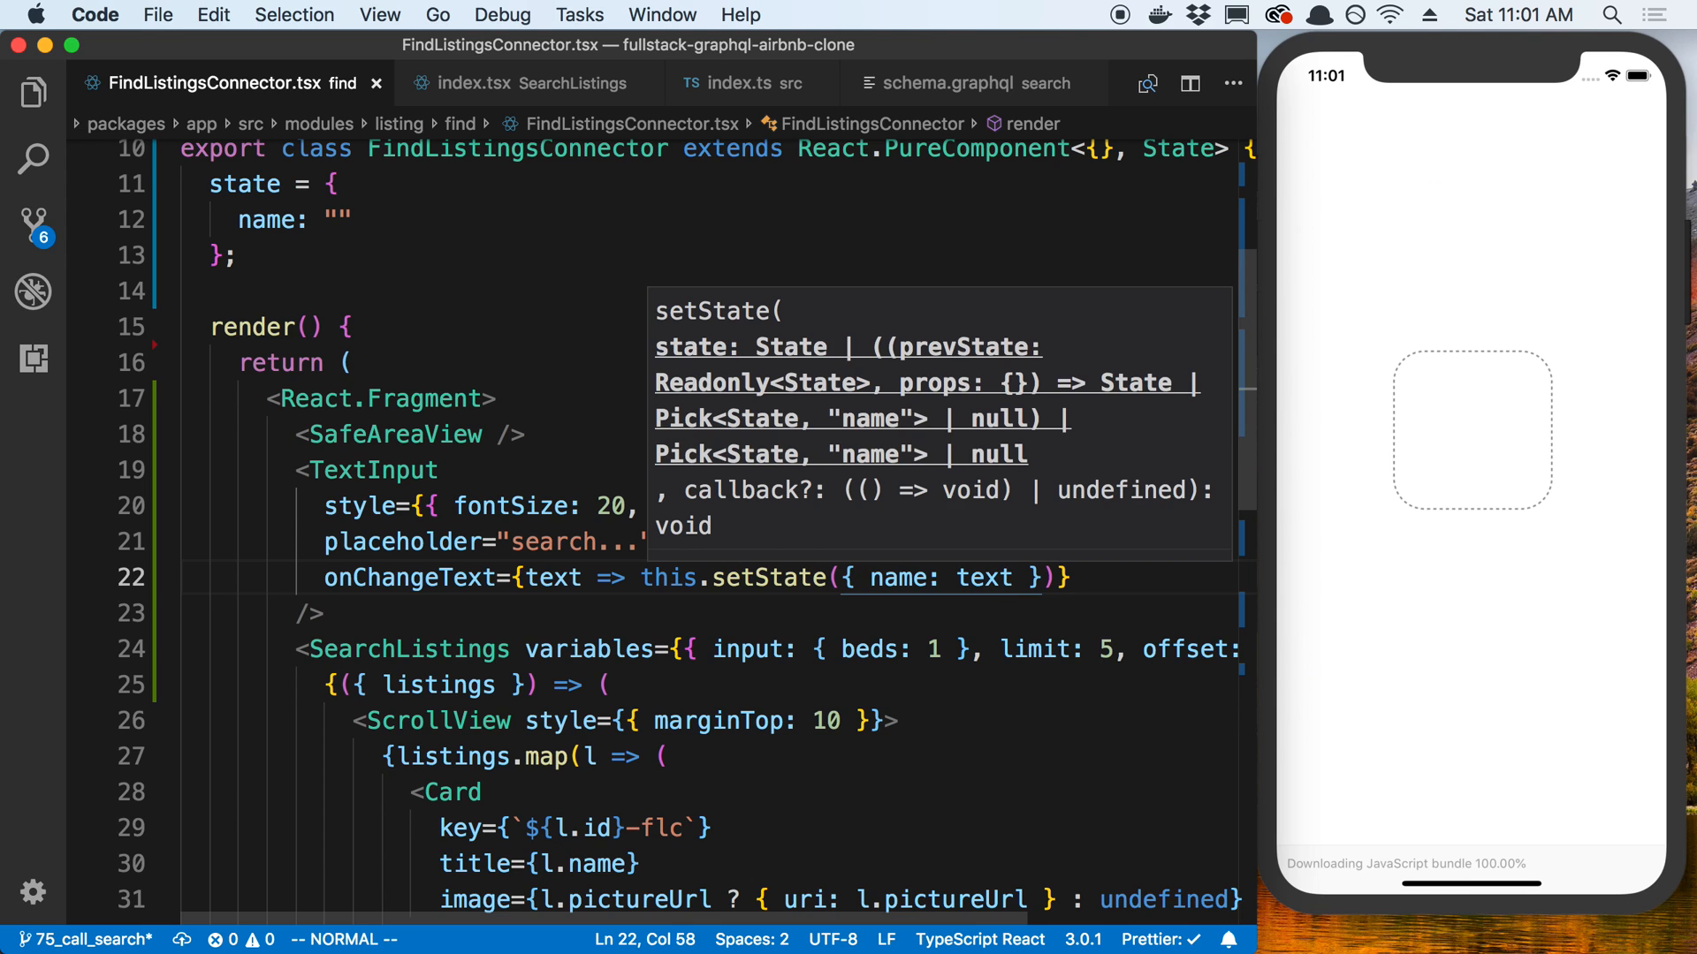
pyautogui.write('value')
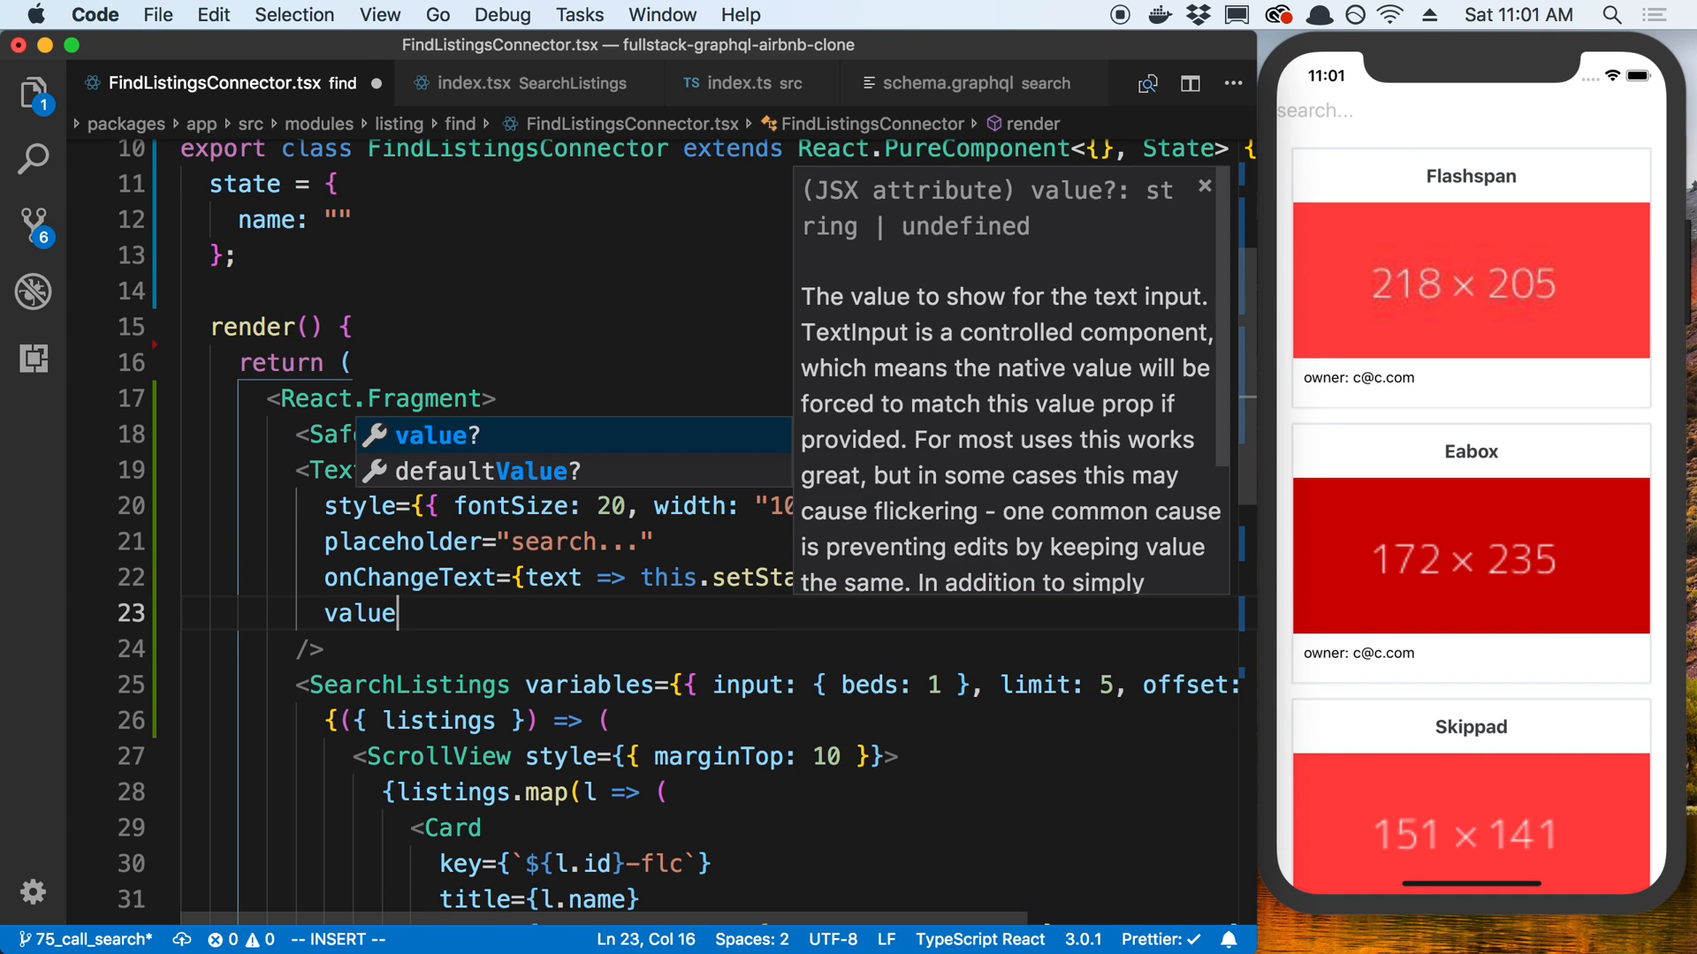
pyautogui.write('={this.state.name')
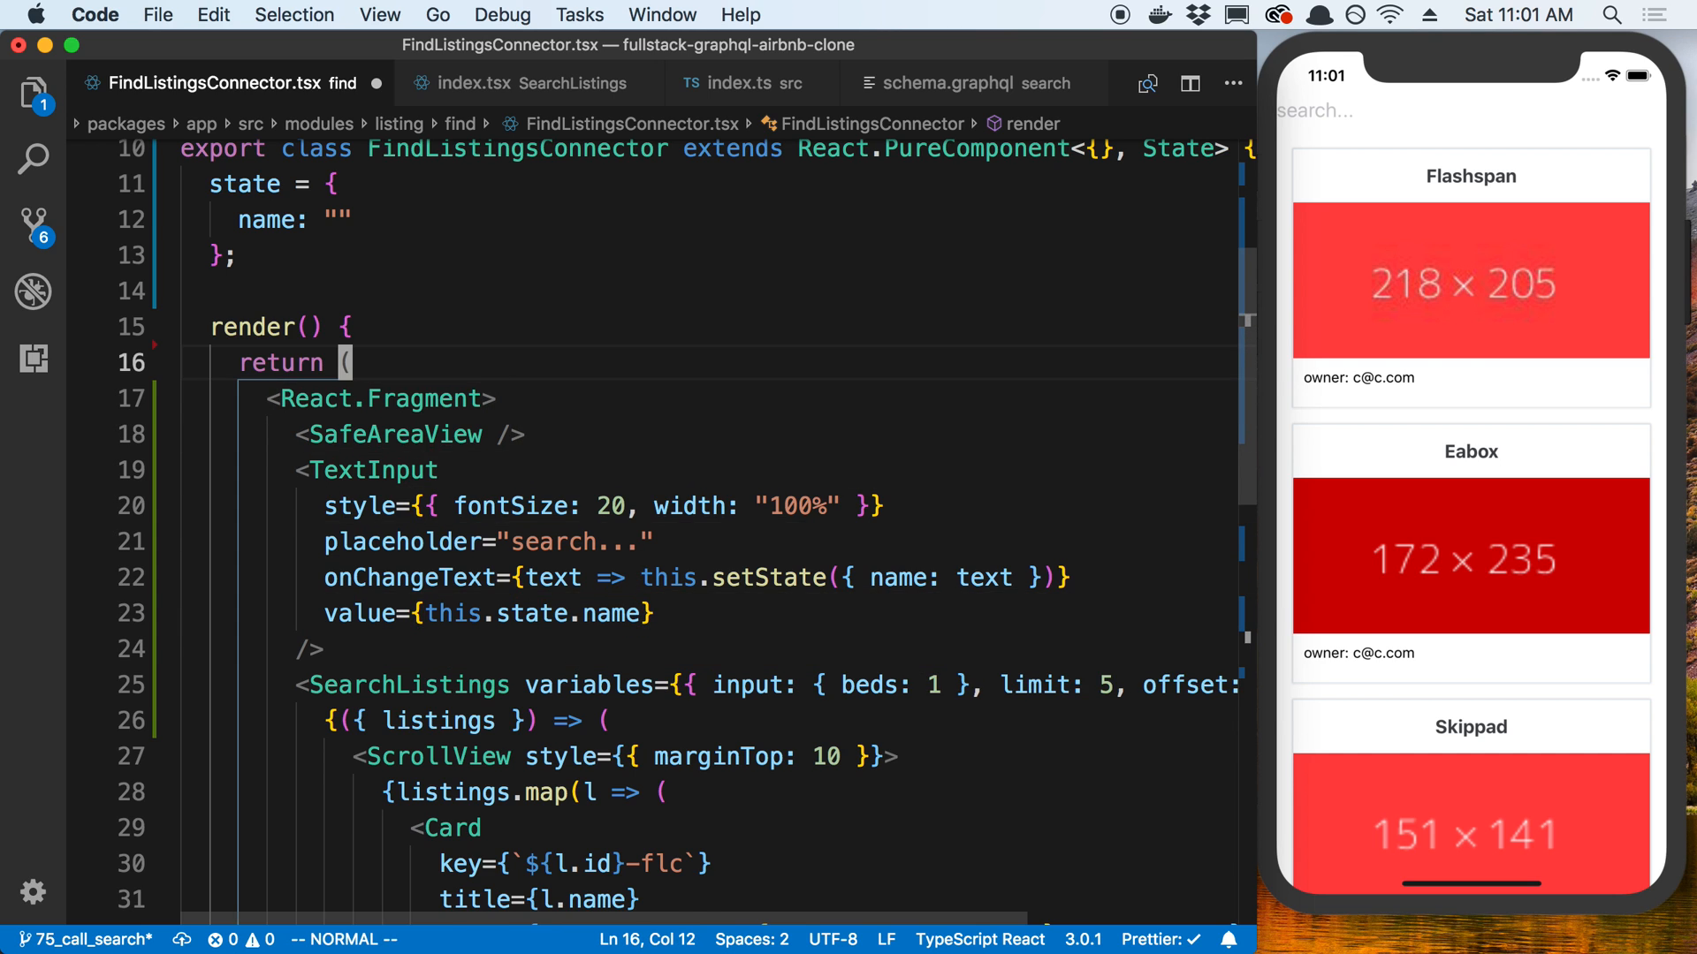
pyautogui.write('const {} =')
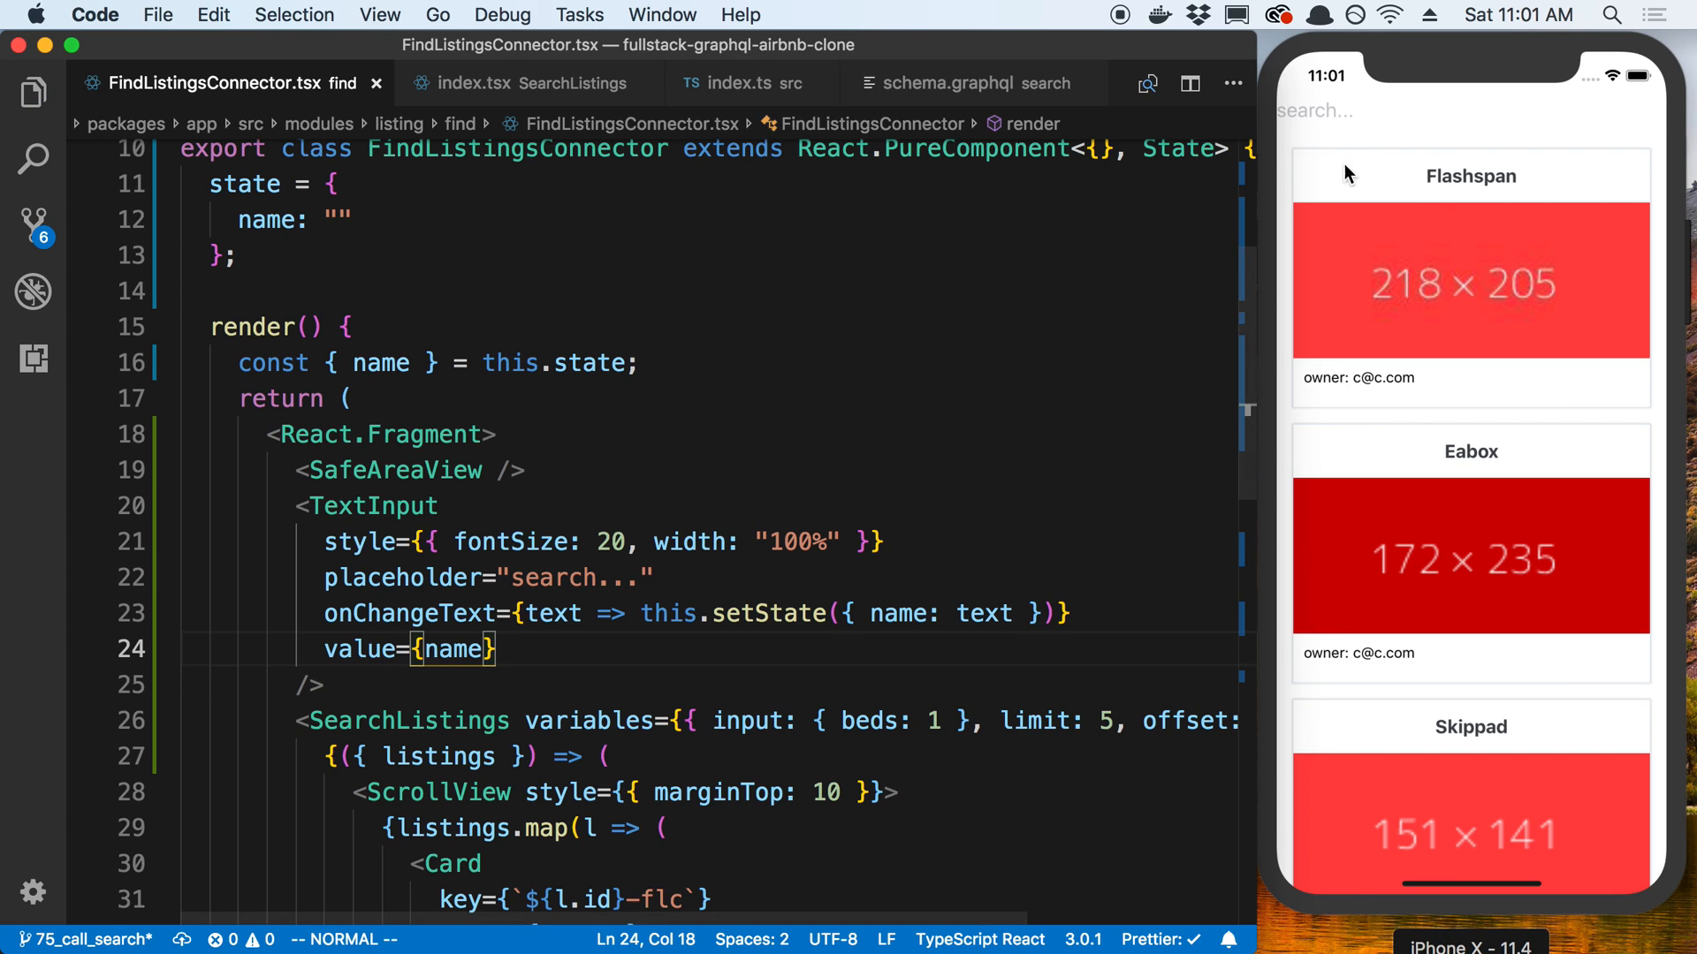
pyautogui.write('Asdadsadasd')
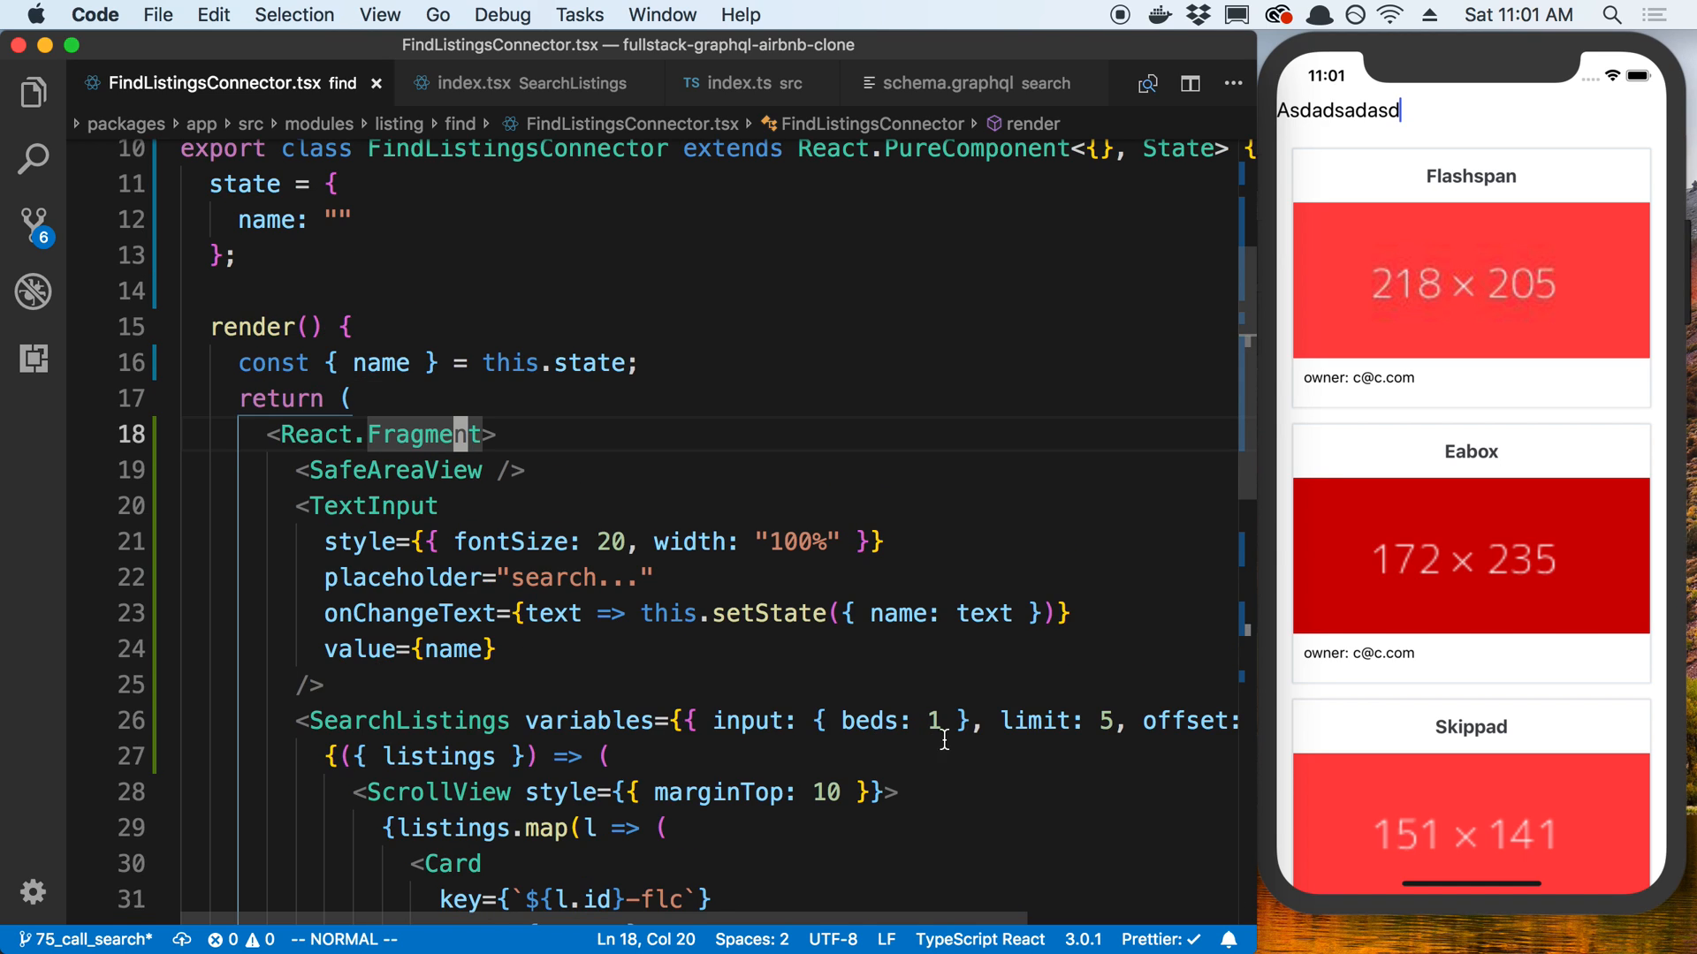
pyautogui.click(849, 720)
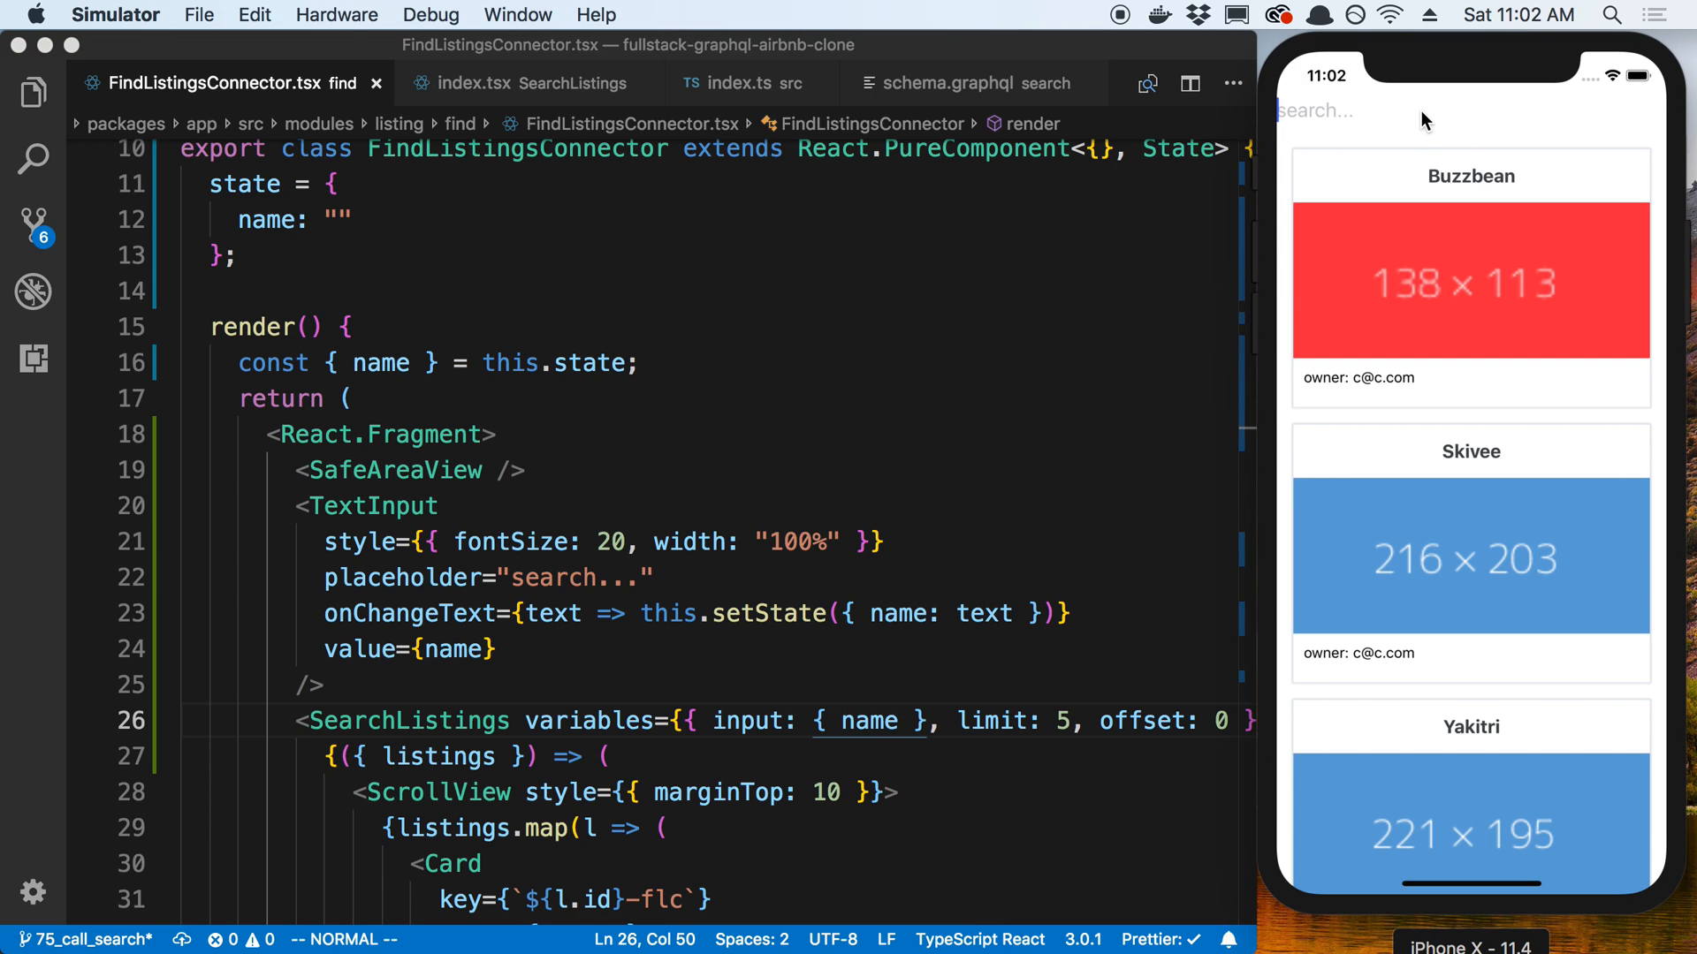
# Type 'Buzz' in the Simulator search box, clear it, then type 'Vee' to show Skivee and Avavee.
pyautogui.write('Bu')
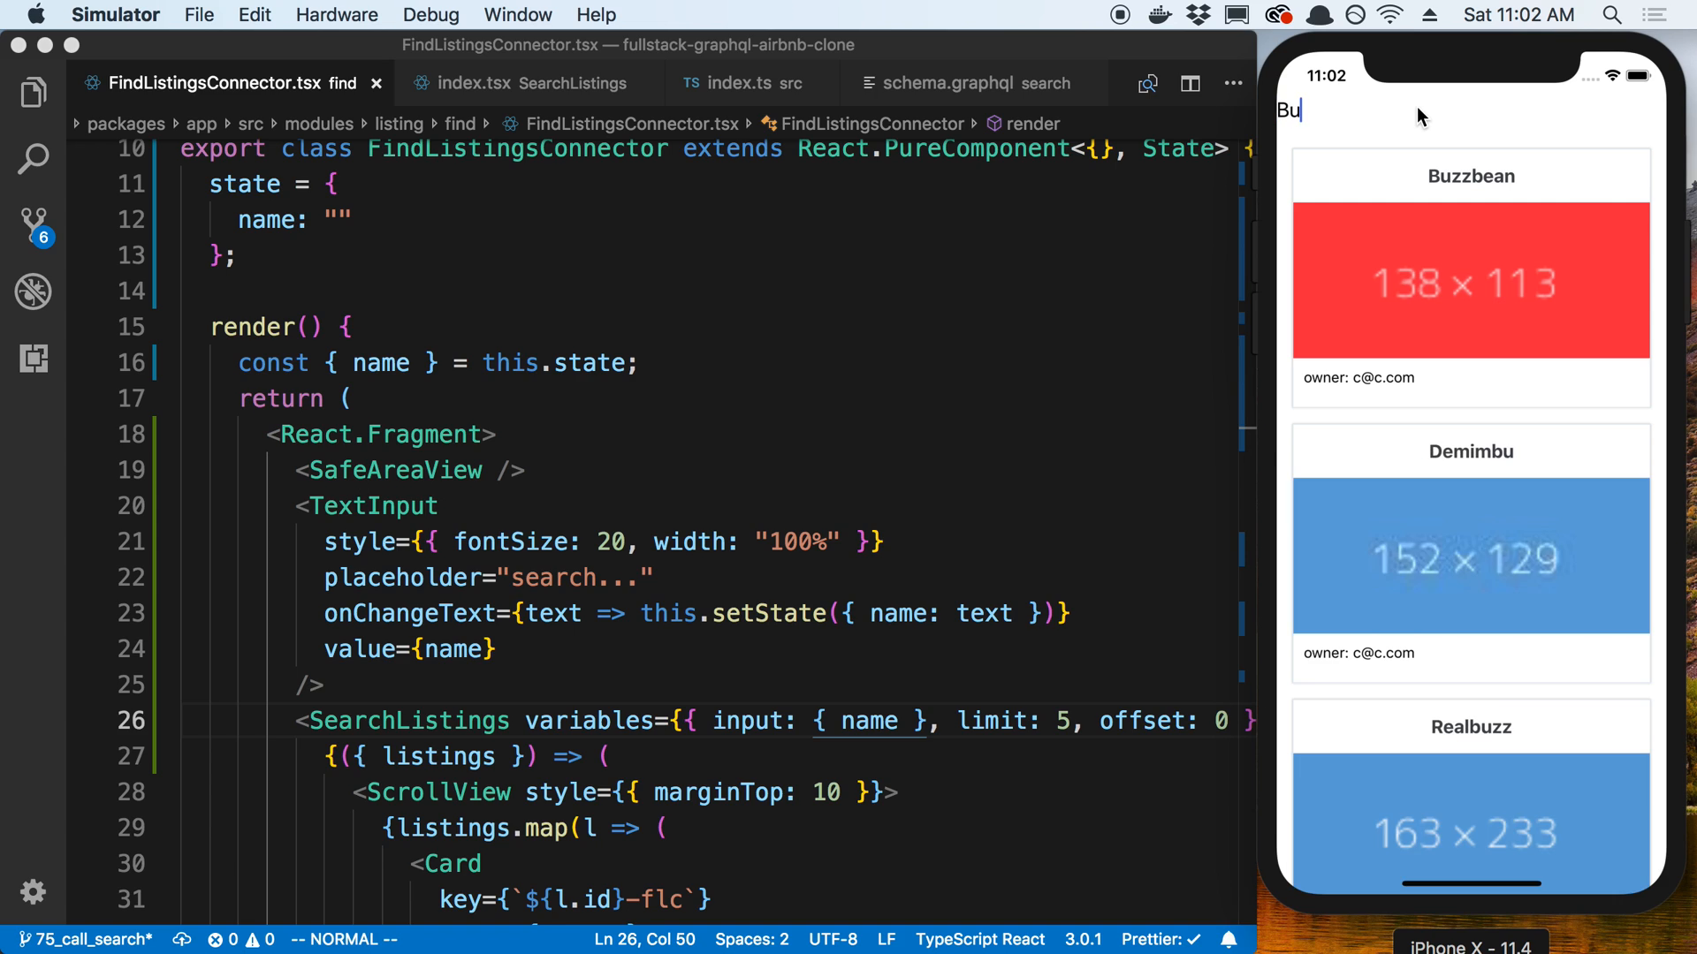
pyautogui.write('zzz')
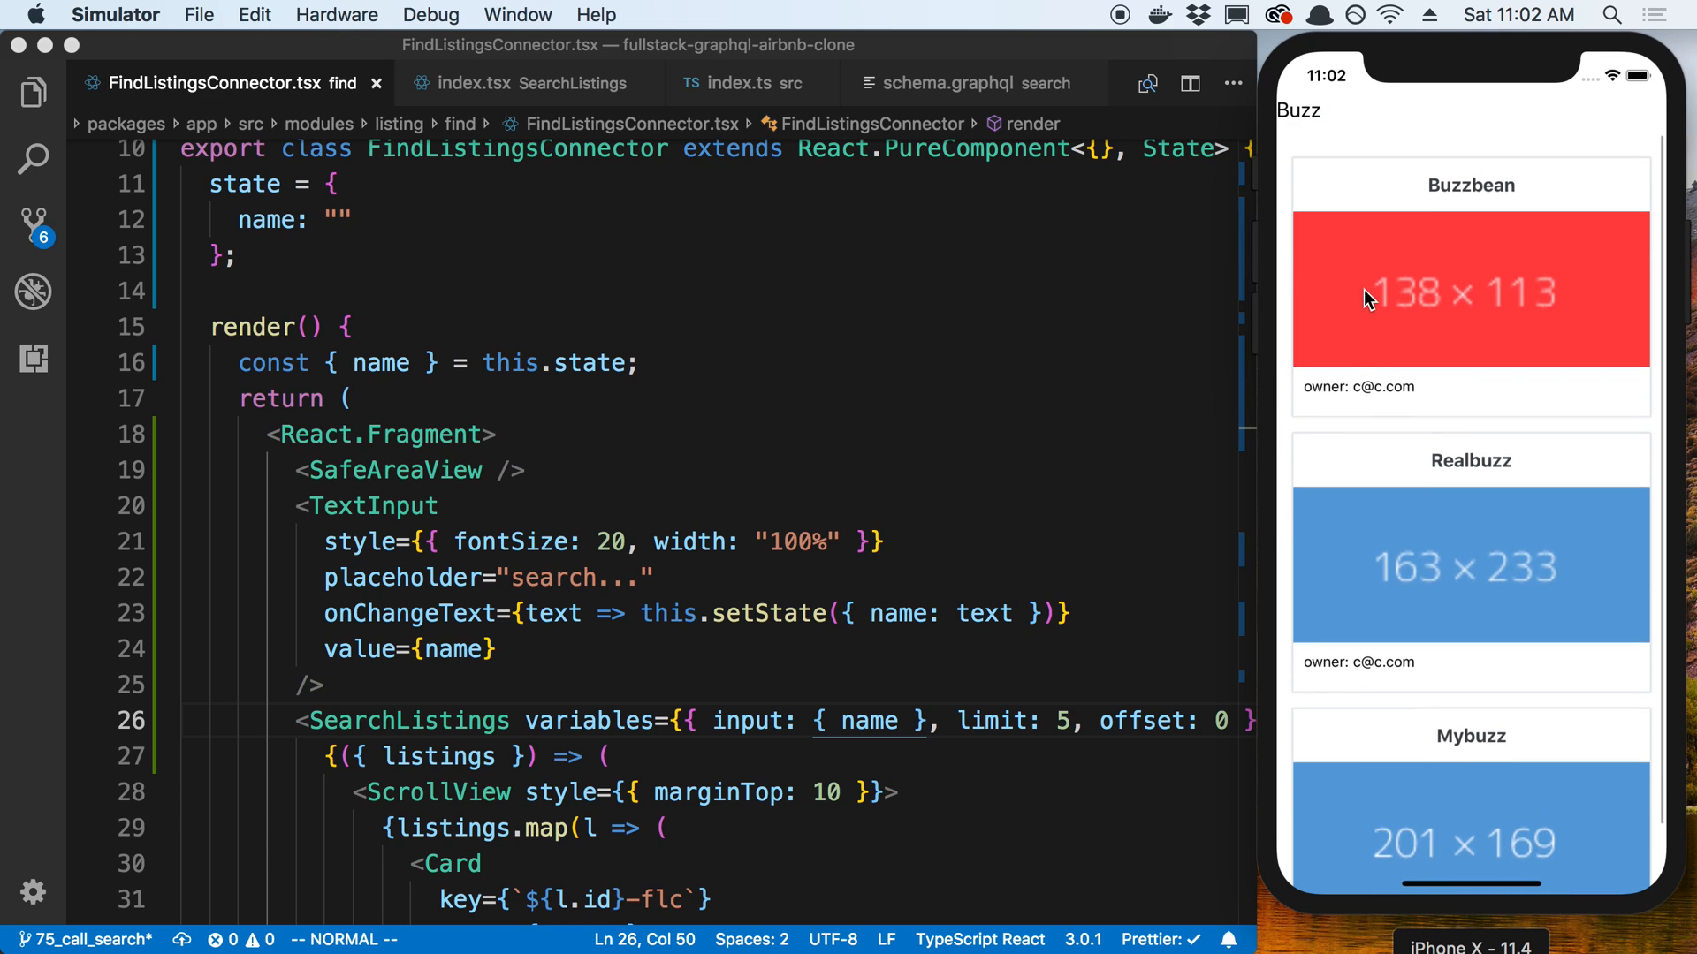
pyautogui.click(1297, 110)
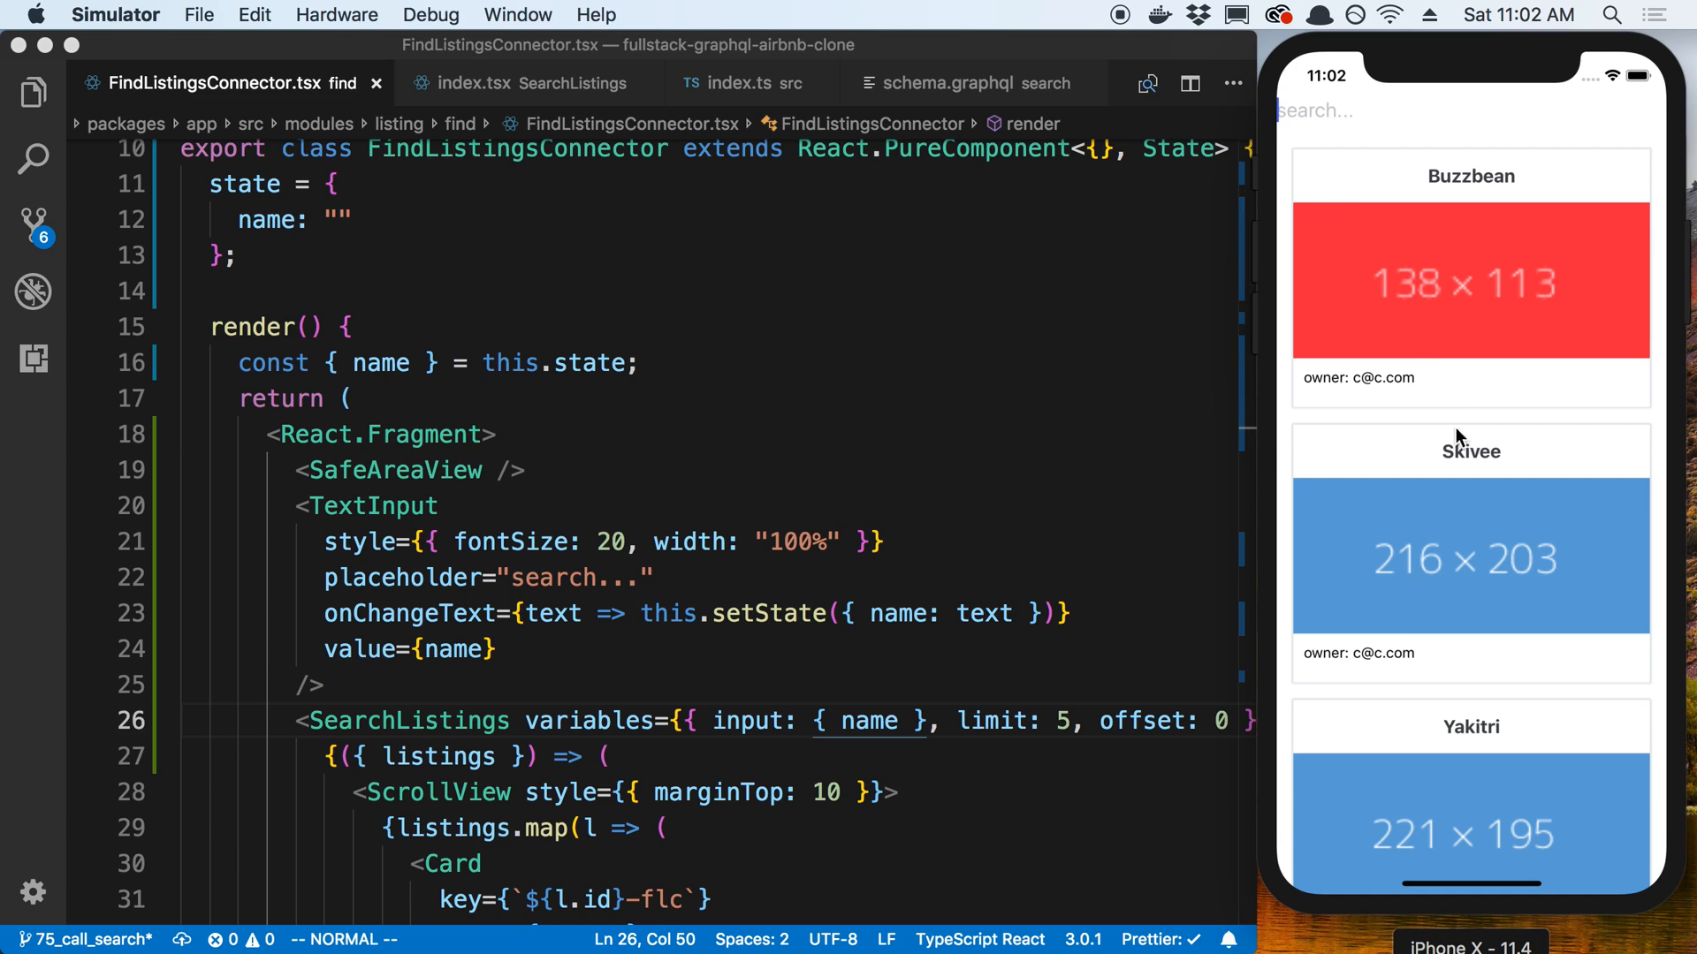
pyautogui.moveTo(1523, 468)
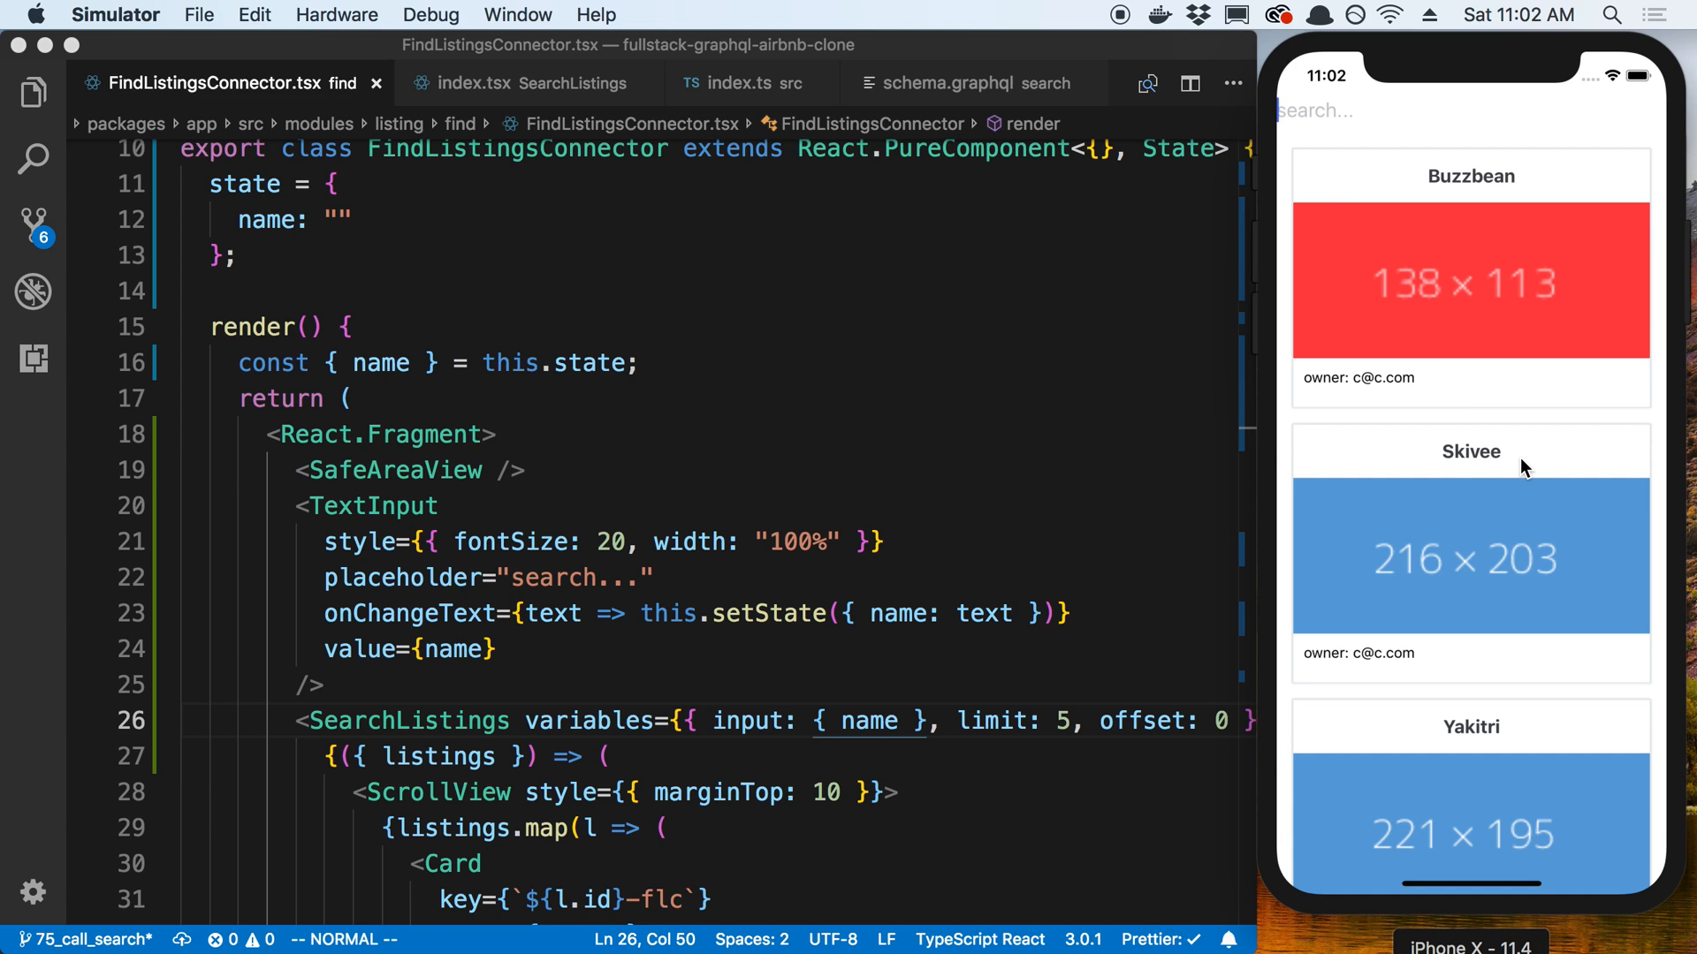
pyautogui.write('Ve')
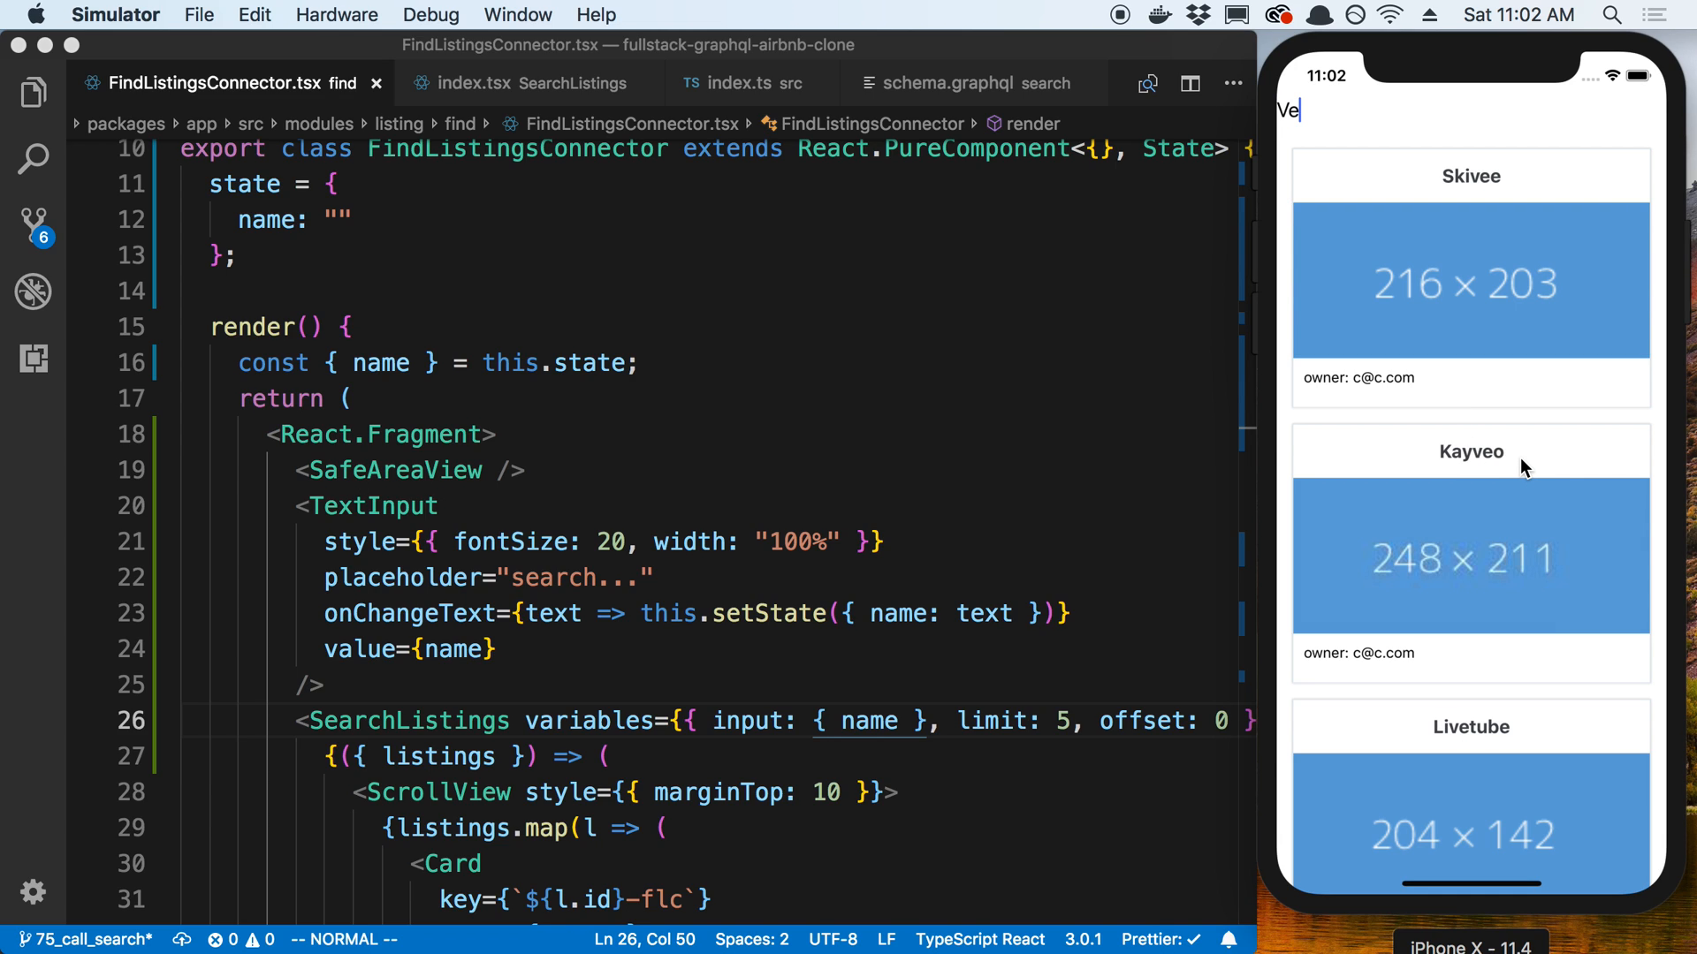
pyautogui.write('e')
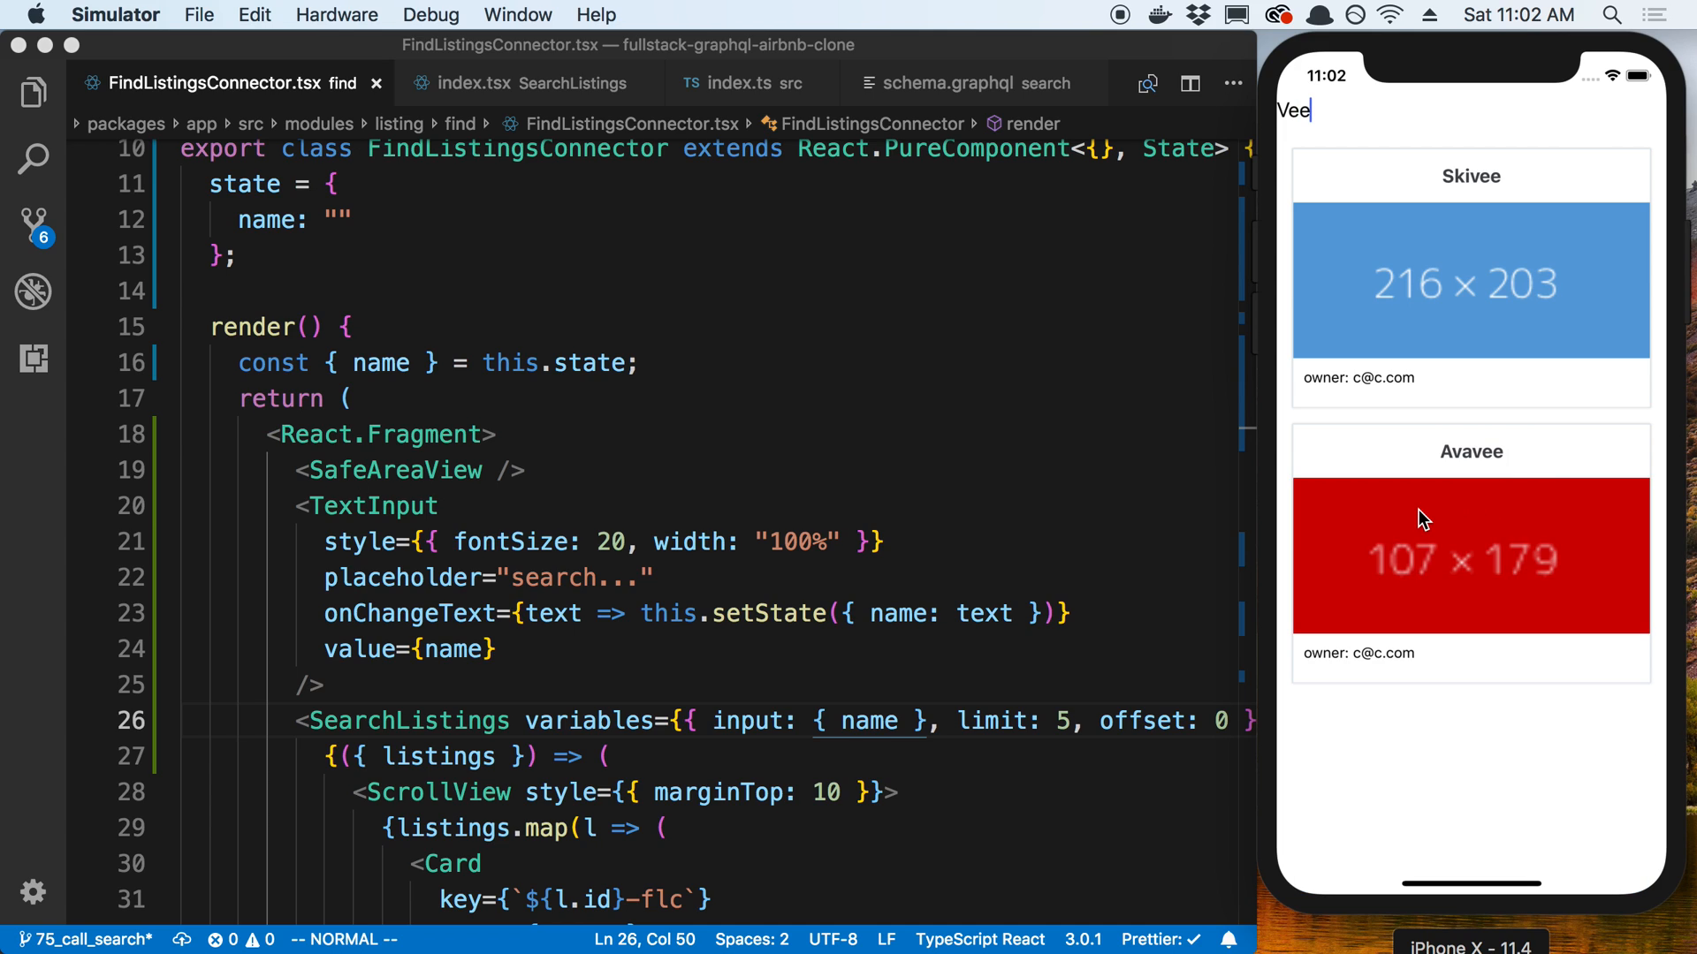
pyautogui.moveTo(879, 675)
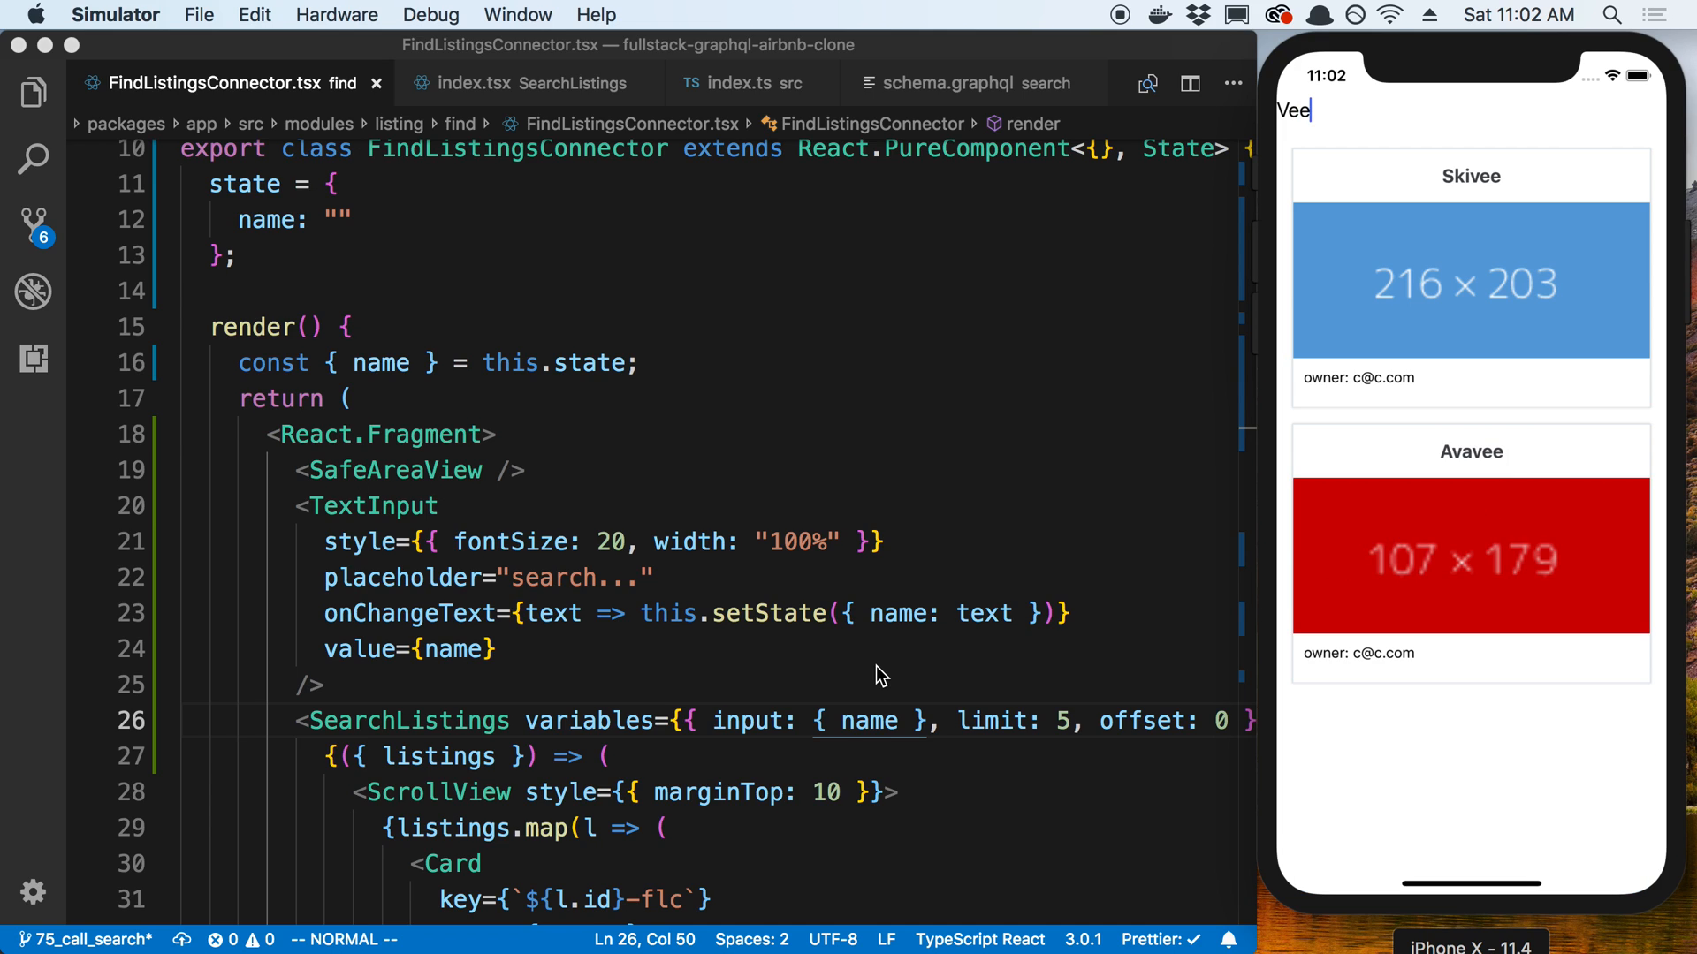
pyautogui.moveTo(1374, 359)
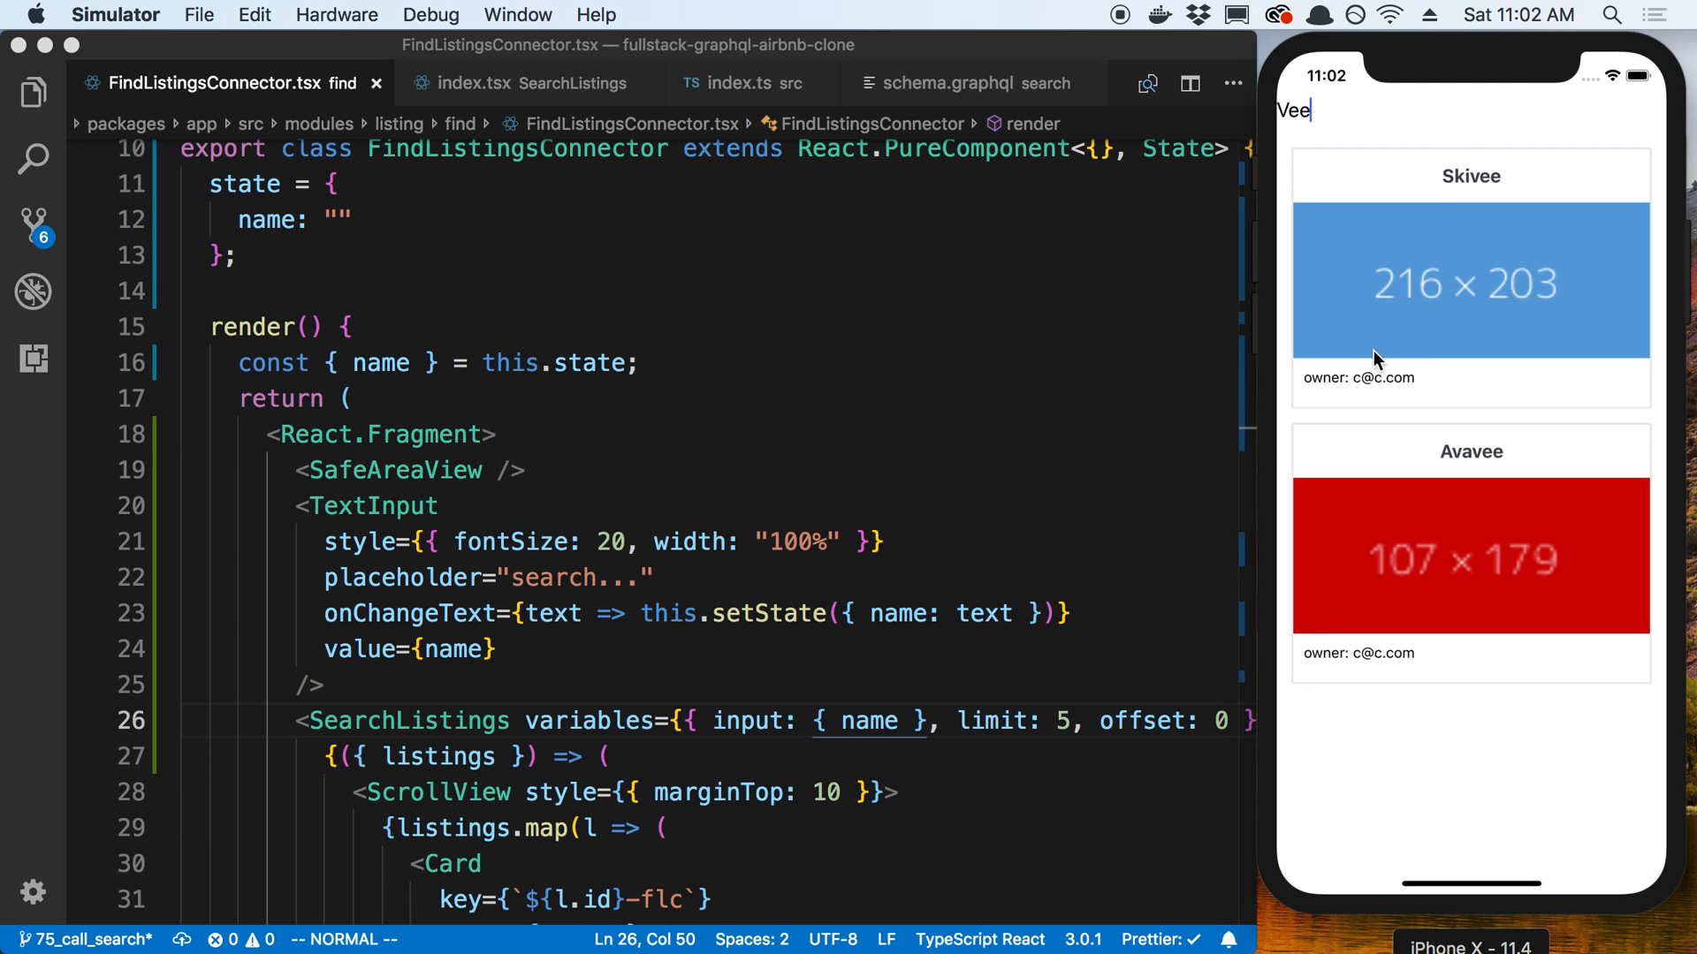
pyautogui.moveTo(671, 486)
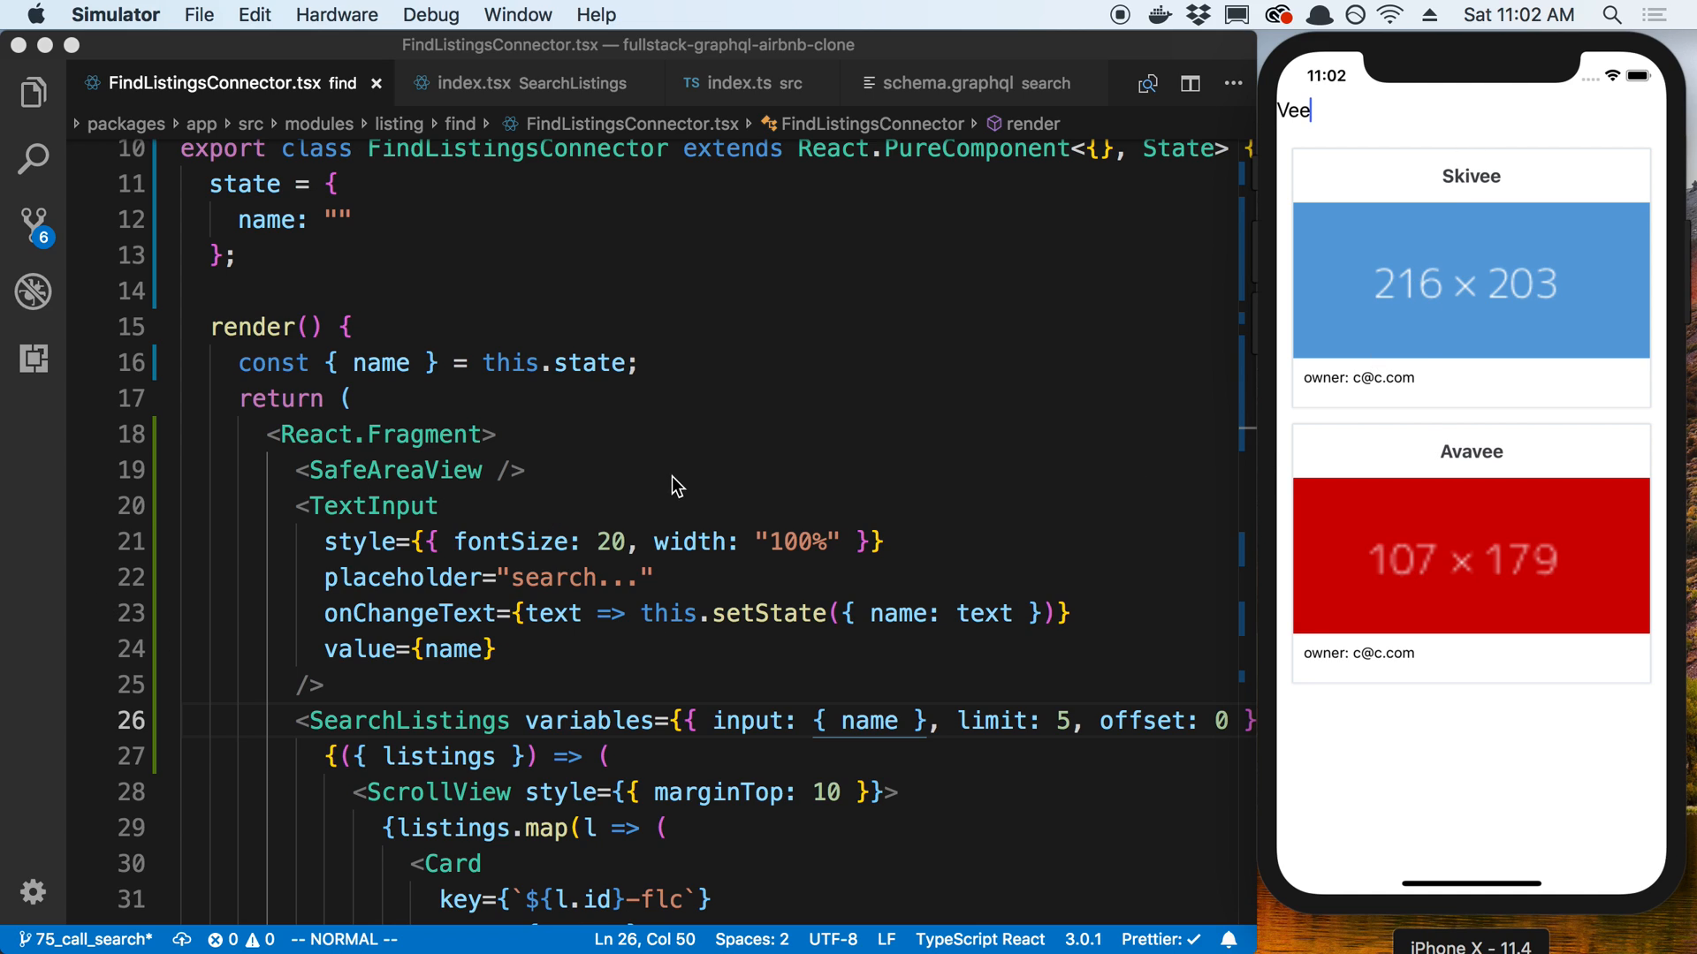
pyautogui.moveTo(729, 428)
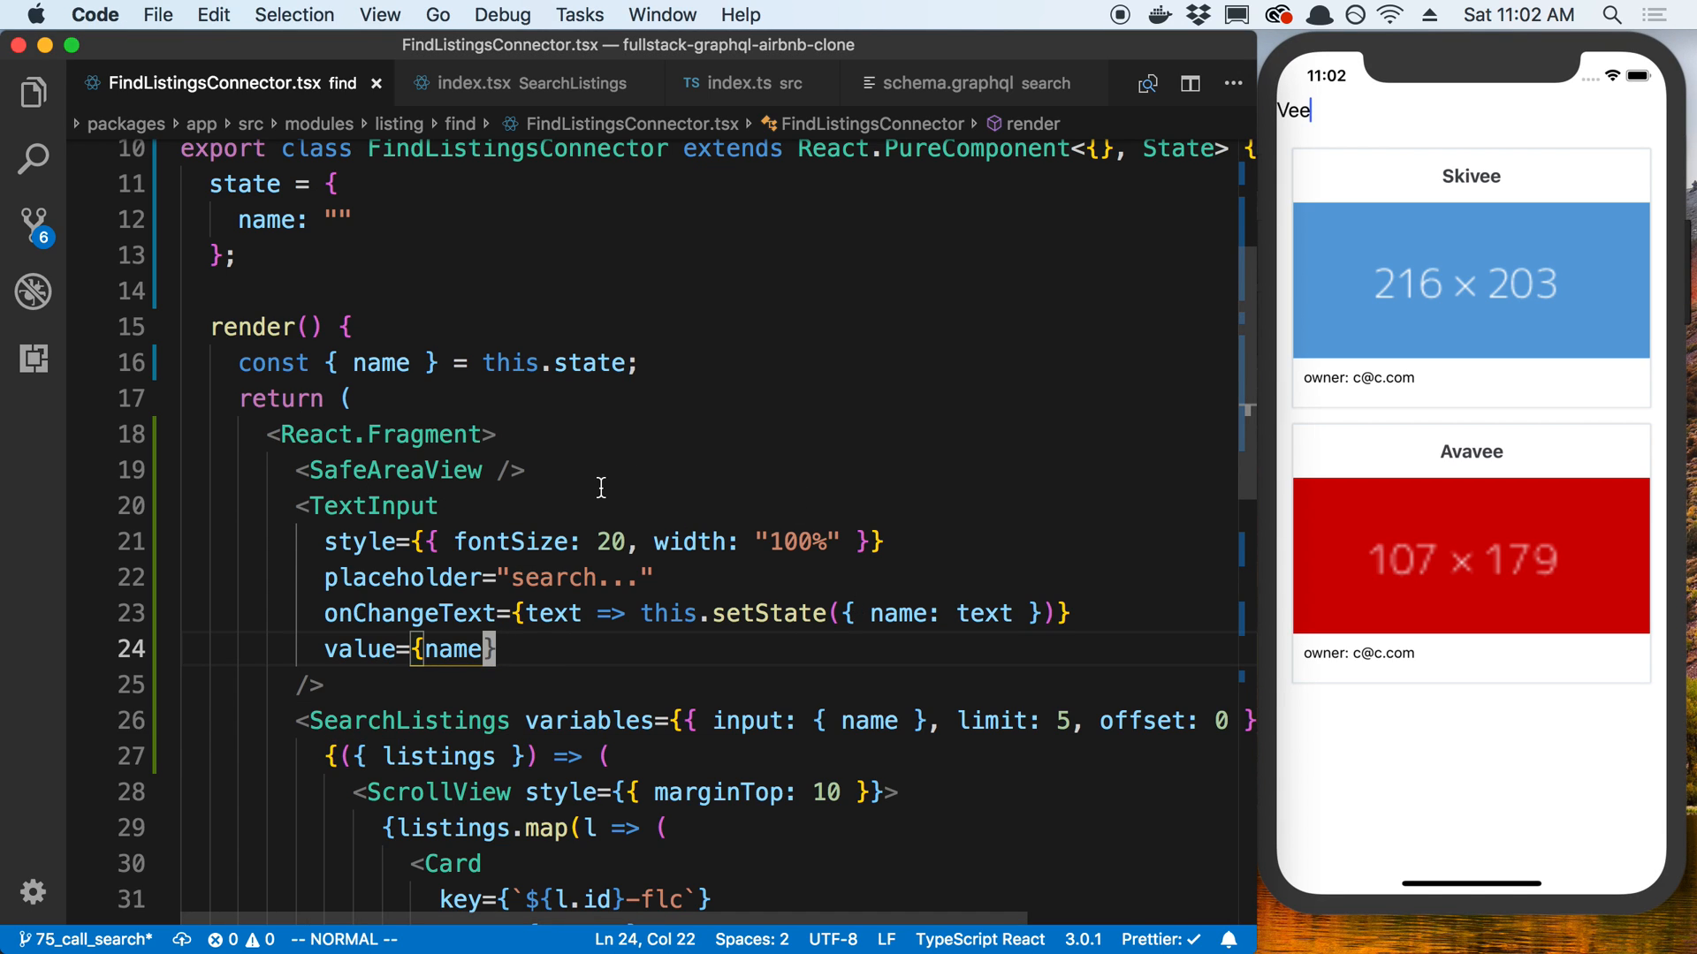
pyautogui.scroll(-3)
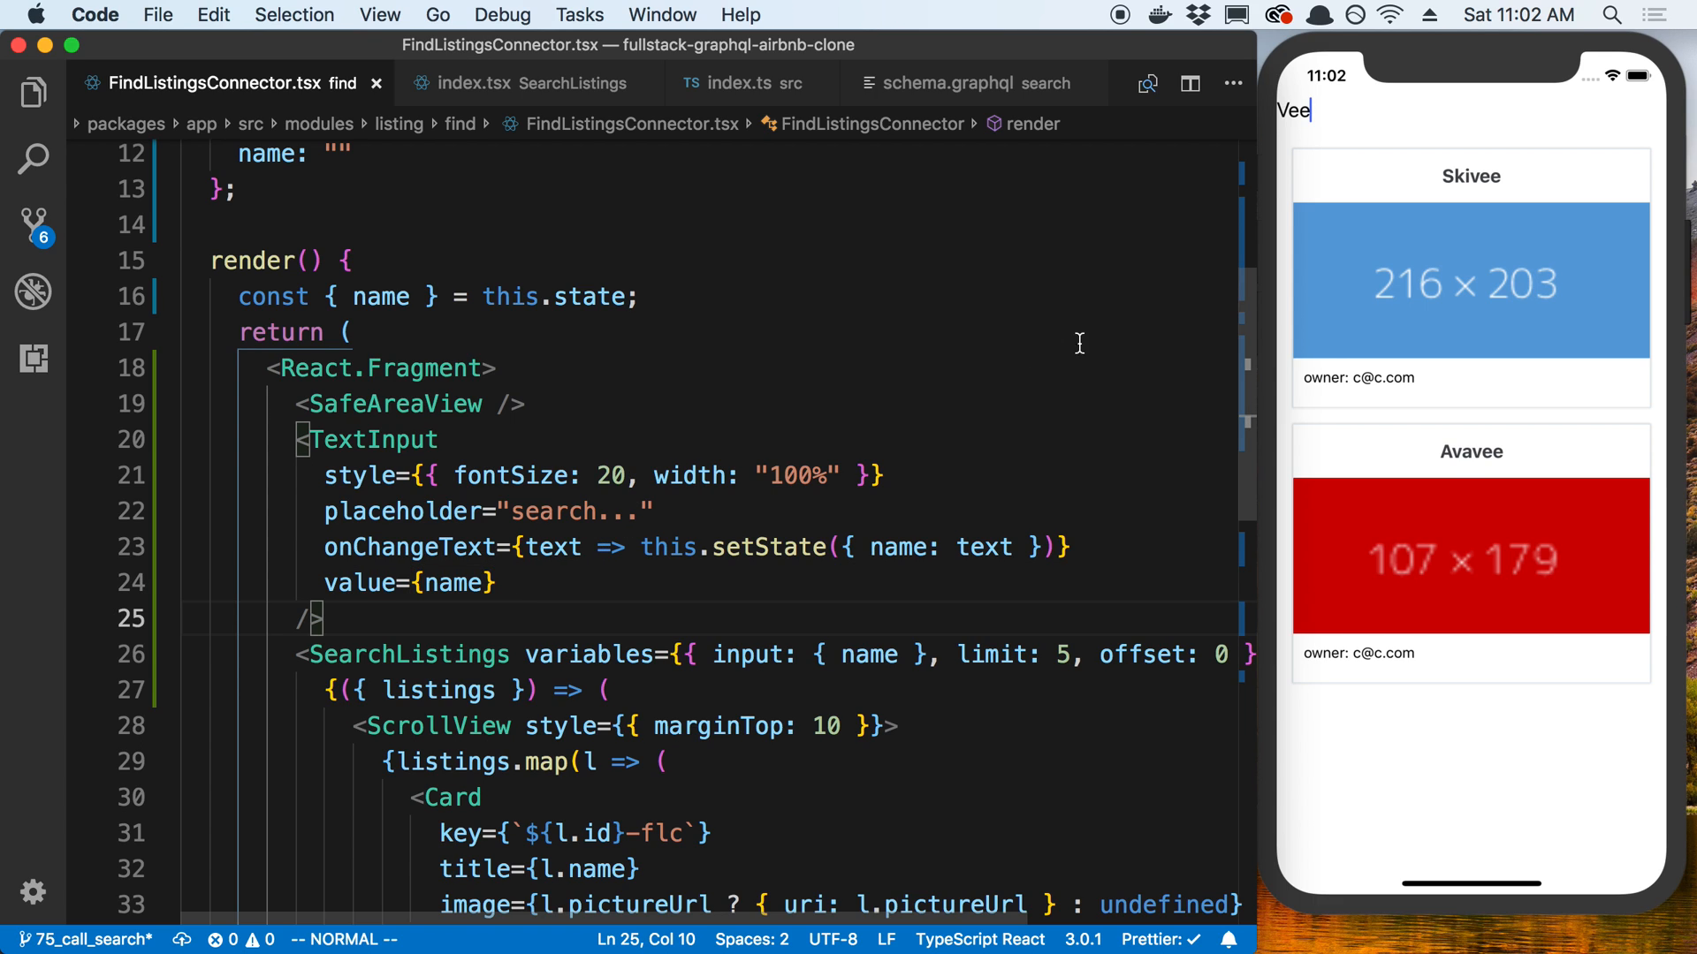
pyautogui.moveTo(632, 547)
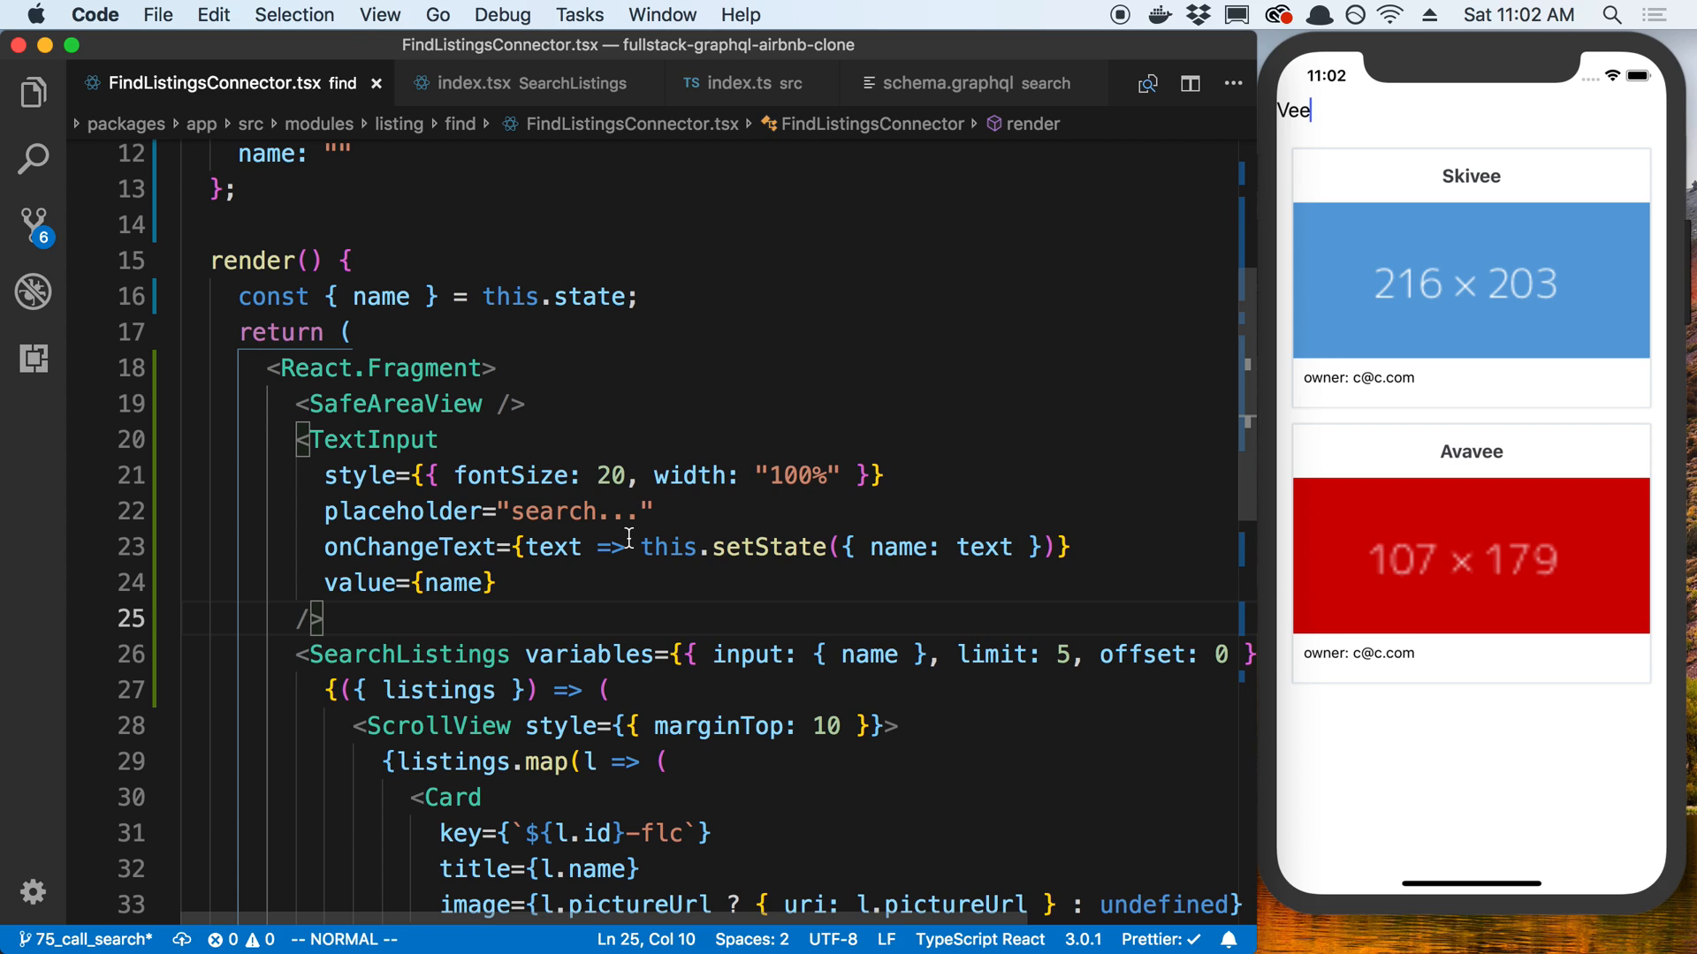
pyautogui.moveTo(1093, 36)
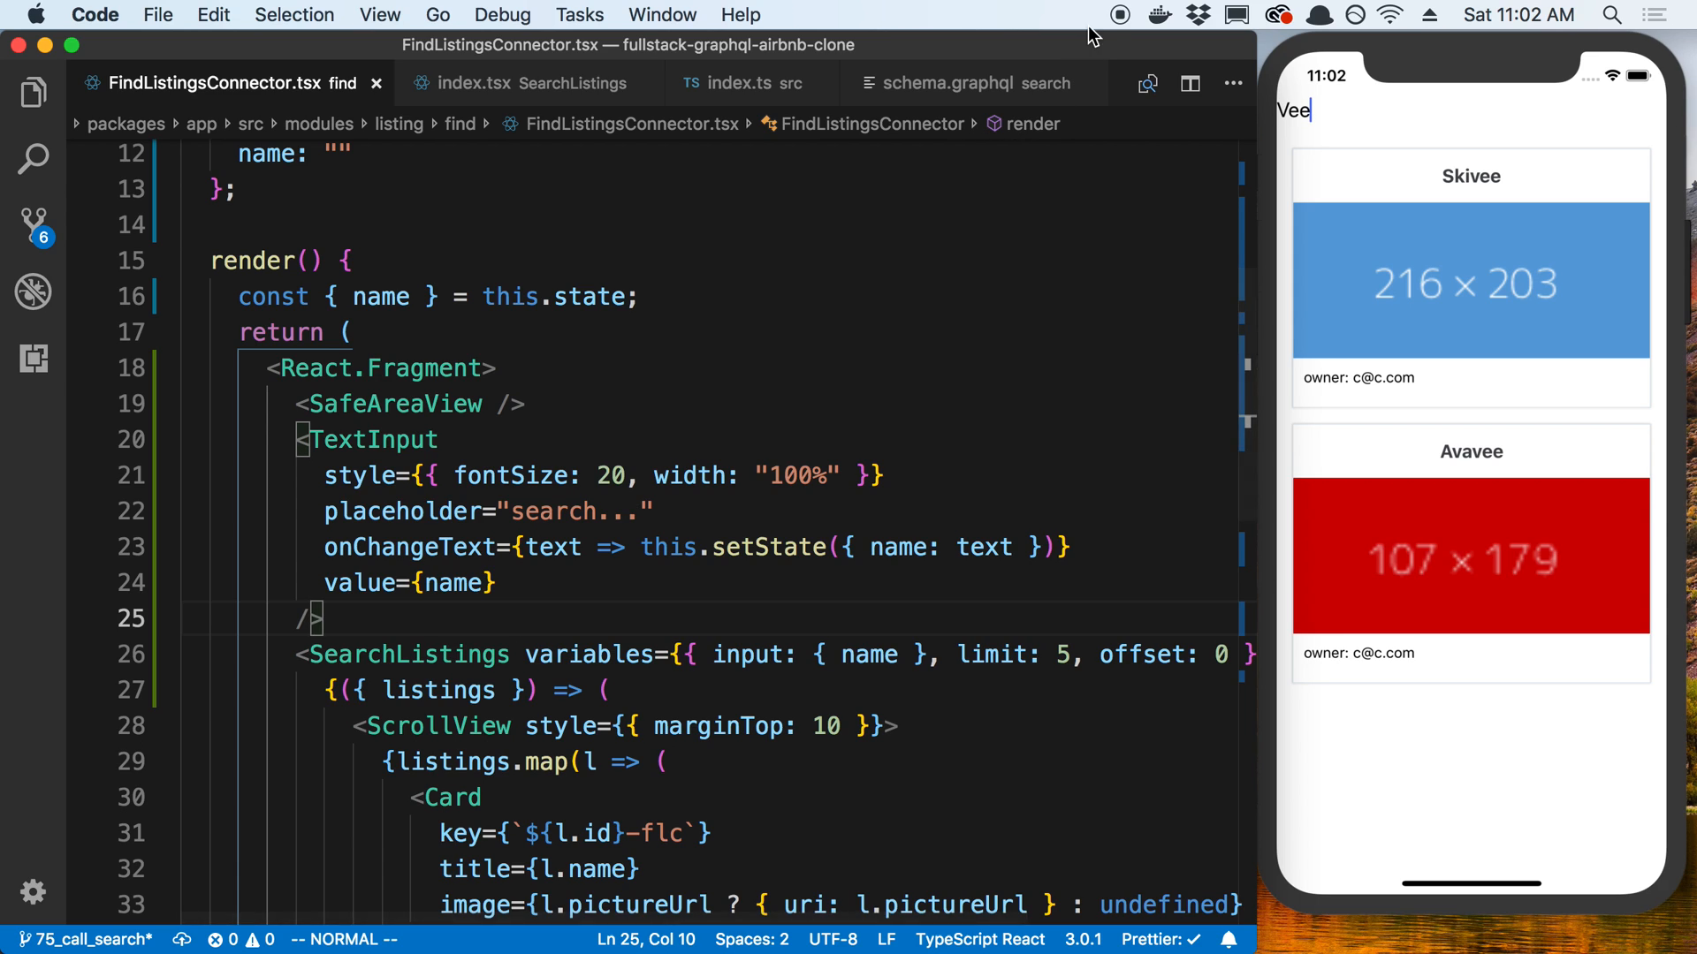